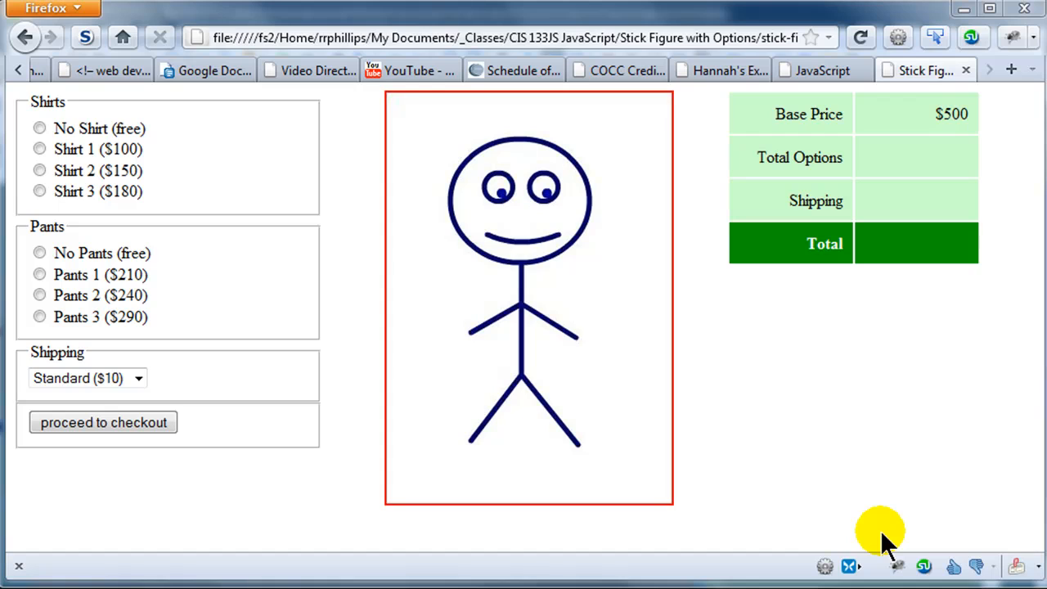
{"action": "mouse_move", "coordinate": [939, 425]}
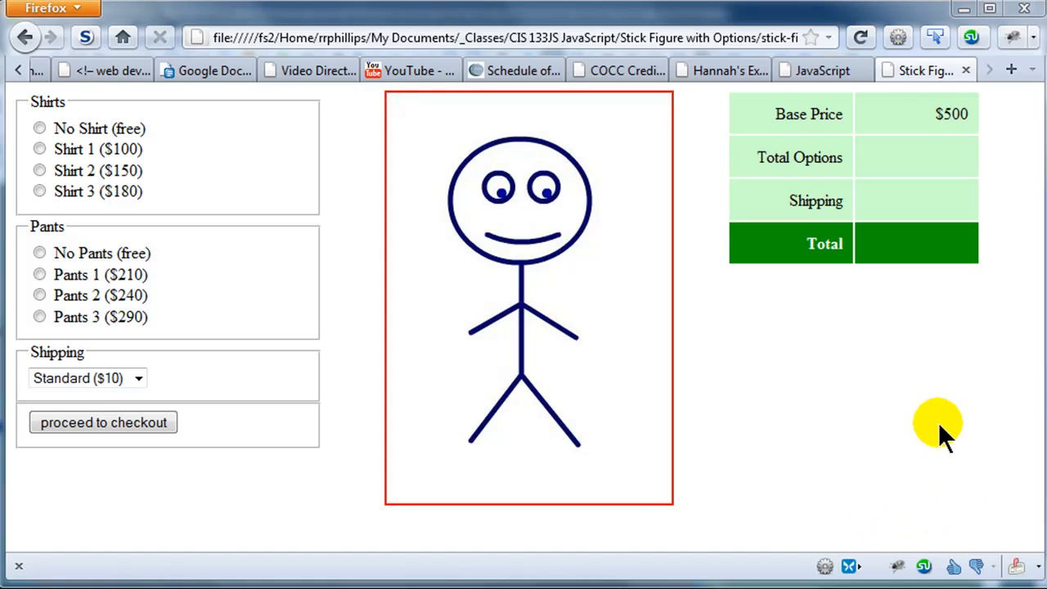
{"action": "mouse_move", "coordinate": [88, 282]}
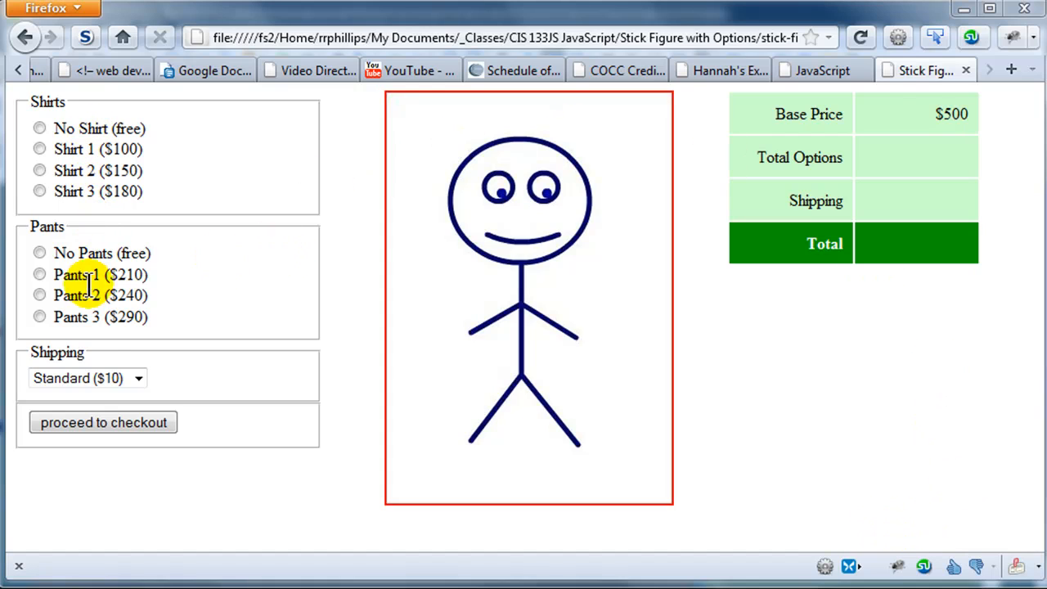
{"action": "mouse_move", "coordinate": [97, 170]}
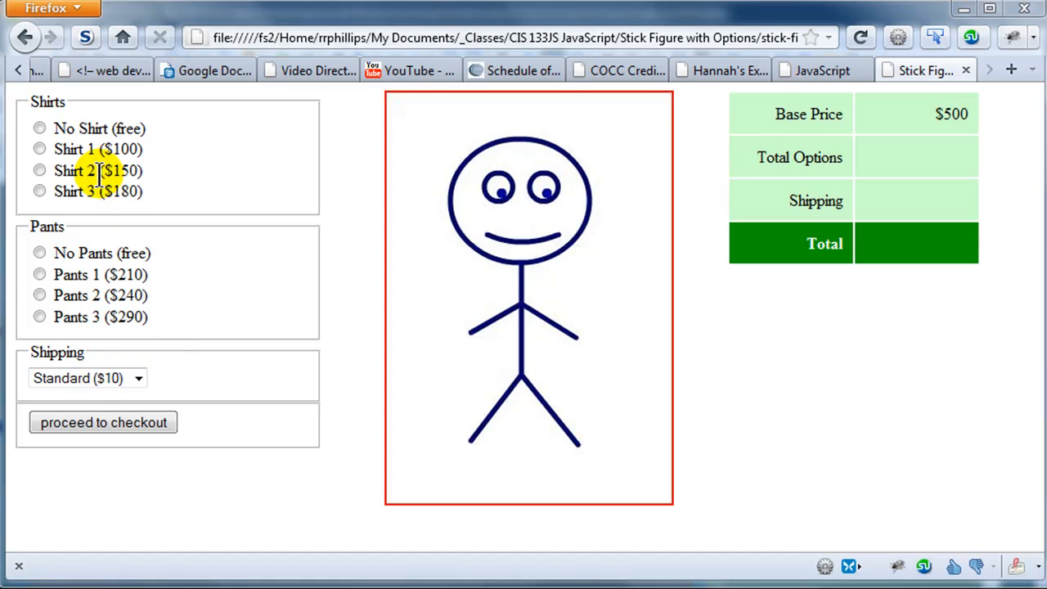
{"action": "mouse_move", "coordinate": [102, 343]}
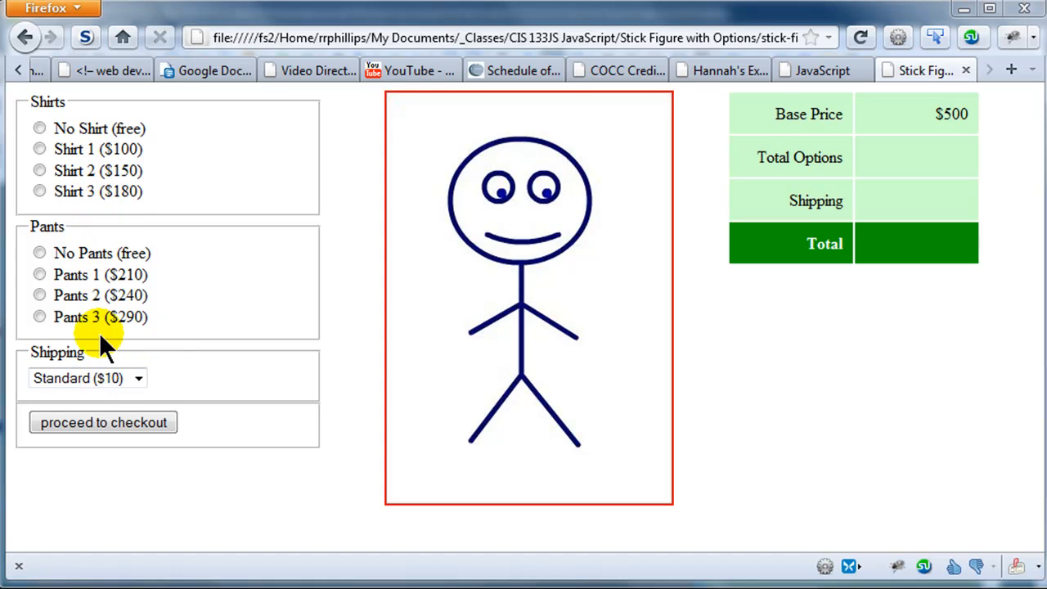
{"action": "mouse_move", "coordinate": [284, 328]}
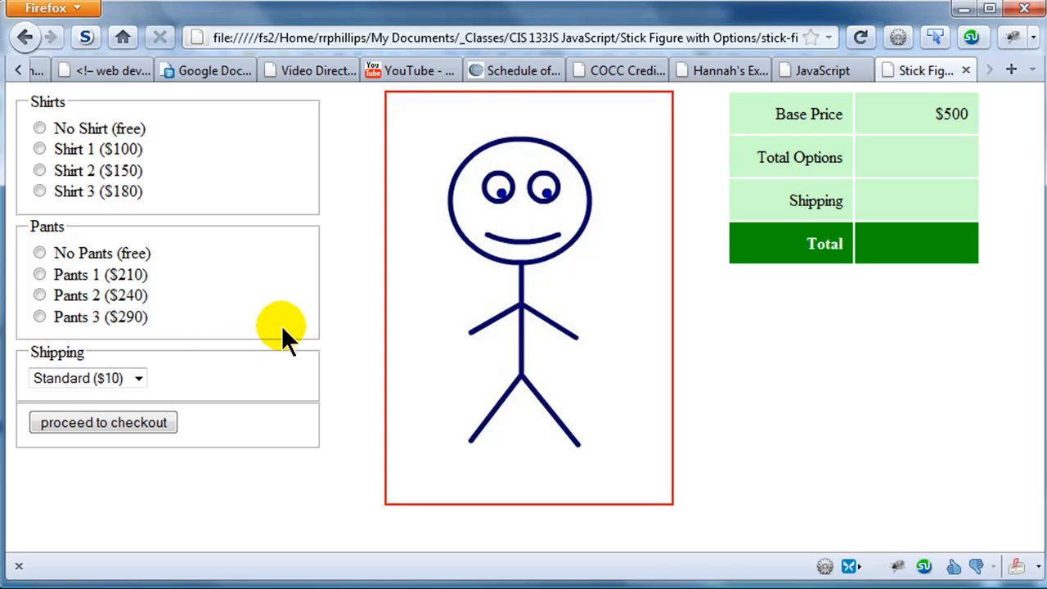
{"action": "mouse_move", "coordinate": [450, 291]}
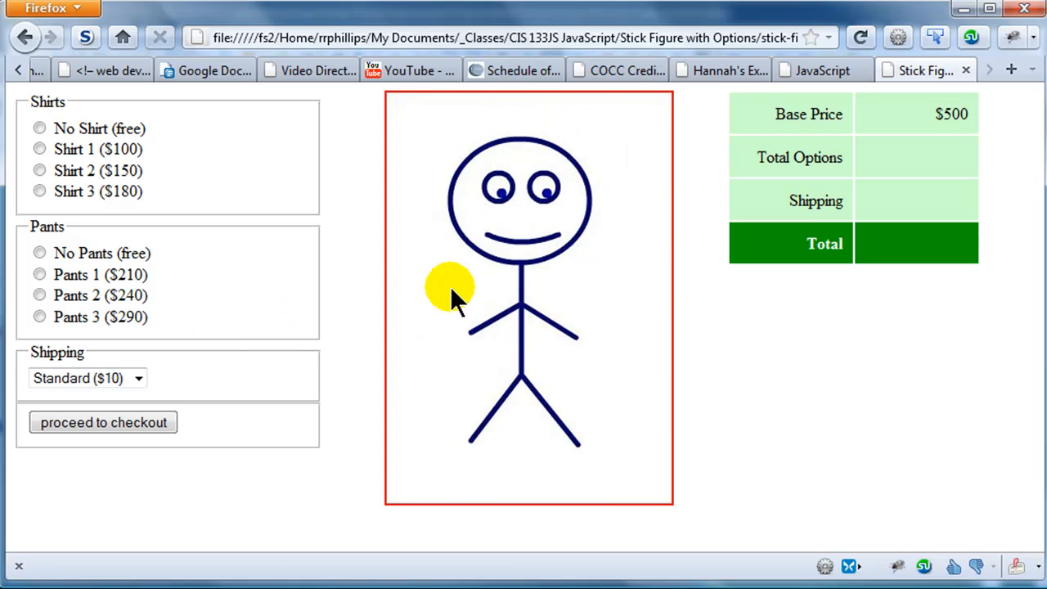
{"action": "mouse_move", "coordinate": [491, 343]}
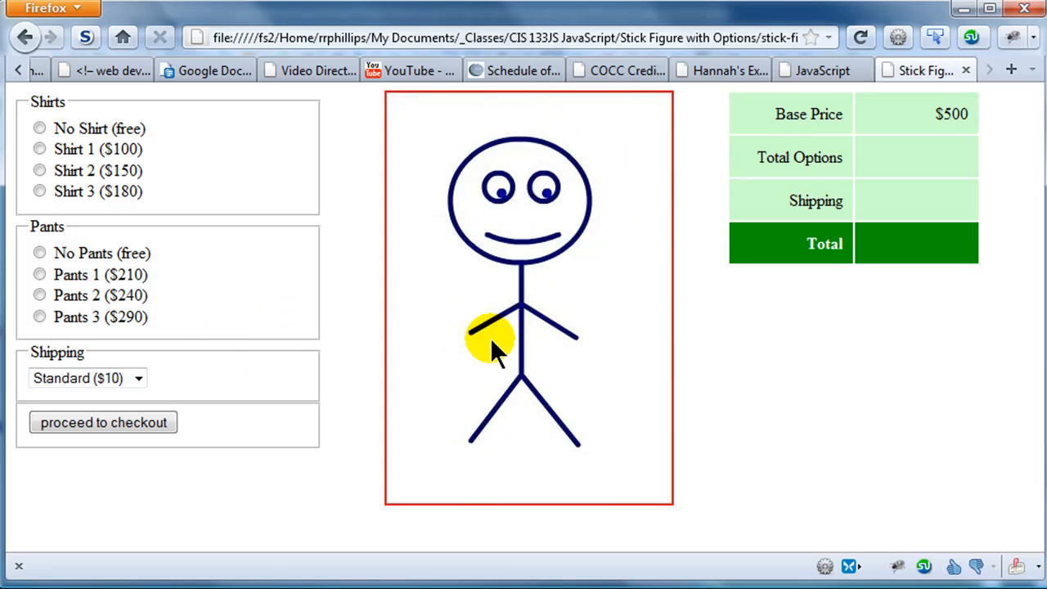
{"action": "mouse_move", "coordinate": [618, 171]}
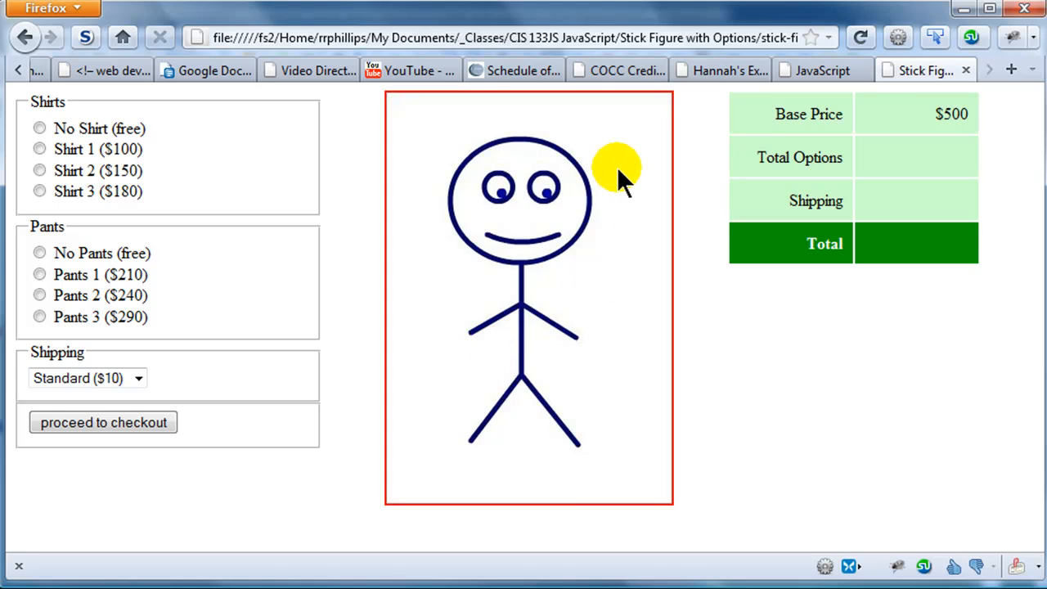
{"action": "mouse_move", "coordinate": [870, 163]}
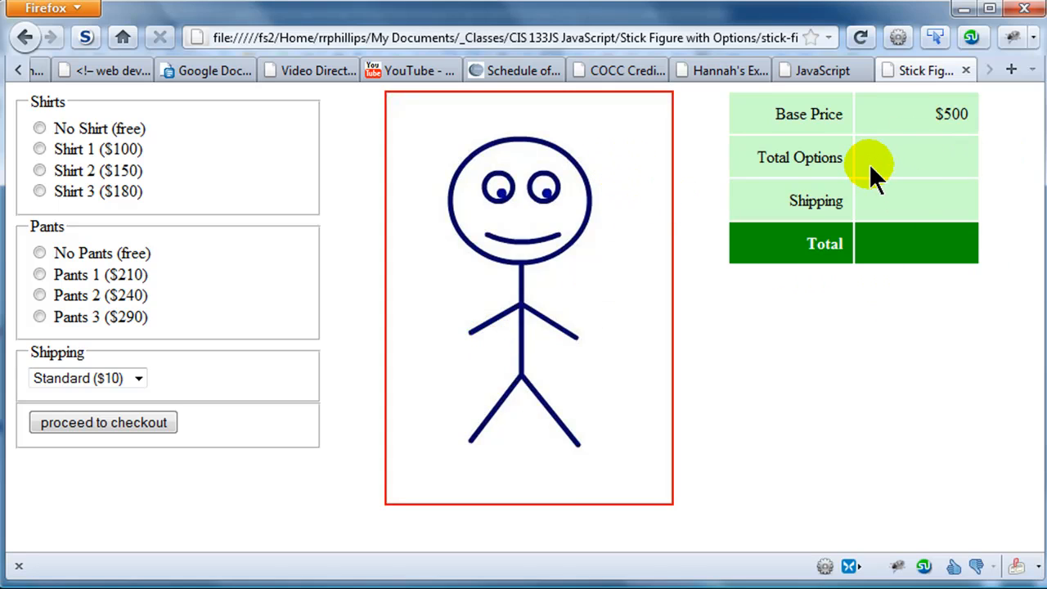
{"action": "mouse_move", "coordinate": [870, 172]}
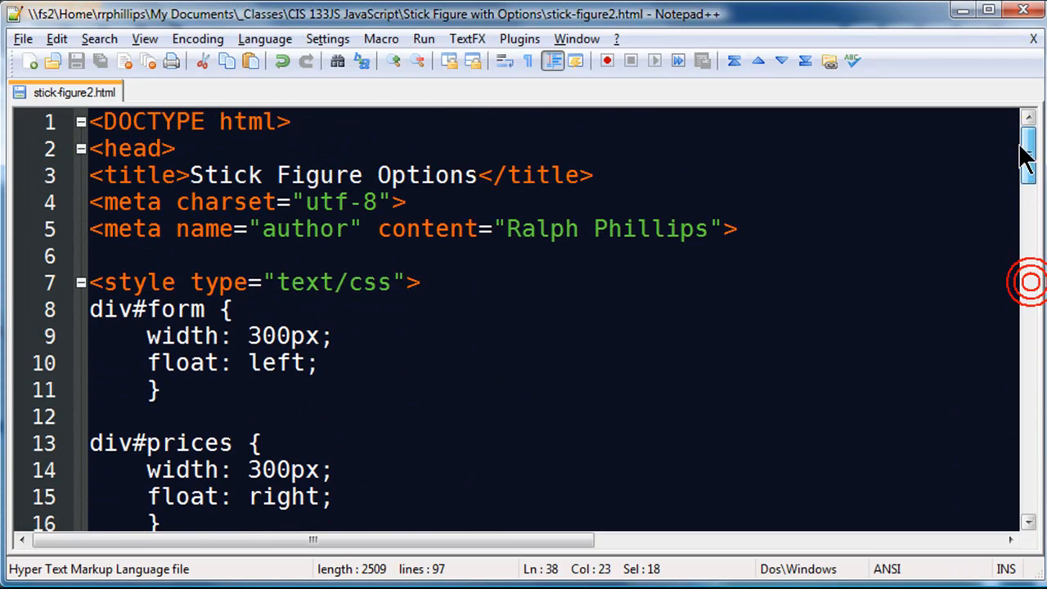
Step: Scroll through stick-figure2.html and place the cursor on the first empty line inside the script block
{"action": "scroll", "scroll_direction": "down", "scroll_amount": 3}
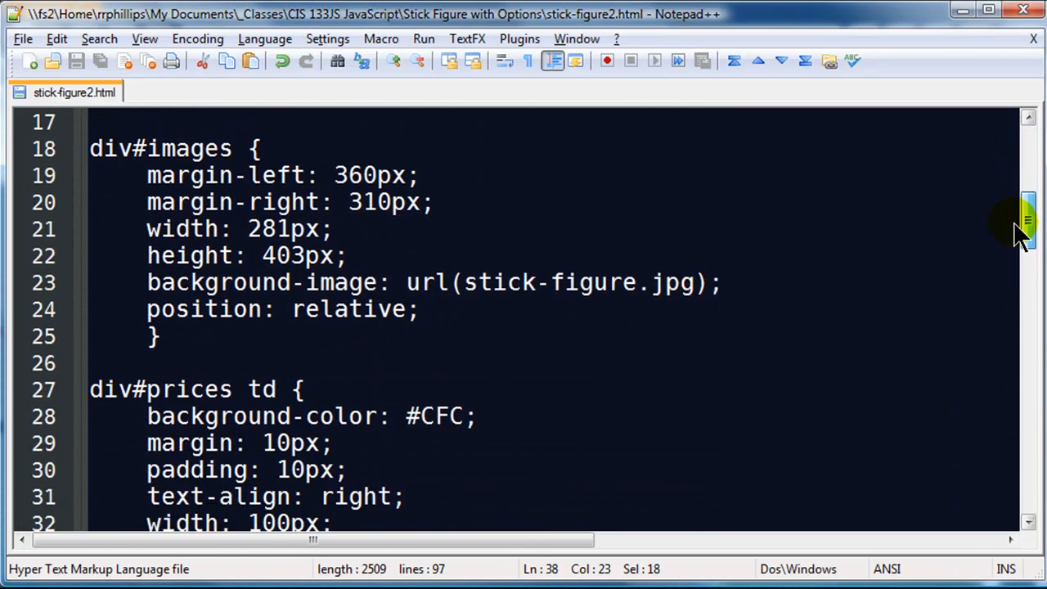
{"action": "scroll", "scroll_direction": "down", "scroll_amount": 3}
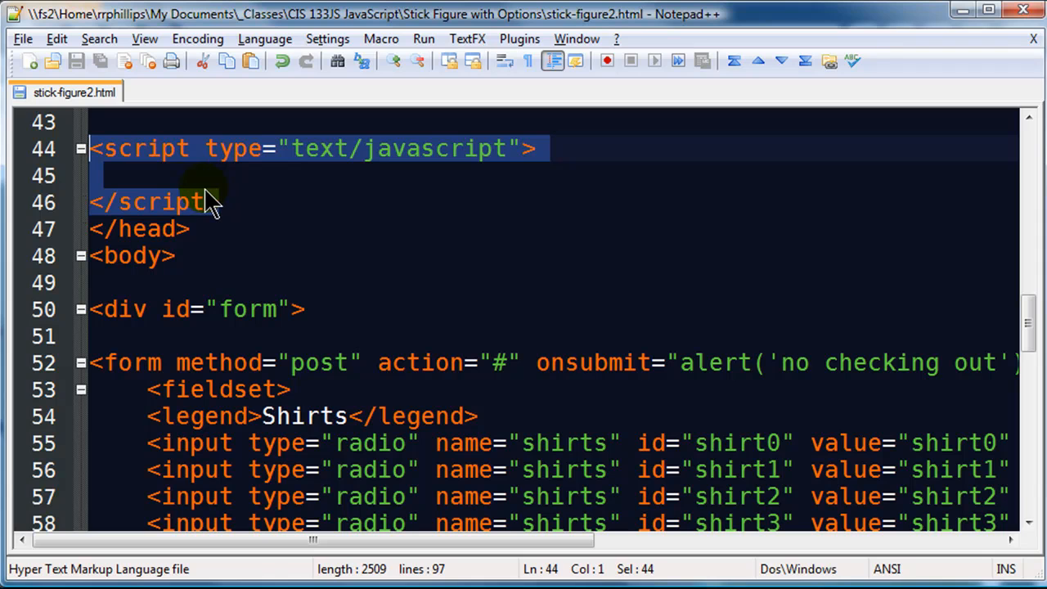
{"action": "scroll", "scroll_direction": "down", "scroll_amount": 3}
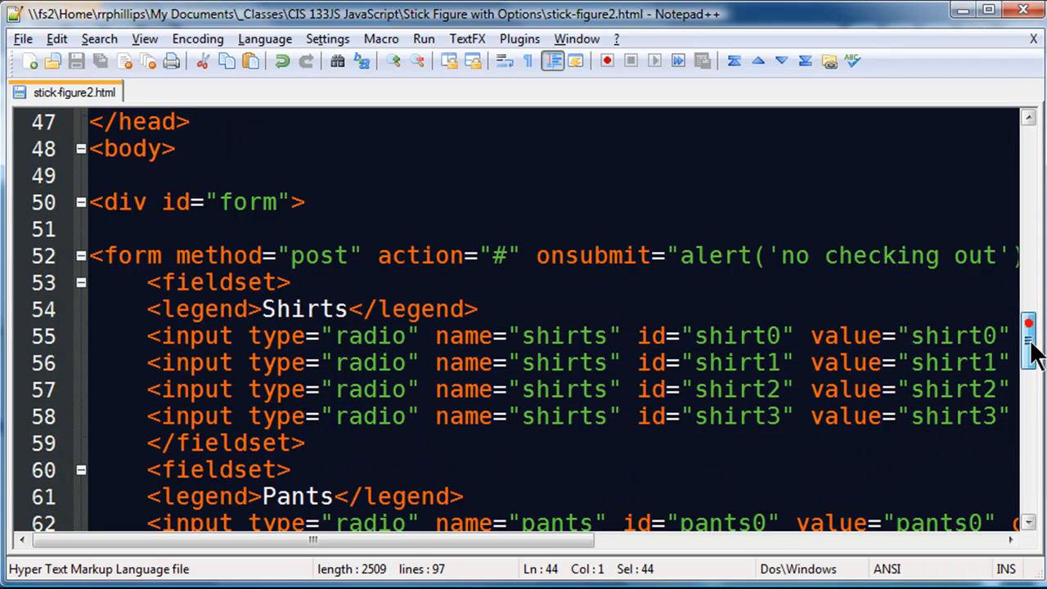
{"action": "left_click_drag", "start_coordinate": [311, 540], "coordinate": [409, 540]}
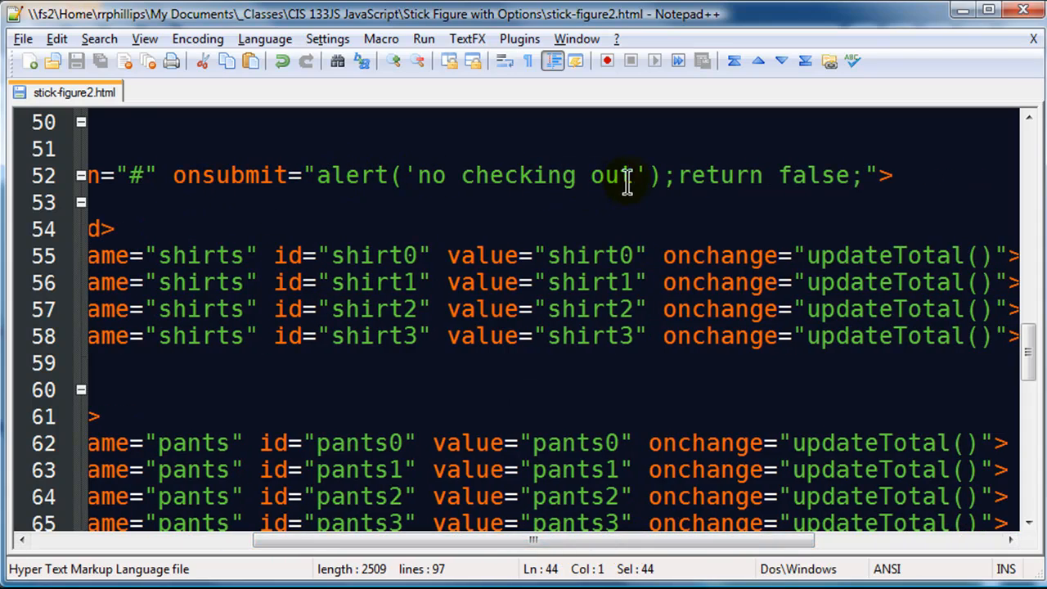
{"action": "mouse_move", "coordinate": [858, 175]}
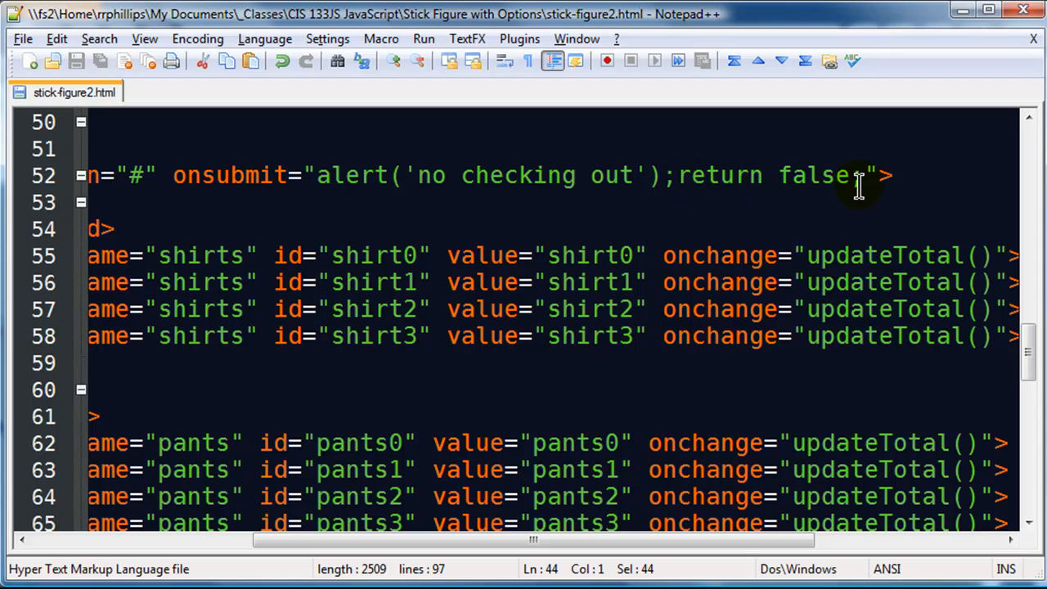
{"action": "mouse_move", "coordinate": [268, 175]}
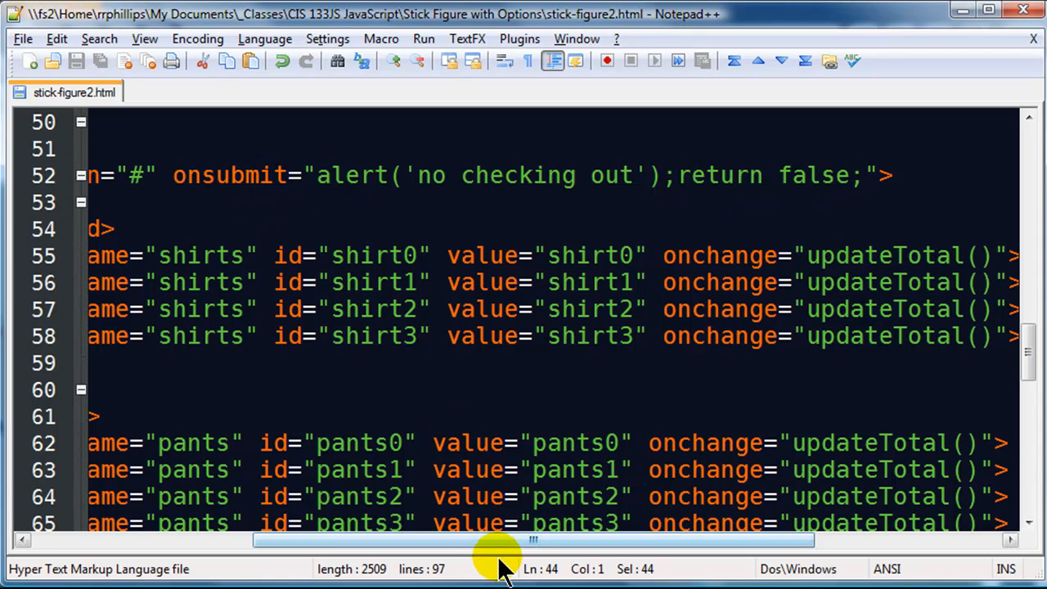
{"action": "left_click_drag", "start_coordinate": [499, 540], "coordinate": [646, 540]}
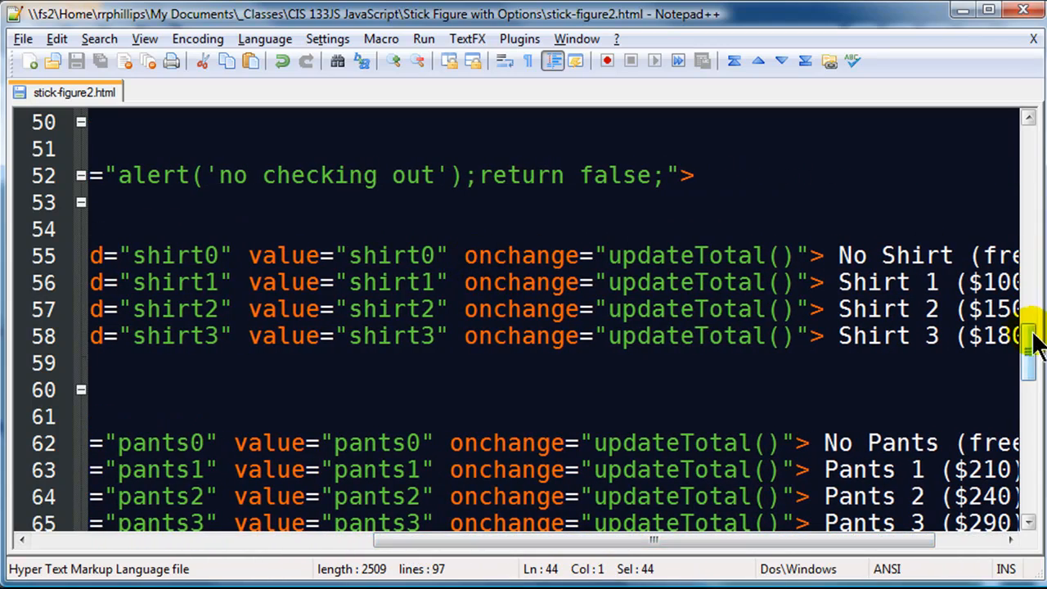
{"action": "scroll", "scroll_direction": "up", "scroll_amount": 3}
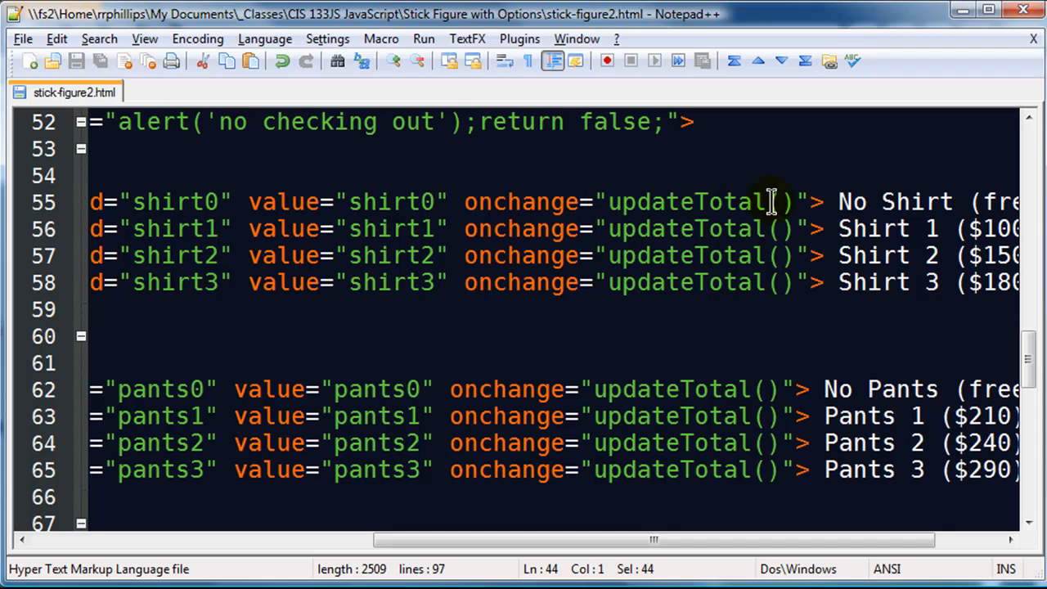
{"action": "mouse_move", "coordinate": [798, 203]}
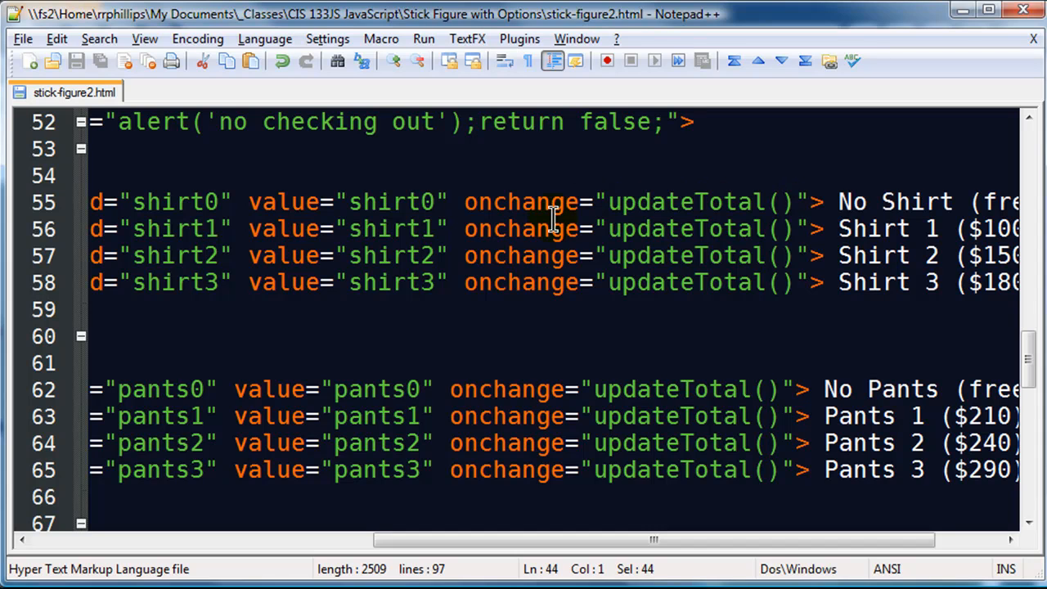
{"action": "mouse_move", "coordinate": [1029, 360]}
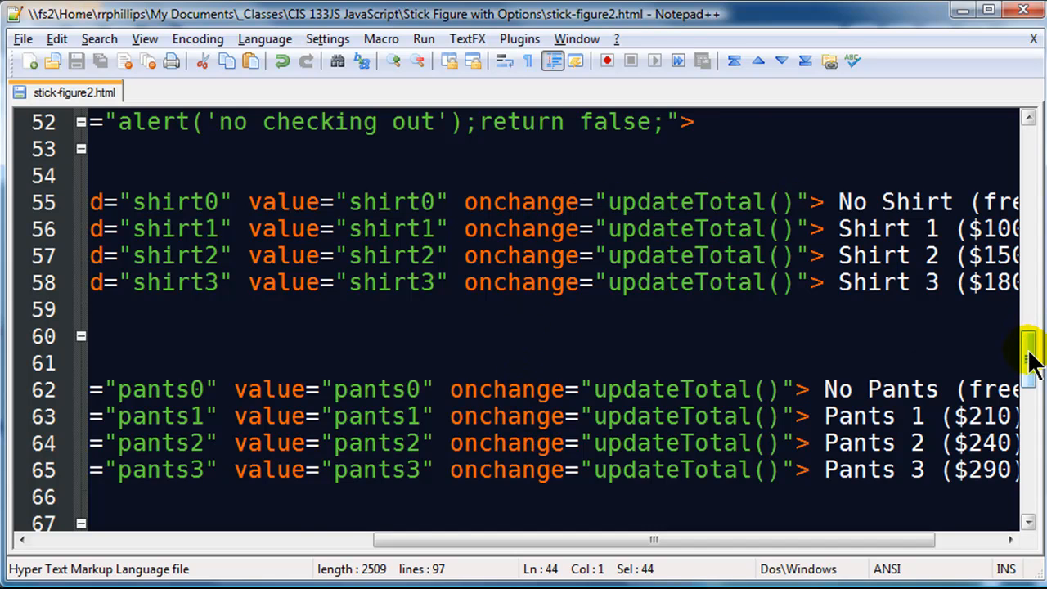
{"action": "scroll", "scroll_direction": "down", "scroll_amount": 3}
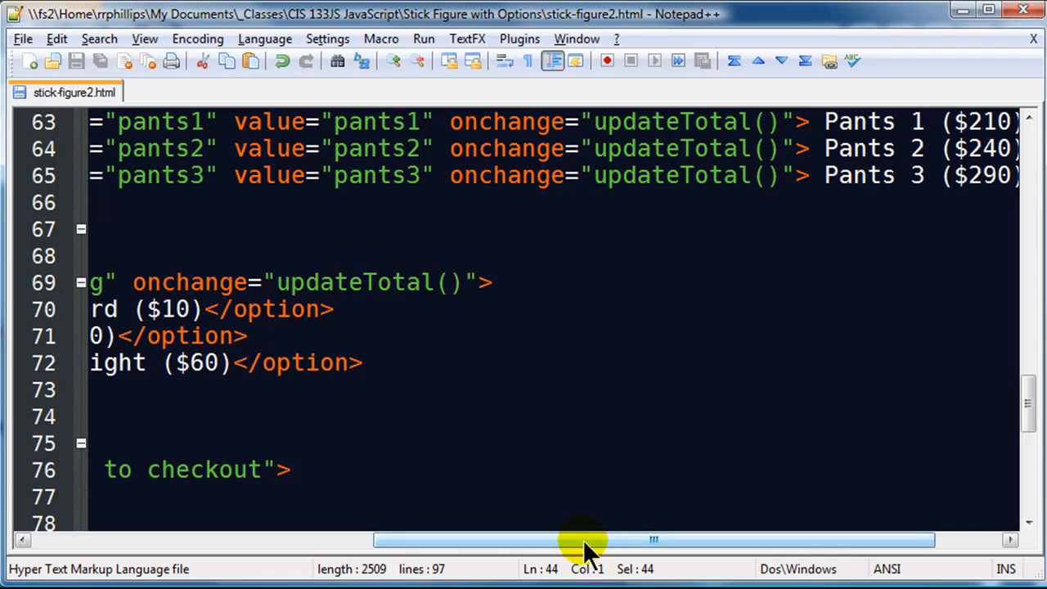
{"action": "left_click_drag", "start_coordinate": [586, 540], "coordinate": [327, 540]}
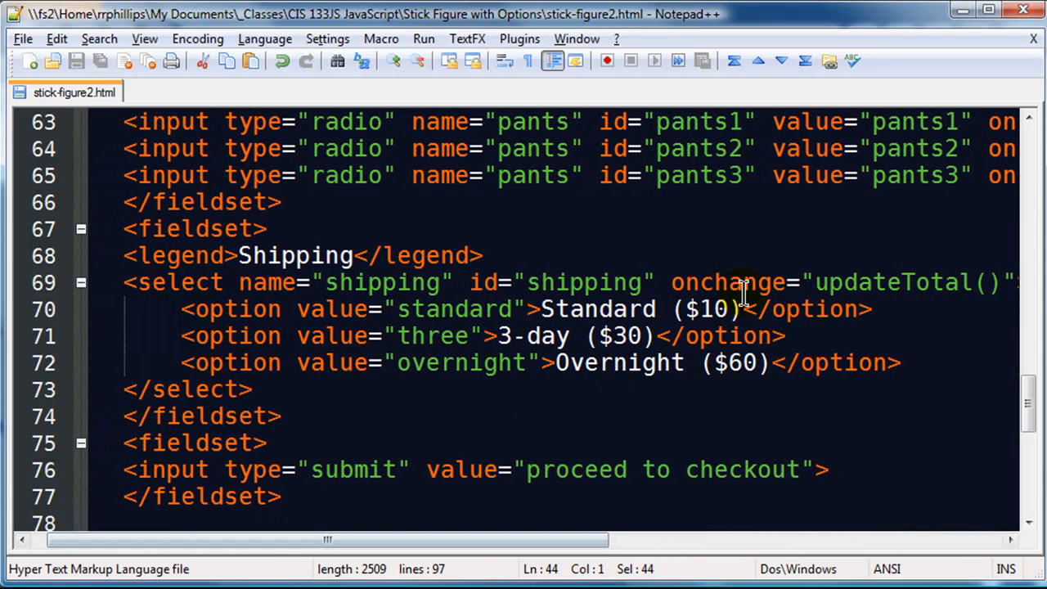
{"action": "mouse_move", "coordinate": [876, 309]}
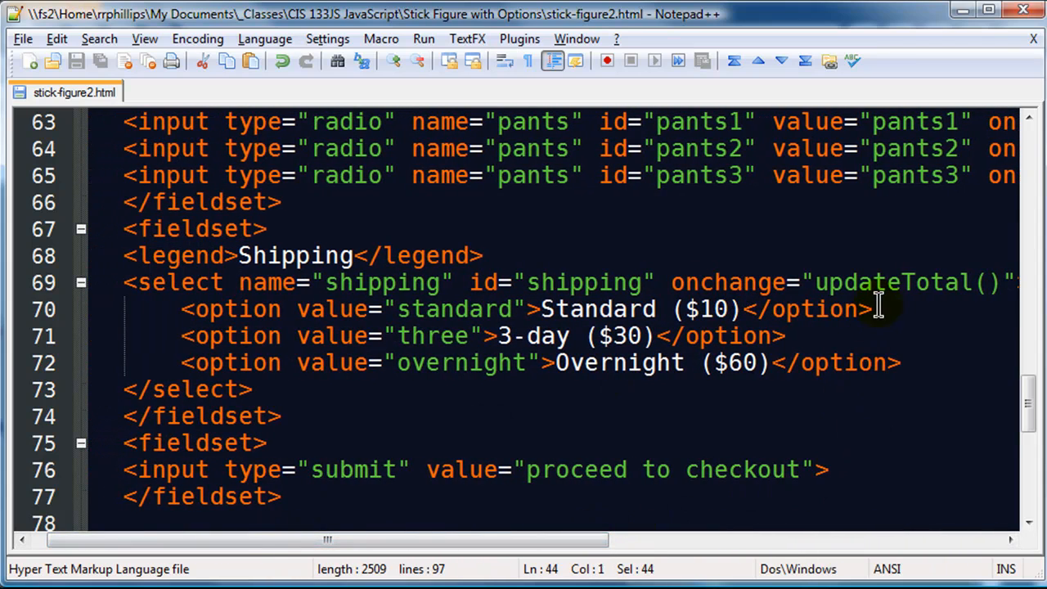
{"action": "mouse_move", "coordinate": [1031, 409]}
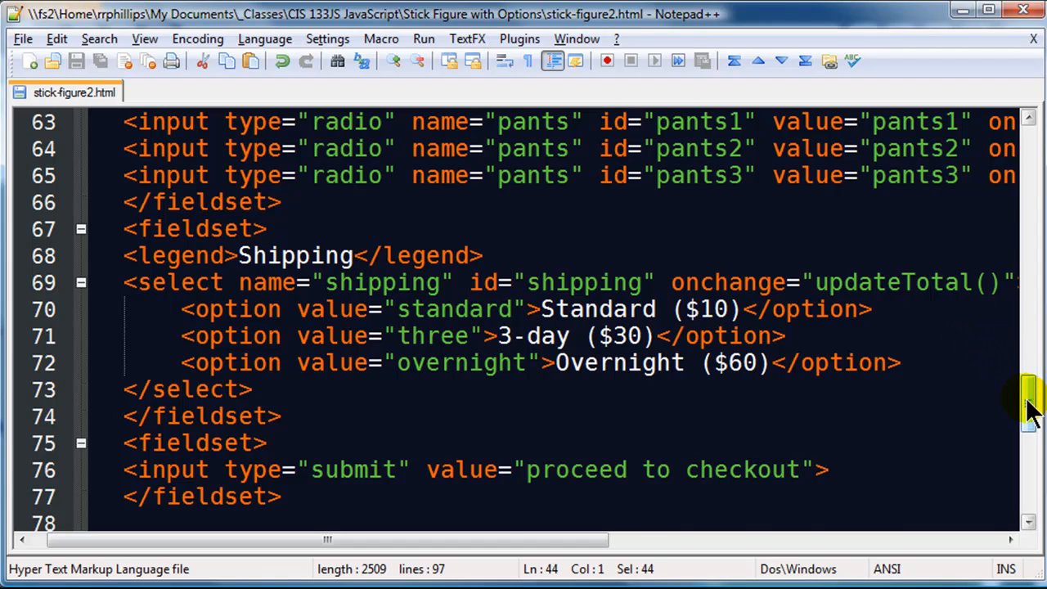
{"action": "scroll", "scroll_direction": "up", "scroll_amount": 3}
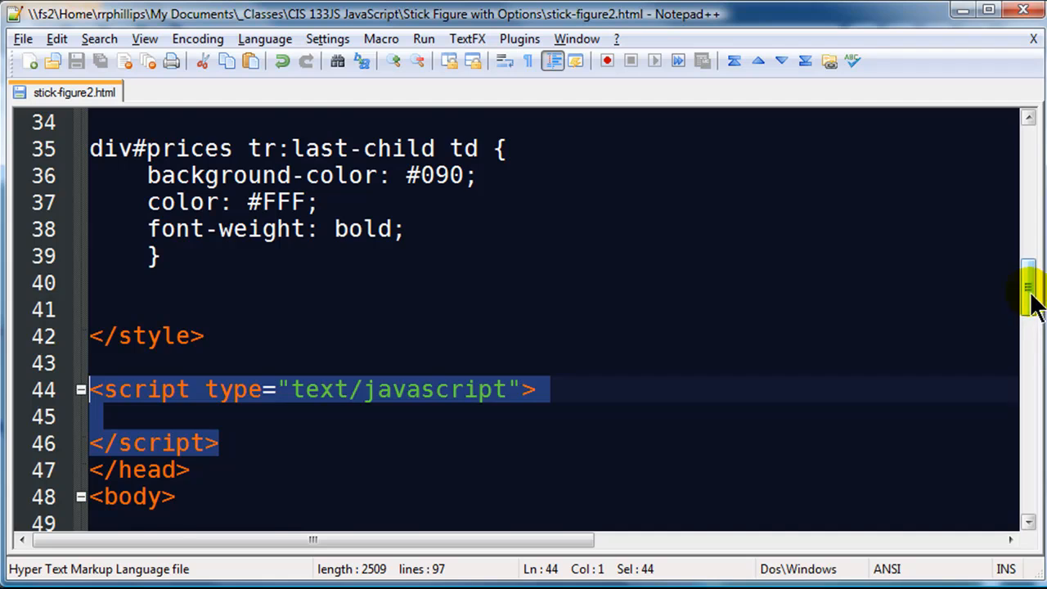
{"action": "scroll", "scroll_direction": "down", "scroll_amount": 3}
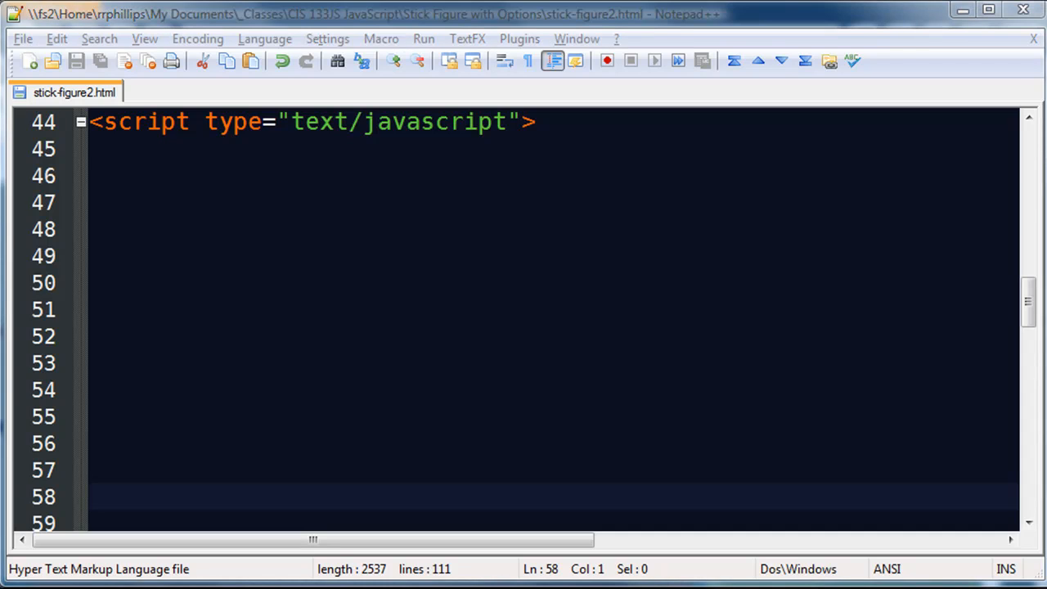
{"action": "left_click", "coordinate": [141, 149]}
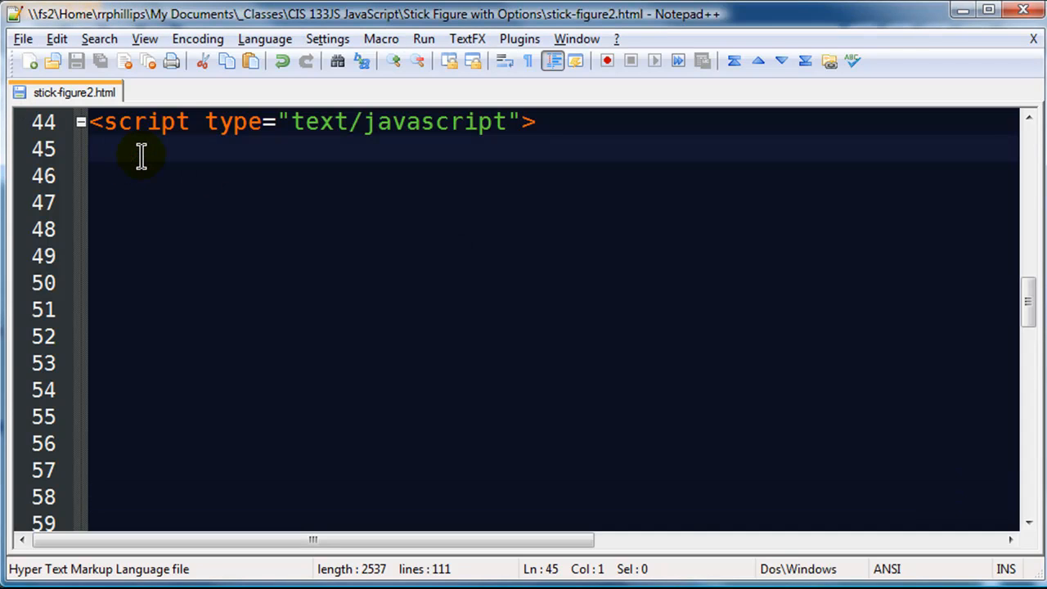
{"action": "mouse_move", "coordinate": [259, 147]}
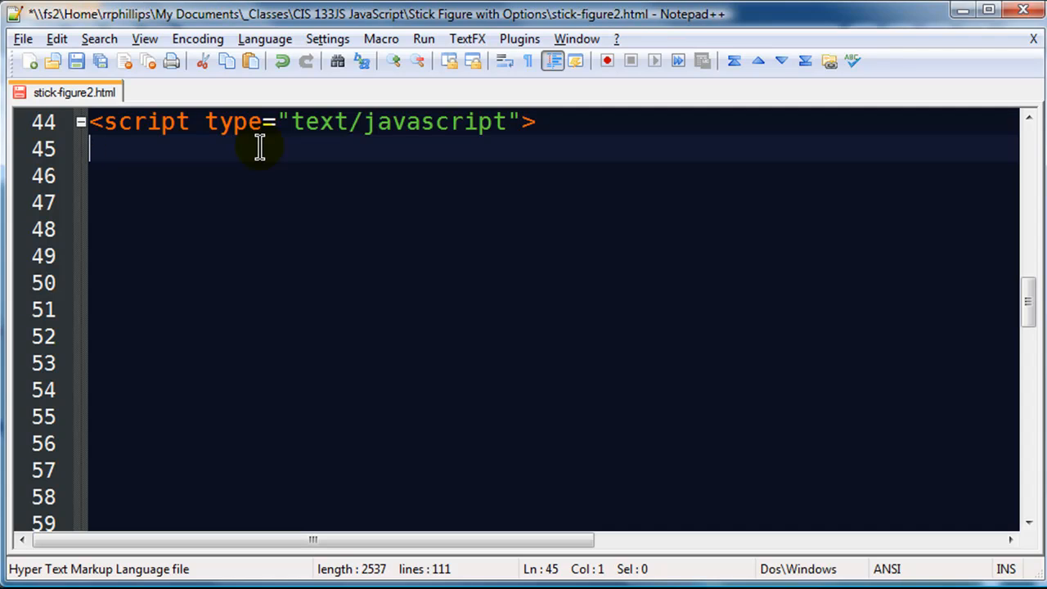
Step: Write the opening line 'function updateTotal() {' in the script block
{"action": "type", "text": "function"}
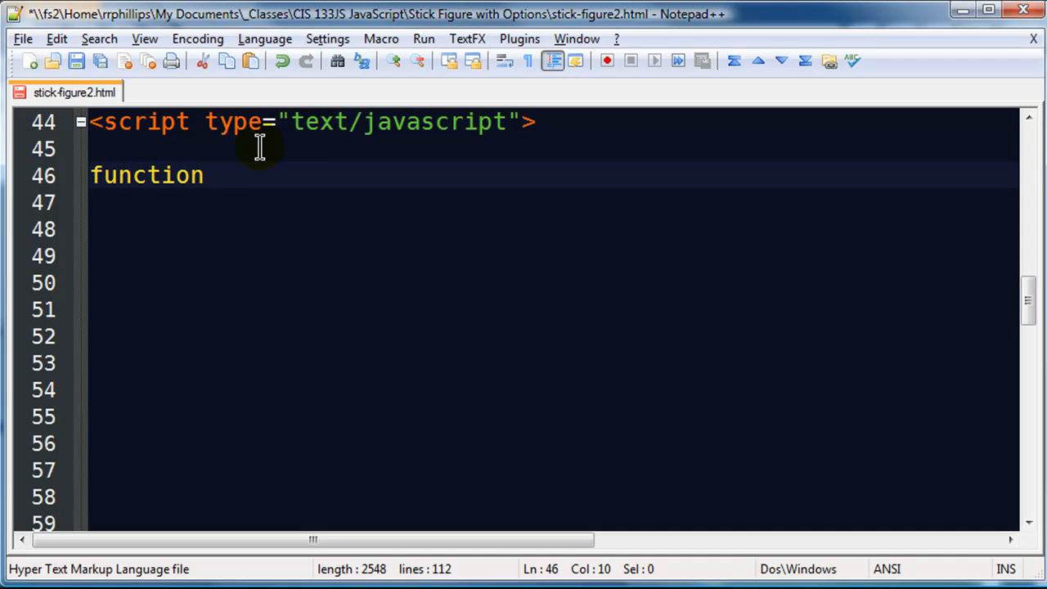
{"action": "type", "text": "updateTot"}
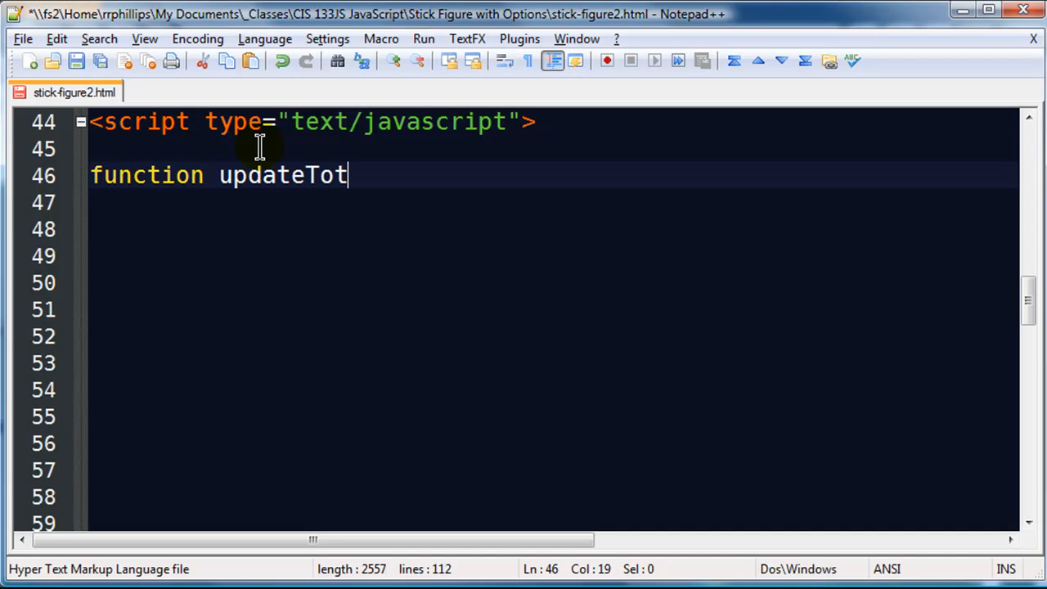
{"action": "type", "text": "al() {"}
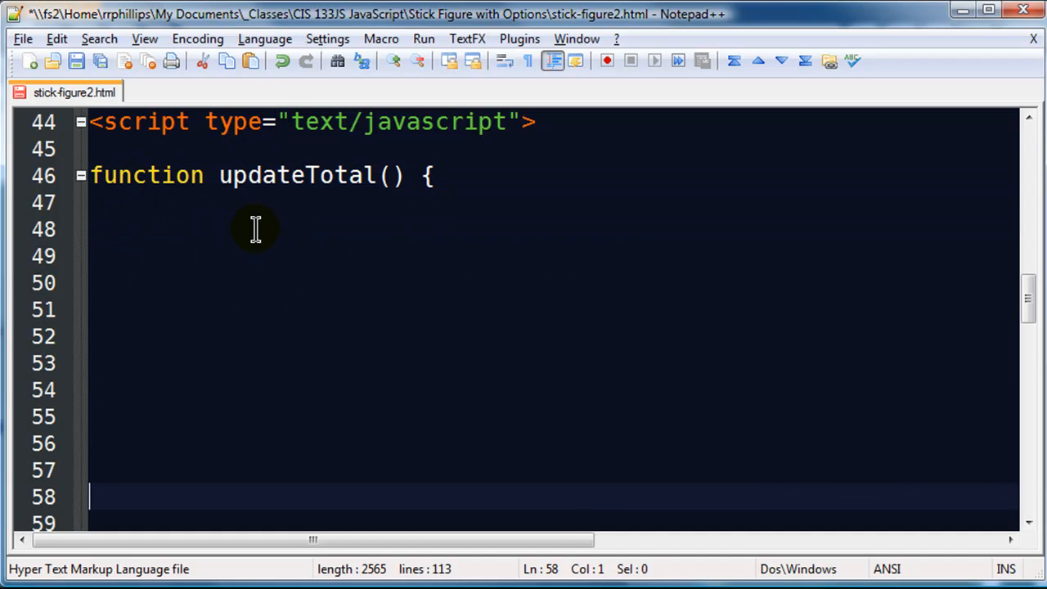
Step: Close updateTotal a few lines below with '}' and the comment '// end of my main update total function'
{"action": "left_click", "coordinate": [140, 337]}
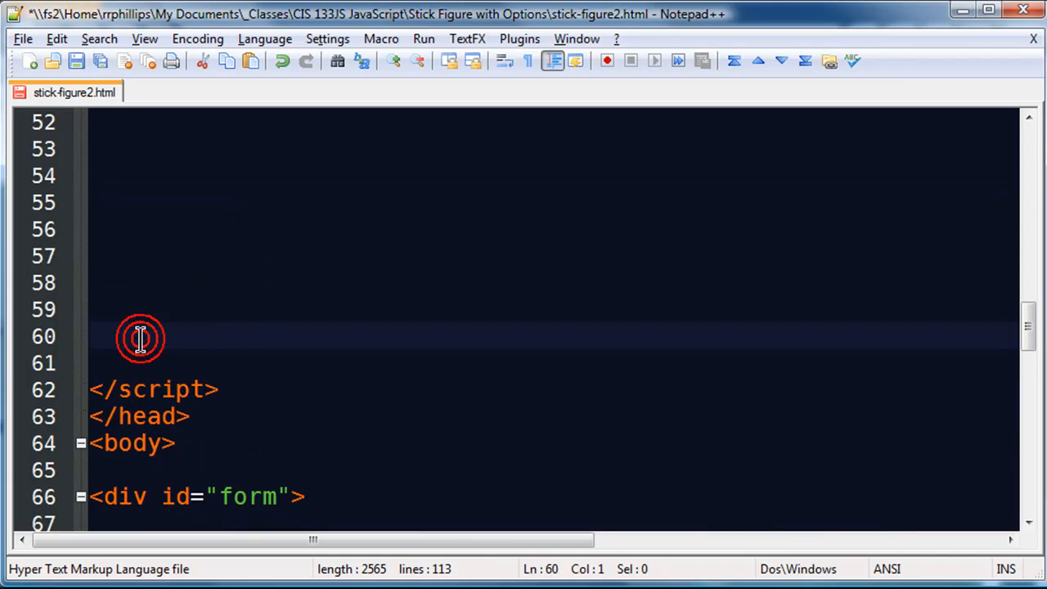
{"action": "mouse_move", "coordinate": [543, 354]}
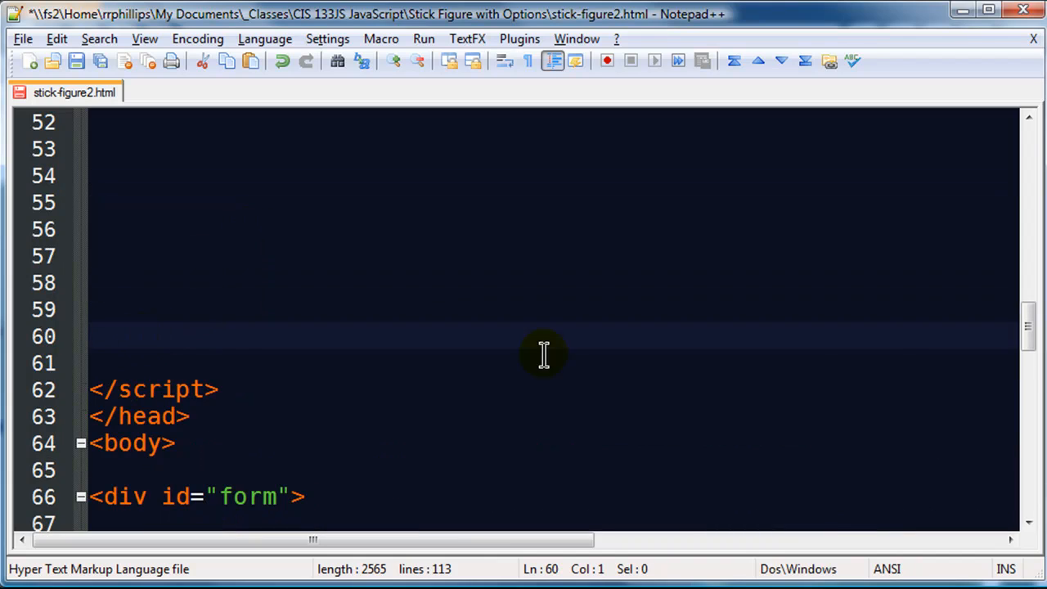
{"action": "scroll", "scroll_direction": "up", "scroll_amount": 3}
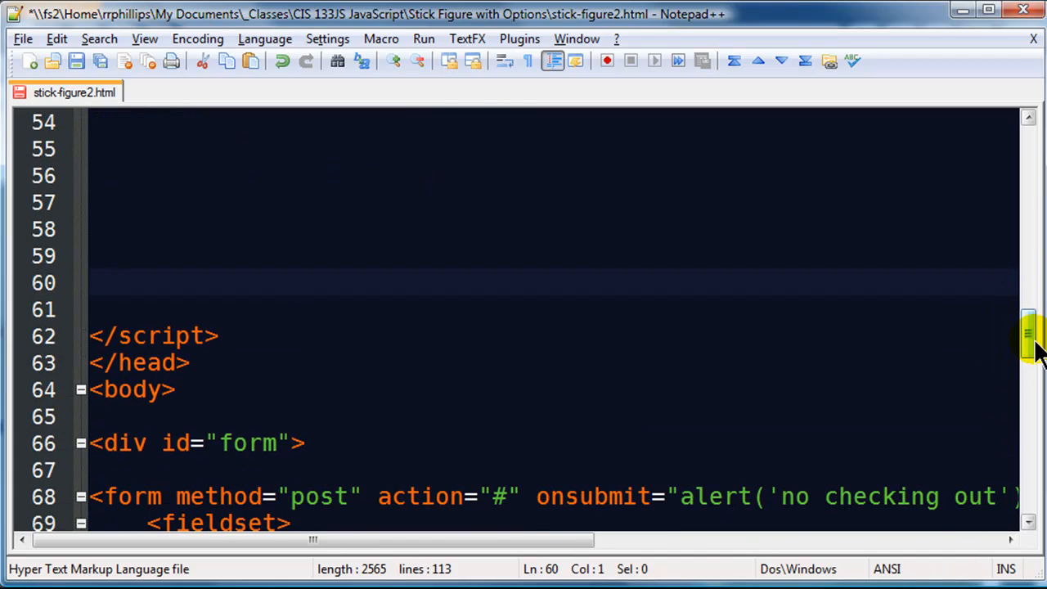
{"action": "type", "text": "{\""}
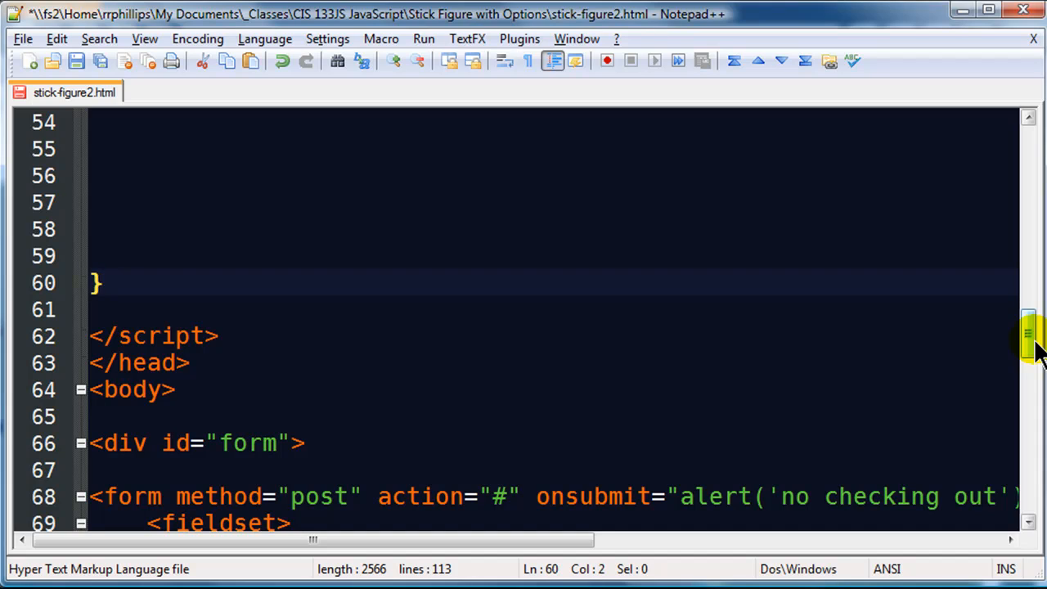
{"action": "type", "text": "// end of m"}
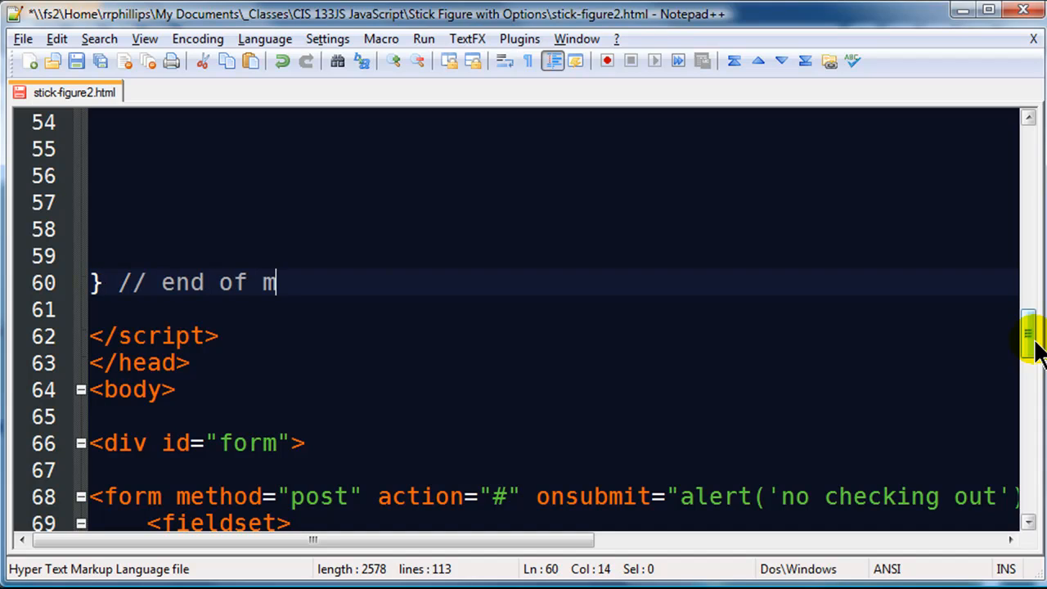
{"action": "type", "text": "y main update"}
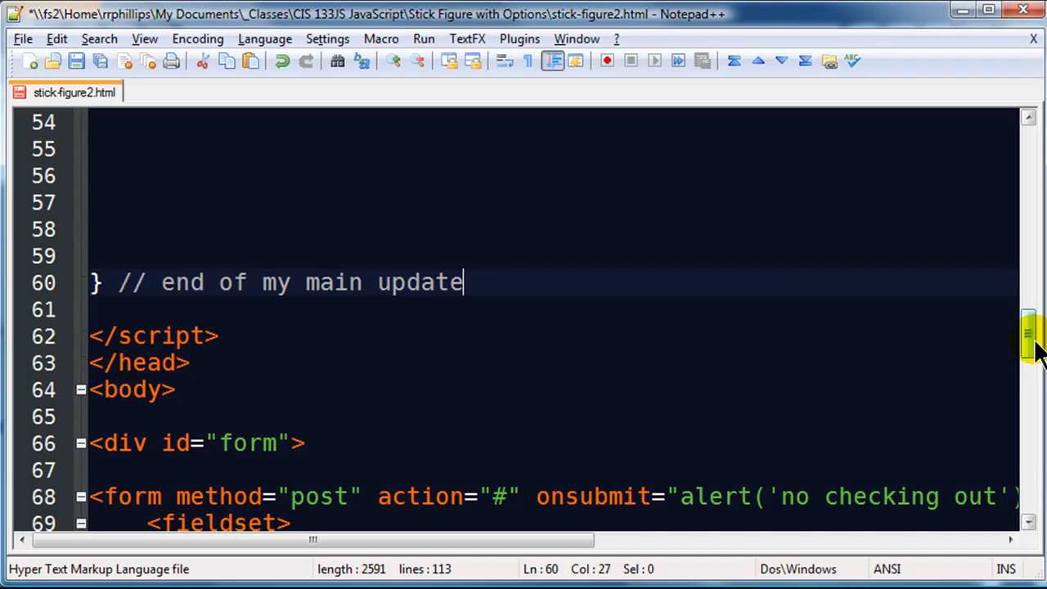
{"action": "type", "text": "total function"}
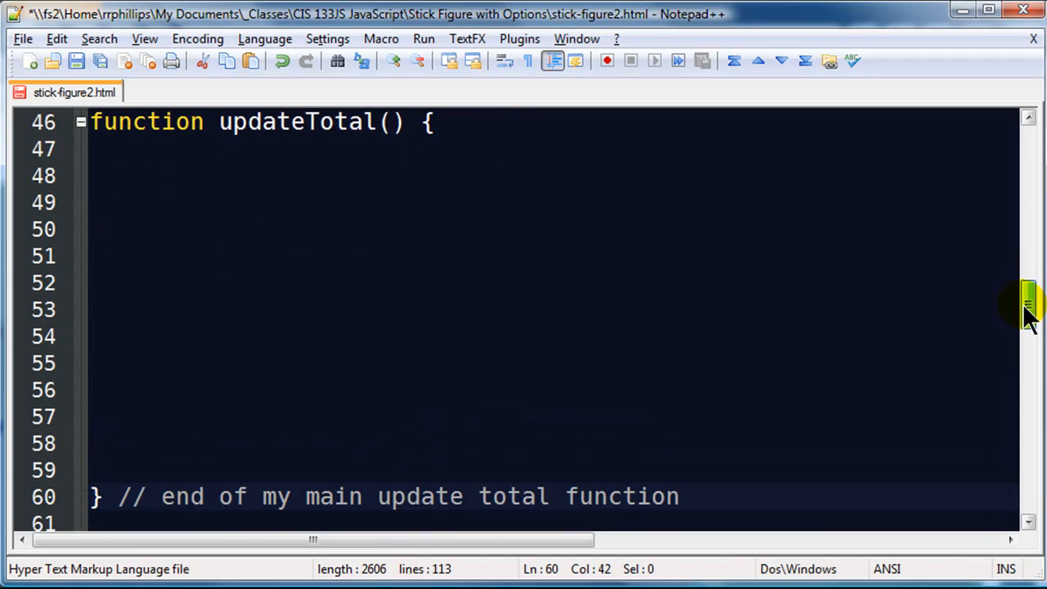
Step: Declare 'var basePrice = 500;' inside the updateTotal body
{"action": "left_click", "coordinate": [231, 176]}
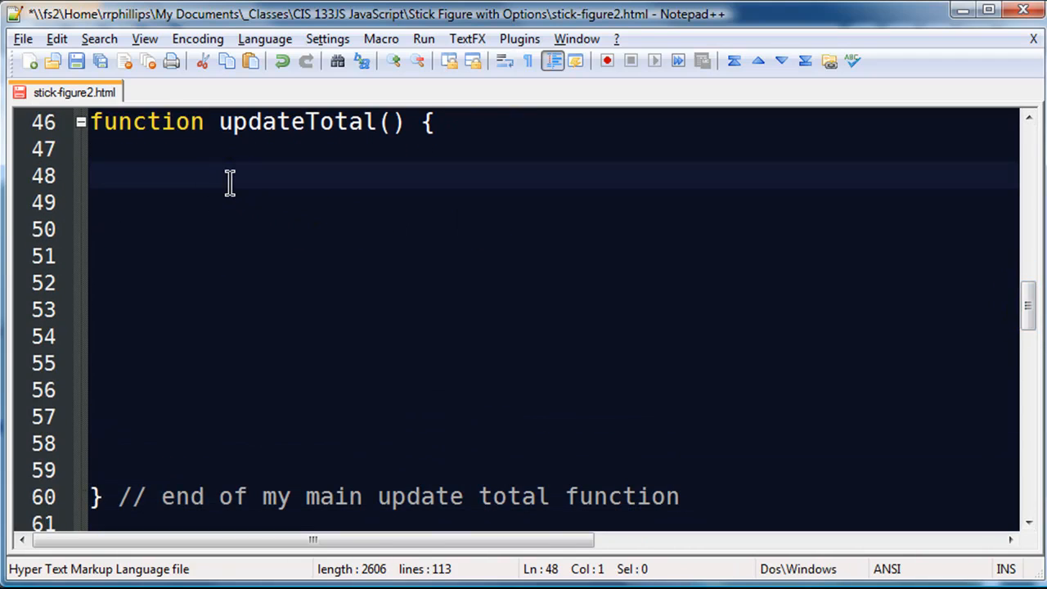
{"action": "mouse_move", "coordinate": [229, 180]}
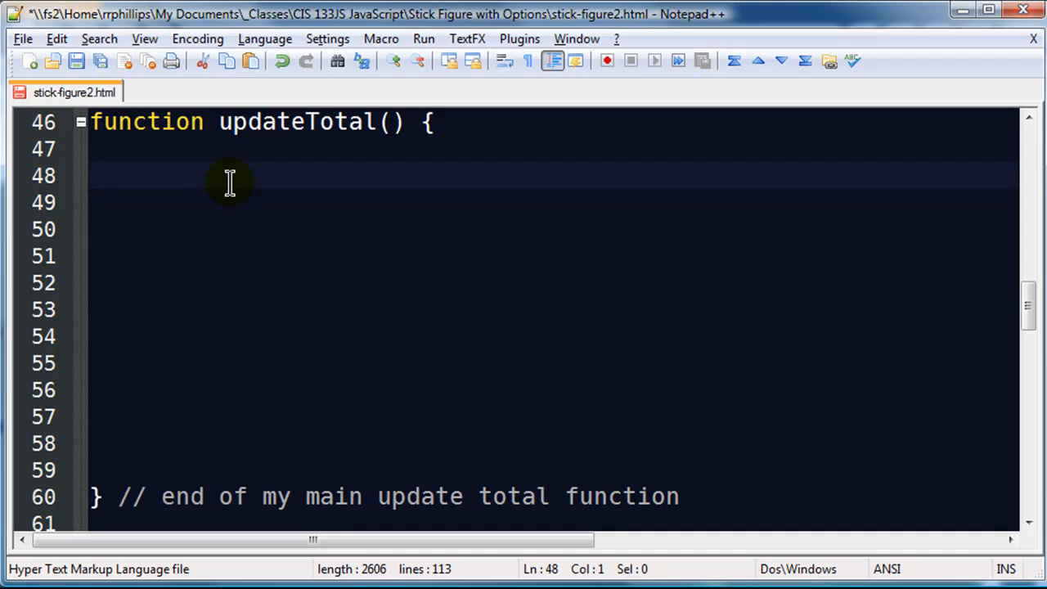
{"action": "type", "text": "var"}
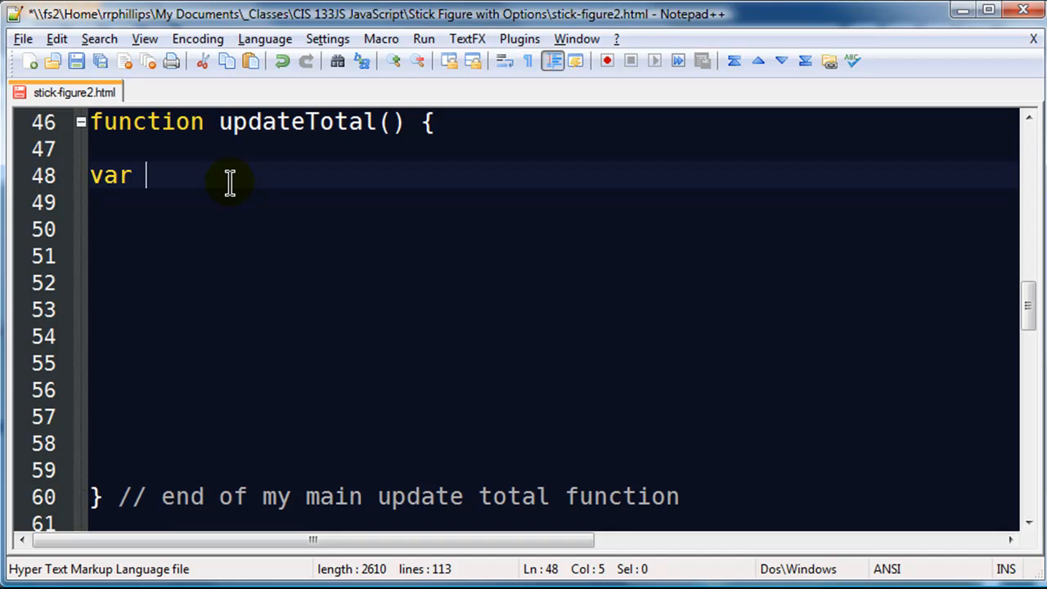
{"action": "type", "text": "basePri"}
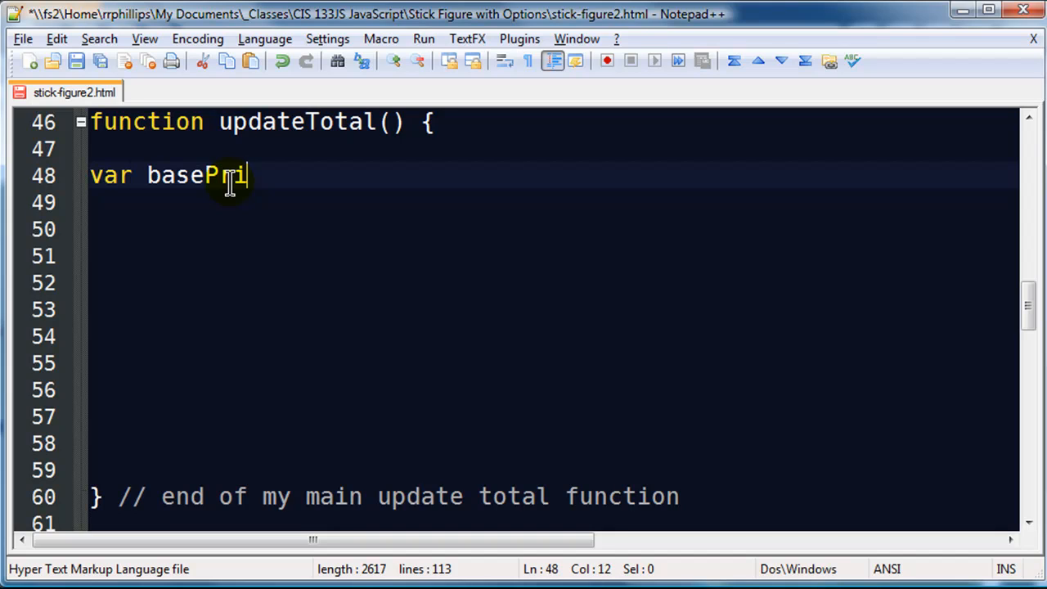
{"action": "type", "text": "ce"}
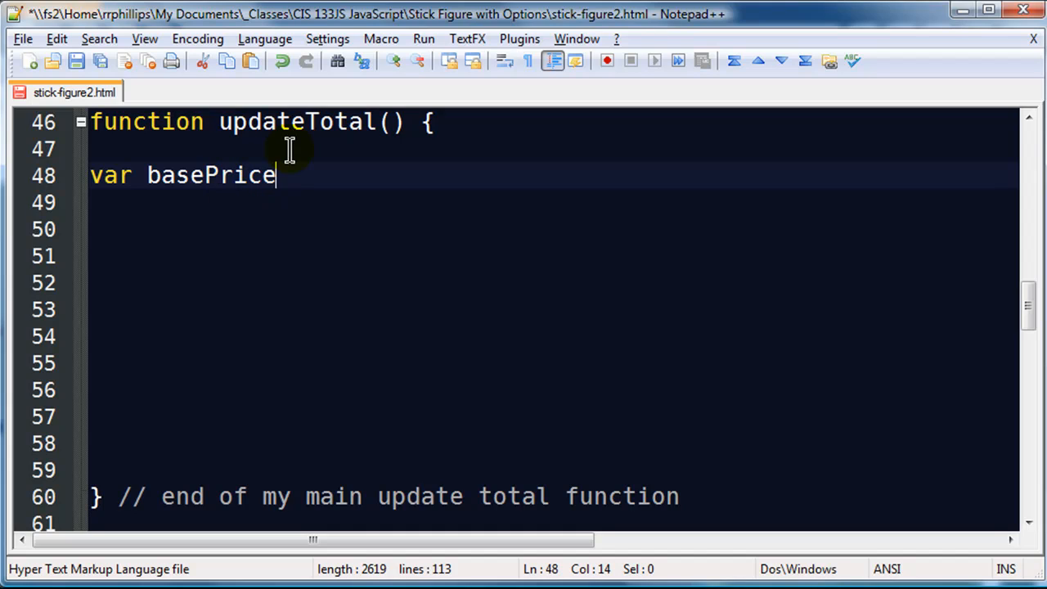
{"action": "type", "text": "="}
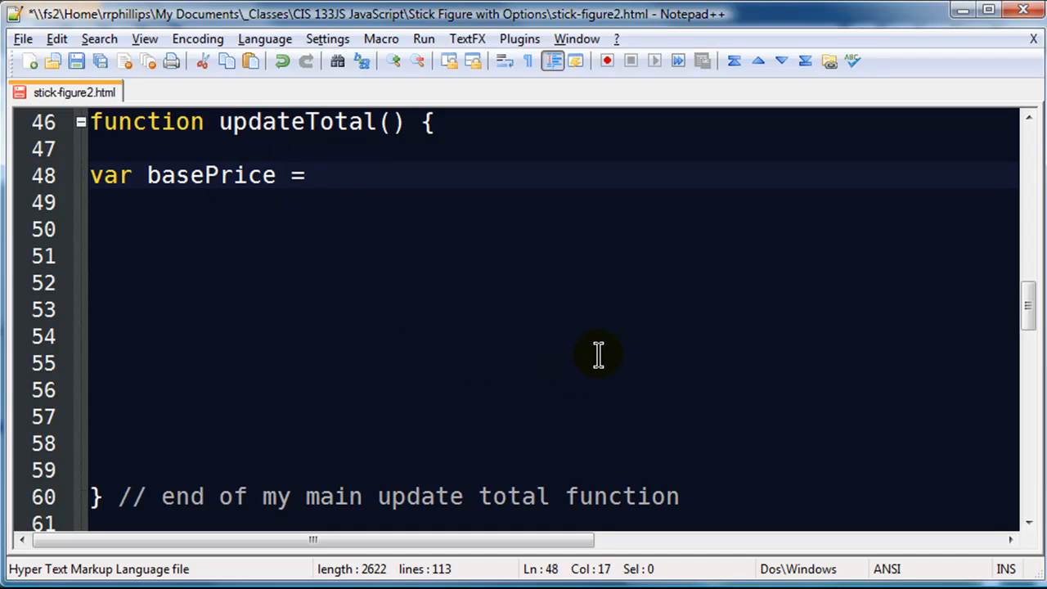
{"action": "type", "text": "500;"}
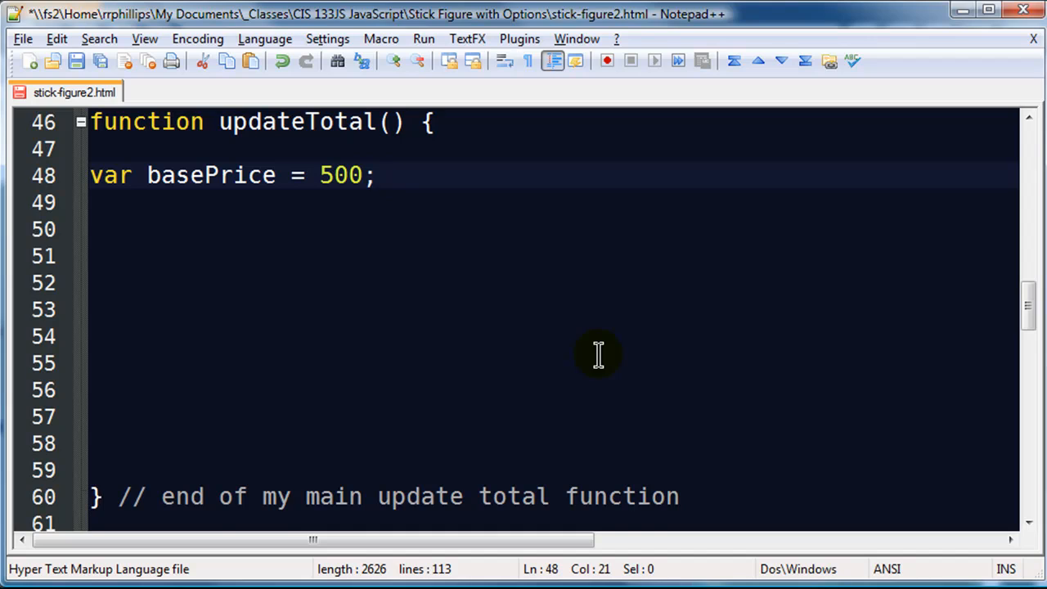
Step: Declare optionsPrice and shippingPrice as 0, then save the file
{"action": "type", "text": "var"}
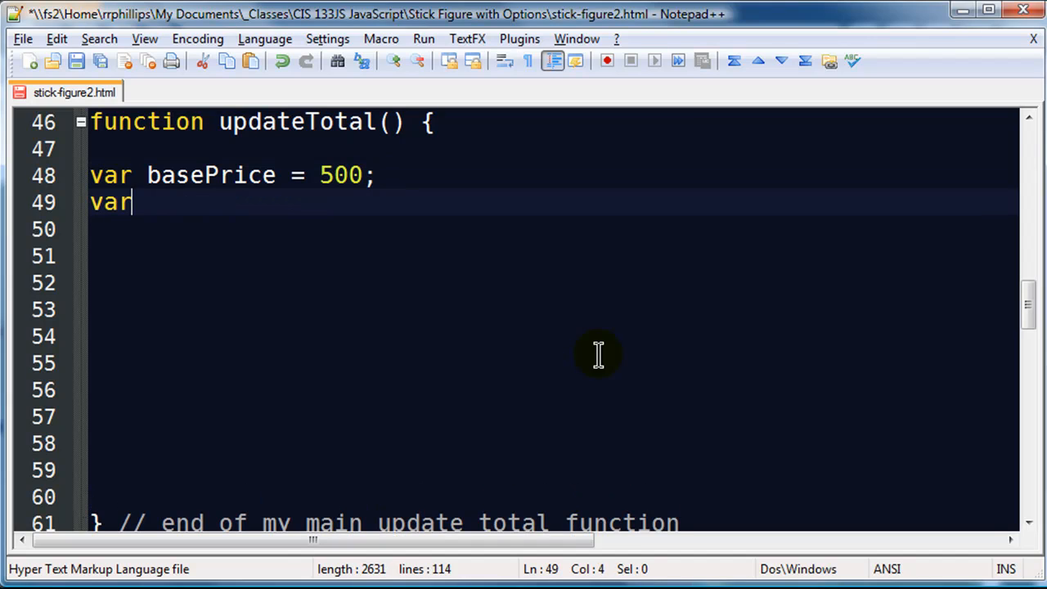
{"action": "type", "text": "optionsPri"}
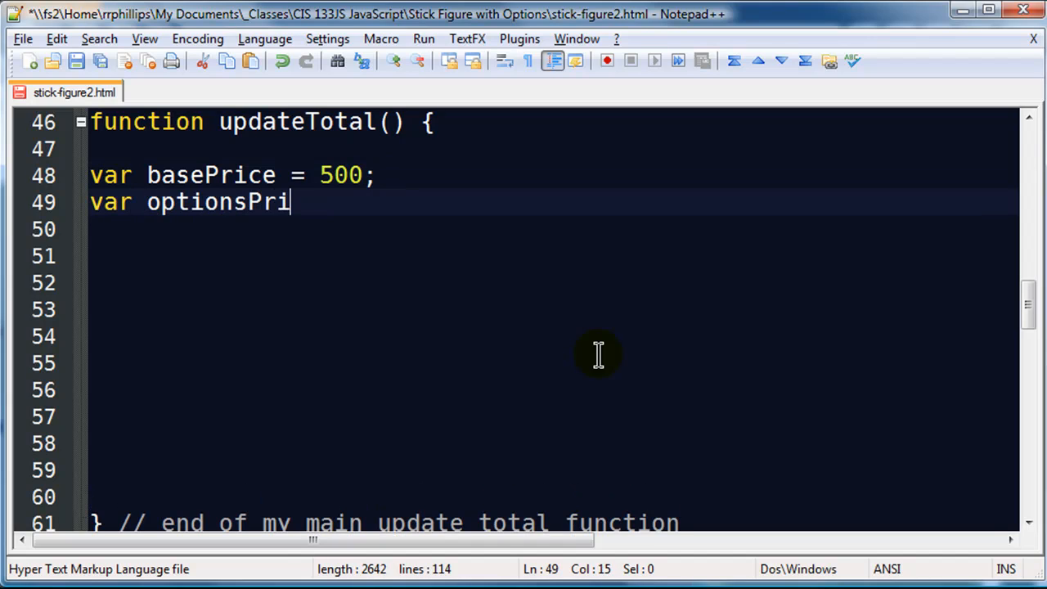
{"action": "type", "text": "ce ="}
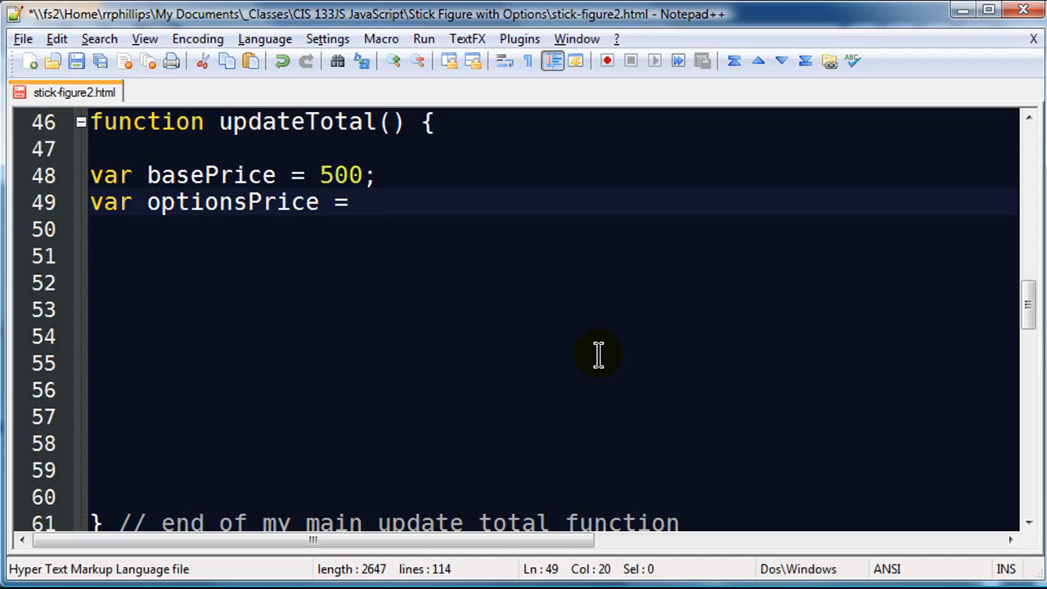
{"action": "type", "text": "0"}
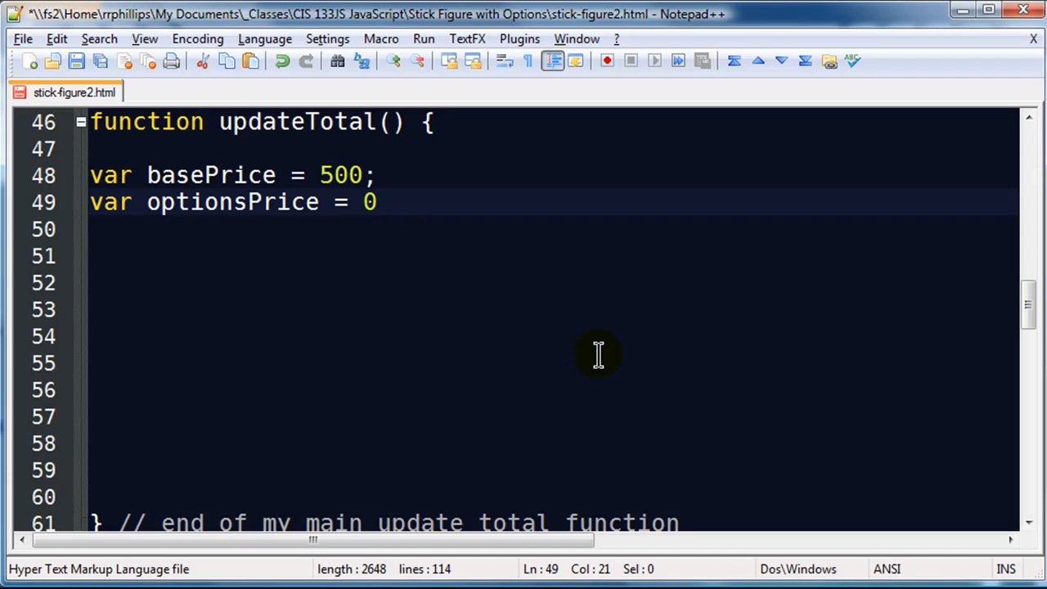
{"action": "type", "text": ";"}
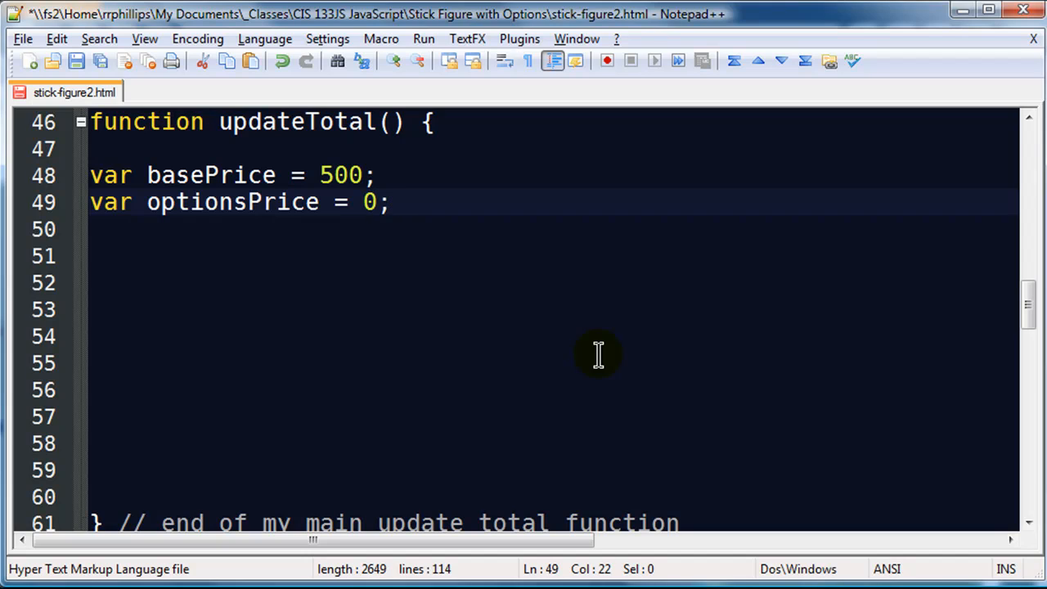
{"action": "type", "text": "var shi"}
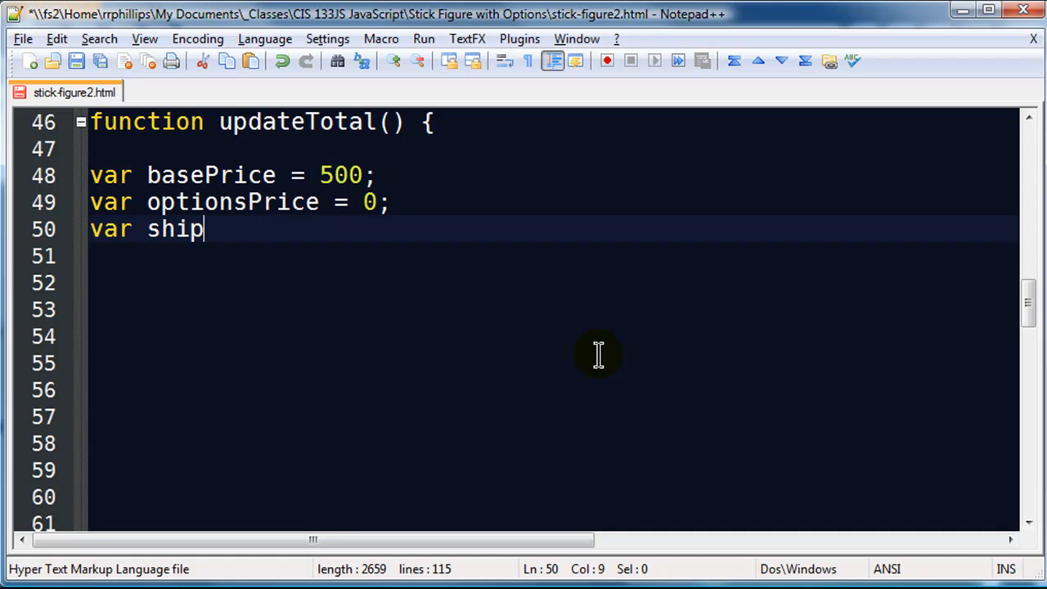
{"action": "type", "text": "pingPrice ="}
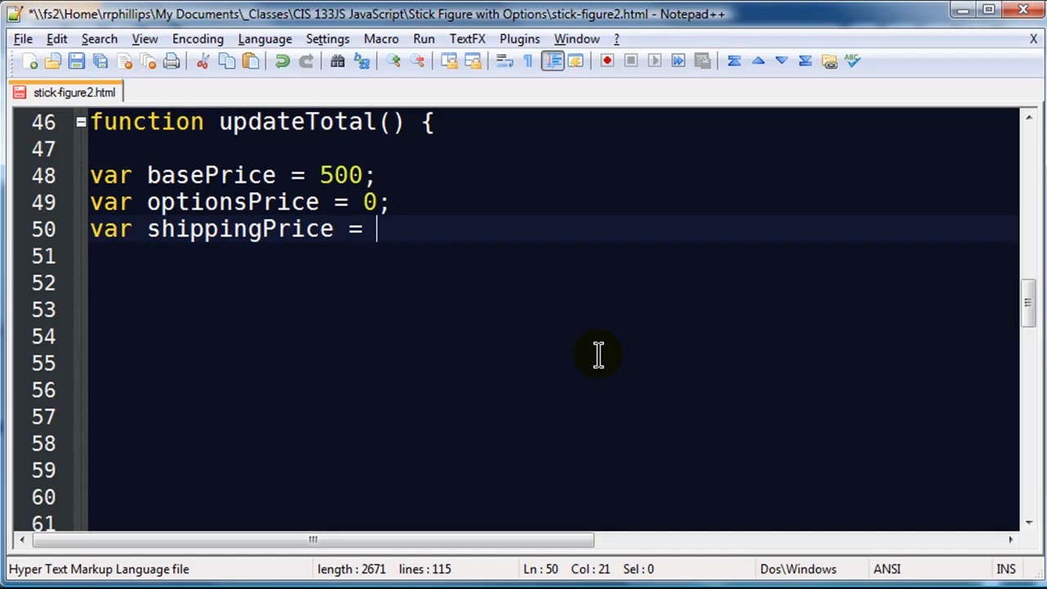
{"action": "type", "text": "0"}
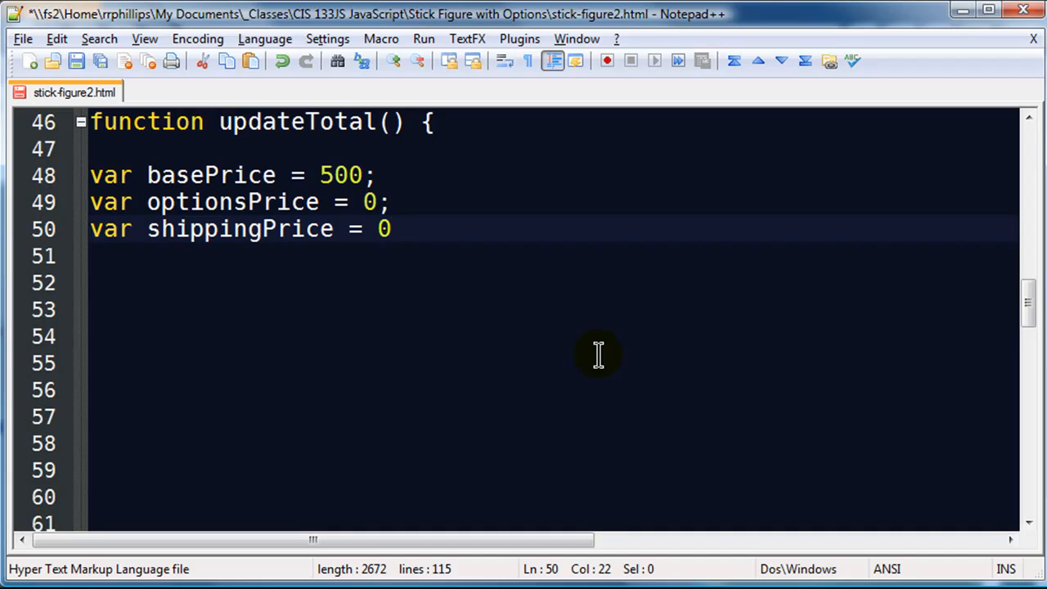
{"action": "type", "text": ";"}
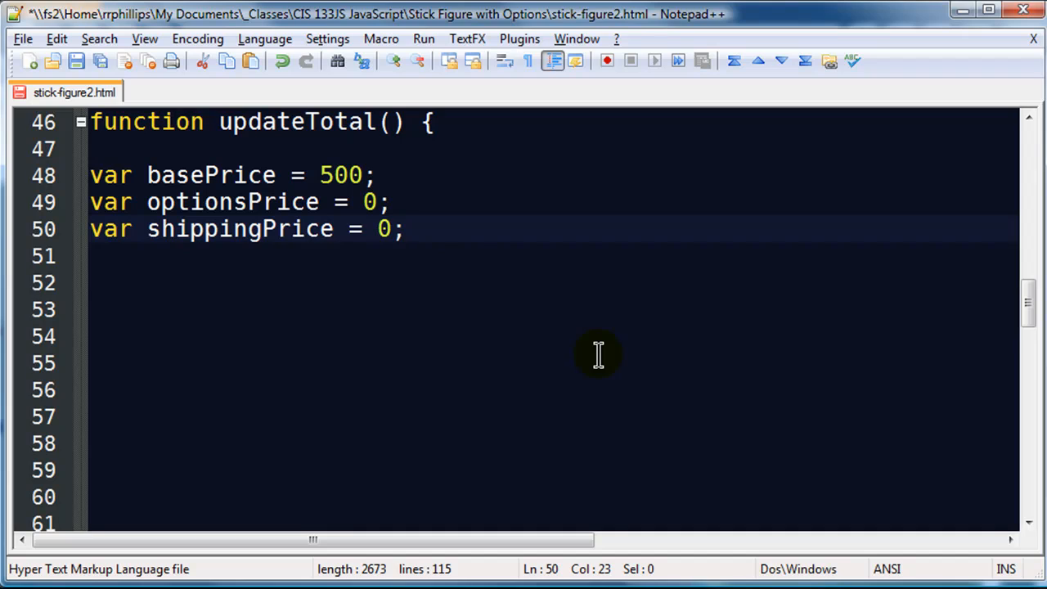
{"action": "key", "text": "Enter"}
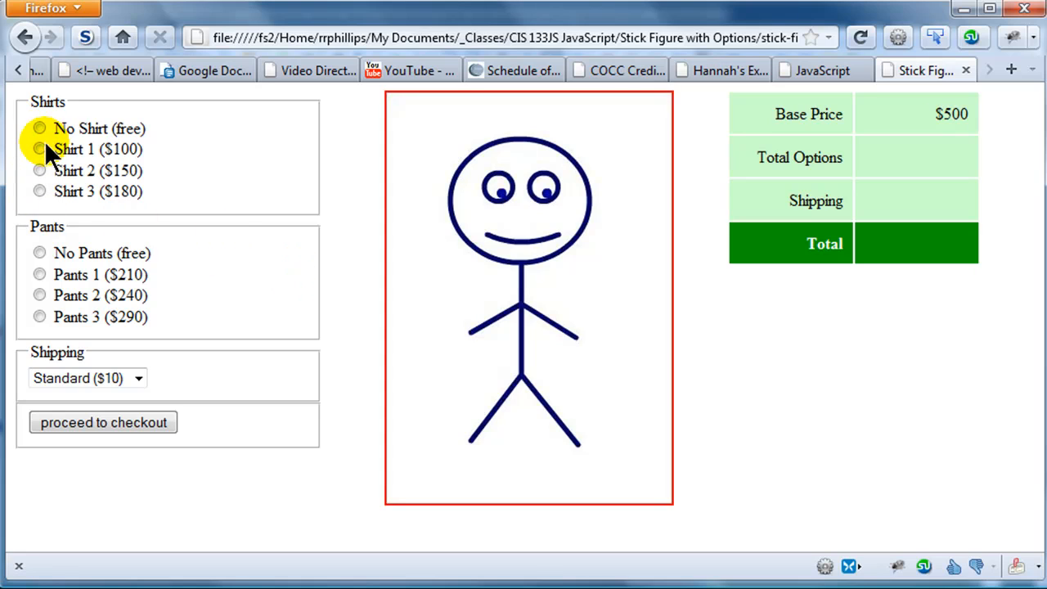
{"action": "mouse_move", "coordinate": [445, 308]}
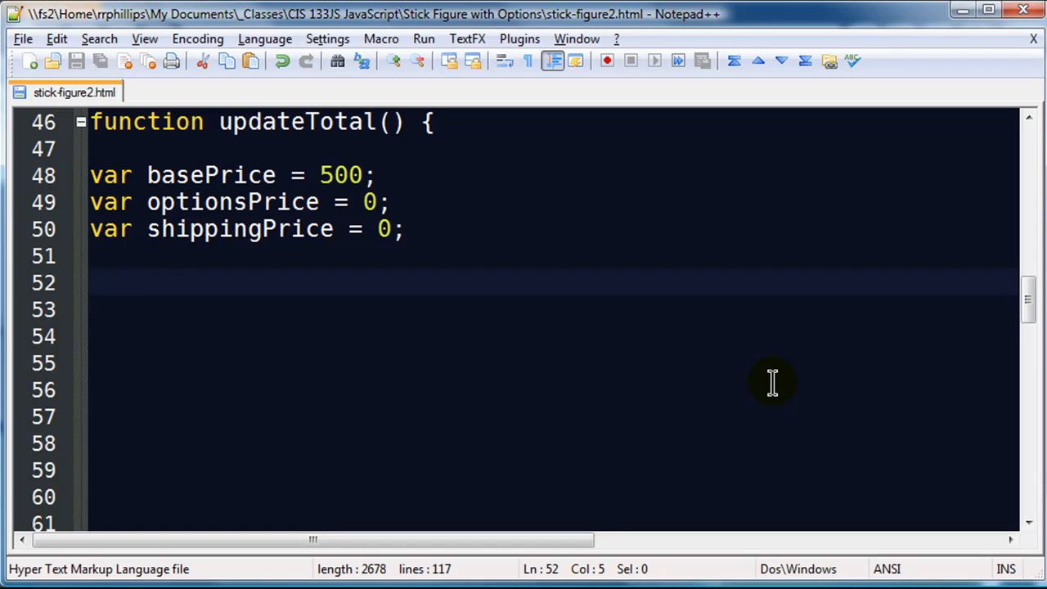
Step: Write 'function checkShirt() {' and close it below with '} // end of checking for shirt'
{"action": "type", "text": "fun"}
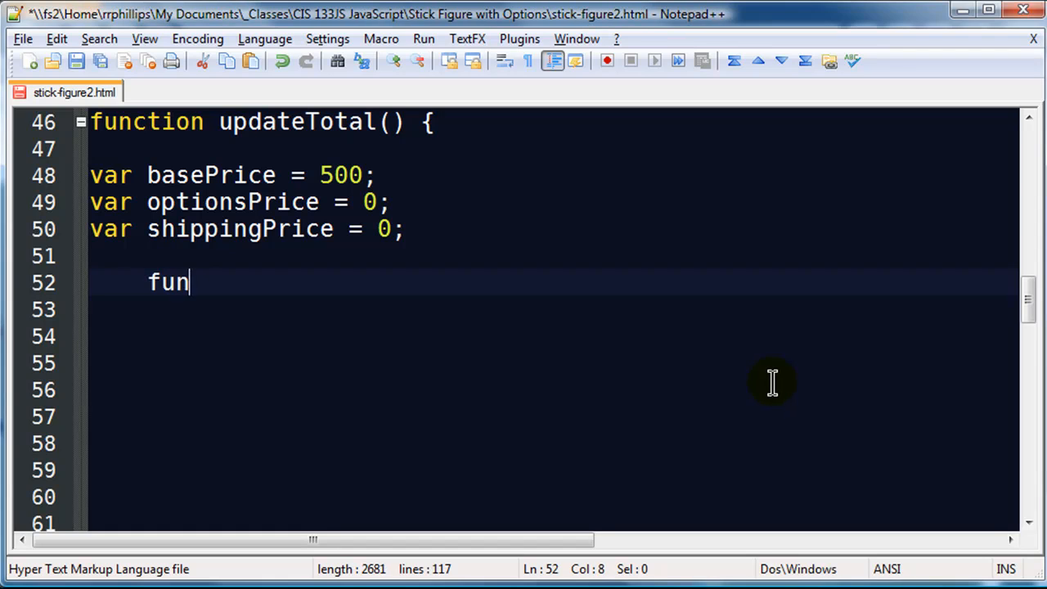
{"action": "type", "text": "ction check"}
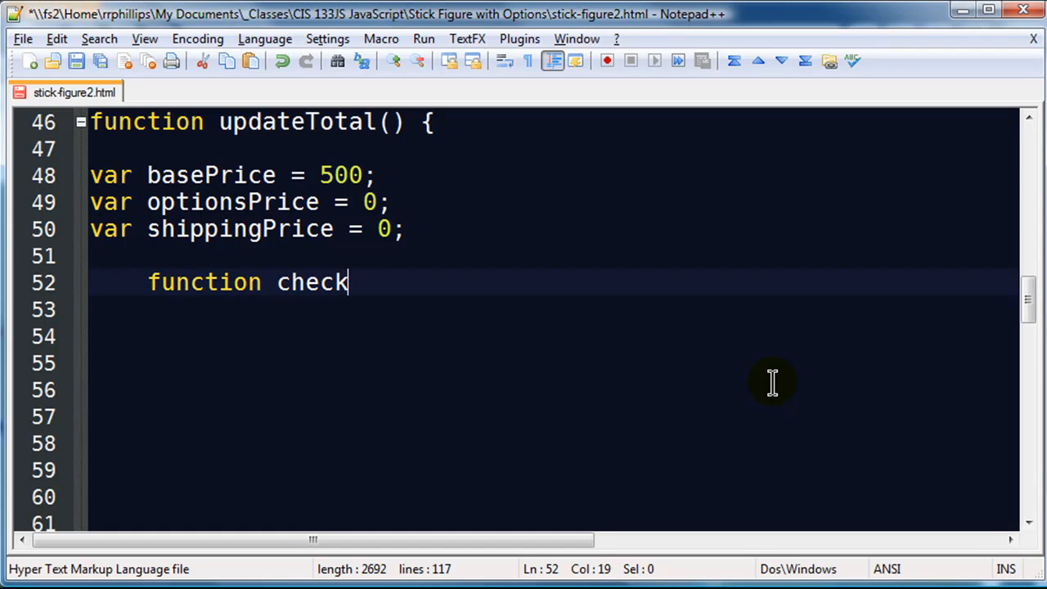
{"action": "type", "text": "Shirt() {"}
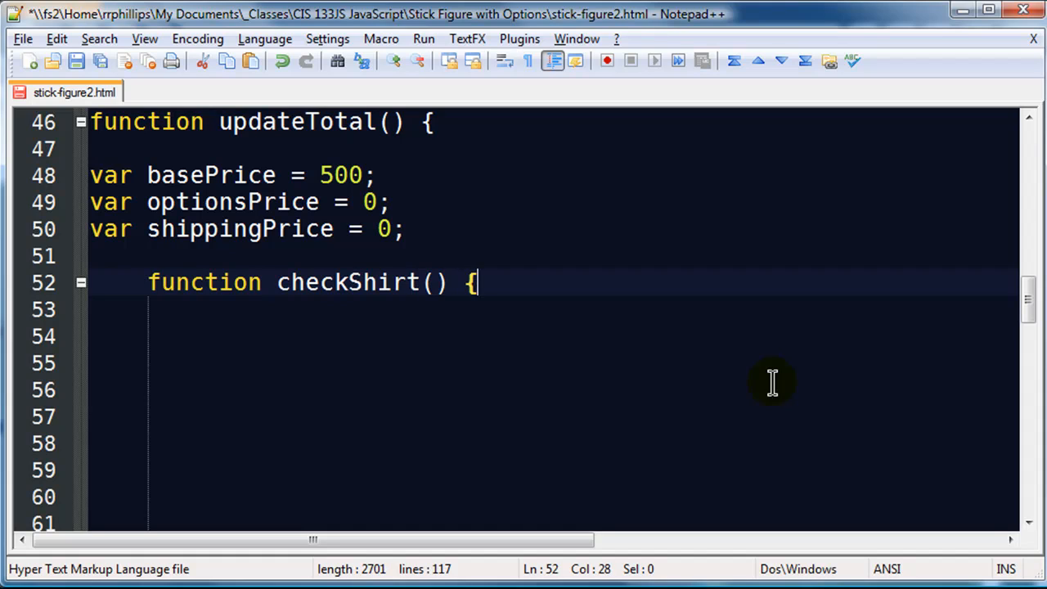
{"action": "left_click", "coordinate": [90, 467]}
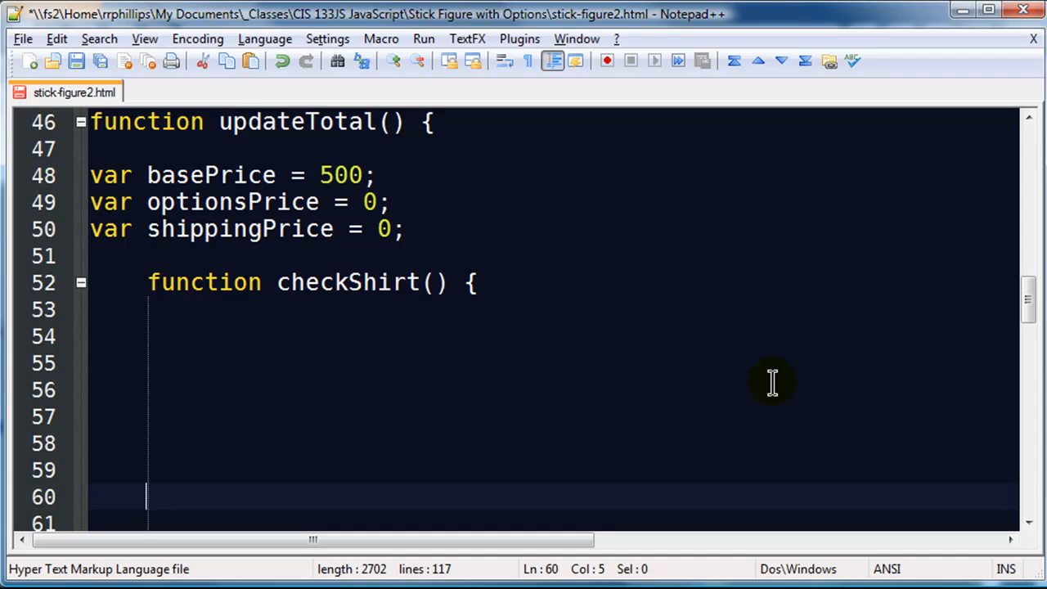
{"action": "type", "text": "} // end of checking"}
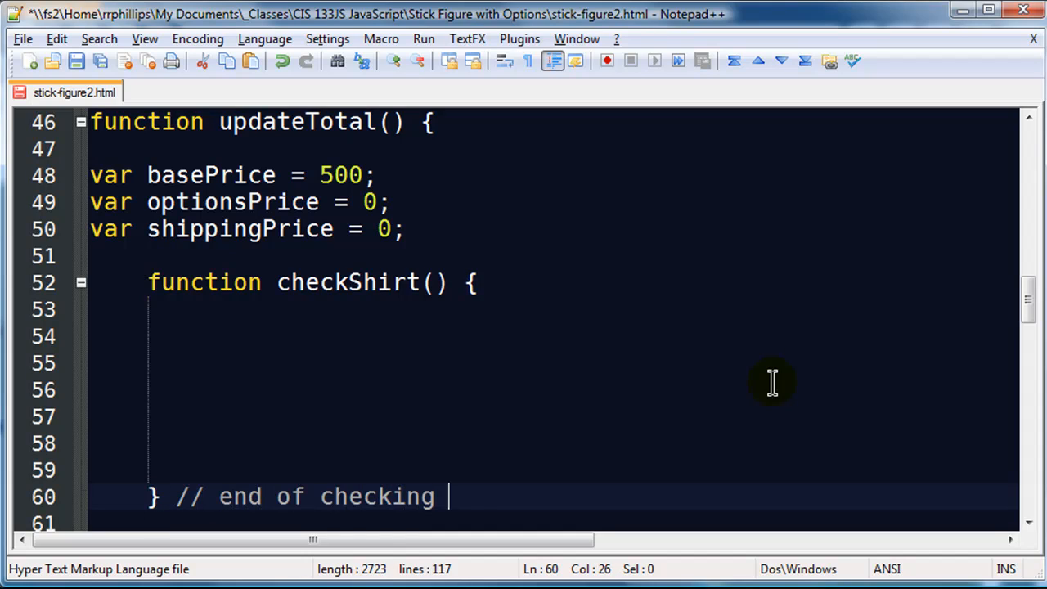
{"action": "type", "text": "for shirt"}
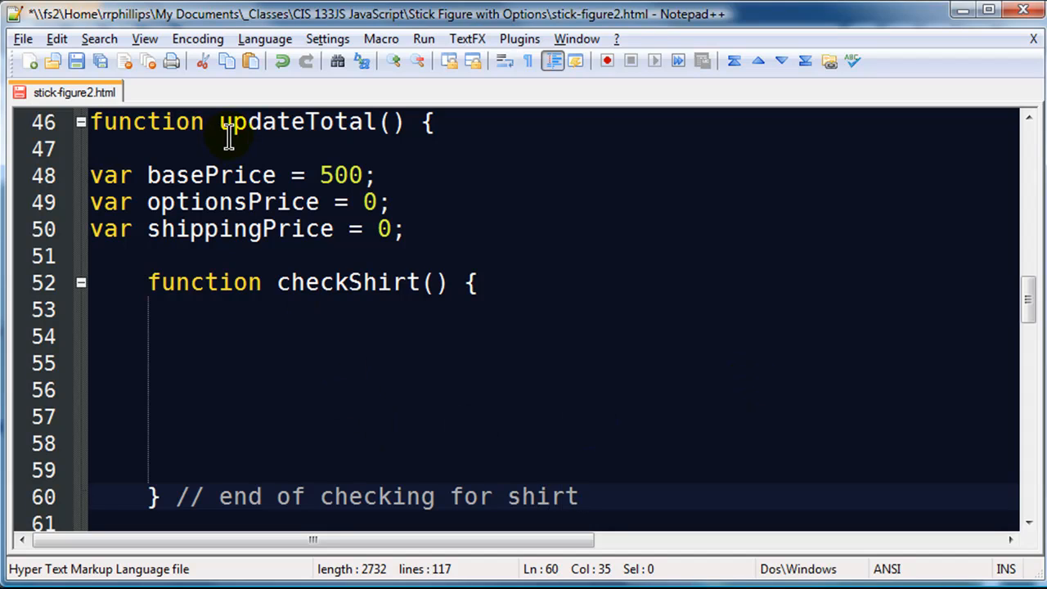
{"action": "mouse_move", "coordinate": [331, 335]}
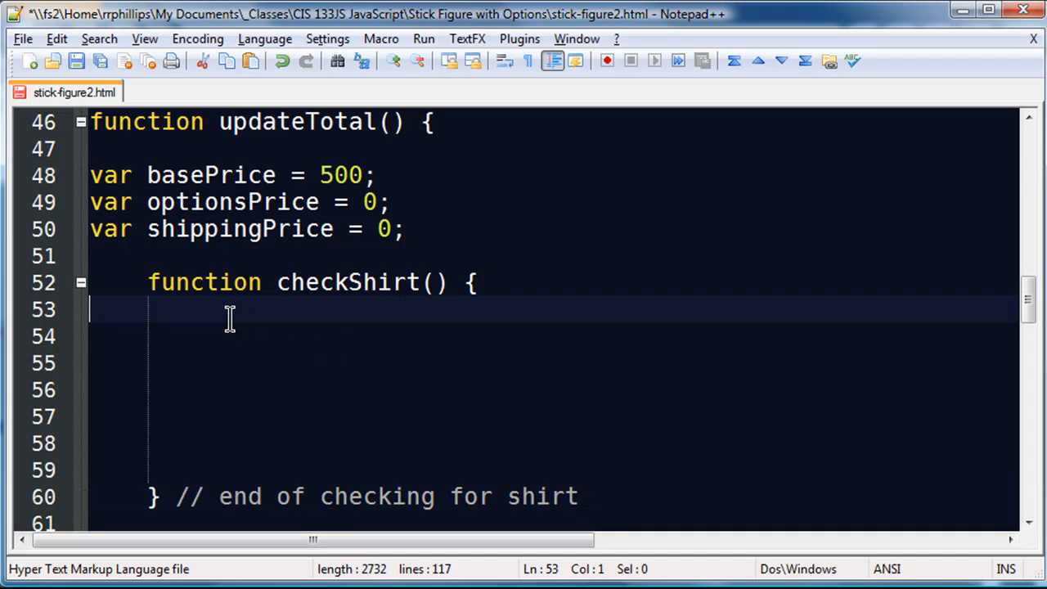
{"action": "mouse_move", "coordinate": [229, 324]}
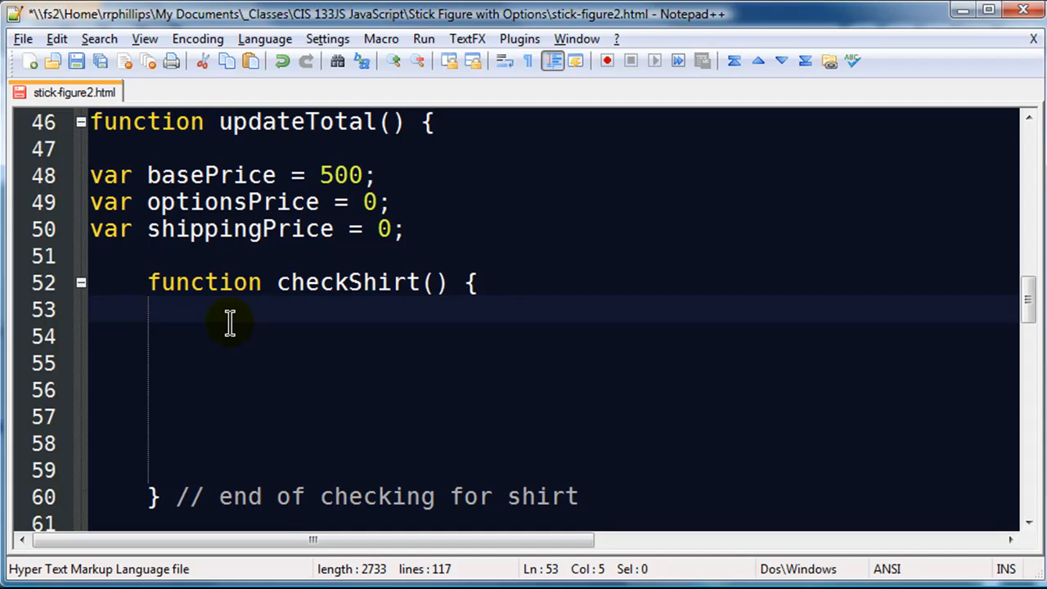
{"action": "mouse_move", "coordinate": [916, 245]}
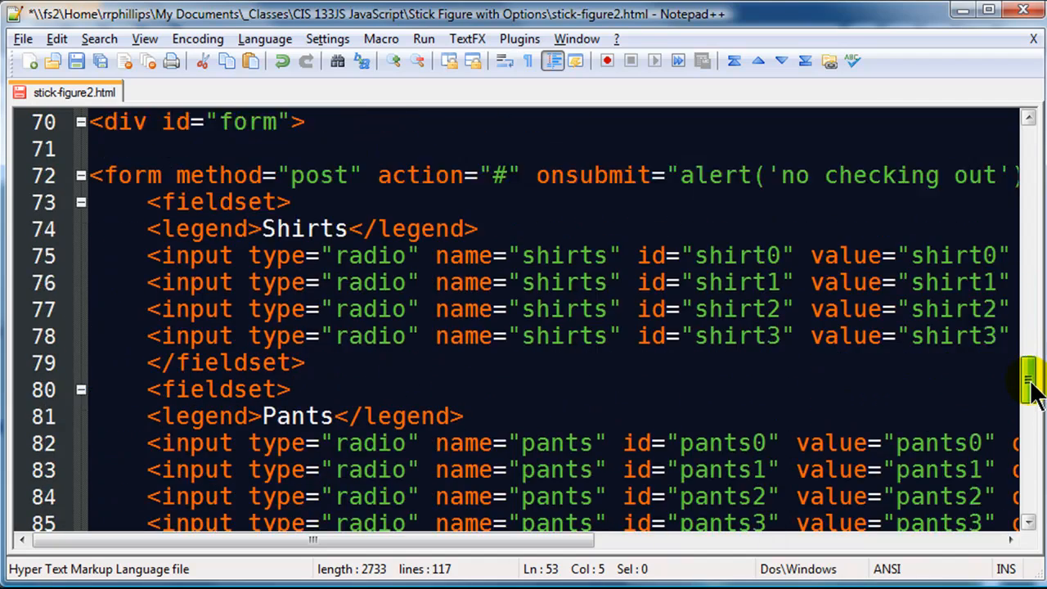
{"action": "scroll", "scroll_direction": "up", "scroll_amount": 3}
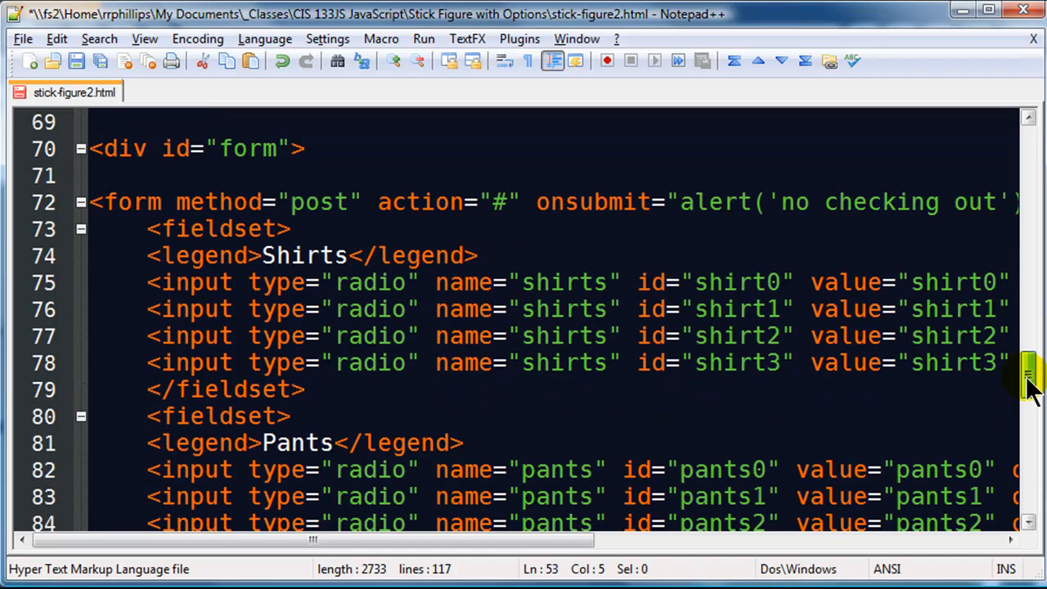
{"action": "mouse_move", "coordinate": [707, 282]}
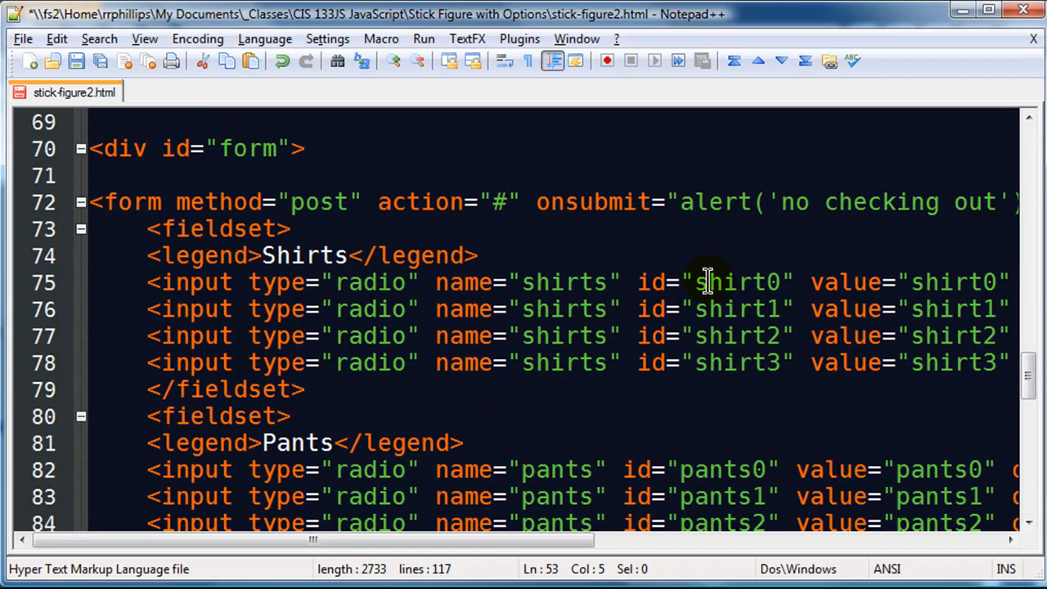
{"action": "mouse_move", "coordinate": [702, 317]}
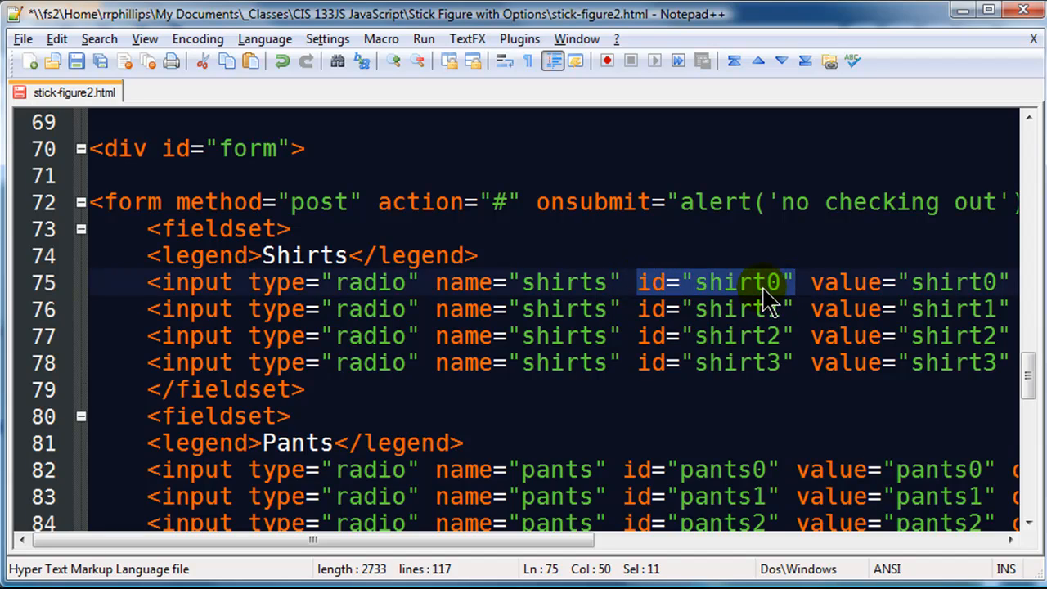
{"action": "mouse_move", "coordinate": [887, 363]}
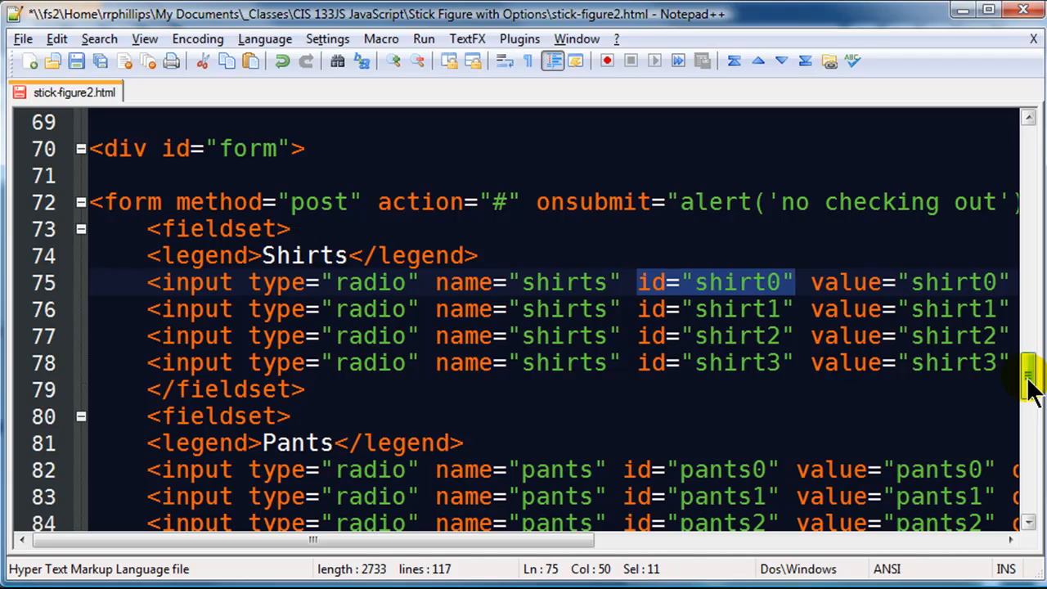
{"action": "scroll", "scroll_direction": "up", "scroll_amount": 3}
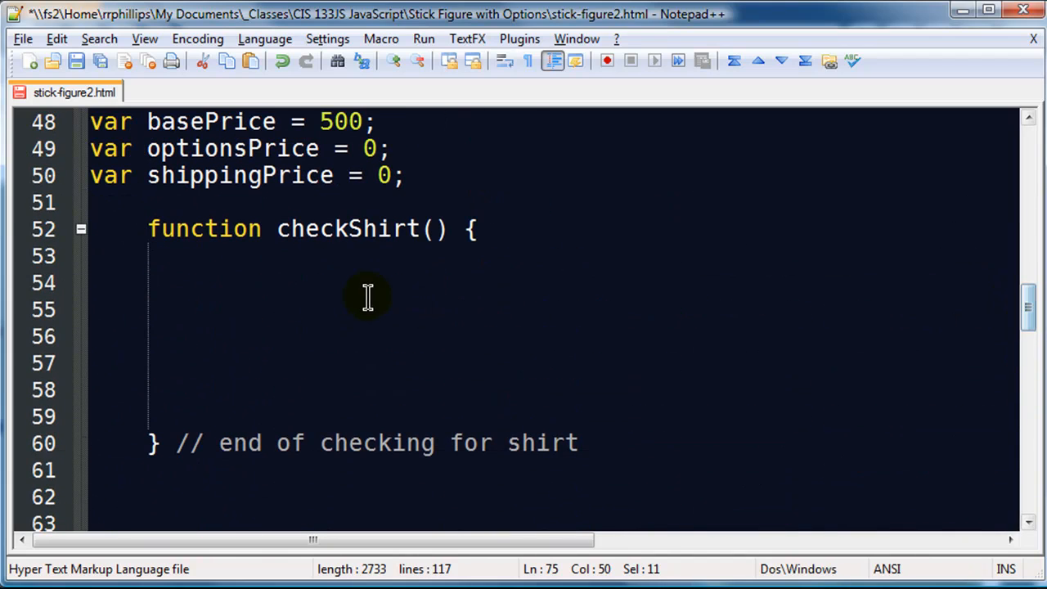
Step: Write an if block whose condition is document.getElementById('shirt0').checked
{"action": "left_click", "coordinate": [319, 255]}
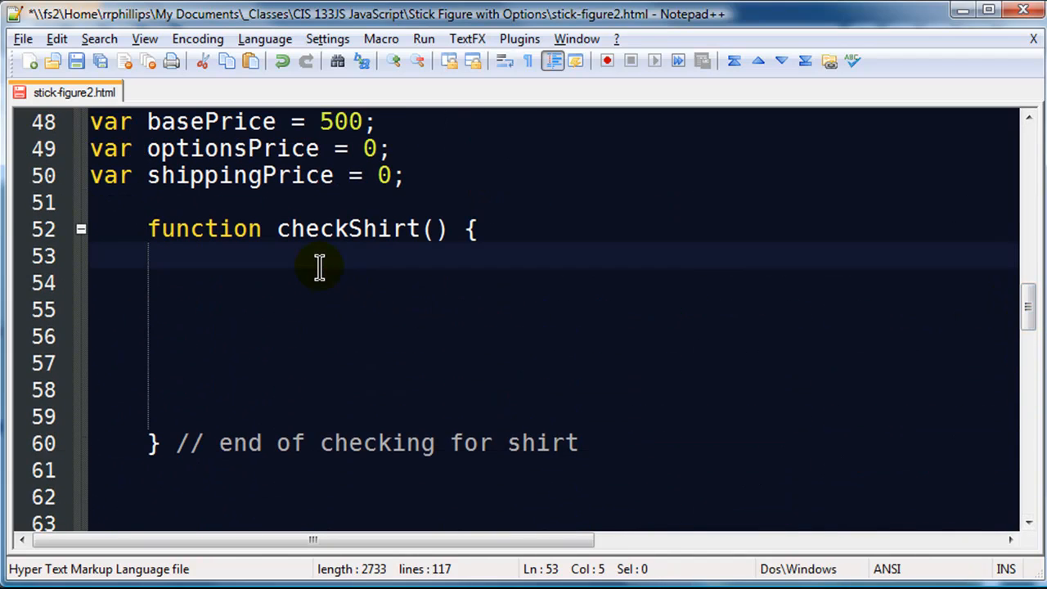
{"action": "type", "text": "if () {"}
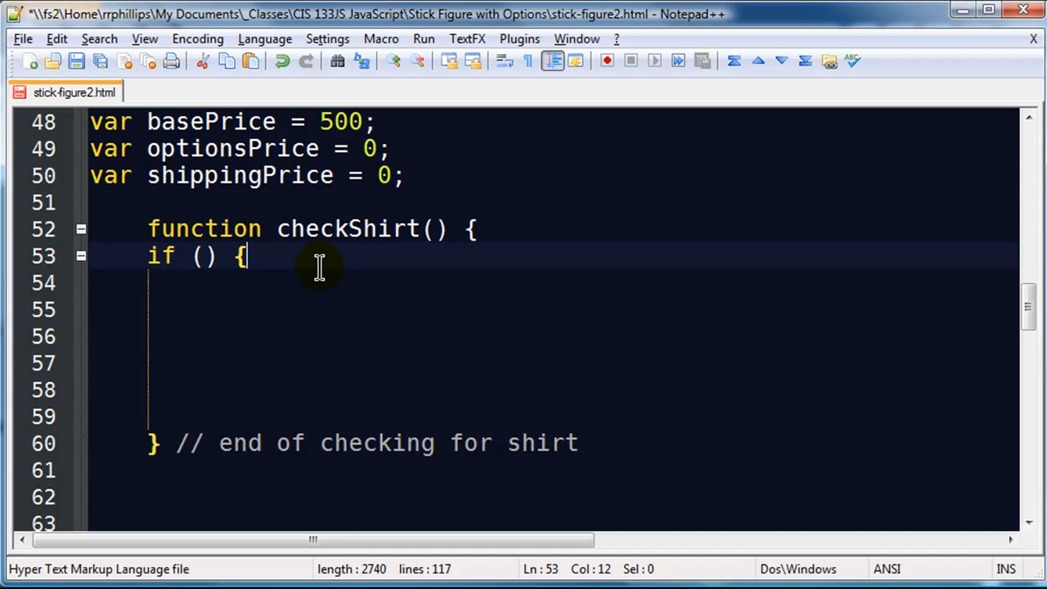
{"action": "mouse_move", "coordinate": [363, 277]}
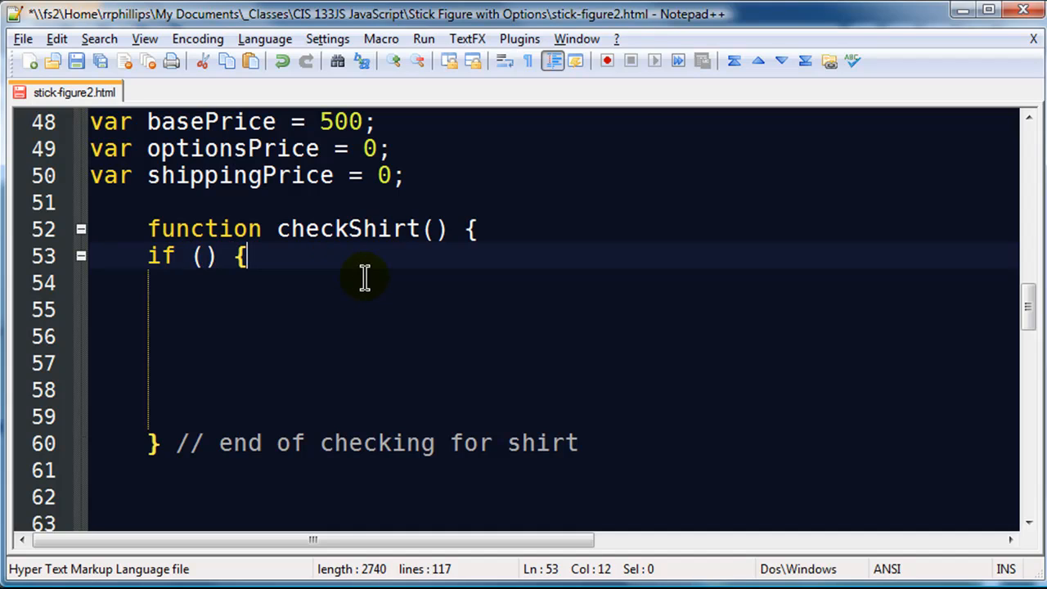
{"action": "left_click", "coordinate": [203, 255]}
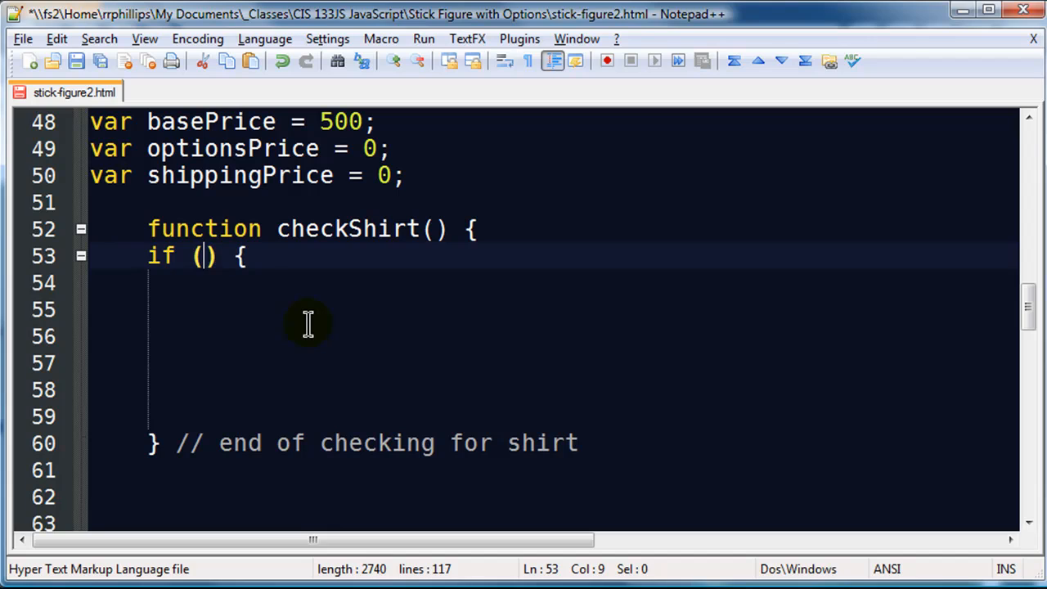
{"action": "type", "text": "document.g"}
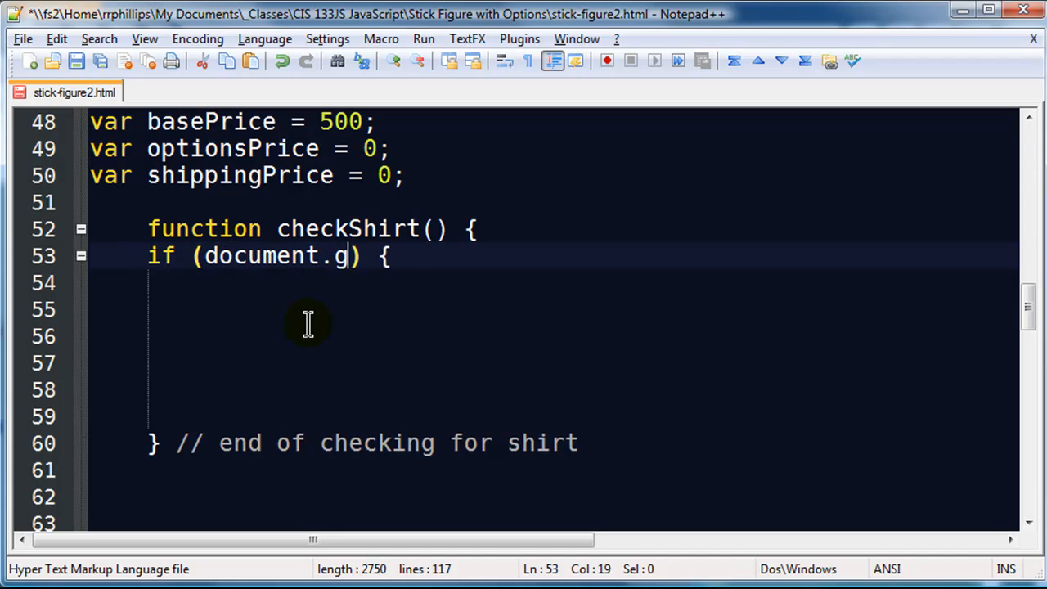
{"action": "type", "text": "etElementBy"}
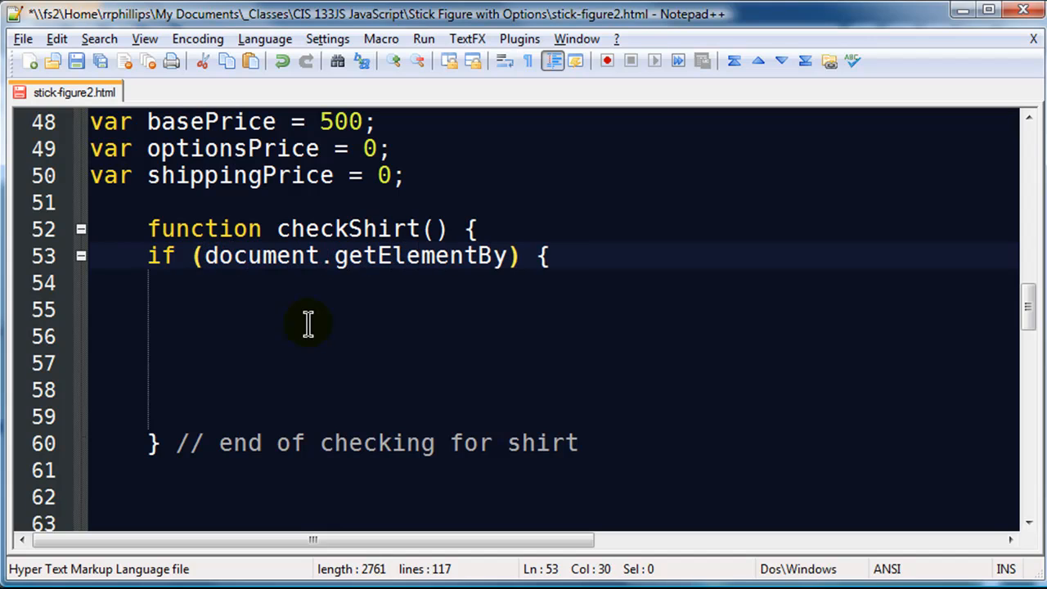
{"action": "type", "text": "Id('"}
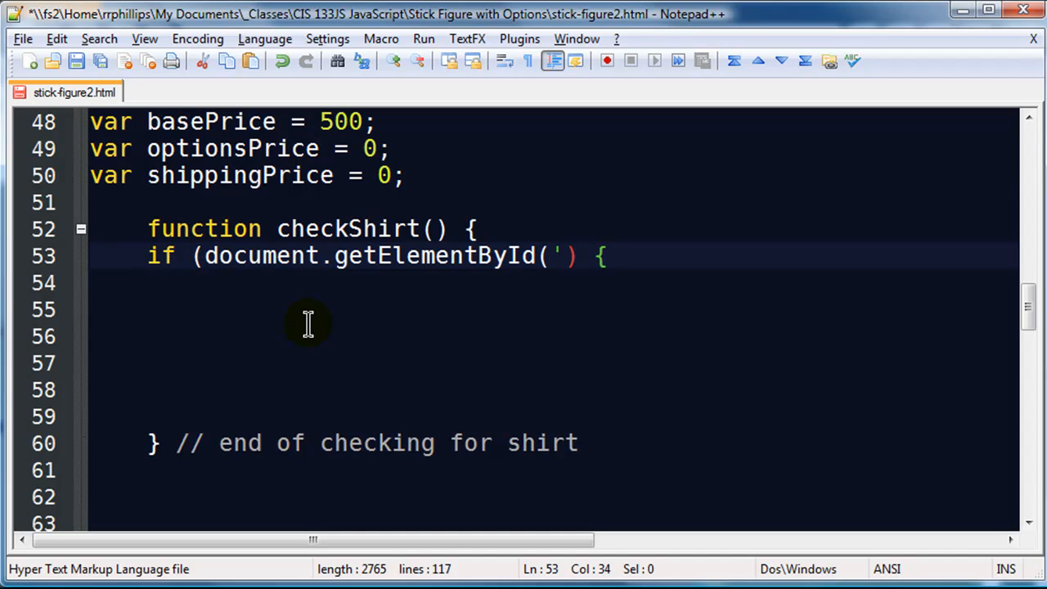
{"action": "type", "text": "shirt"}
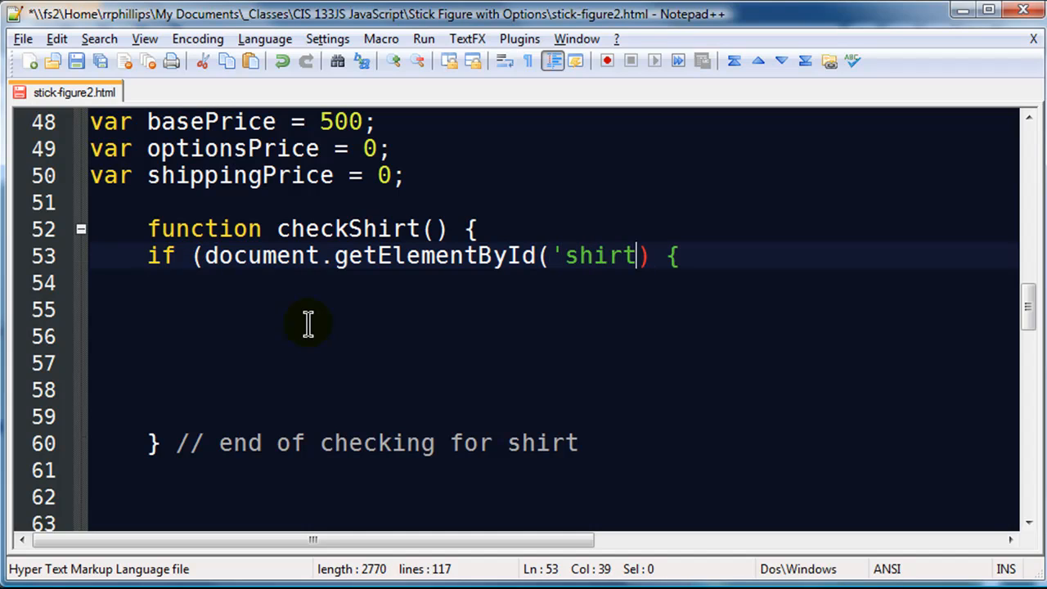
{"action": "type", "text": "0"}
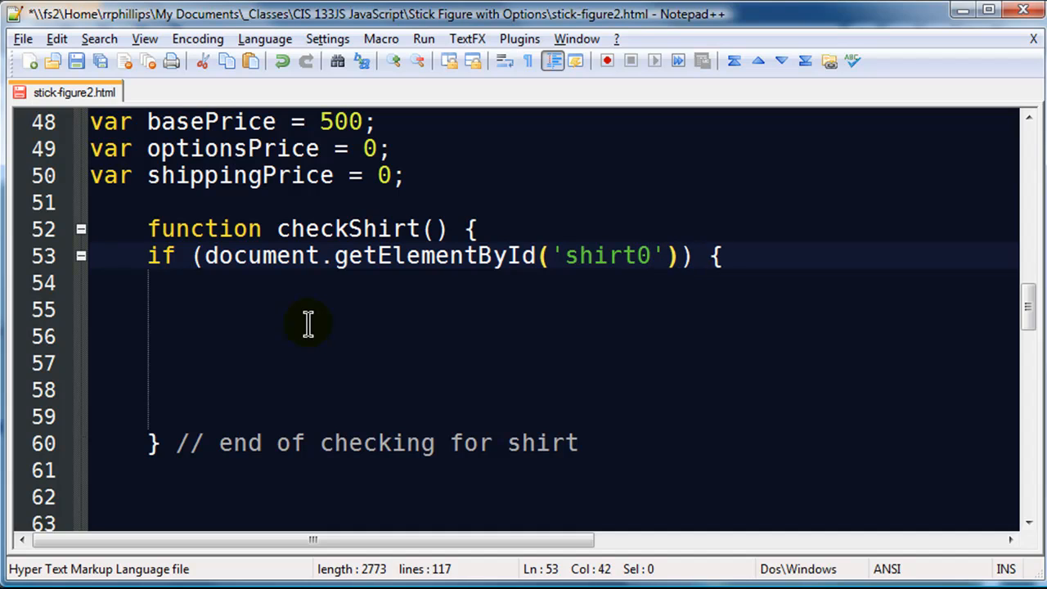
{"action": "type", "text": ".check"}
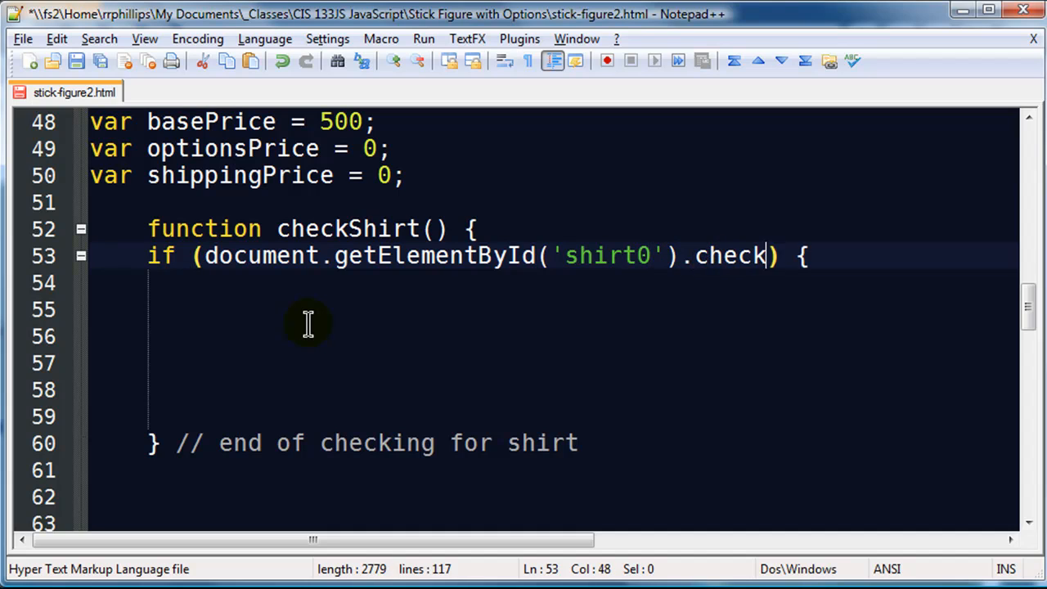
{"action": "type", "text": "ed"}
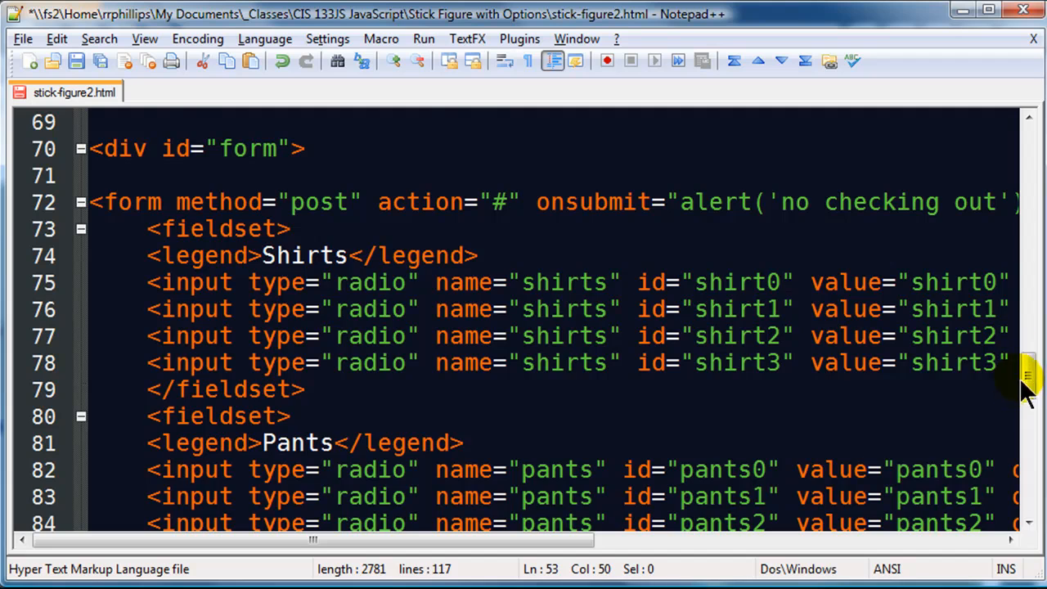
Step: Highlight the word checked and the whole shirt0 condition to review it
{"action": "scroll", "scroll_direction": "up", "scroll_amount": 3}
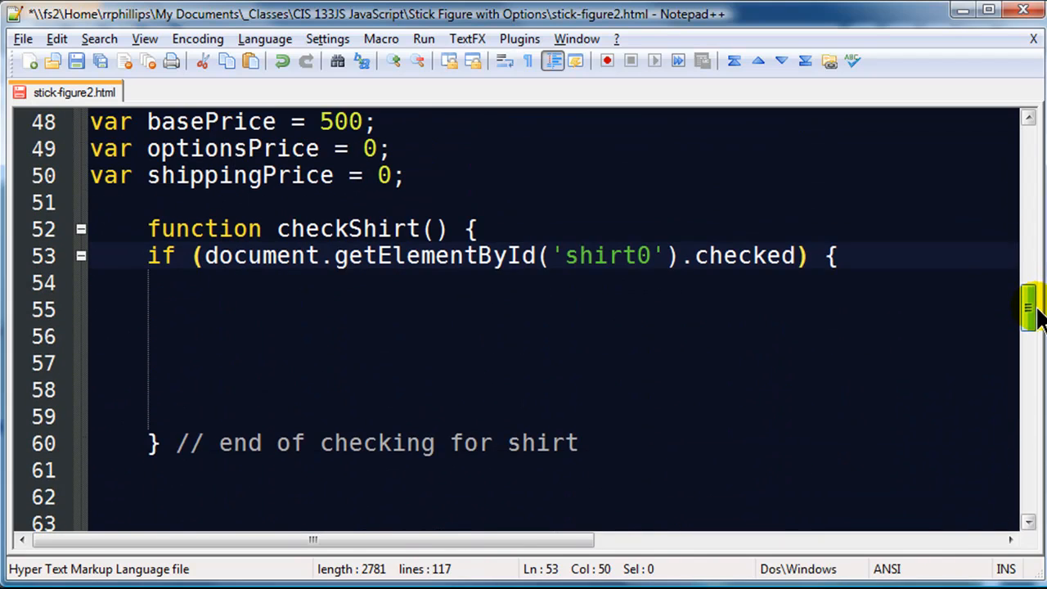
{"action": "scroll", "scroll_direction": "down", "scroll_amount": 3}
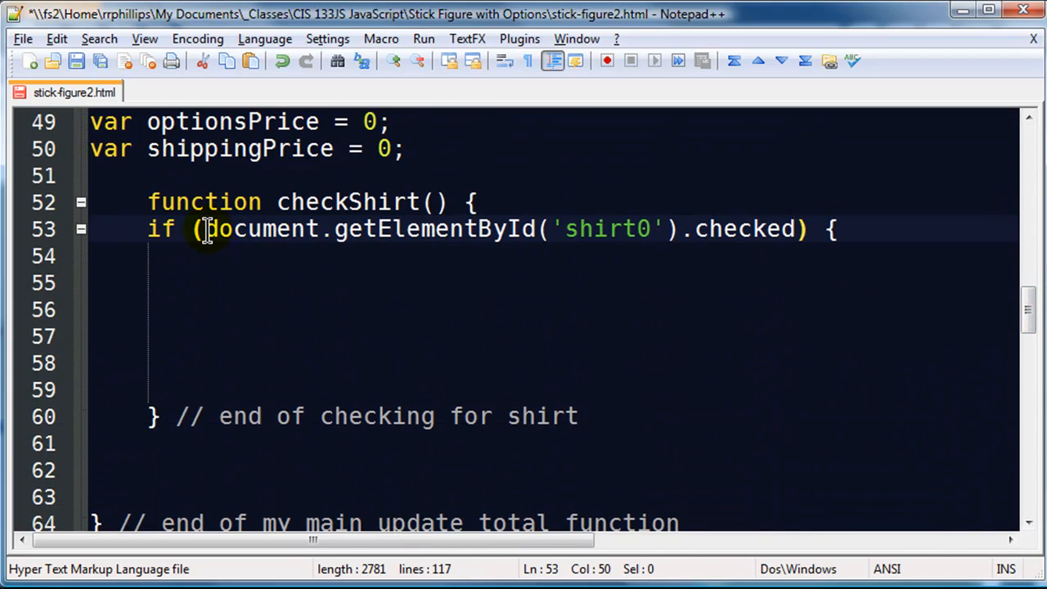
{"action": "double_click", "coordinate": [743, 229]}
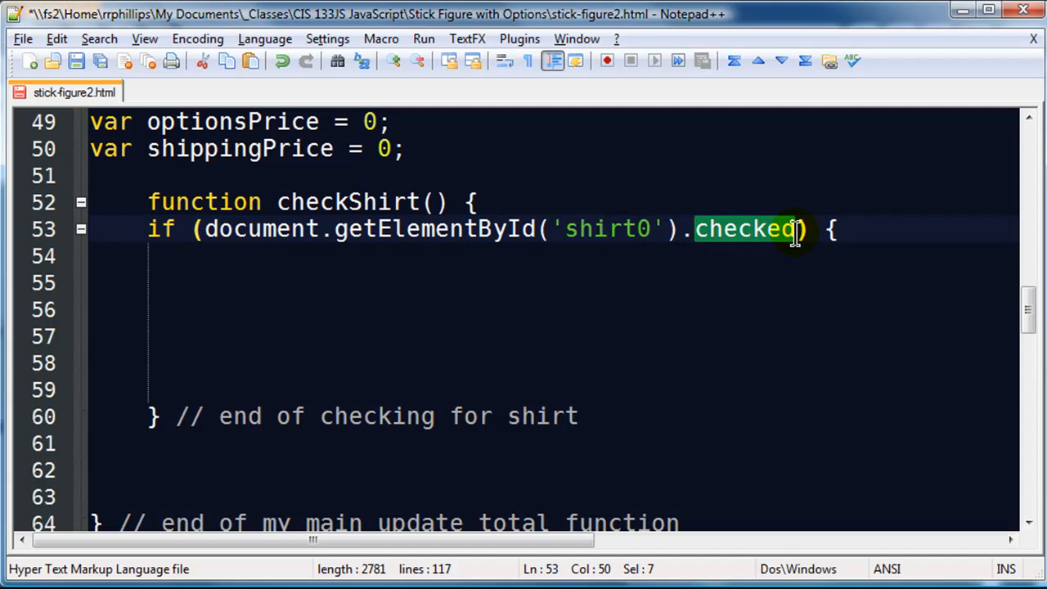
{"action": "mouse_move", "coordinate": [788, 246]}
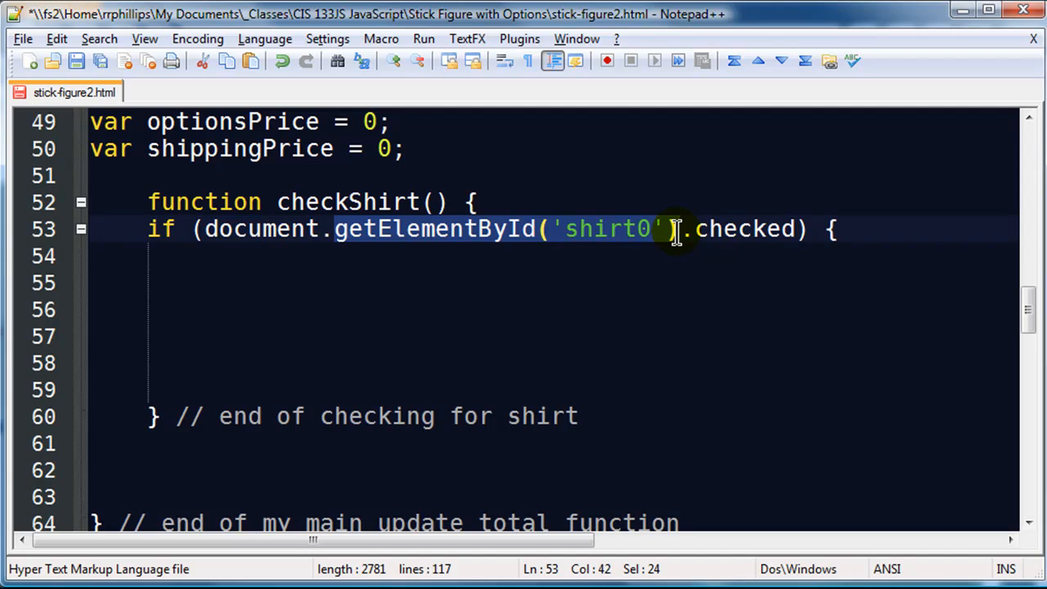
{"action": "mouse_move", "coordinate": [504, 246]}
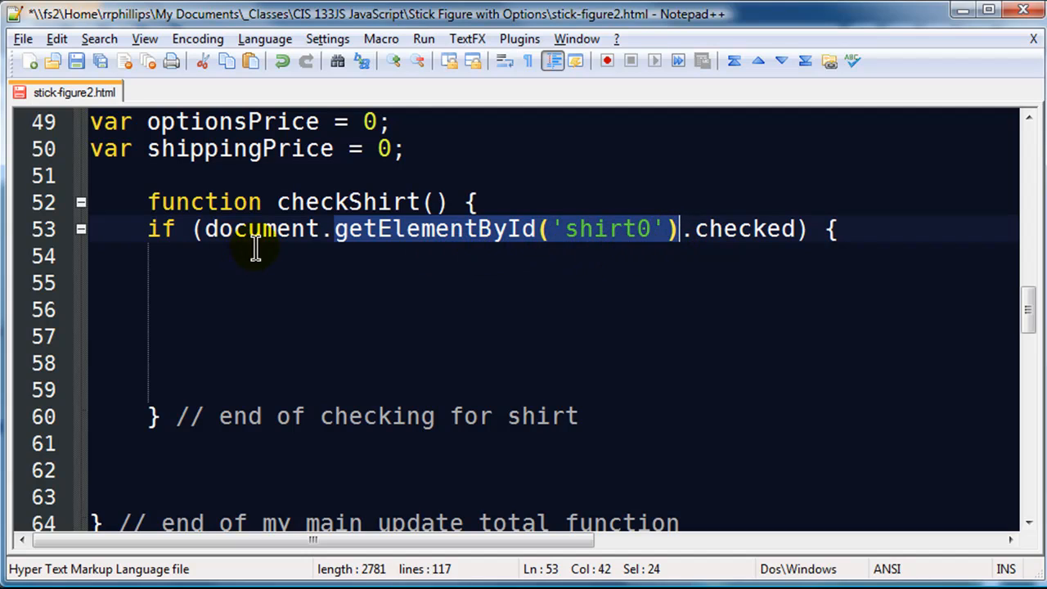
{"action": "left_click", "coordinate": [333, 229]}
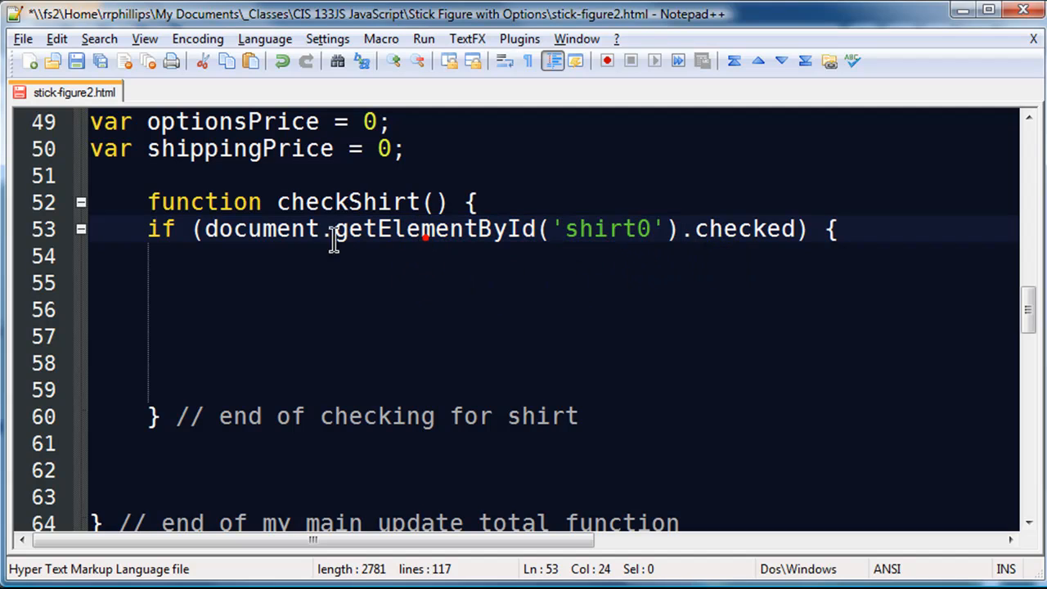
{"action": "left_click_drag", "start_coordinate": [336, 229], "coordinate": [798, 229]}
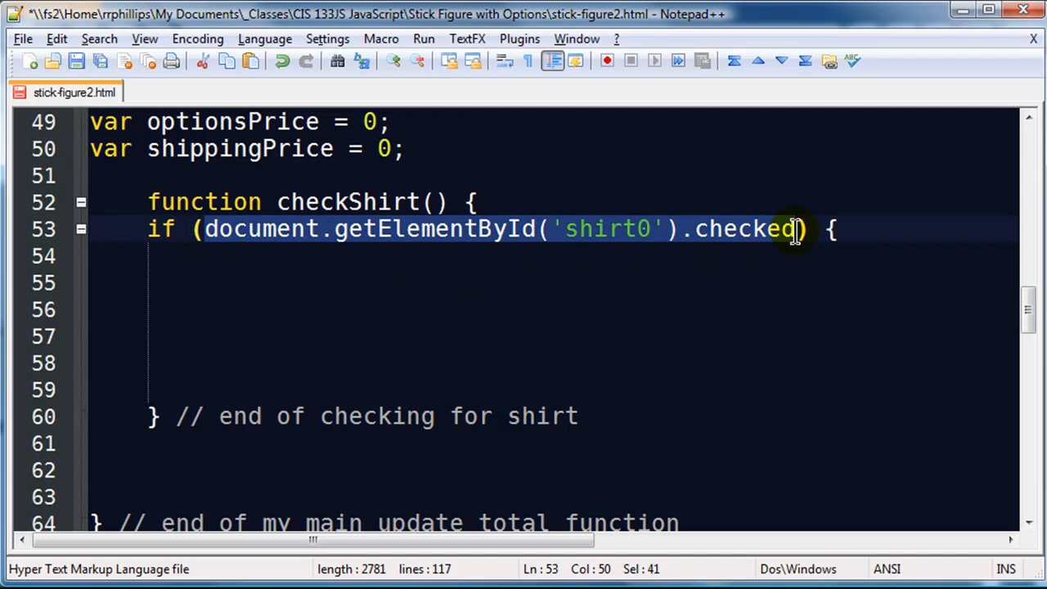
{"action": "mouse_move", "coordinate": [842, 229]}
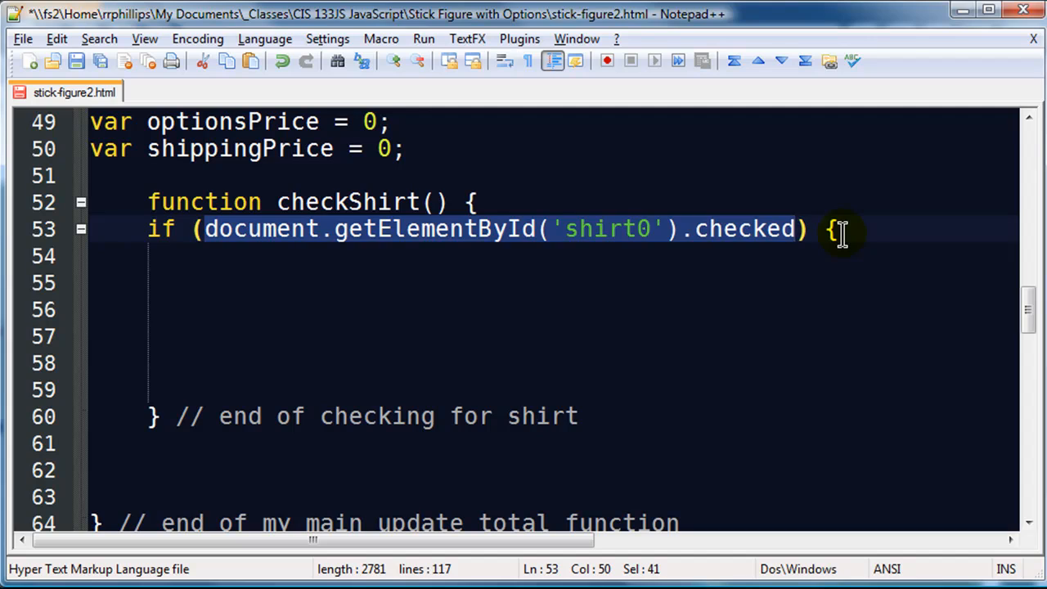
Step: Add the line document.getElementById('').src = ''; inside the if block
{"action": "left_click", "coordinate": [834, 229]}
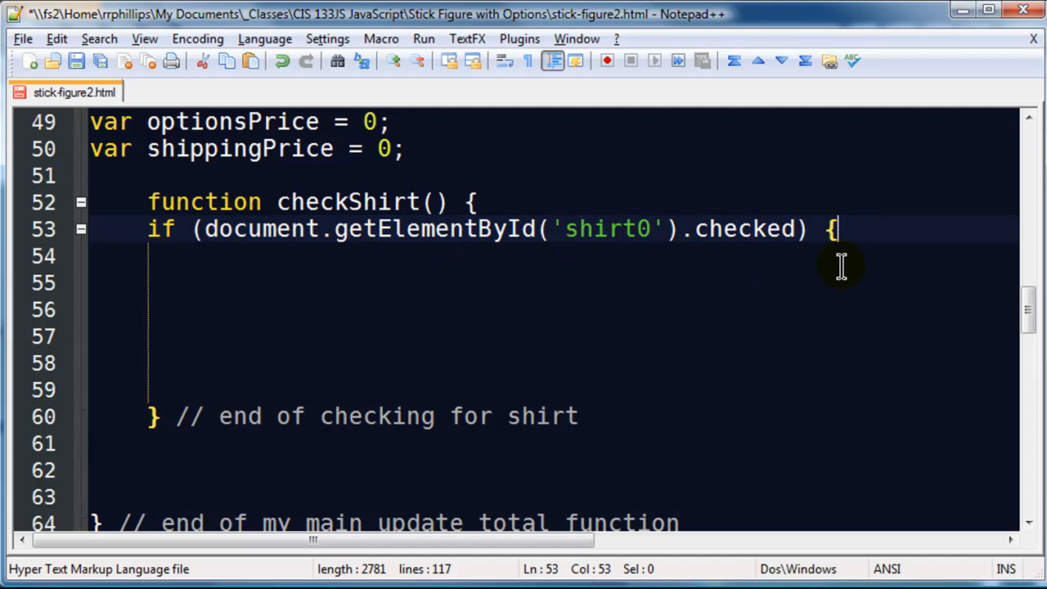
{"action": "key", "text": "enter"}
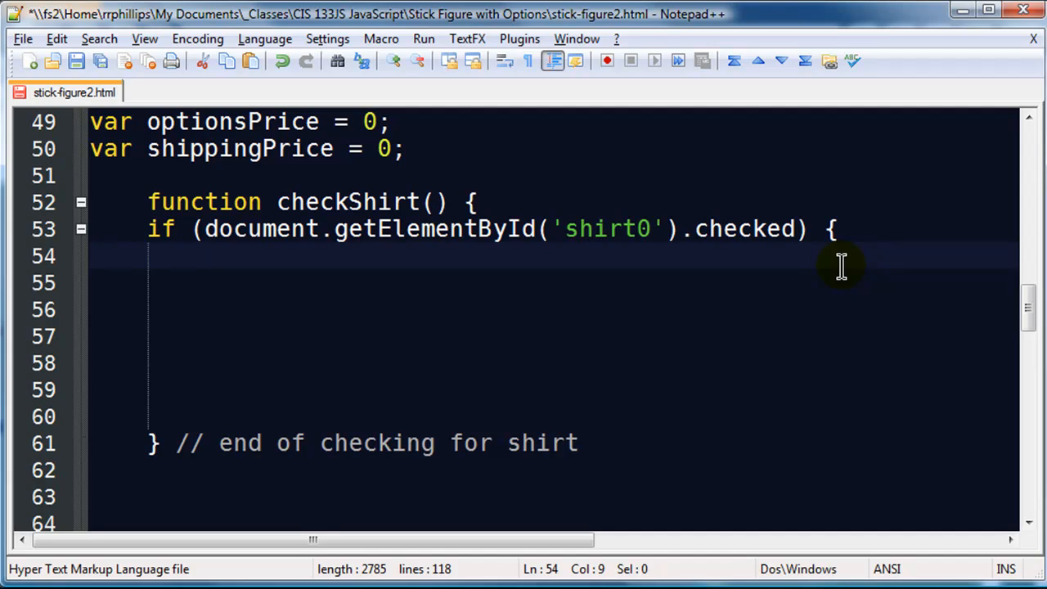
{"action": "type", "text": "document.getE"}
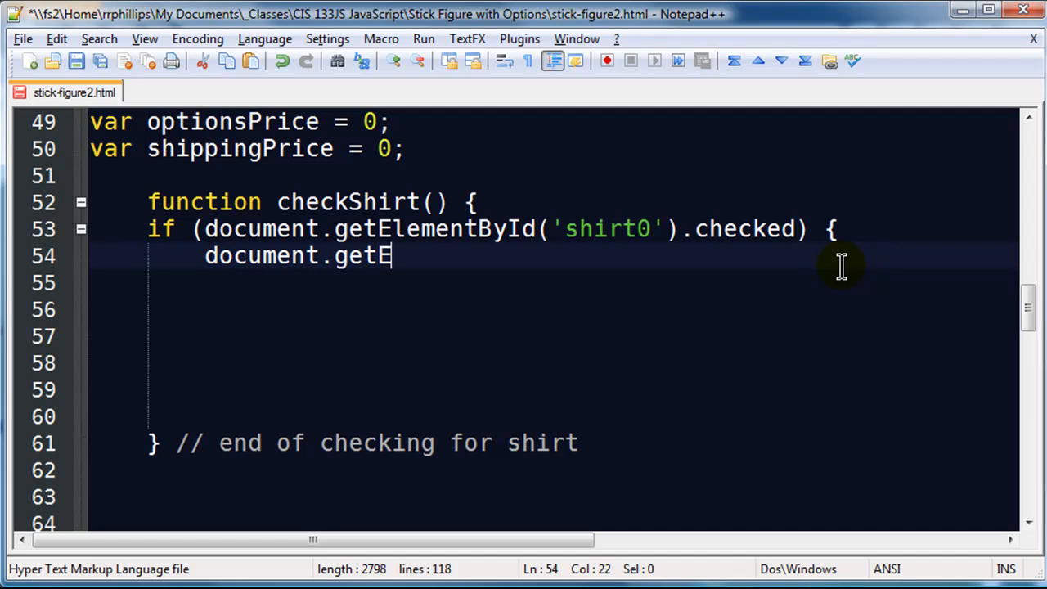
{"action": "type", "text": "lementById"}
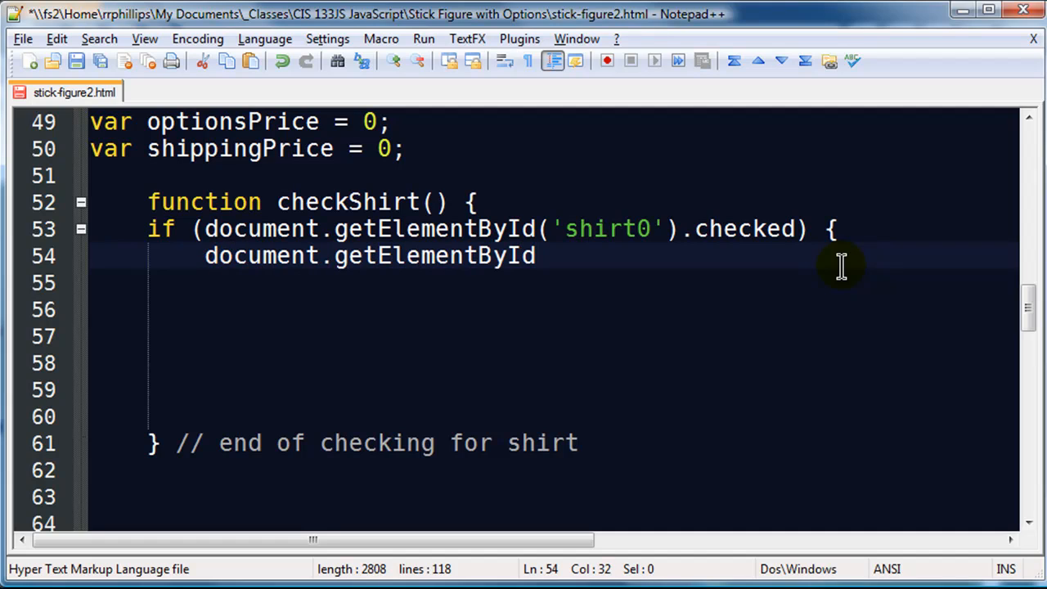
{"action": "type", "text": "('"}
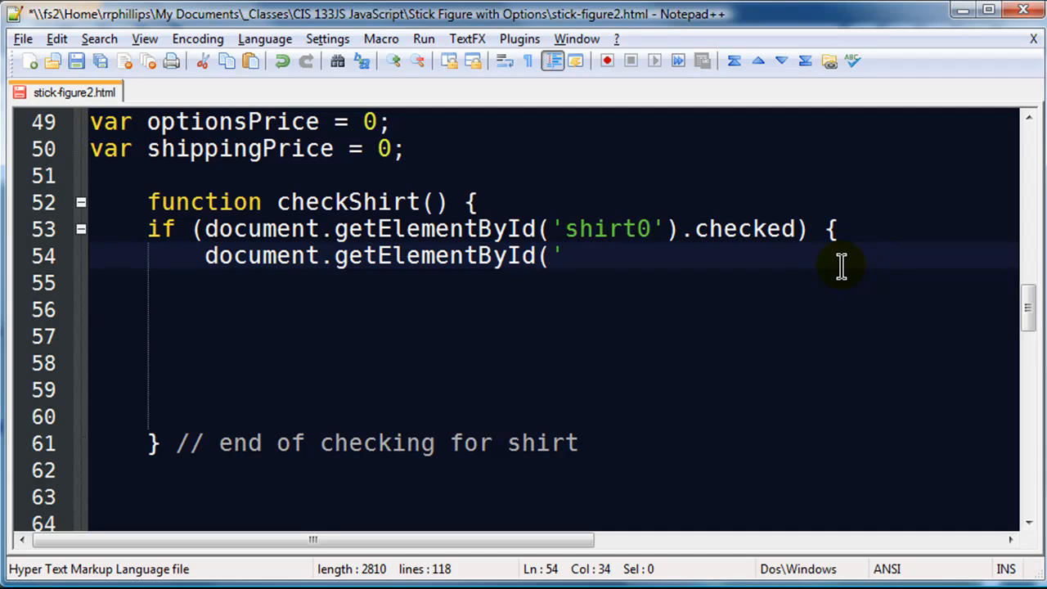
{"action": "type", "text": "')"}
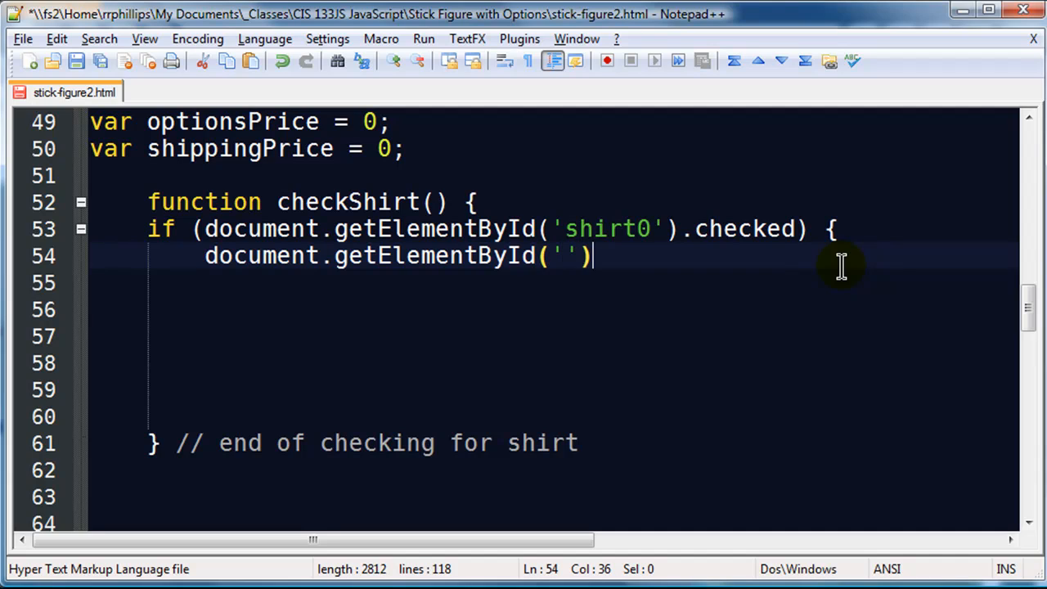
{"action": "type", "text": ".src ="}
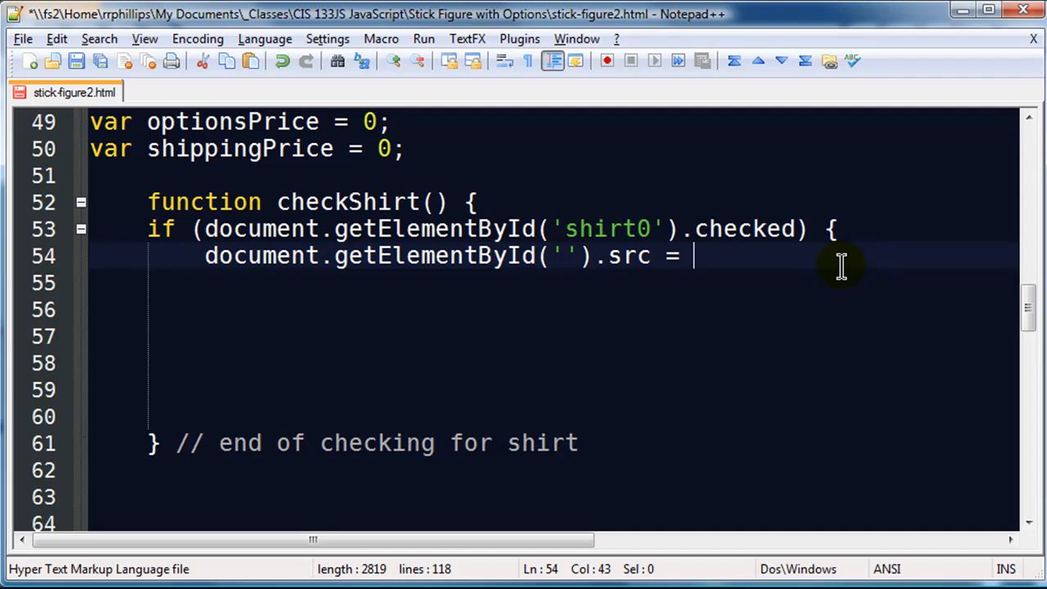
{"action": "type", "text": "'';"}
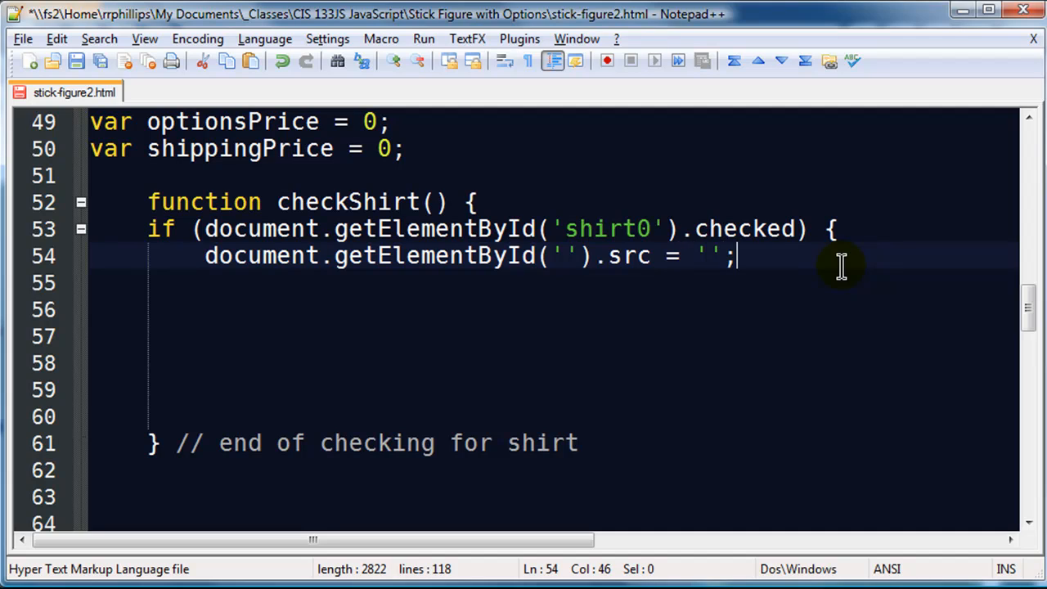
Step: Add the line optionsPrice += 0 below the image assignment
{"action": "type", "text": "optionsPrice"}
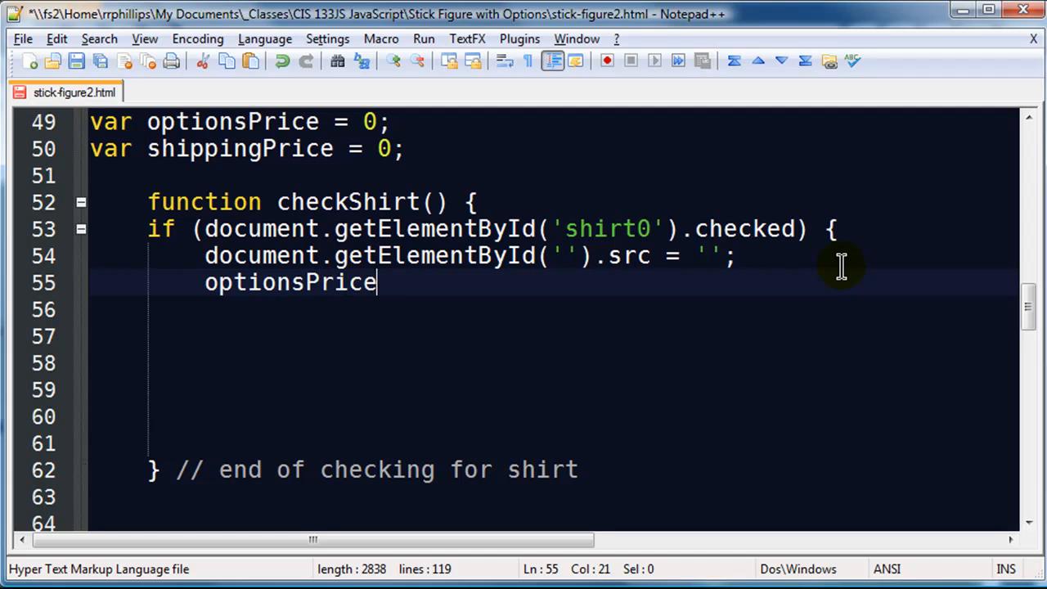
{"action": "type", "text": "\" \""}
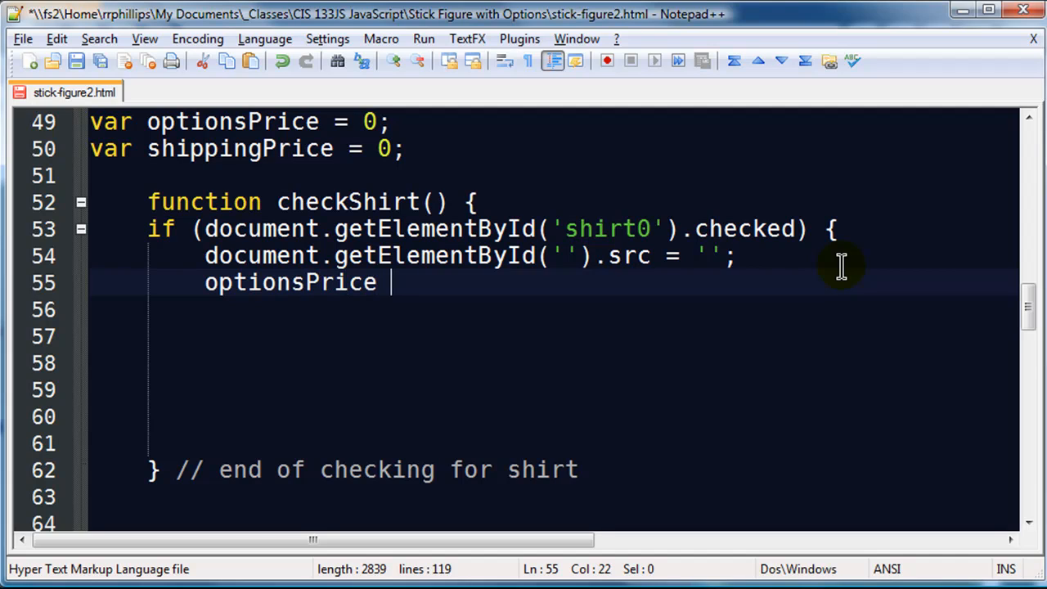
{"action": "type", "text": "+="}
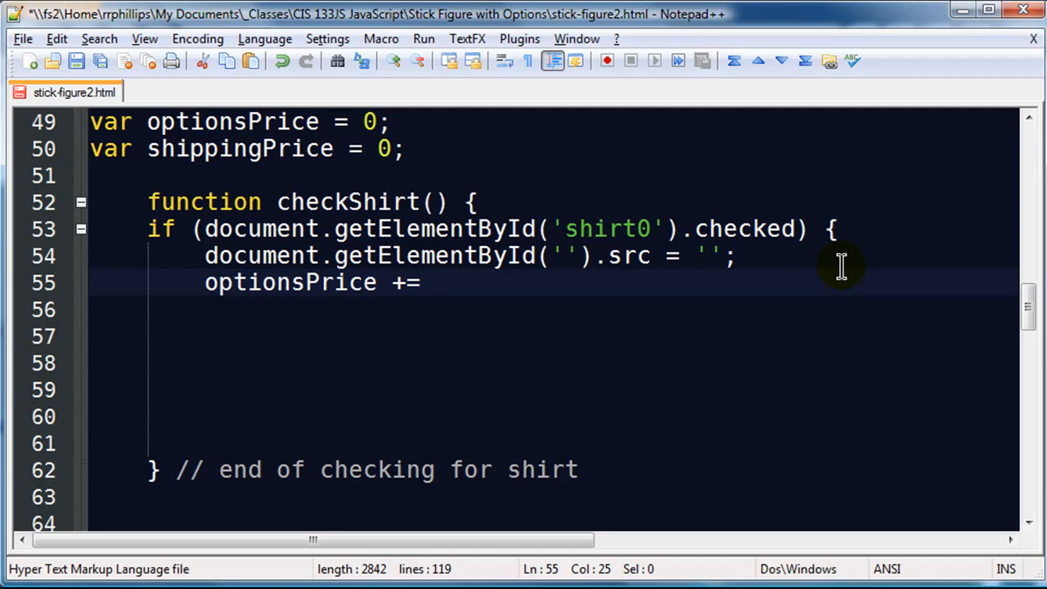
{"action": "type", "text": "0;"}
{"action": "type", "text": "}"}
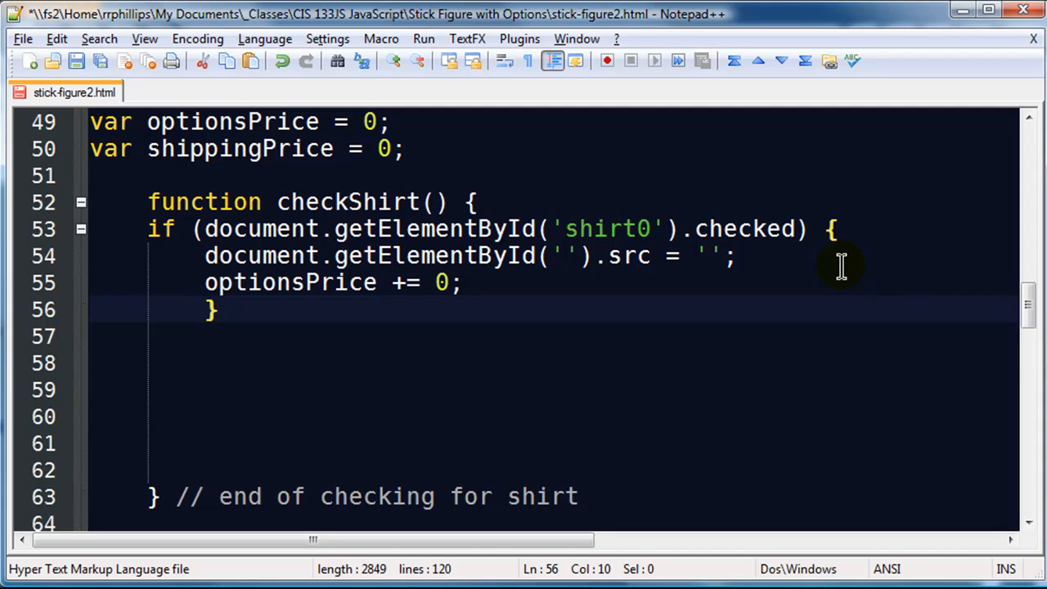
{"action": "mouse_move", "coordinate": [412, 255]}
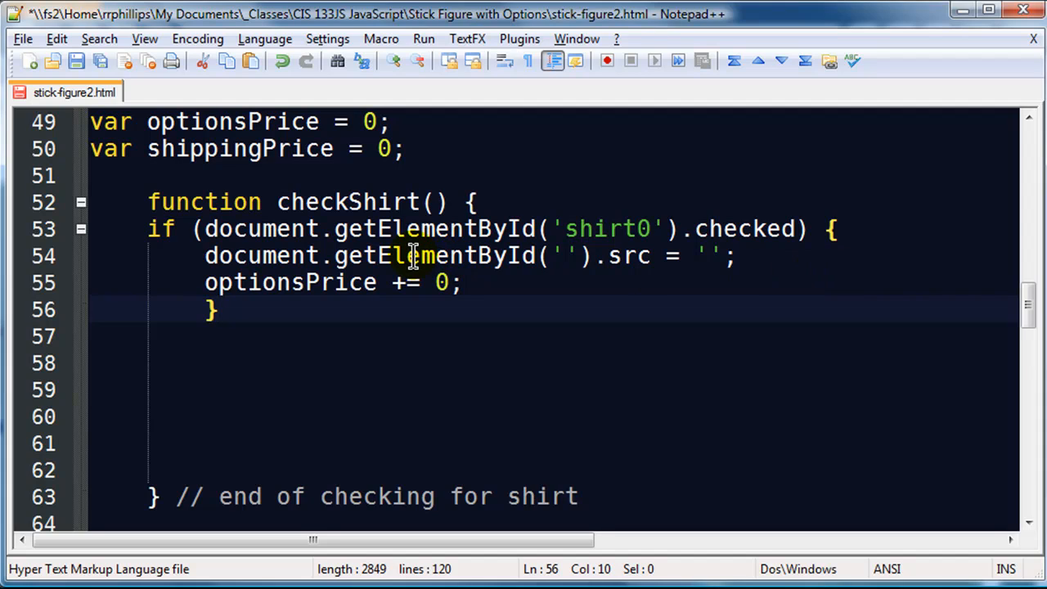
{"action": "mouse_move", "coordinate": [663, 229]}
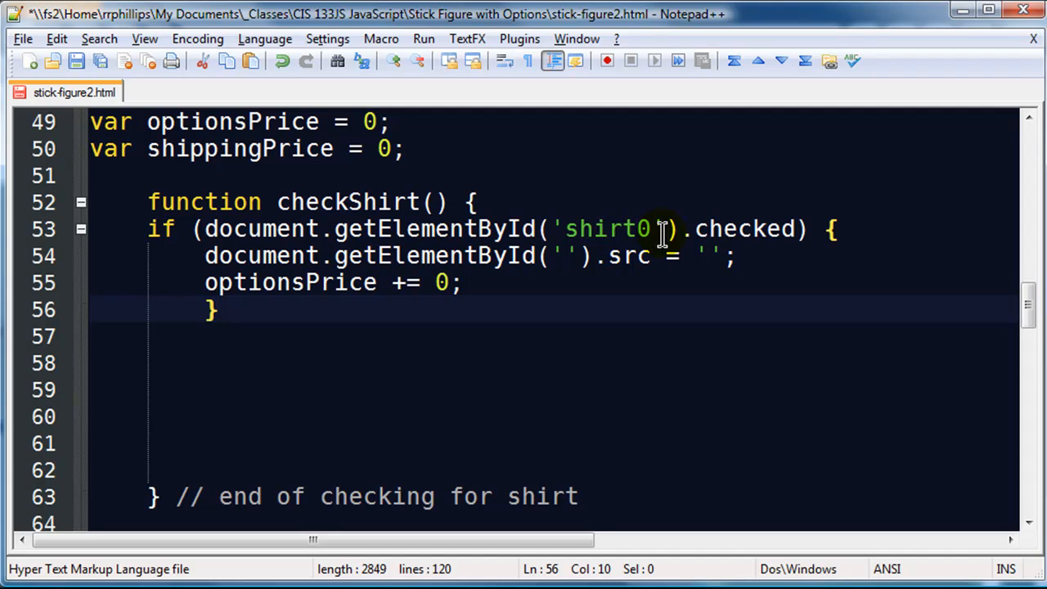
{"action": "mouse_move", "coordinate": [504, 229]}
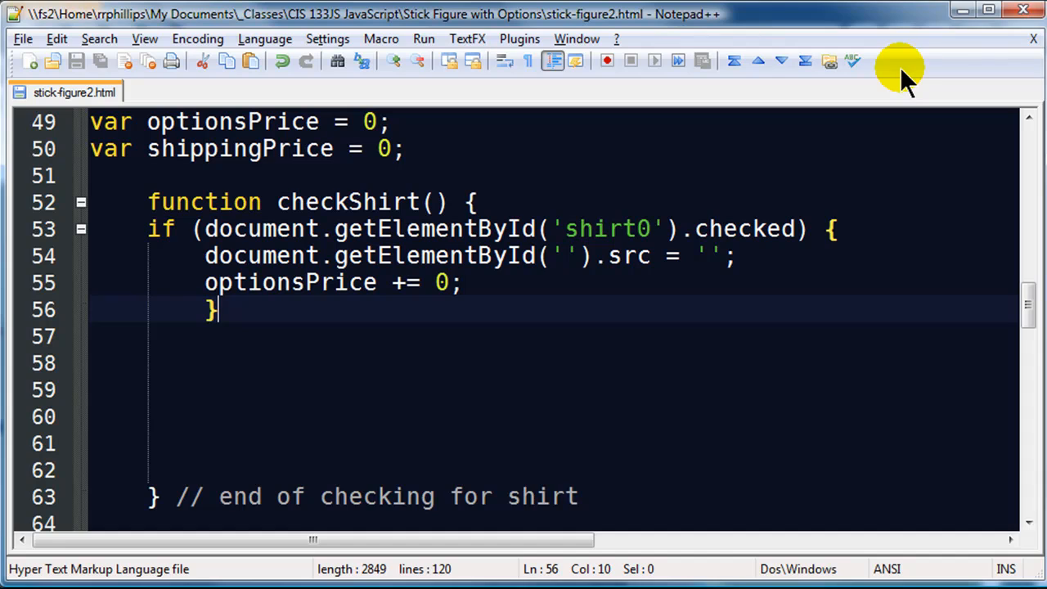
{"action": "mouse_move", "coordinate": [264, 255]}
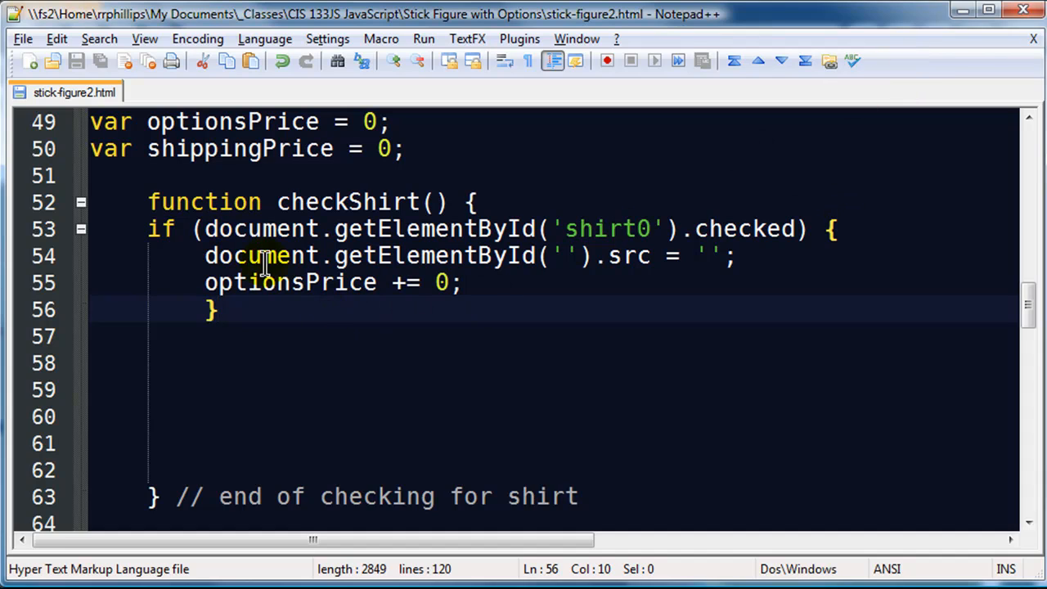
Step: Enter shim.gif in the empty src quotes, remove it again, and move to the empty element id quotes
{"action": "left_click", "coordinate": [711, 255]}
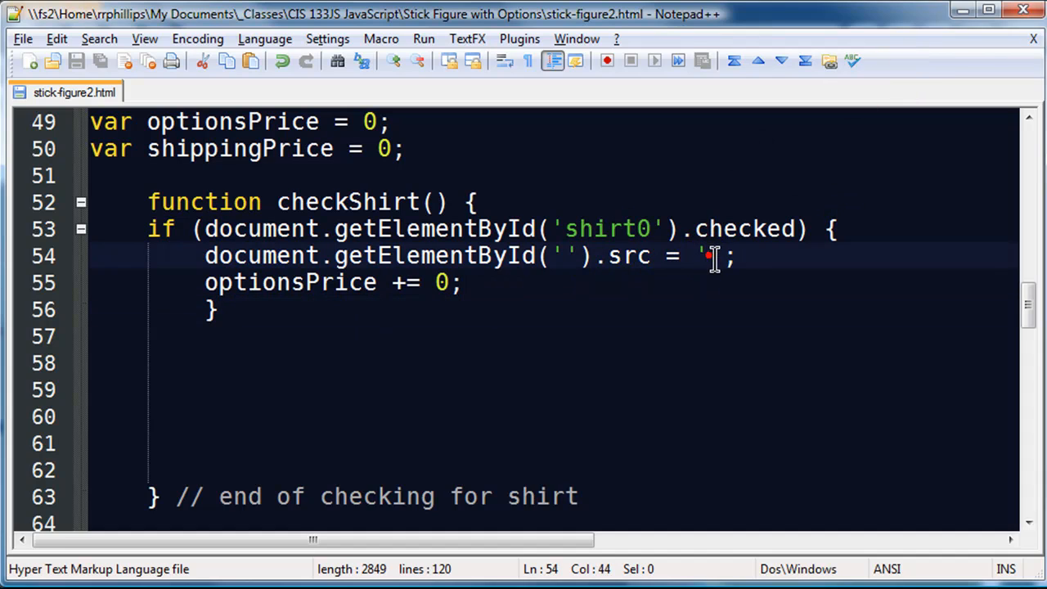
{"action": "mouse_move", "coordinate": [723, 265]}
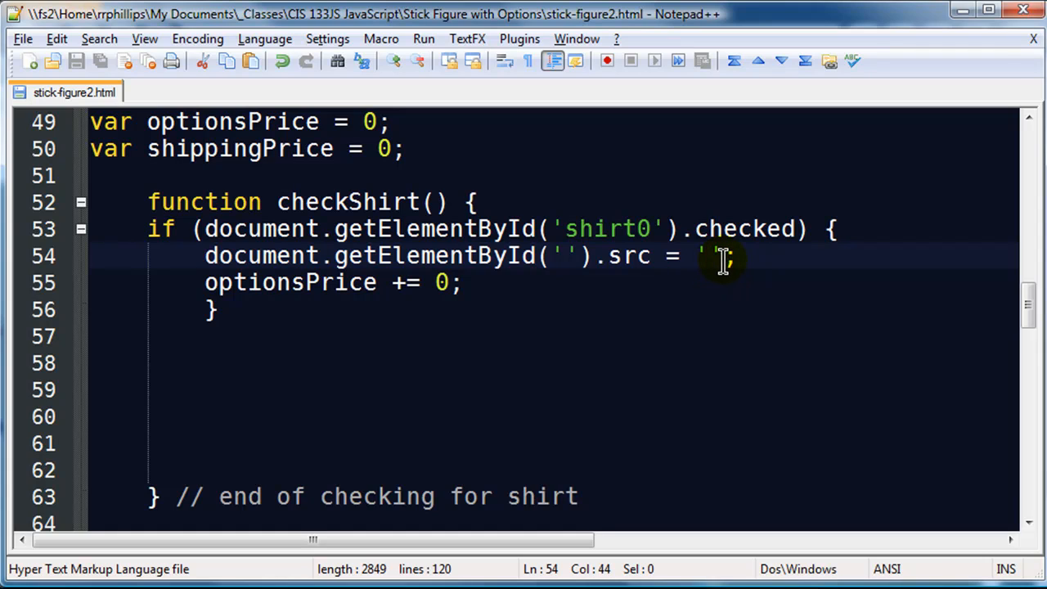
{"action": "mouse_move", "coordinate": [717, 255]}
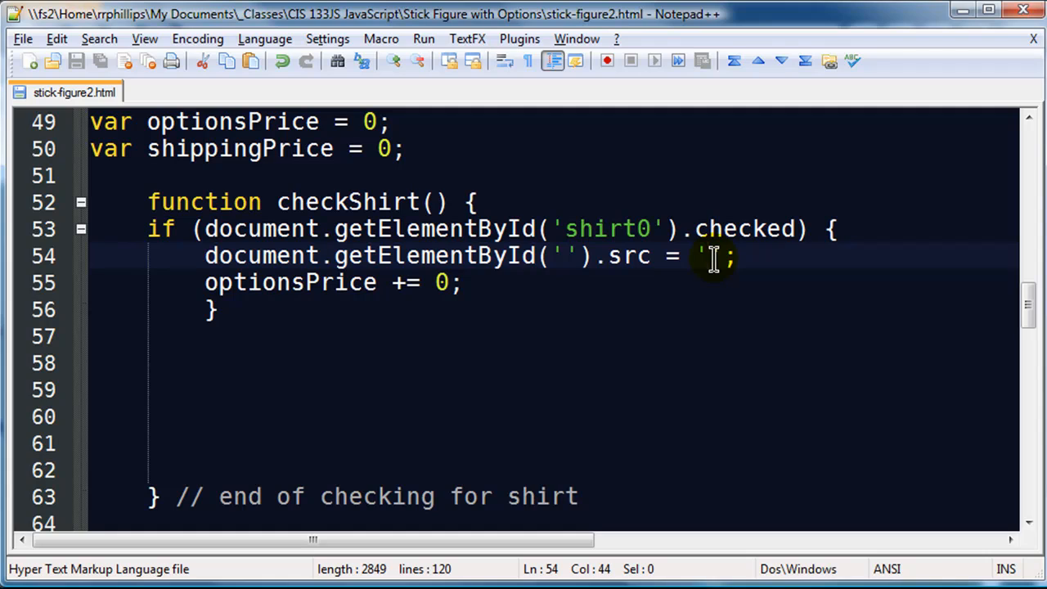
{"action": "mouse_move", "coordinate": [769, 278]}
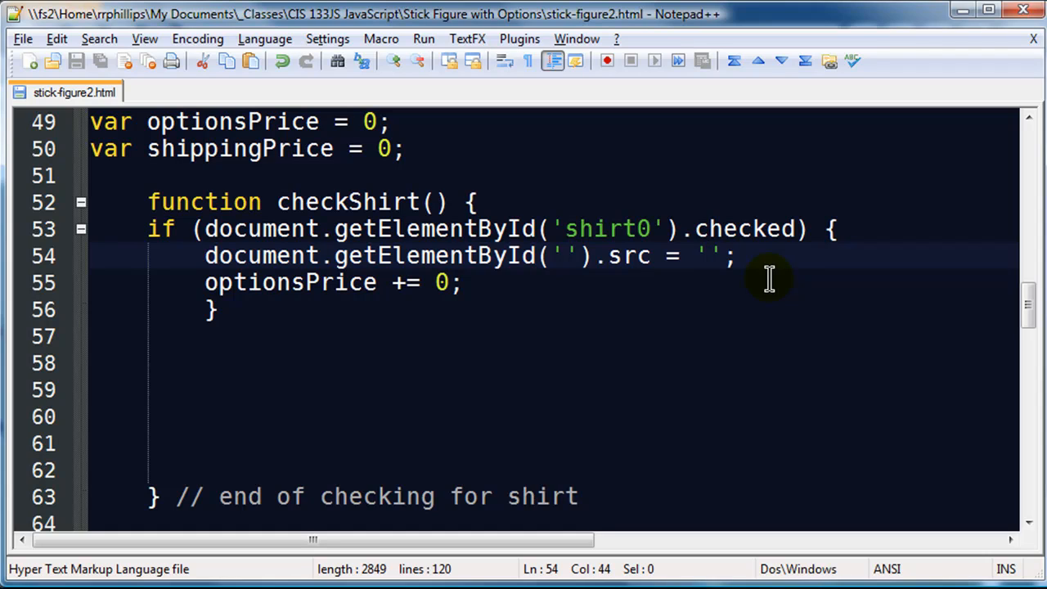
{"action": "type", "text": "shim.gif"}
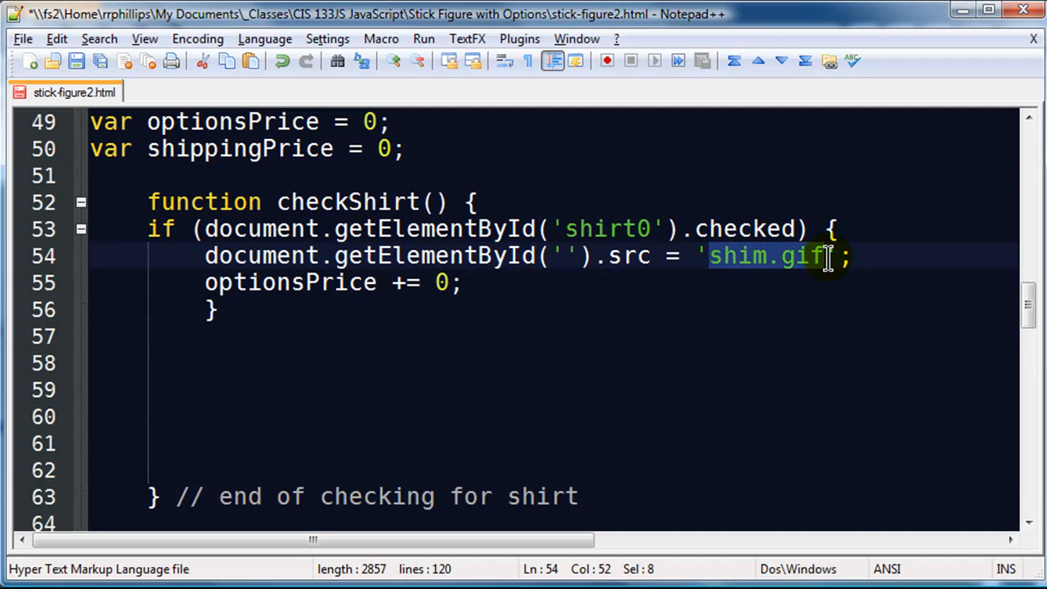
{"action": "key", "text": "Delete"}
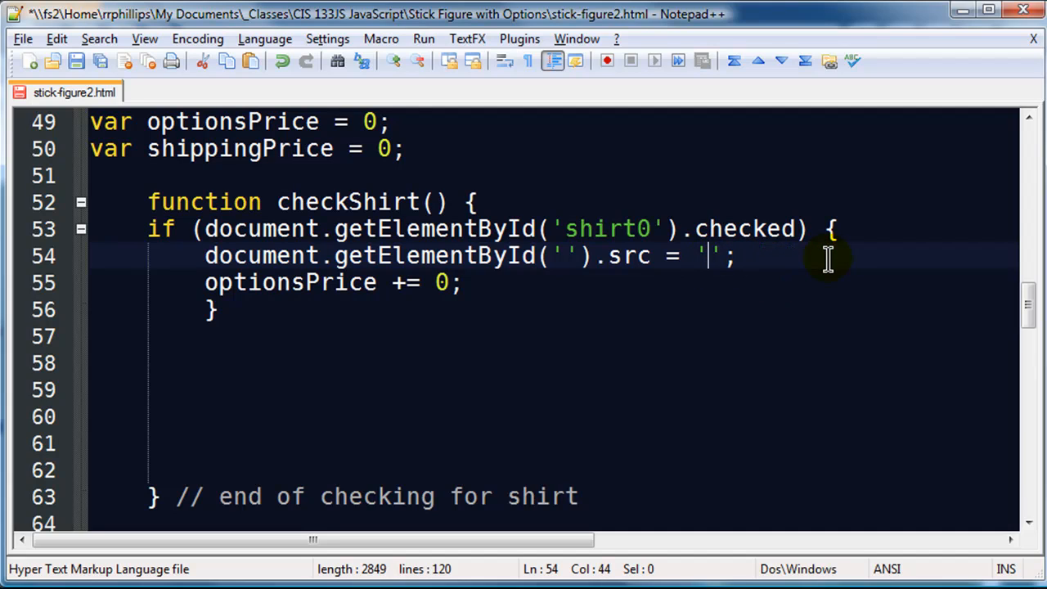
{"action": "mouse_move", "coordinate": [712, 255]}
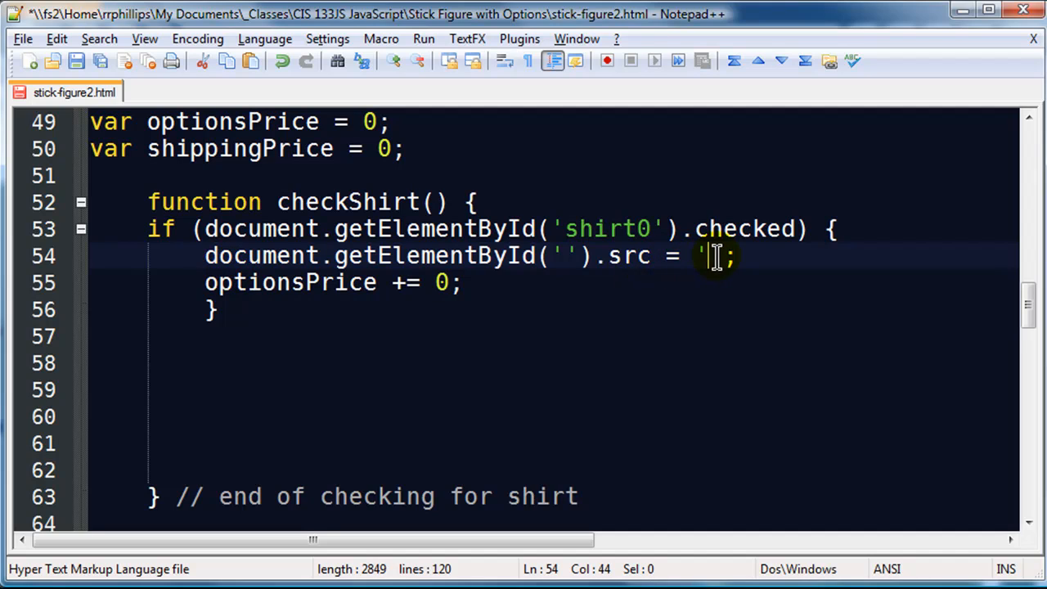
{"action": "left_click", "coordinate": [570, 255]}
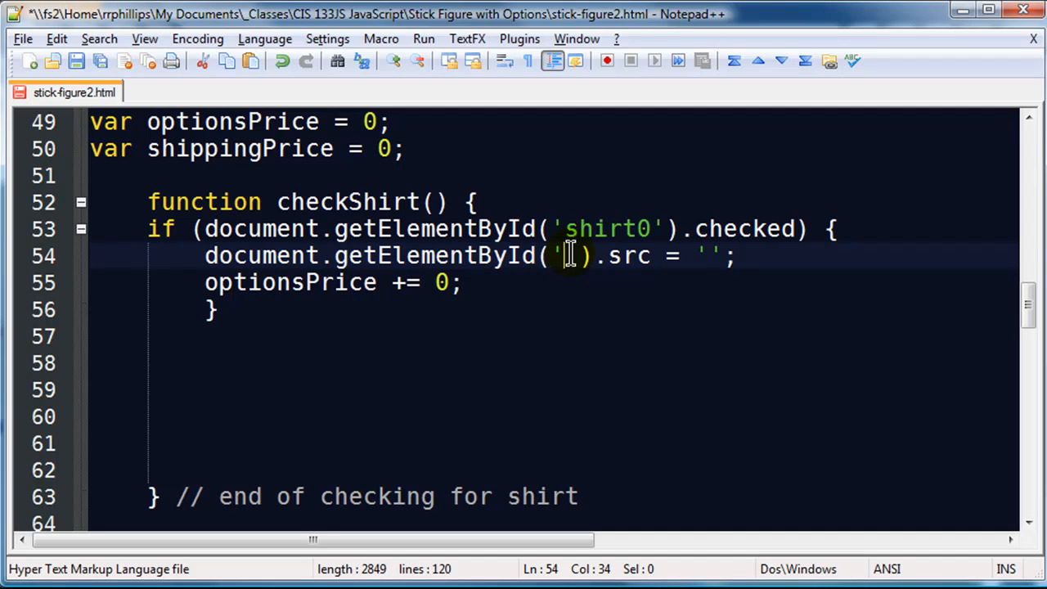
{"action": "mouse_move", "coordinate": [559, 260]}
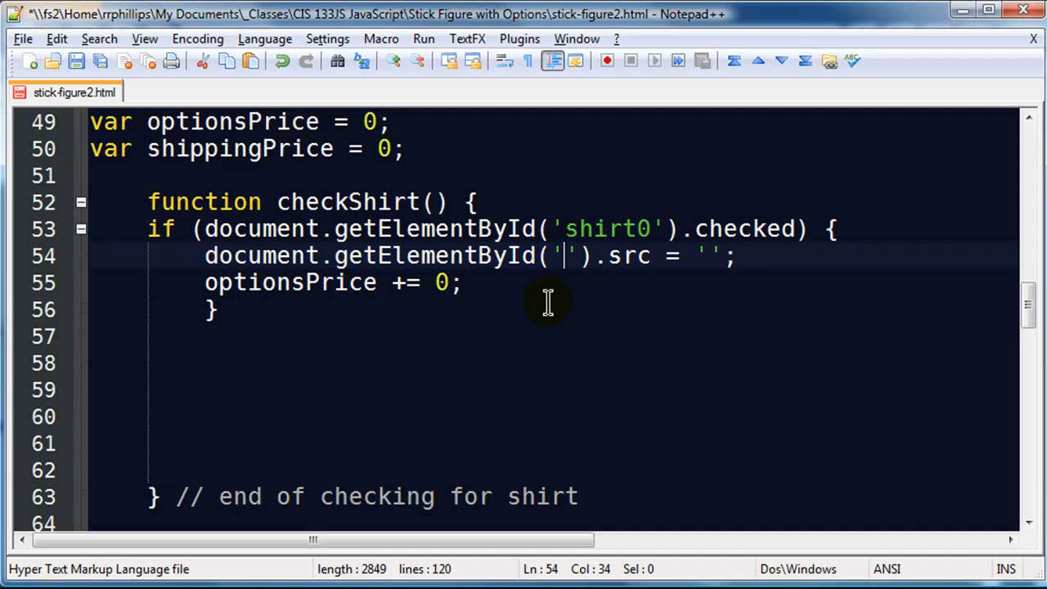
{"action": "mouse_move", "coordinate": [646, 270]}
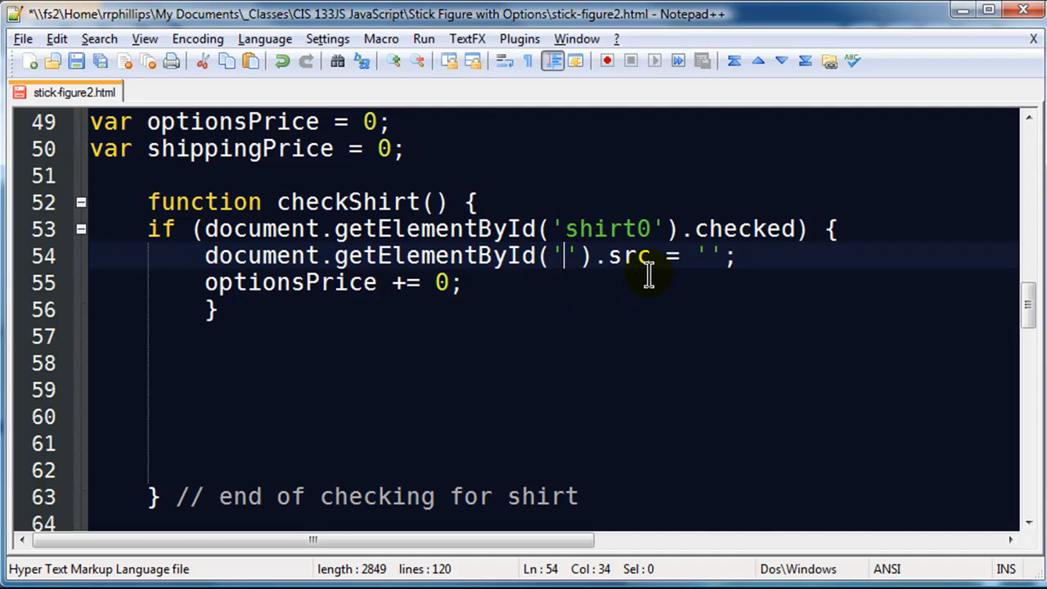
Step: Write <img src="" alt="" id="imgshirt"> inside the images div
{"action": "scroll", "scroll_direction": "down", "scroll_amount": 3}
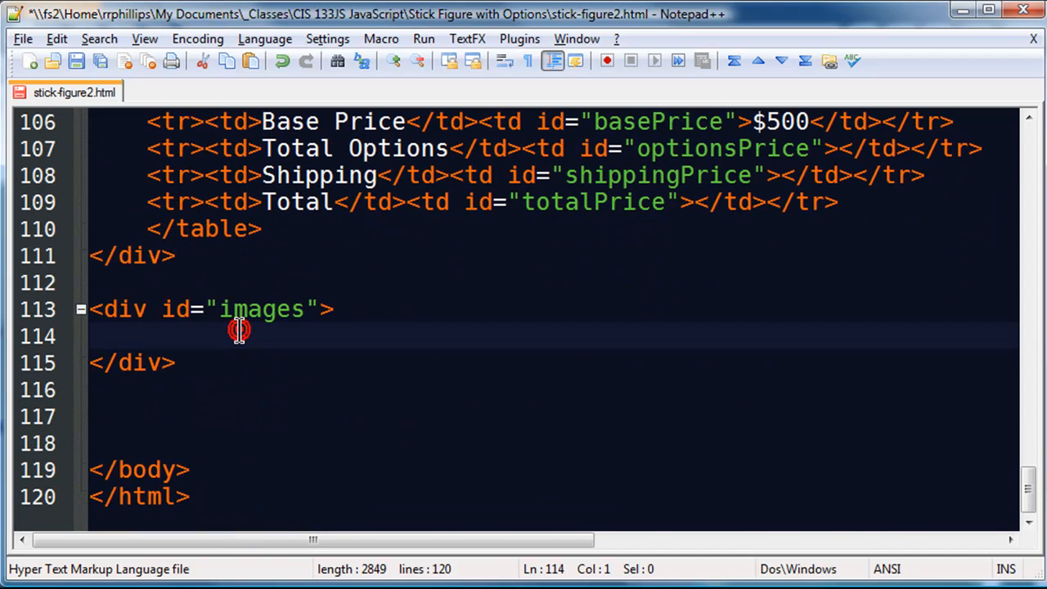
{"action": "type", "text": "<img"}
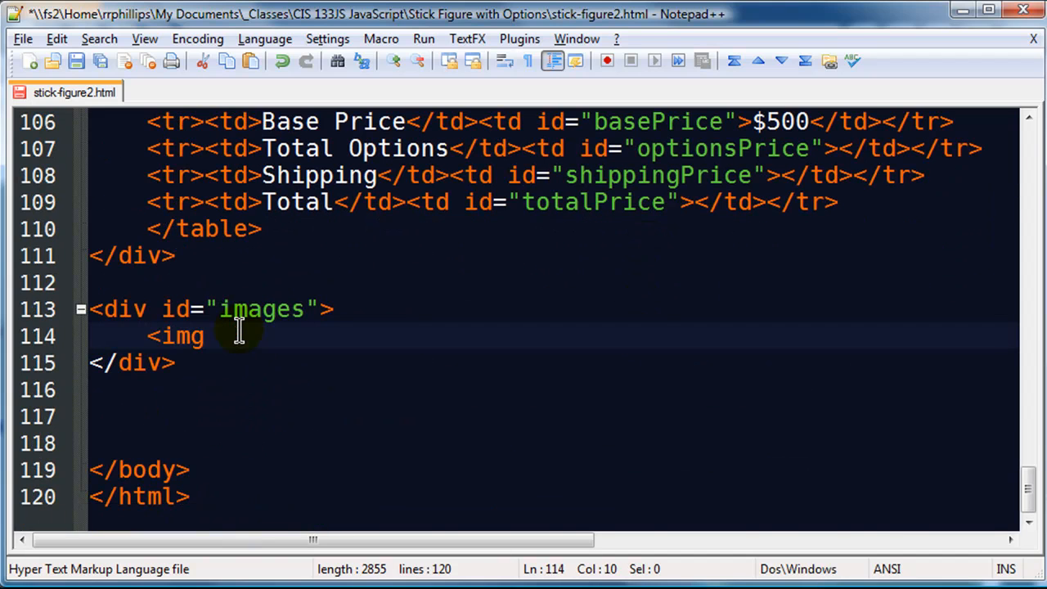
{"action": "type", "text": "sr"}
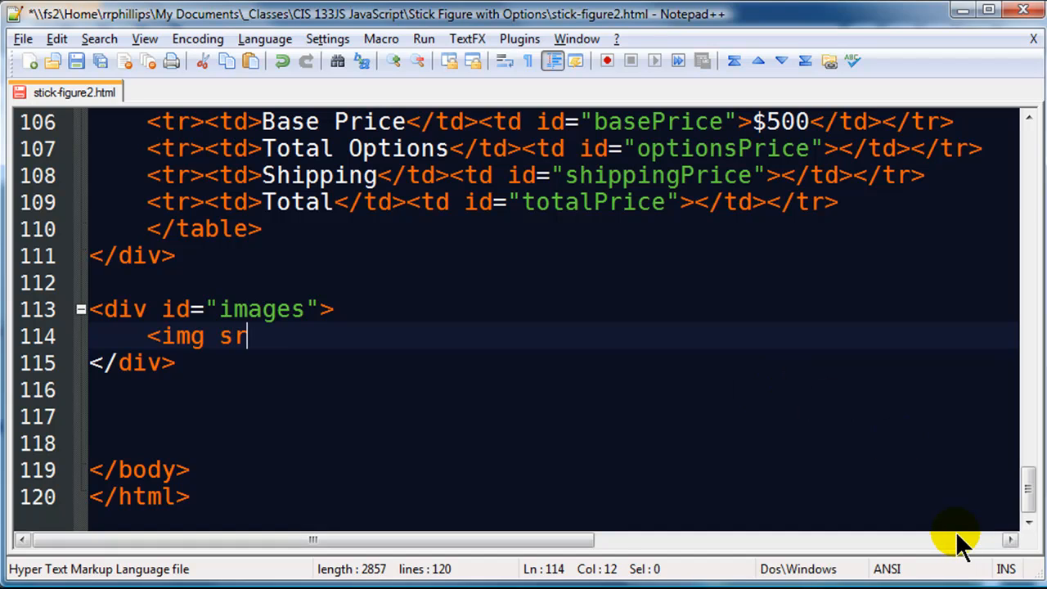
{"action": "type", "text": "c=\"\""}
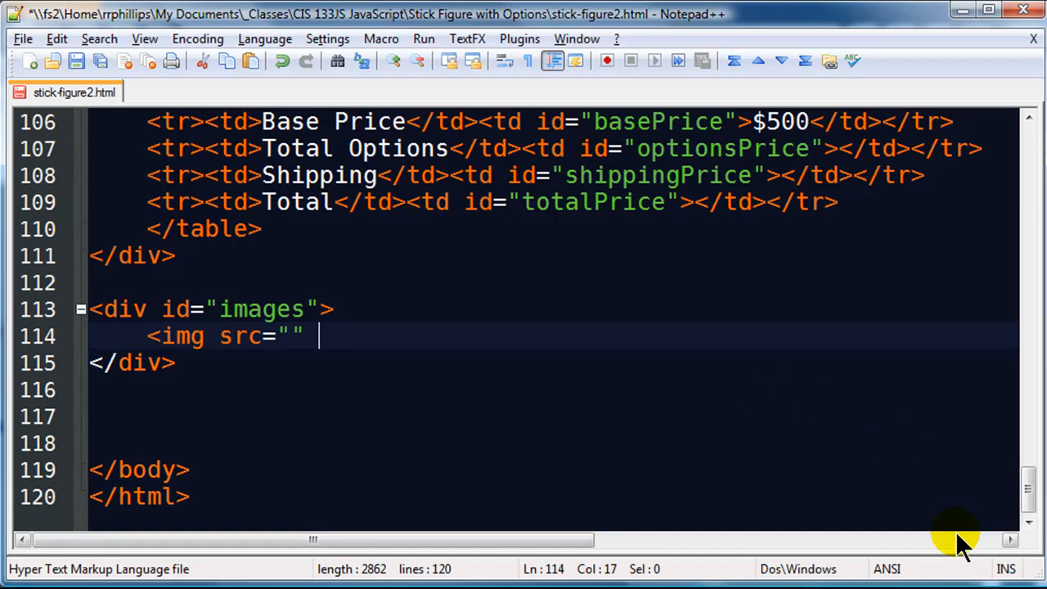
{"action": "type", "text": "alt=\"\""}
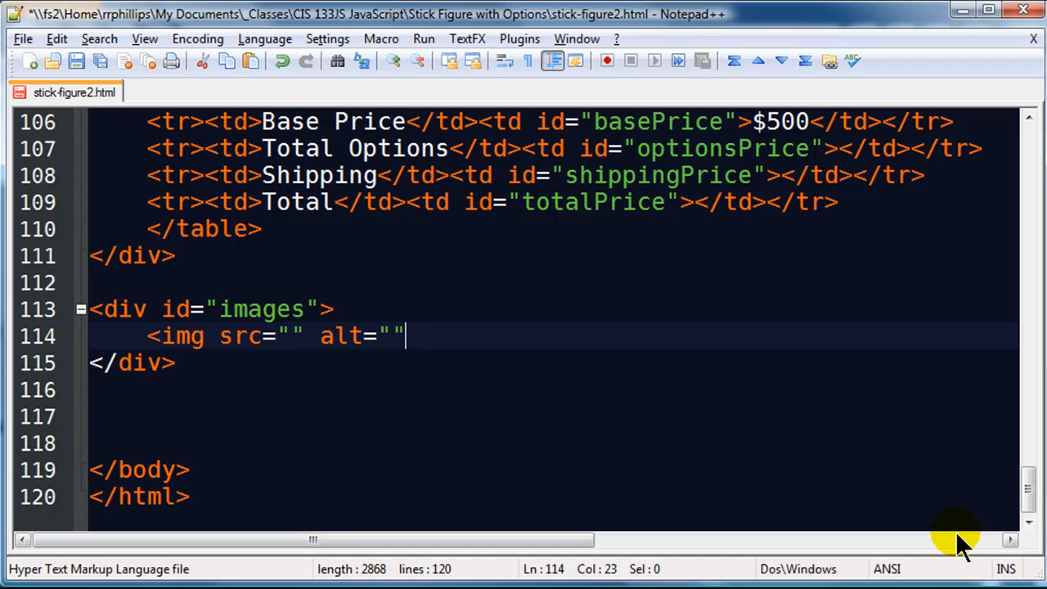
{"action": "type", "text": "id=\""}
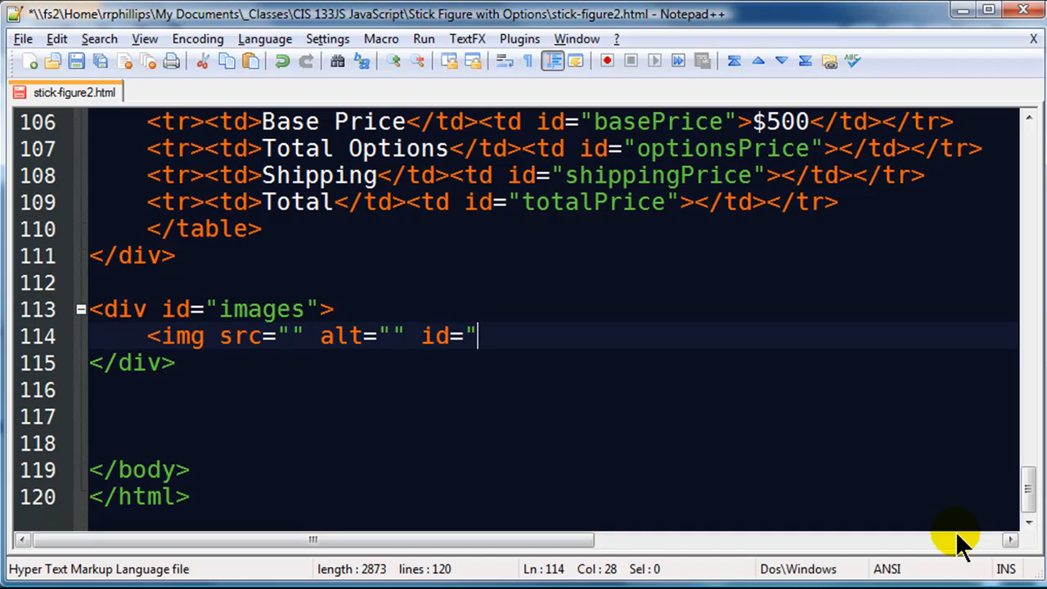
{"action": "type", "text": "imgshi"}
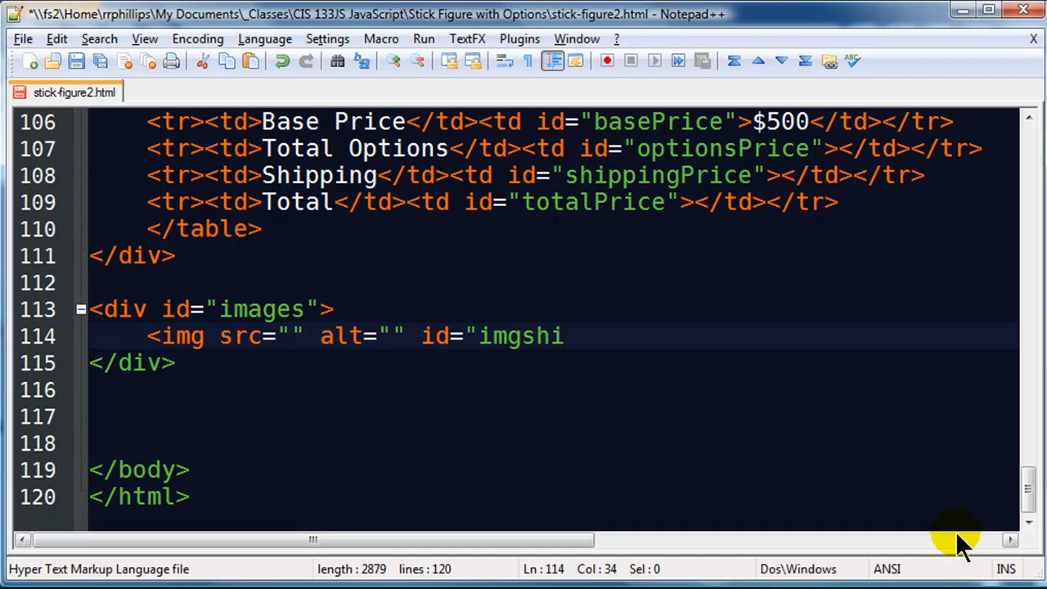
{"action": "type", "text": "rt\">"}
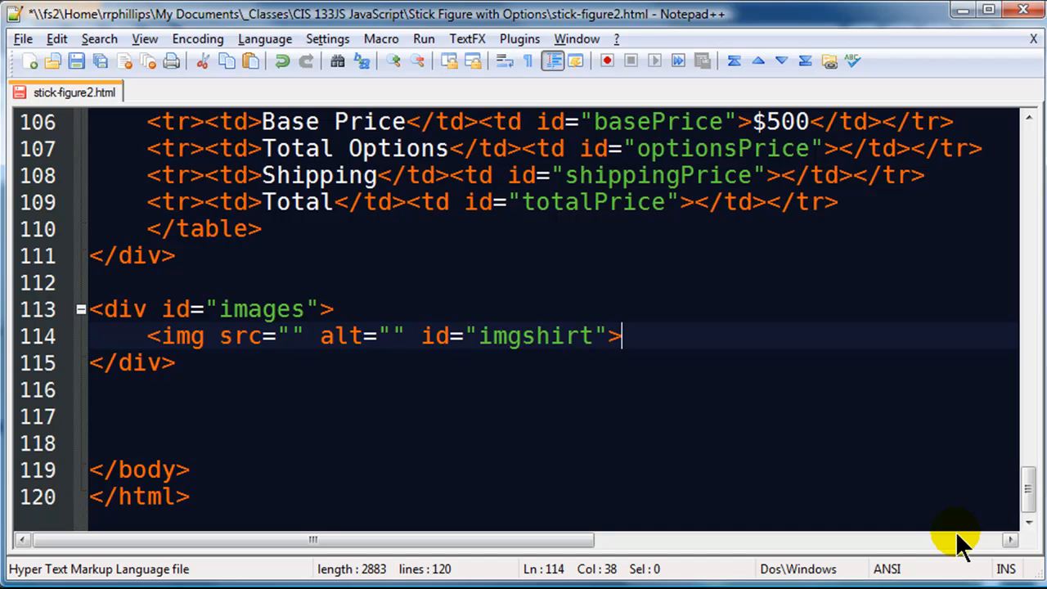
Step: Duplicate the img tag and select the copy's imgshirt id to rename it imgpants
{"action": "key", "text": "Ctrl+f"}
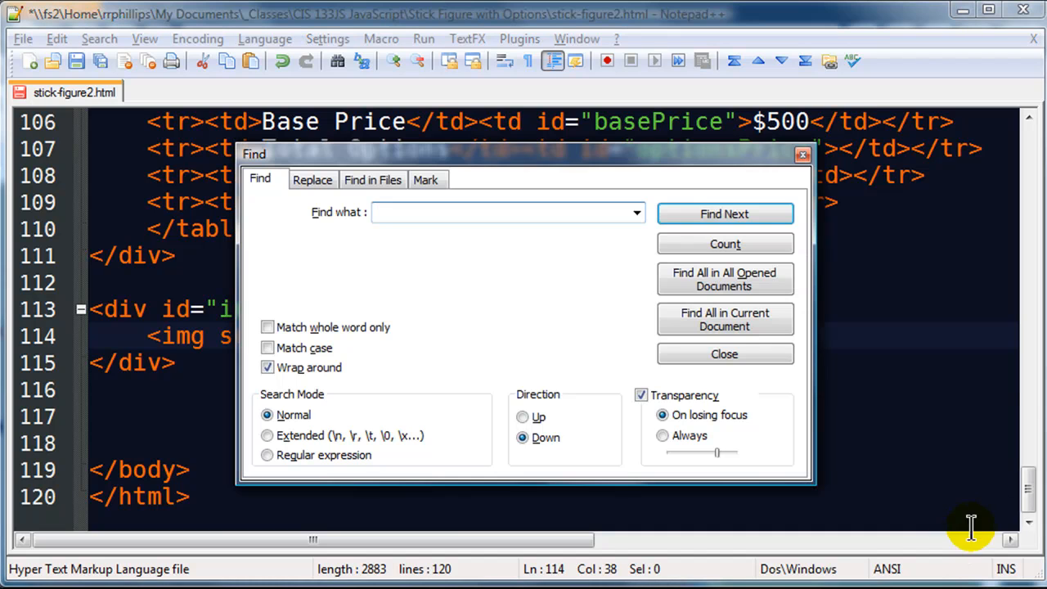
{"action": "left_click", "coordinate": [723, 353]}
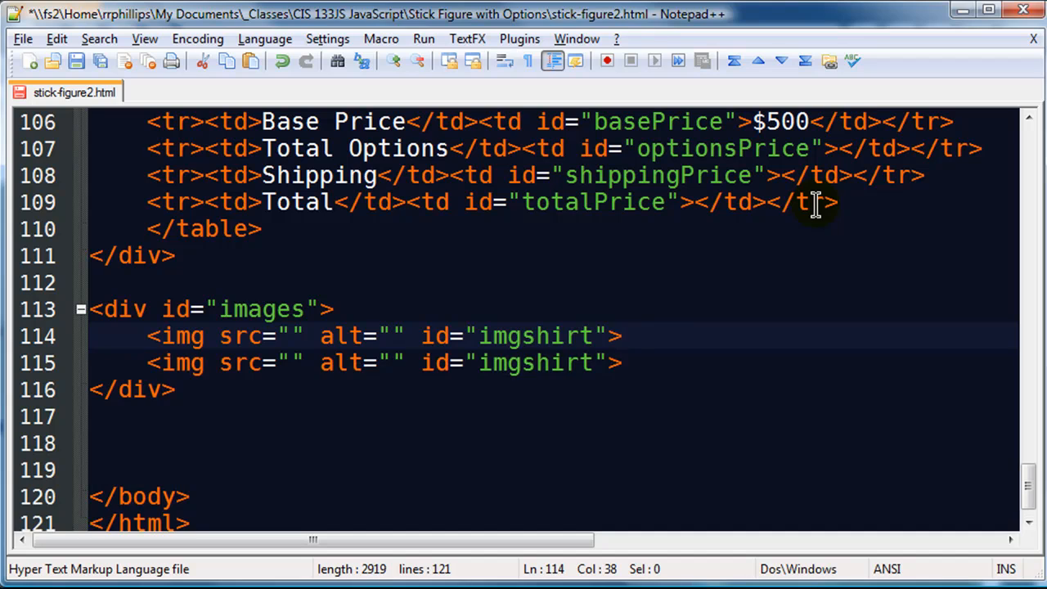
{"action": "left_click", "coordinate": [523, 363]}
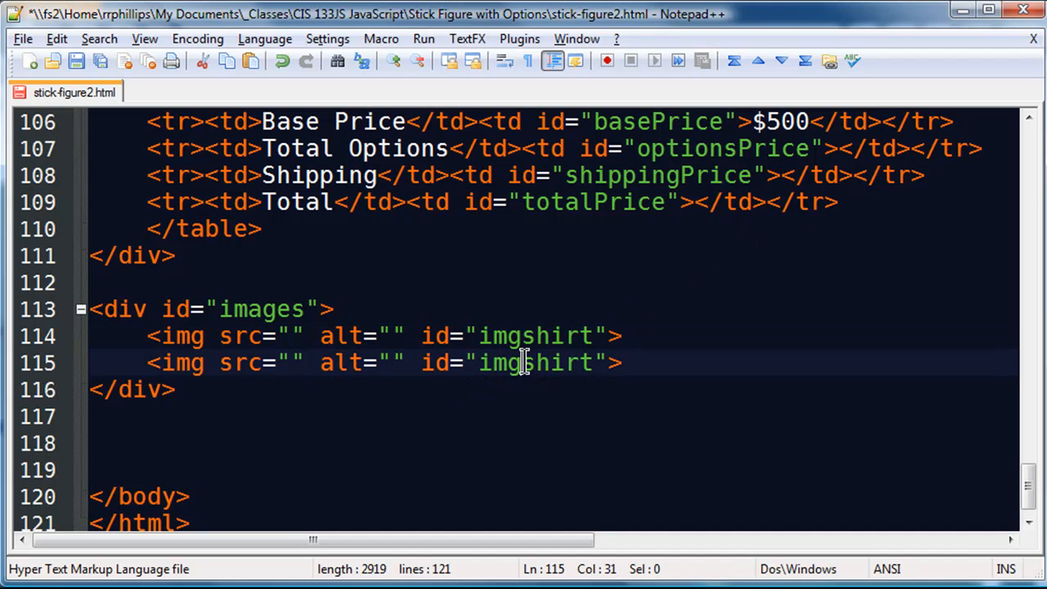
{"action": "double_click", "coordinate": [552, 363]}
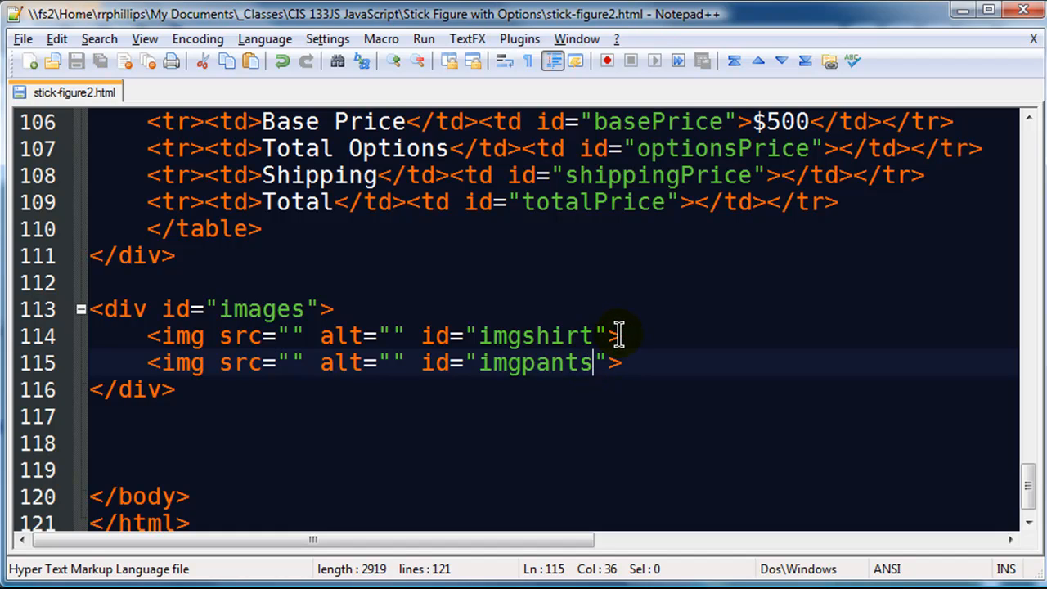
{"action": "mouse_move", "coordinate": [589, 363]}
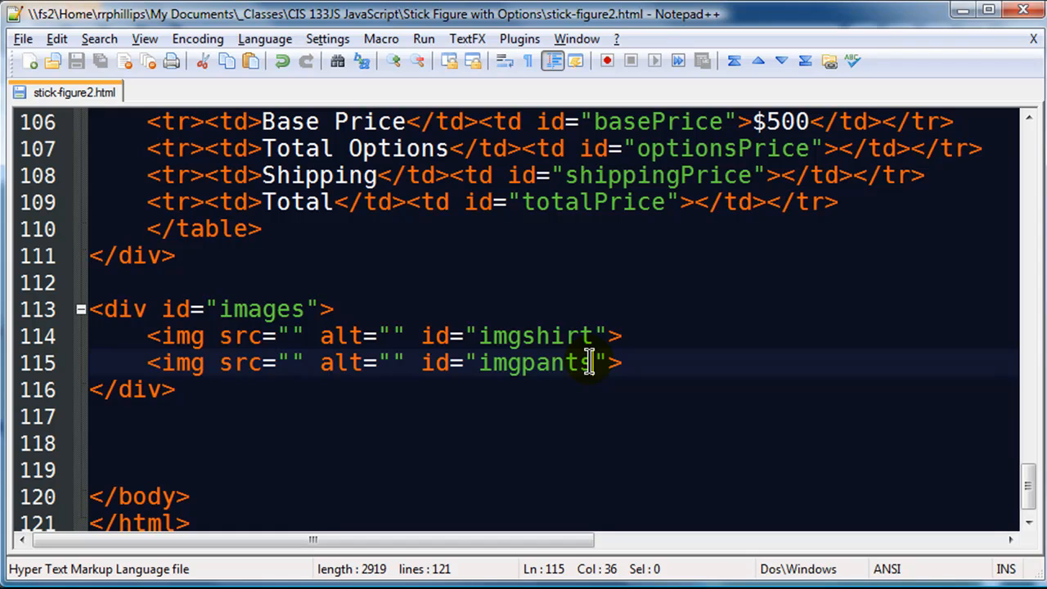
{"action": "mouse_move", "coordinate": [1029, 498]}
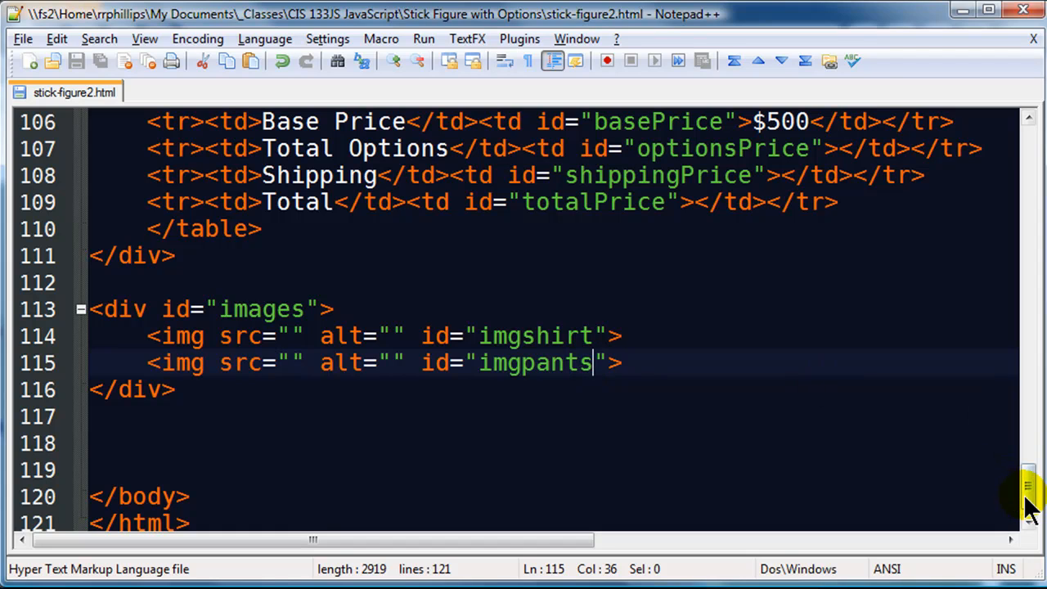
Step: Fill the shirt0 getElementById quotes with imgshirt and check it against the img tag's id
{"action": "scroll", "scroll_direction": "up", "scroll_amount": 3}
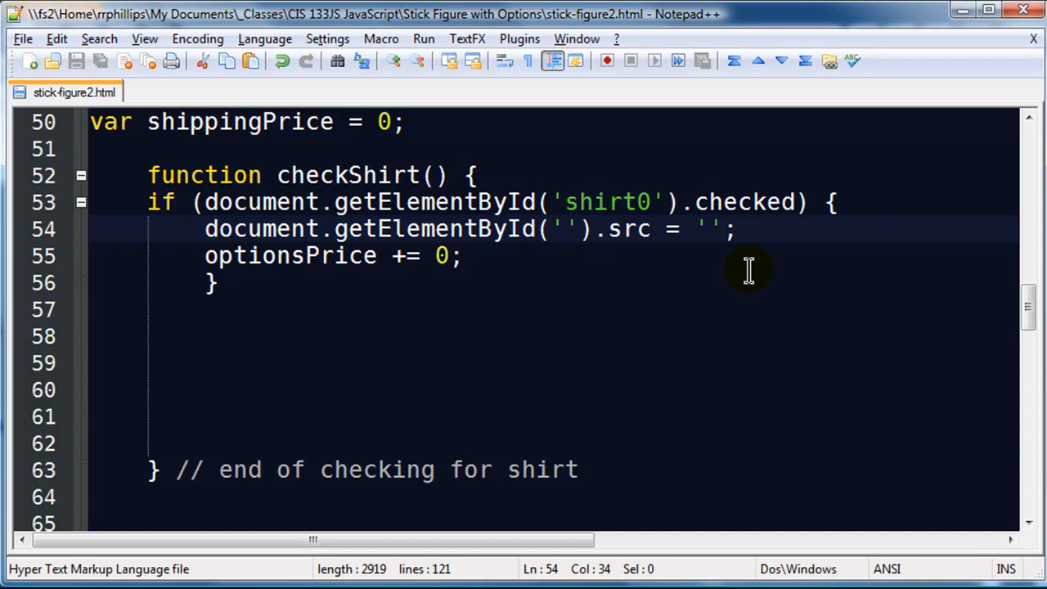
{"action": "type", "text": "imgshirt"}
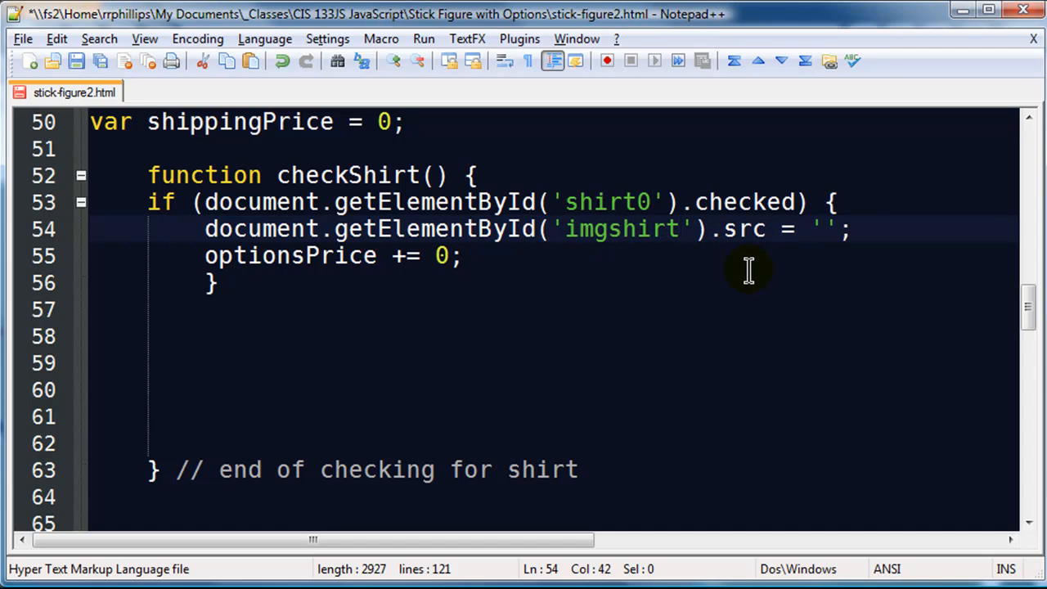
{"action": "scroll", "scroll_direction": "down", "scroll_amount": 3}
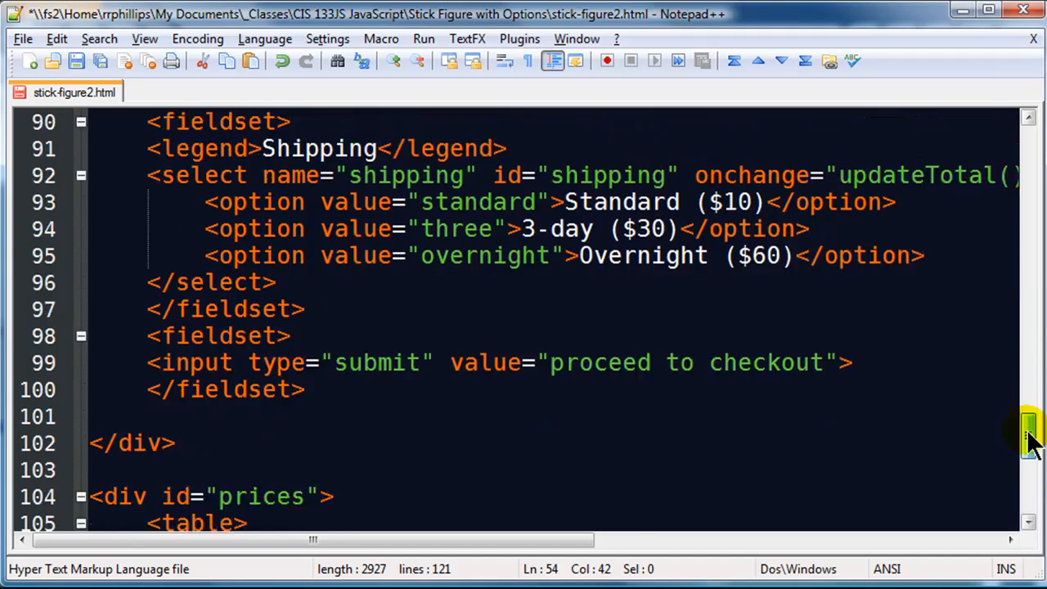
{"action": "scroll", "scroll_direction": "down", "scroll_amount": 3}
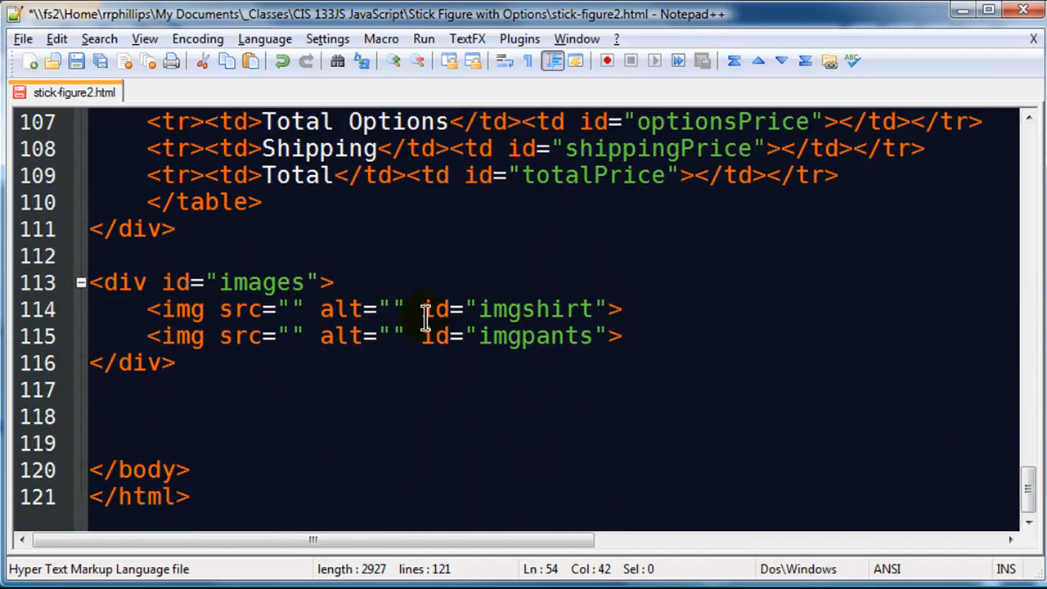
{"action": "scroll", "scroll_direction": "up", "scroll_amount": 3}
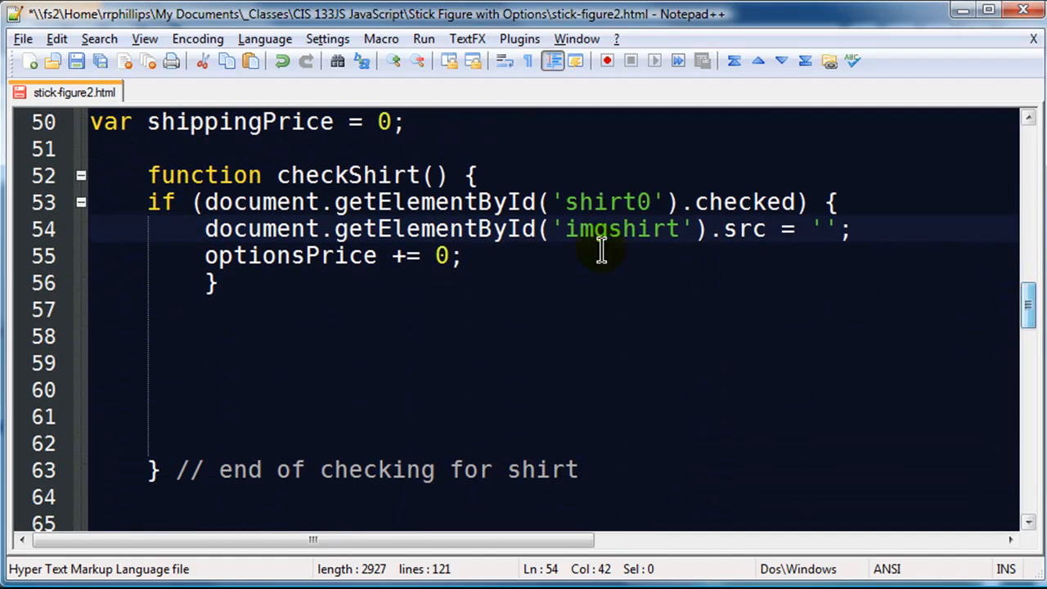
{"action": "mouse_move", "coordinate": [700, 249]}
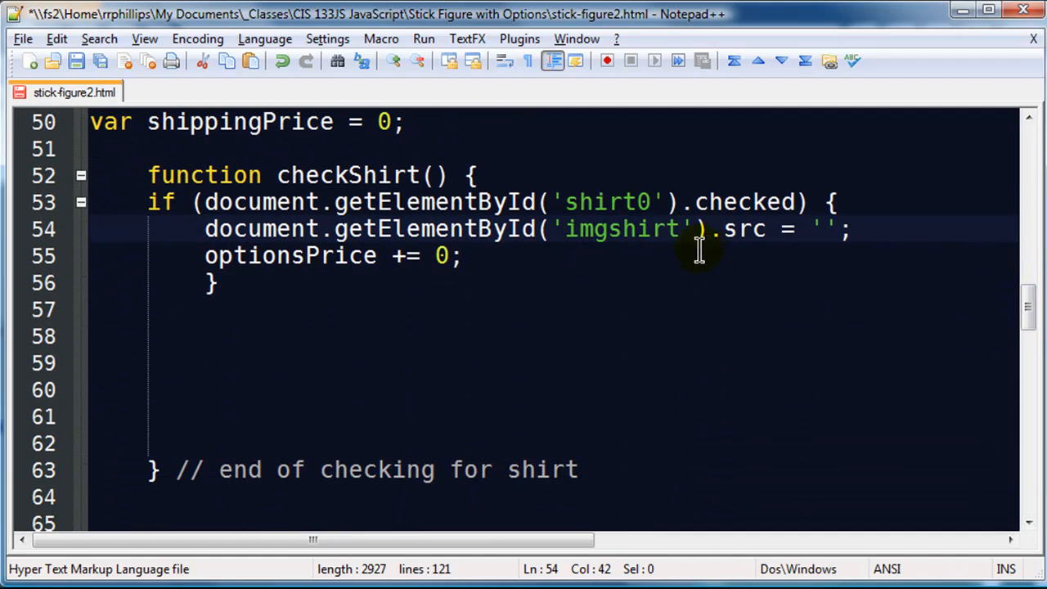
{"action": "mouse_move", "coordinate": [275, 229]}
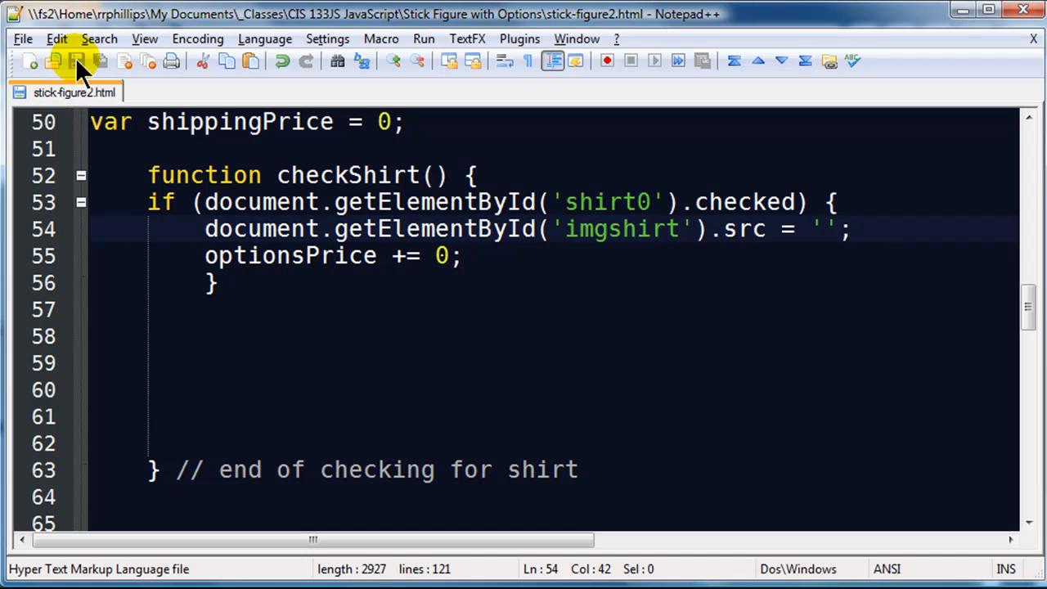
{"action": "mouse_move", "coordinate": [151, 203]}
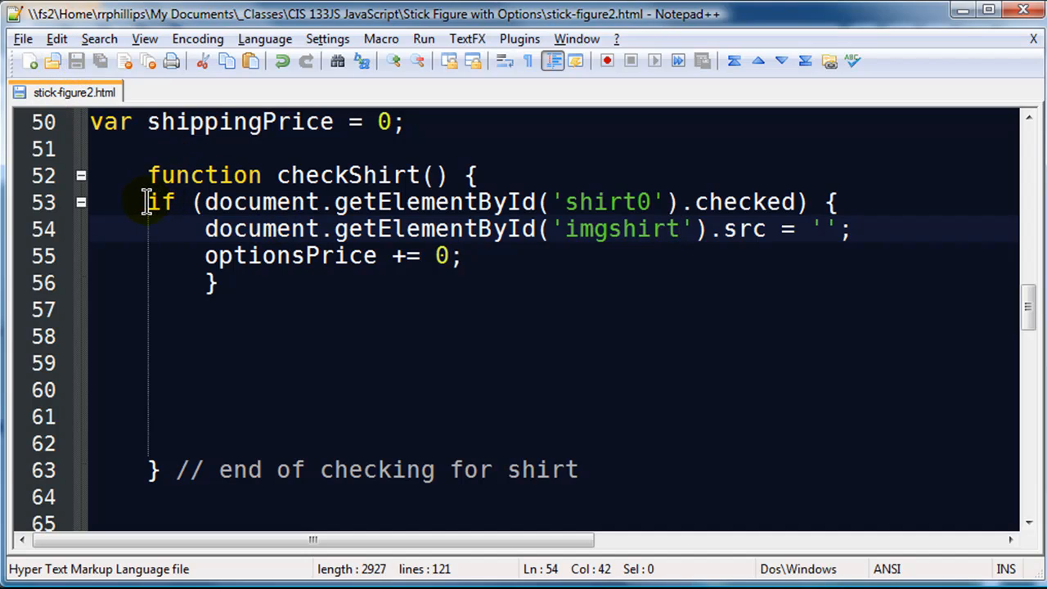
Step: Copy the shirt0 if-block and paste three identical copies below it in checkShirt
{"action": "left_click_drag", "start_coordinate": [147, 203], "coordinate": [221, 283]}
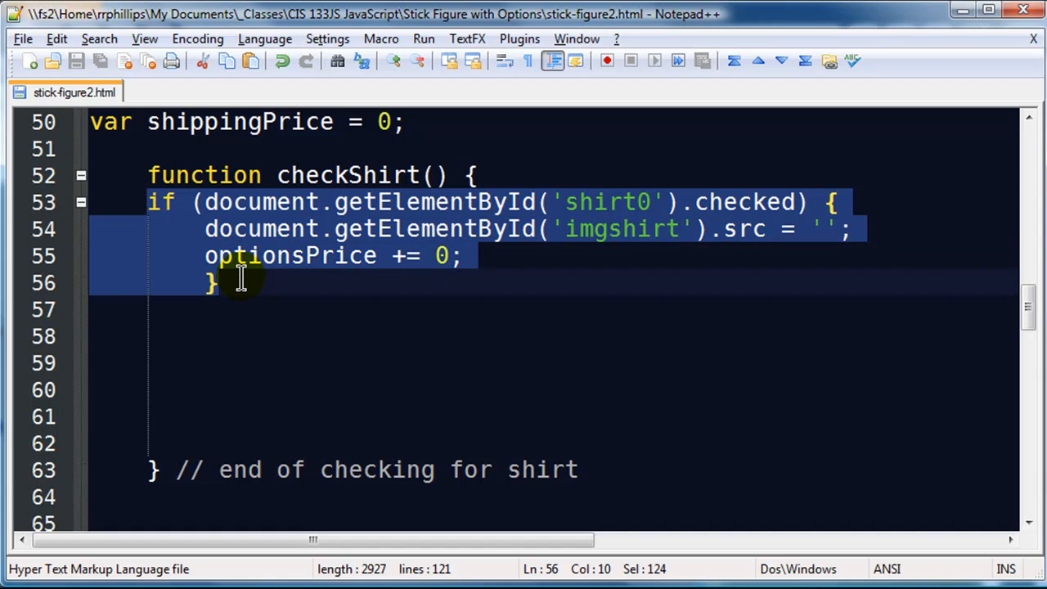
{"action": "left_click", "coordinate": [179, 337]}
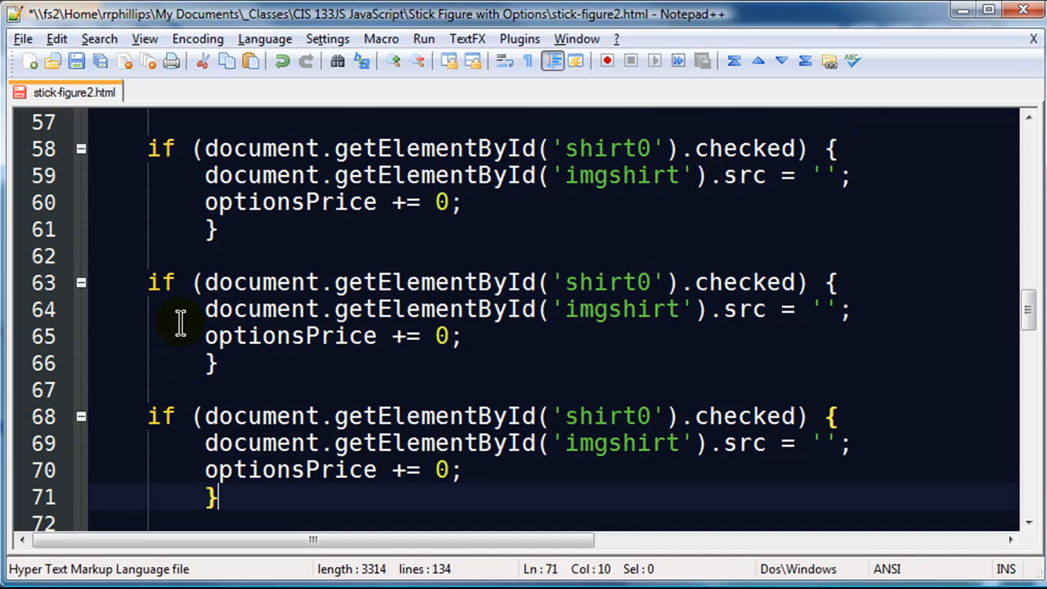
{"action": "scroll", "scroll_direction": "up", "scroll_amount": 3}
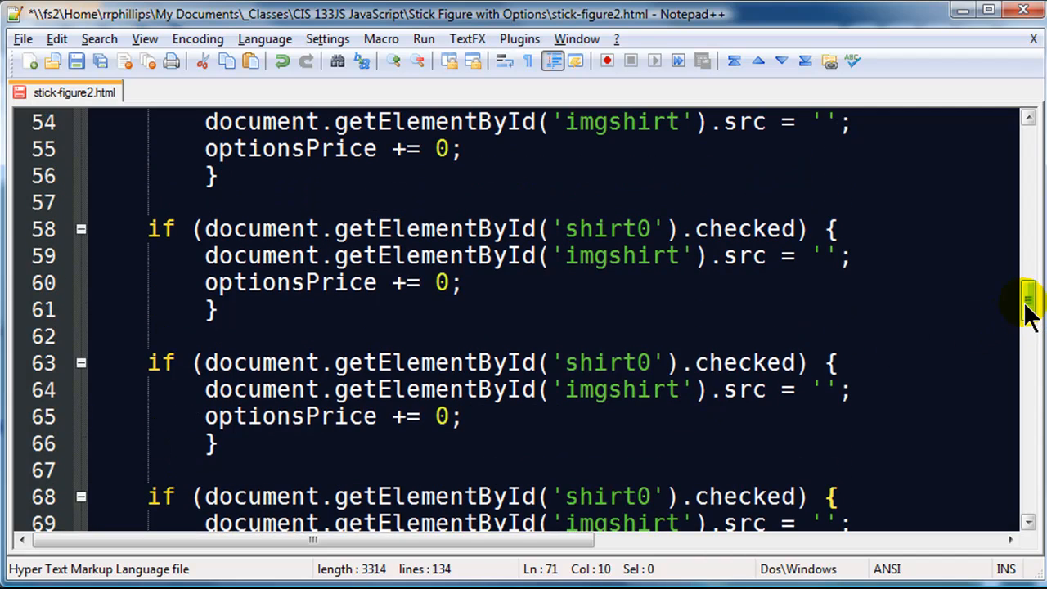
{"action": "scroll", "scroll_direction": "down", "scroll_amount": 3}
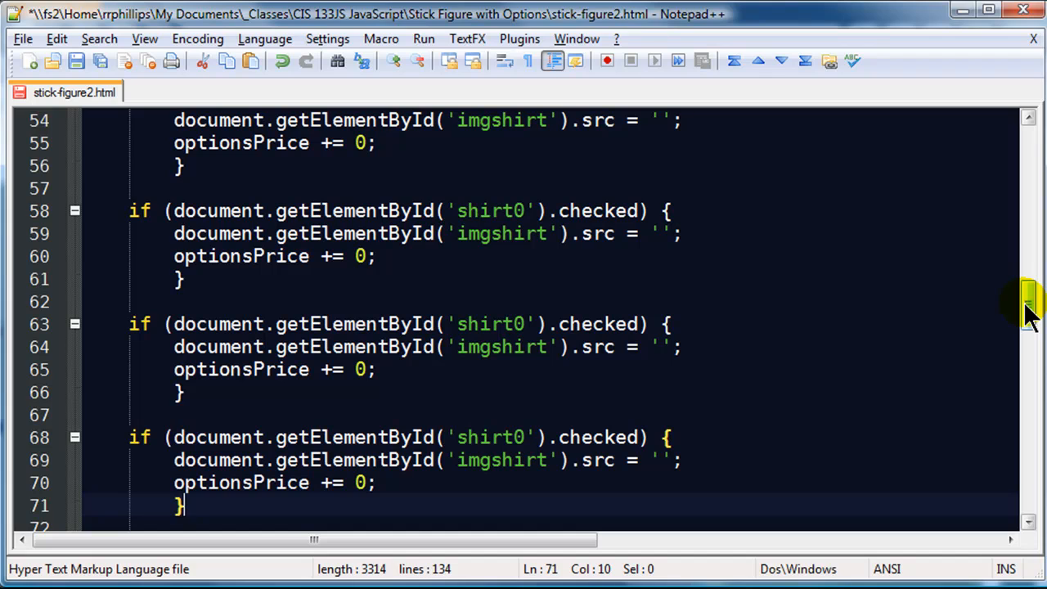
{"action": "scroll", "scroll_direction": "up", "scroll_amount": 3}
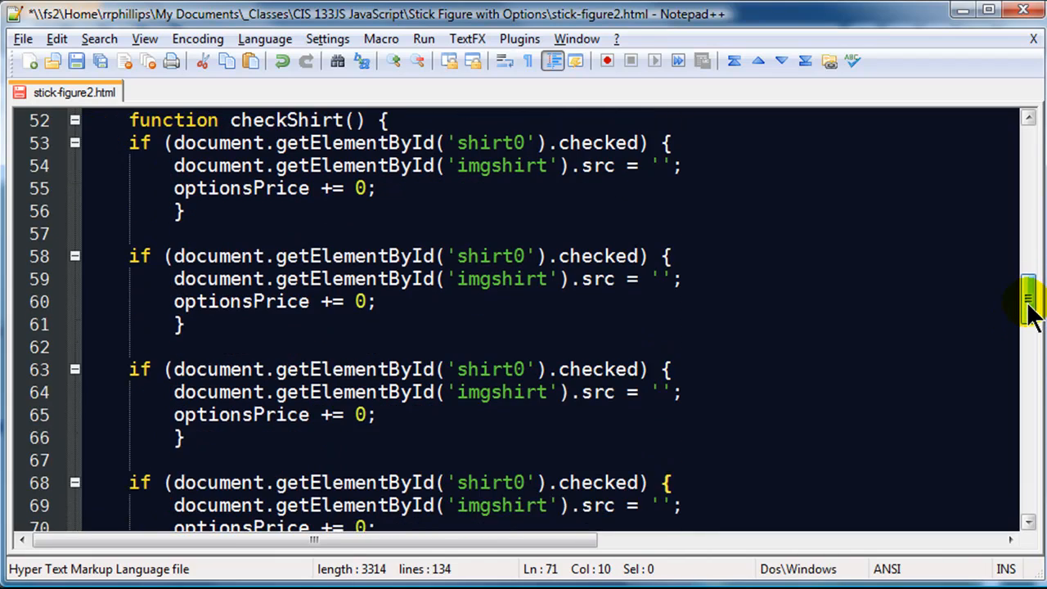
Step: Change the second block to check shirt1 and set its image source to shirt1
{"action": "left_click", "coordinate": [514, 255]}
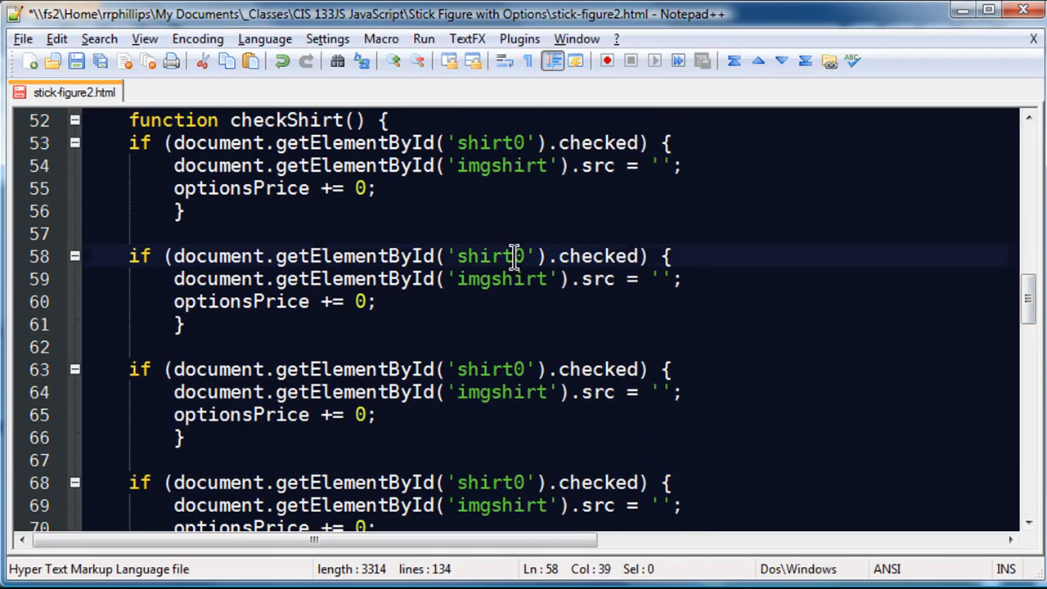
{"action": "type", "text": "1"}
{"action": "left_click", "coordinate": [549, 482]}
{"action": "type", "text": "3"}
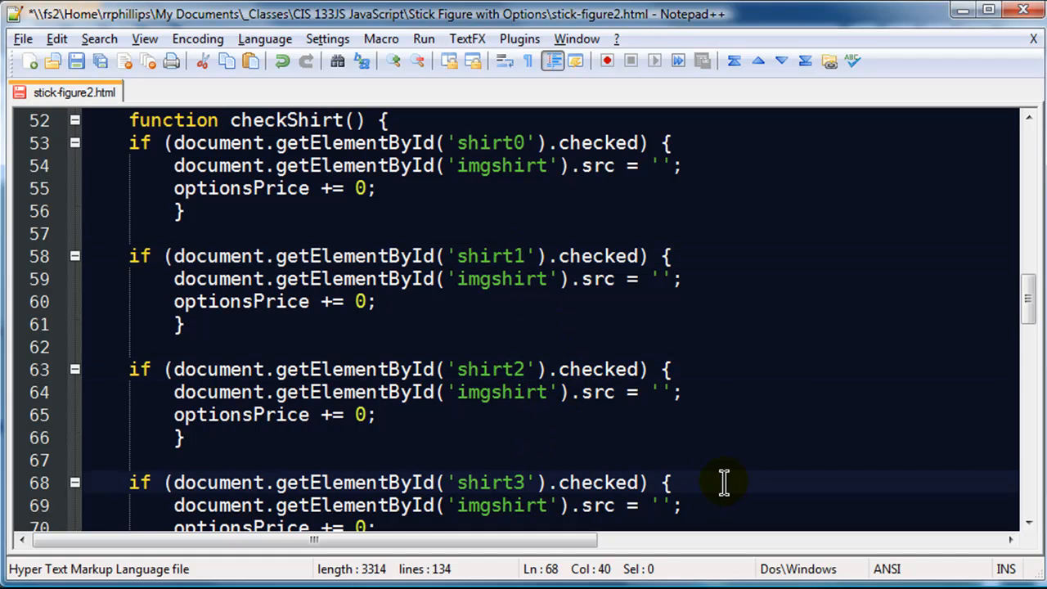
{"action": "left_click", "coordinate": [658, 278]}
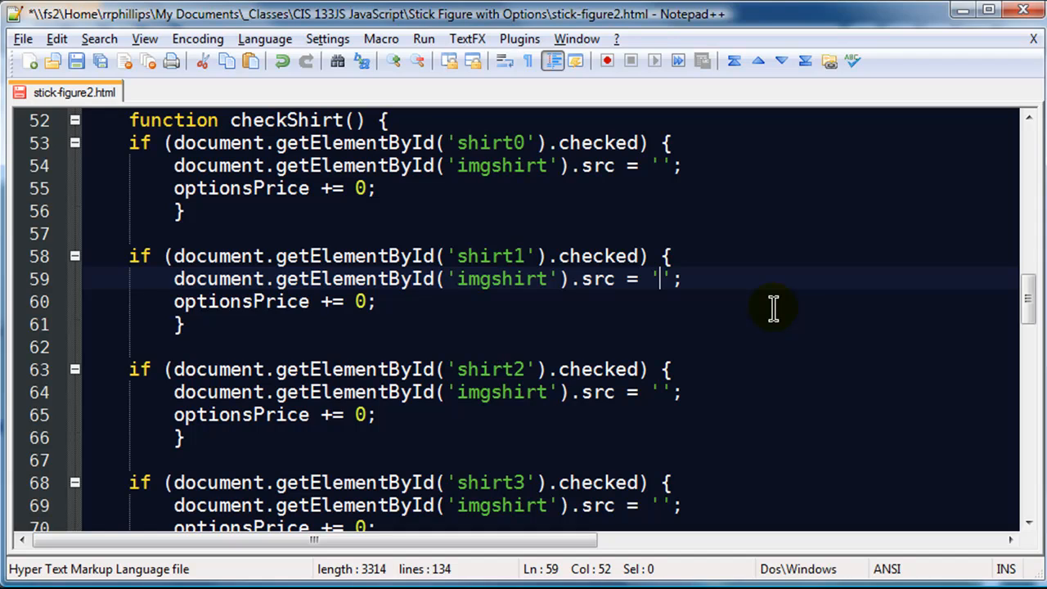
{"action": "type", "text": "shirt1.jpg"}
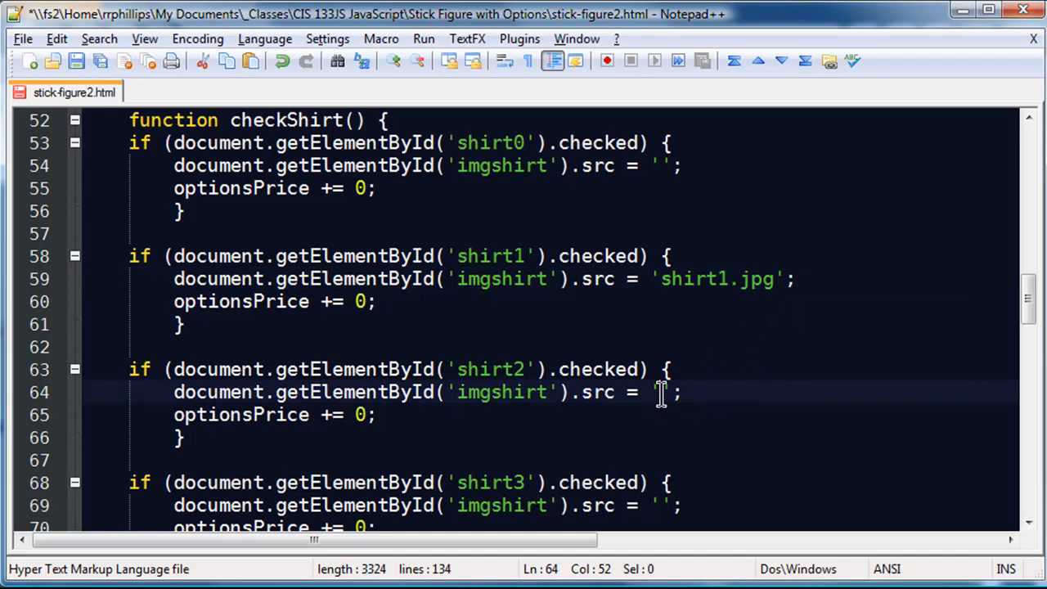
Step: Set the third and fourth blocks' image sources to shirt2.jpg and shirt3, then review the shirt1 name
{"action": "type", "text": "shirt2.j"}
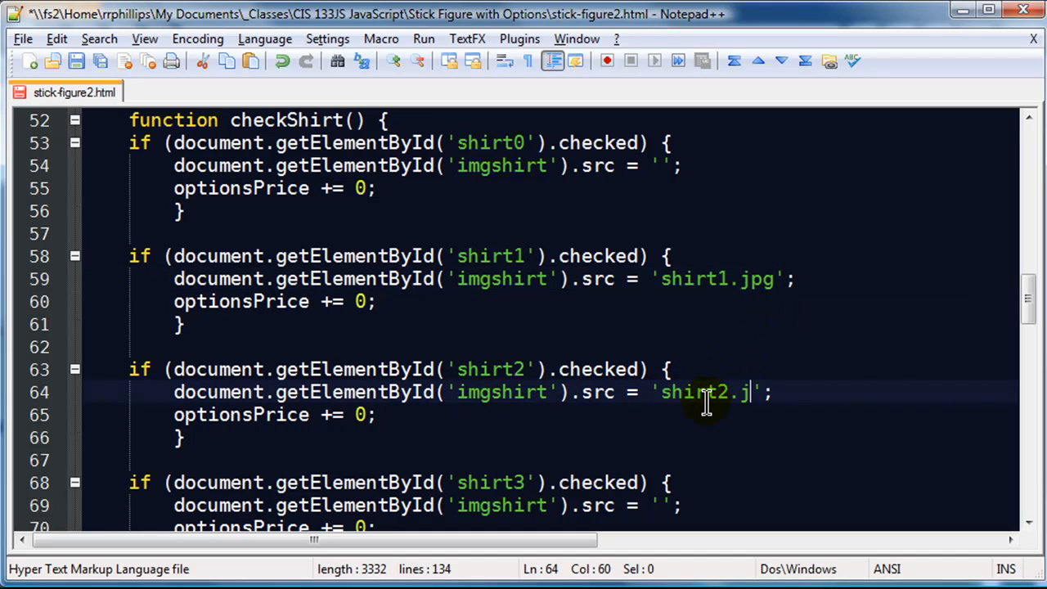
{"action": "type", "text": "pg"}
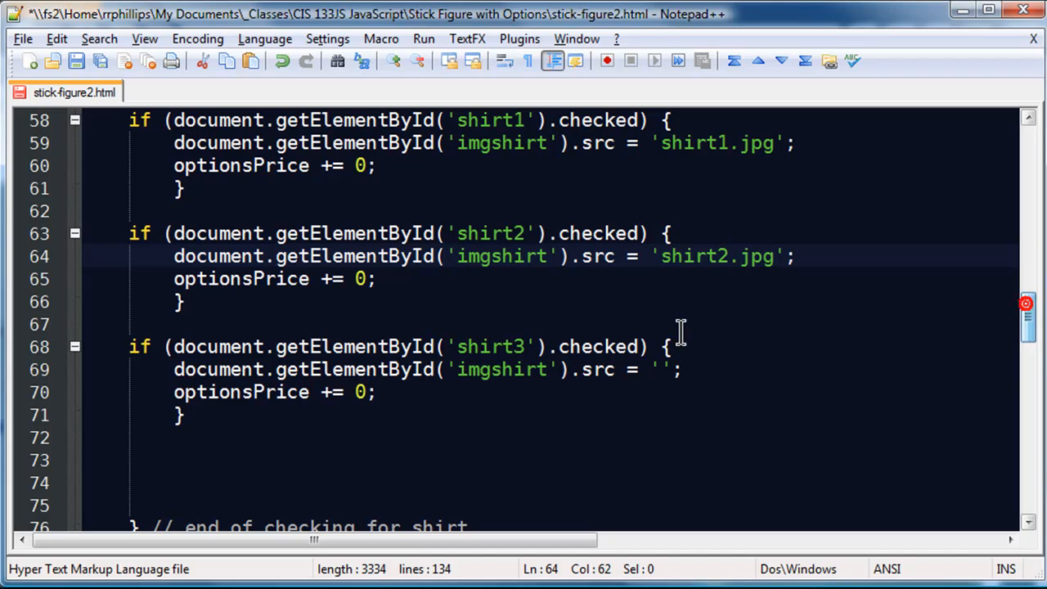
{"action": "type", "text": "shir"}
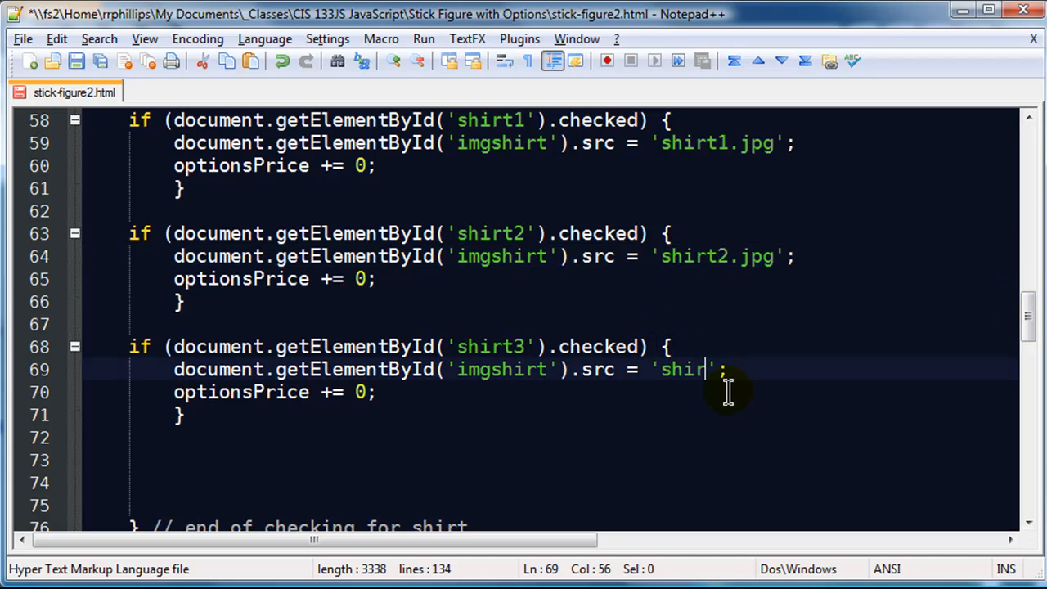
{"action": "type", "text": "t3"}
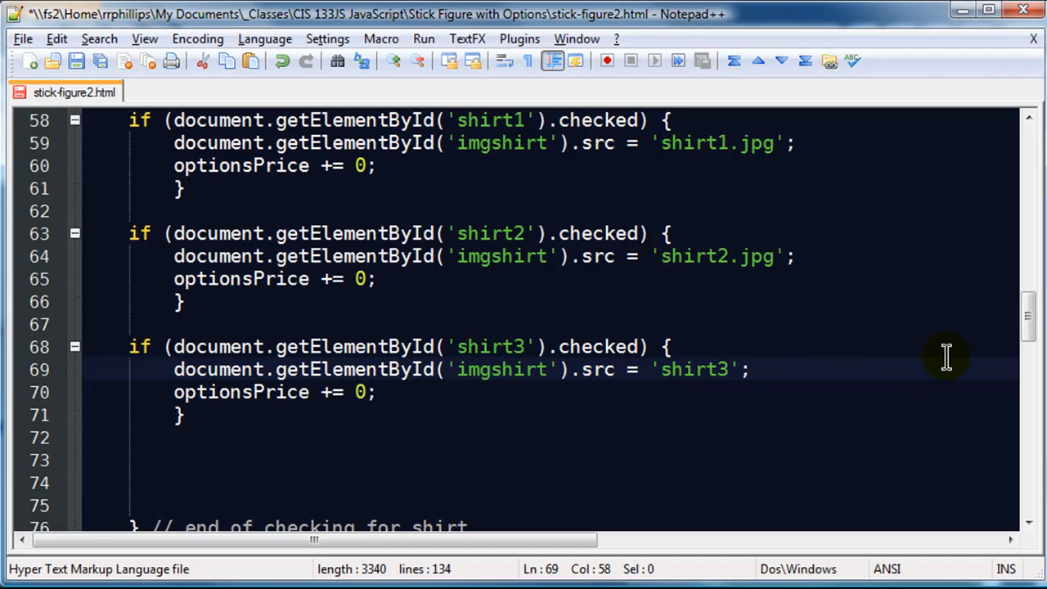
{"action": "scroll", "scroll_direction": "up", "scroll_amount": 3}
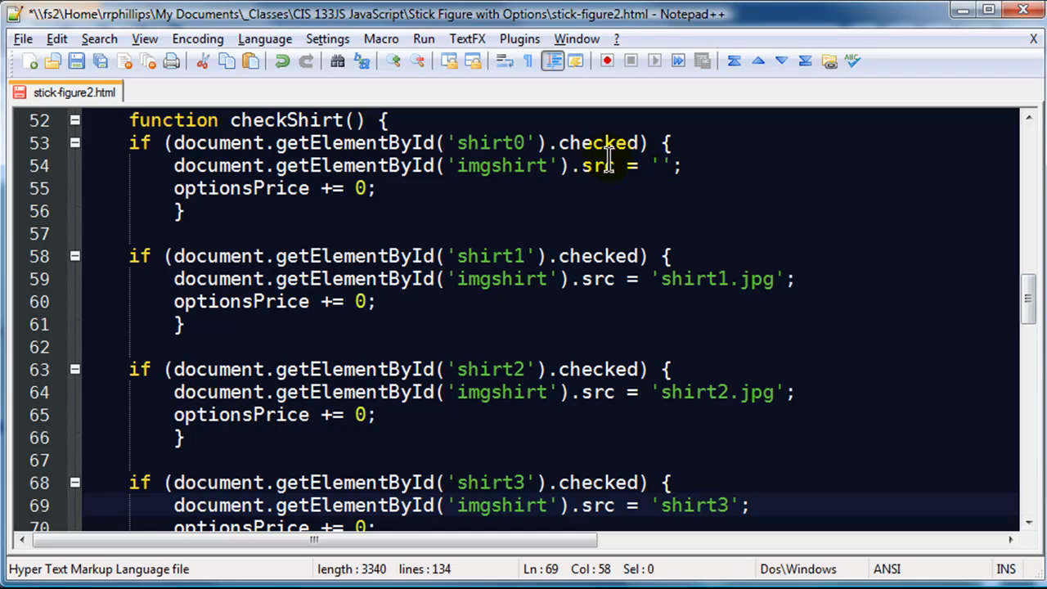
{"action": "mouse_move", "coordinate": [657, 165]}
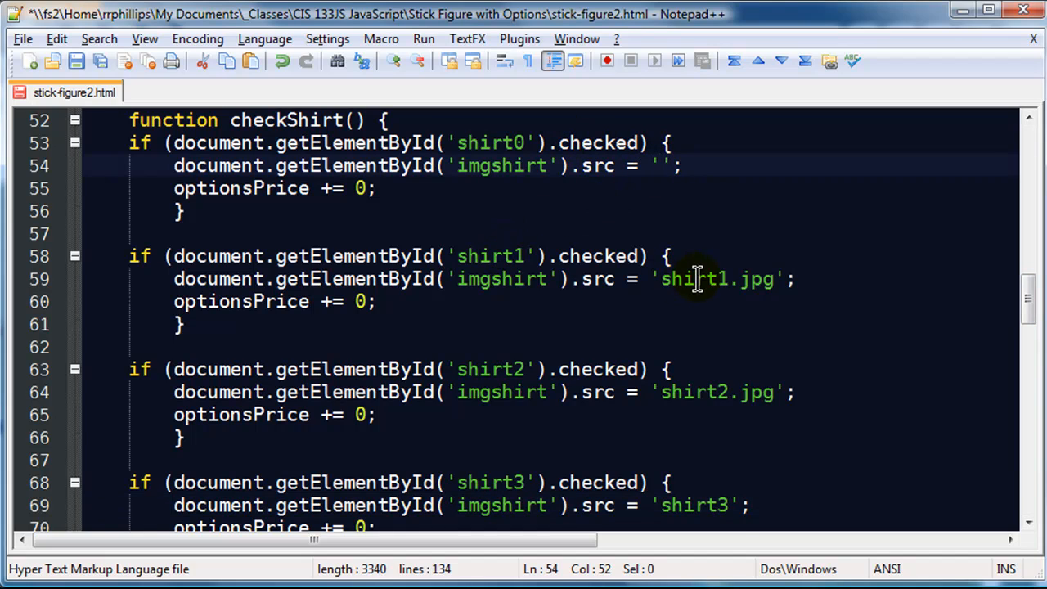
{"action": "double_click", "coordinate": [694, 278]}
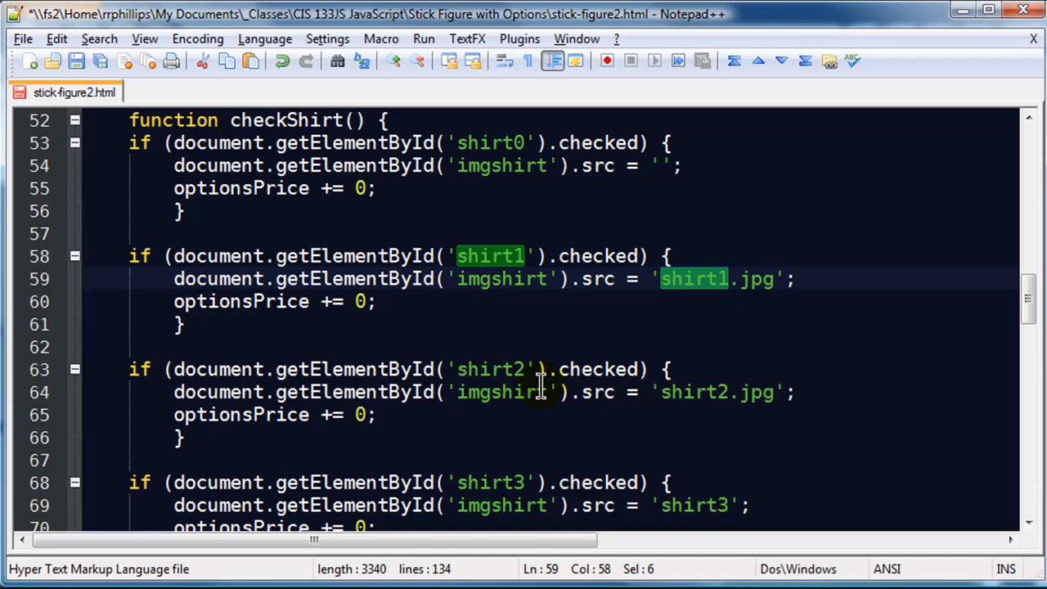
{"action": "mouse_move", "coordinate": [974, 398]}
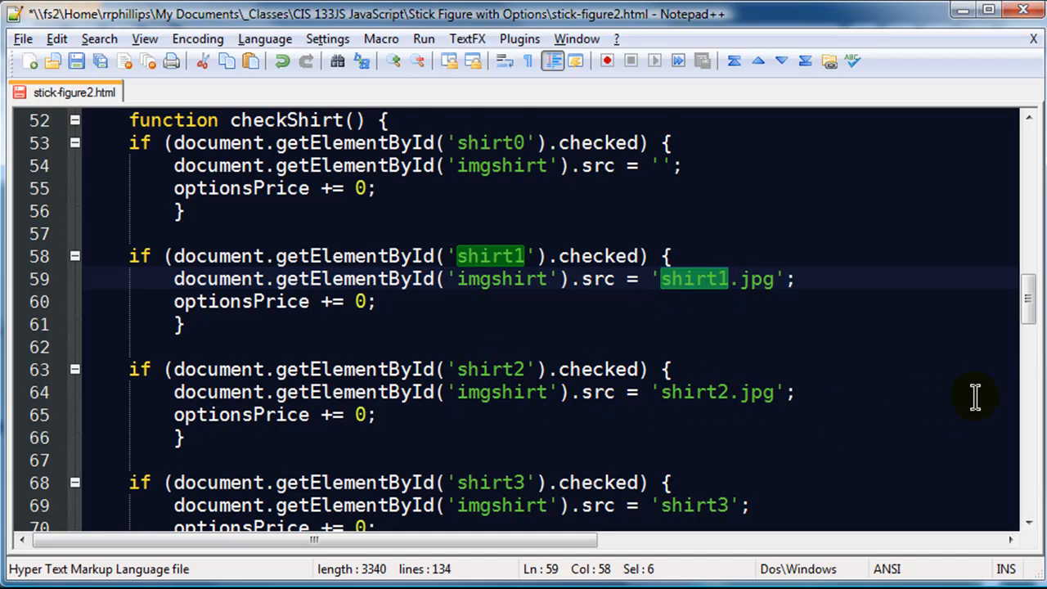
{"action": "scroll", "scroll_direction": "down", "scroll_amount": 3}
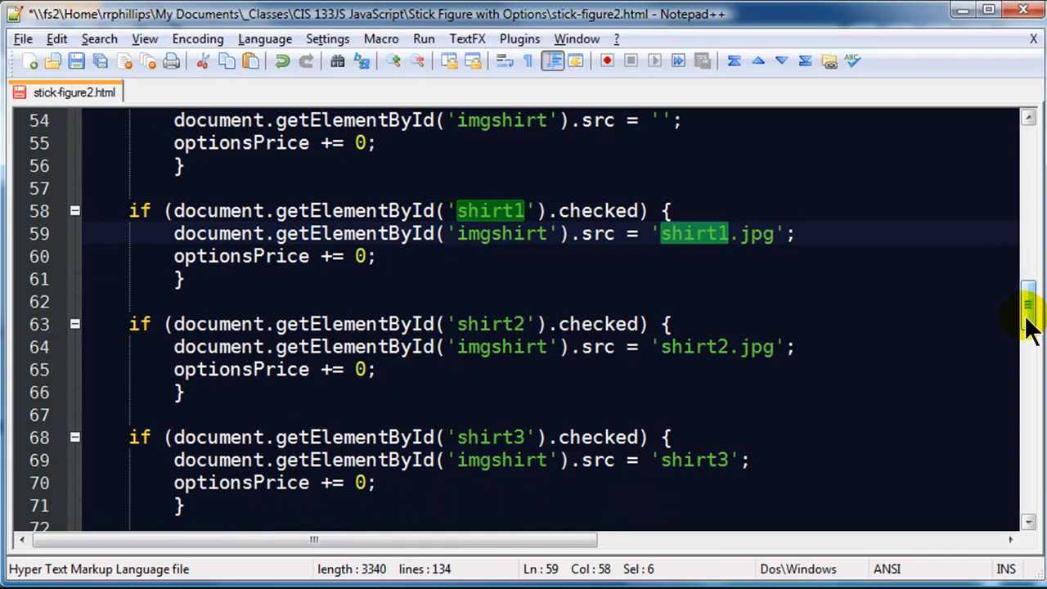
Step: Replace the += 0 values with 100, 150 and 180 in the shirt1, shirt2 and shirt3 blocks
{"action": "left_click", "coordinate": [363, 256]}
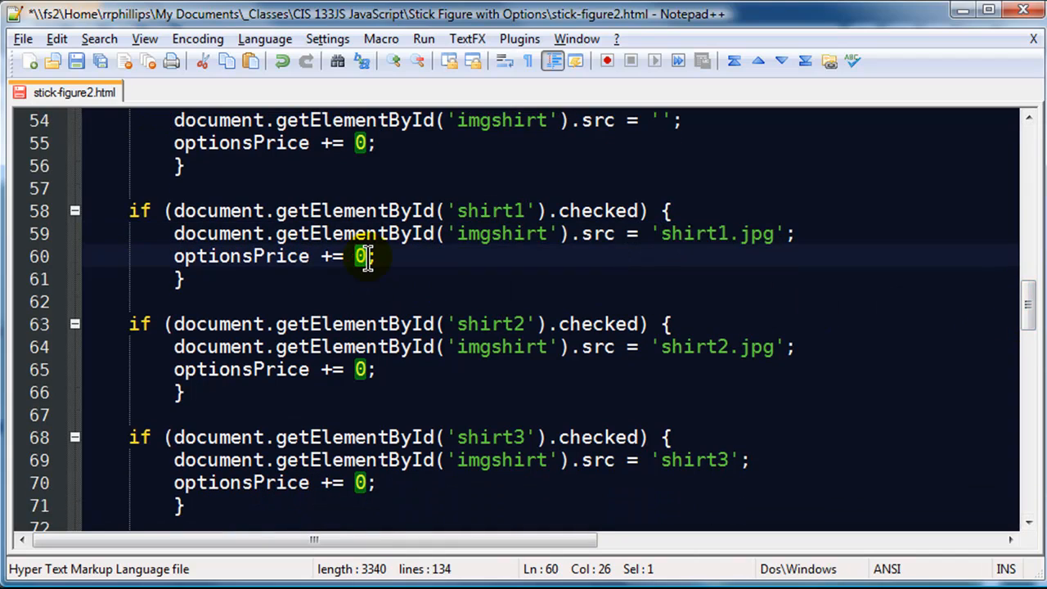
{"action": "type", "text": "100"}
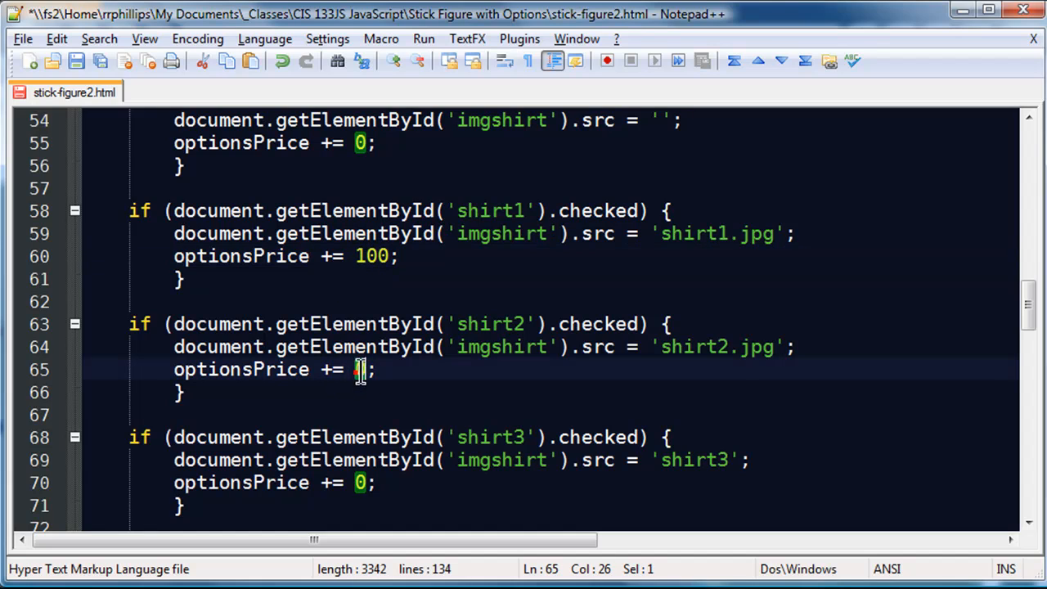
{"action": "type", "text": "15"}
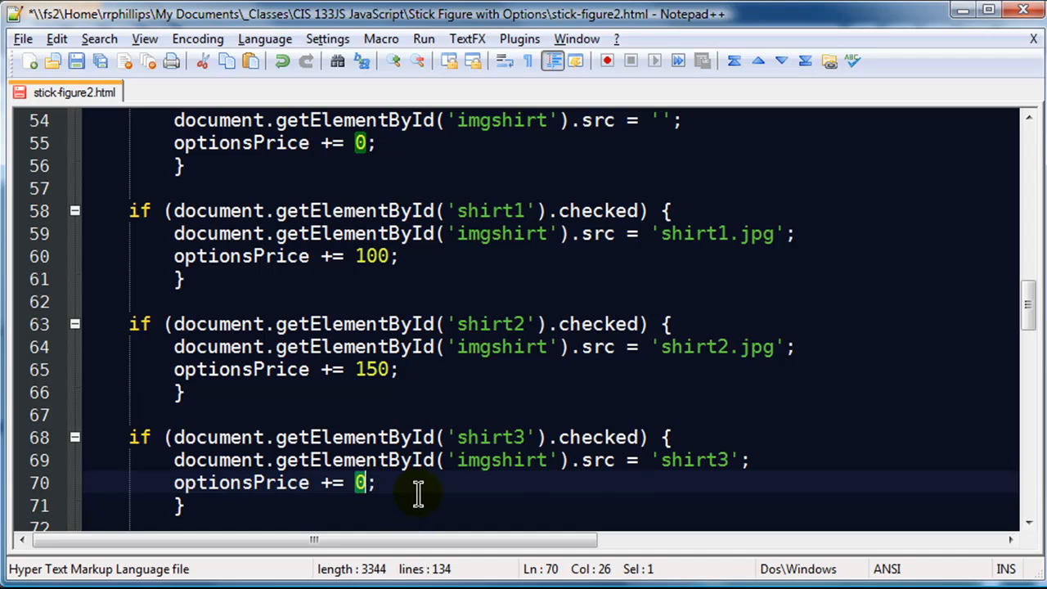
{"action": "type", "text": "18"}
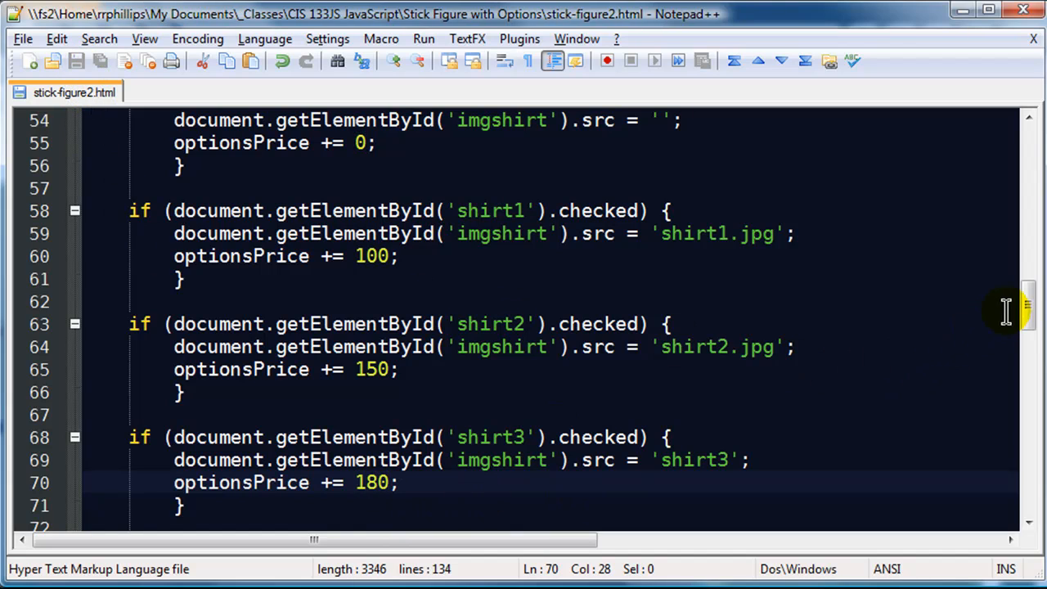
{"action": "scroll", "scroll_direction": "up", "scroll_amount": 3}
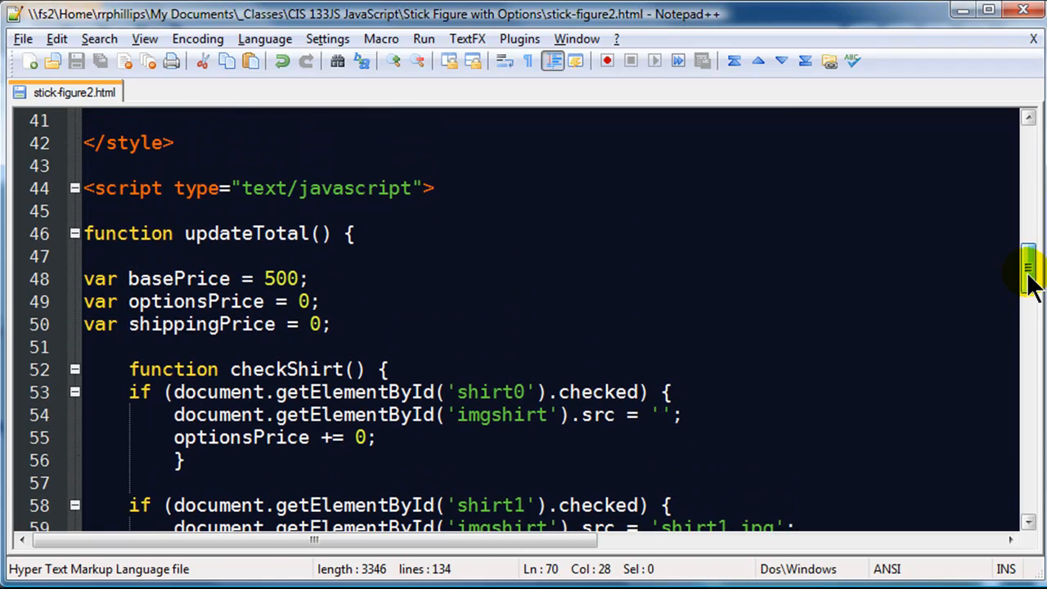
{"action": "mouse_move", "coordinate": [1034, 286]}
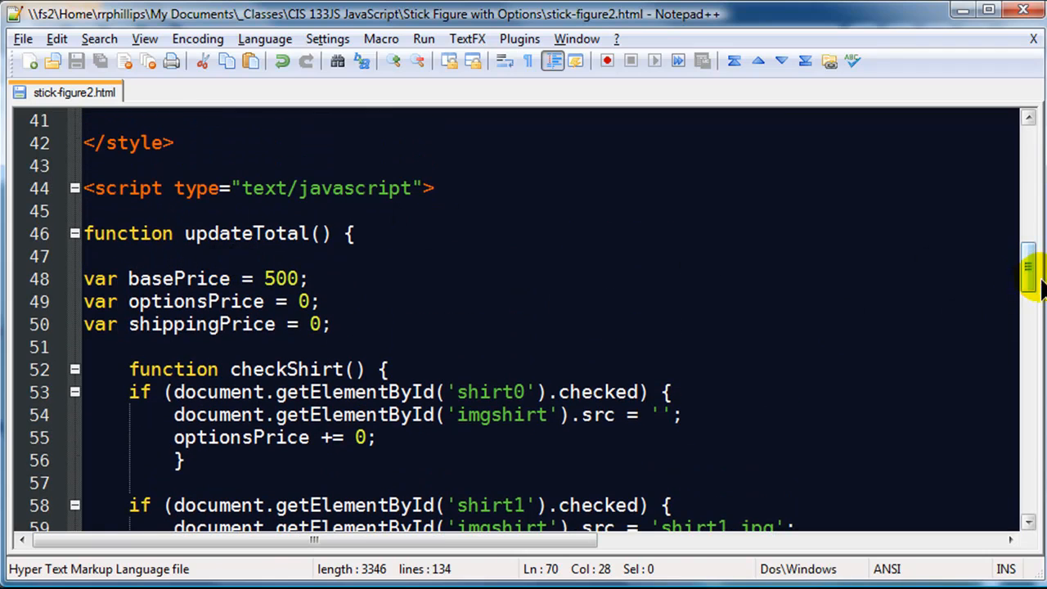
{"action": "scroll", "scroll_direction": "down", "scroll_amount": 3}
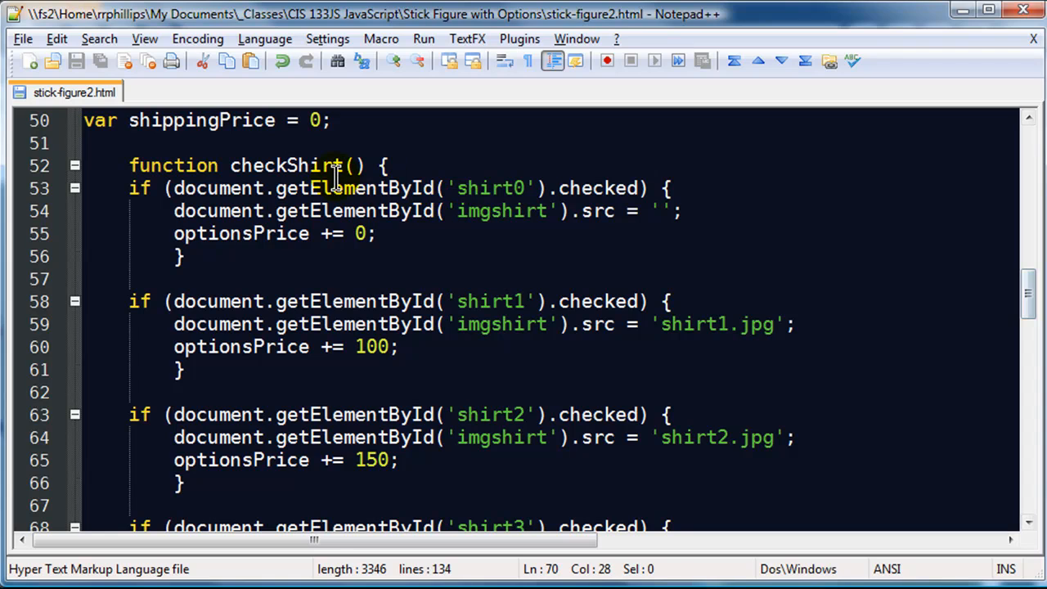
{"action": "mouse_move", "coordinate": [335, 165]}
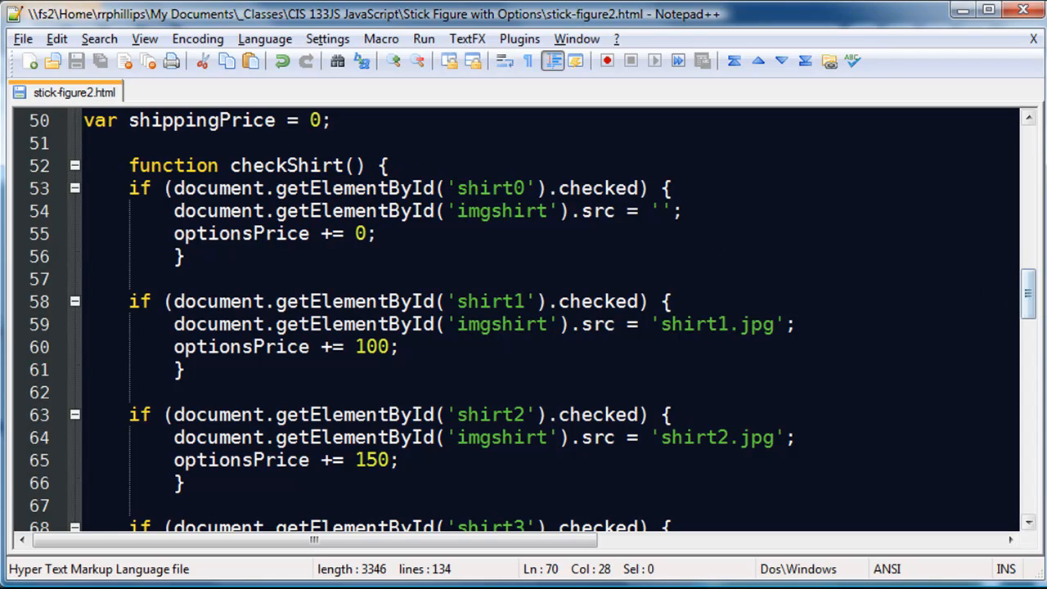
{"action": "scroll", "scroll_direction": "down", "scroll_amount": 3}
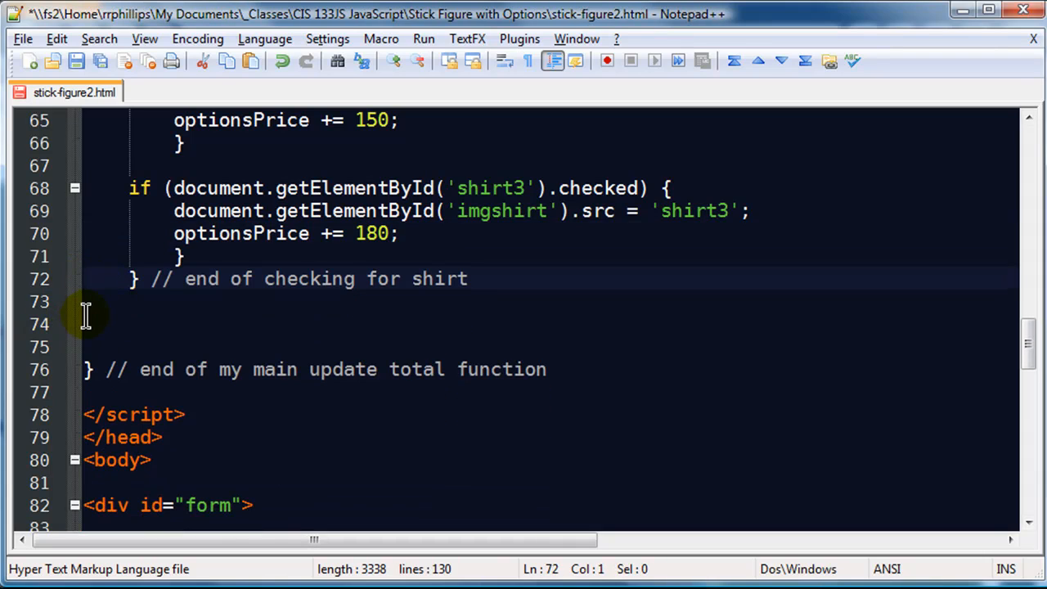
Step: Add a checkShirt(); call on the blank line after '// end of checking for shirt'
{"action": "left_click", "coordinate": [223, 324]}
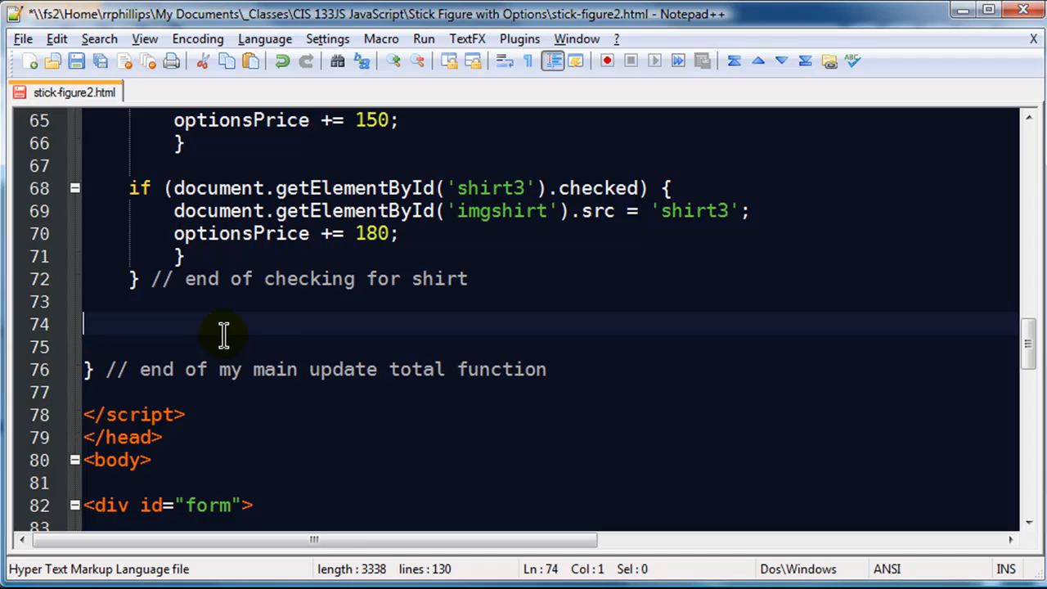
{"action": "type", "text": "checkShir"}
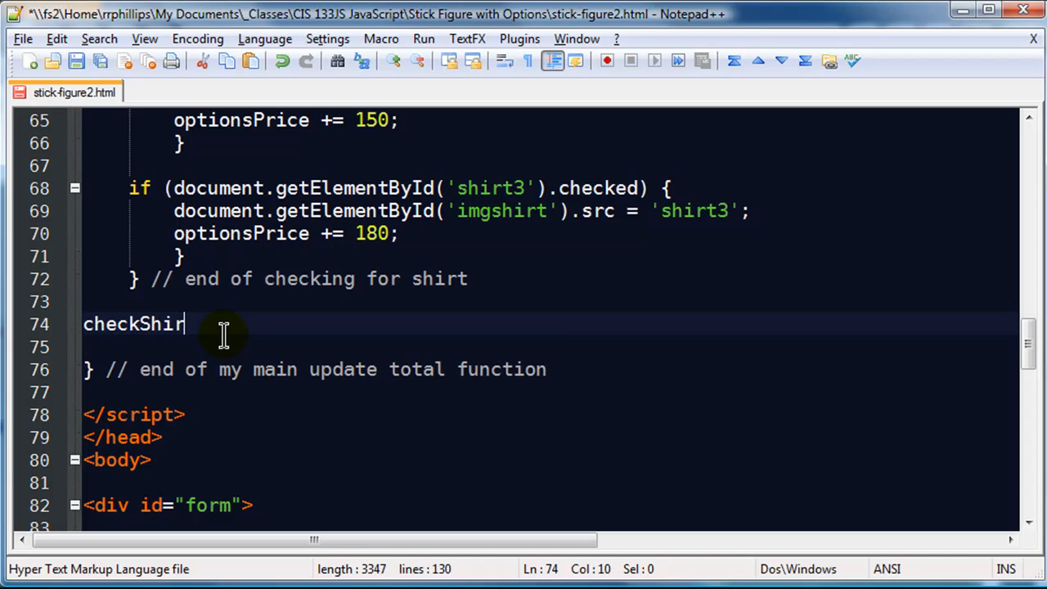
{"action": "type", "text": "t();"}
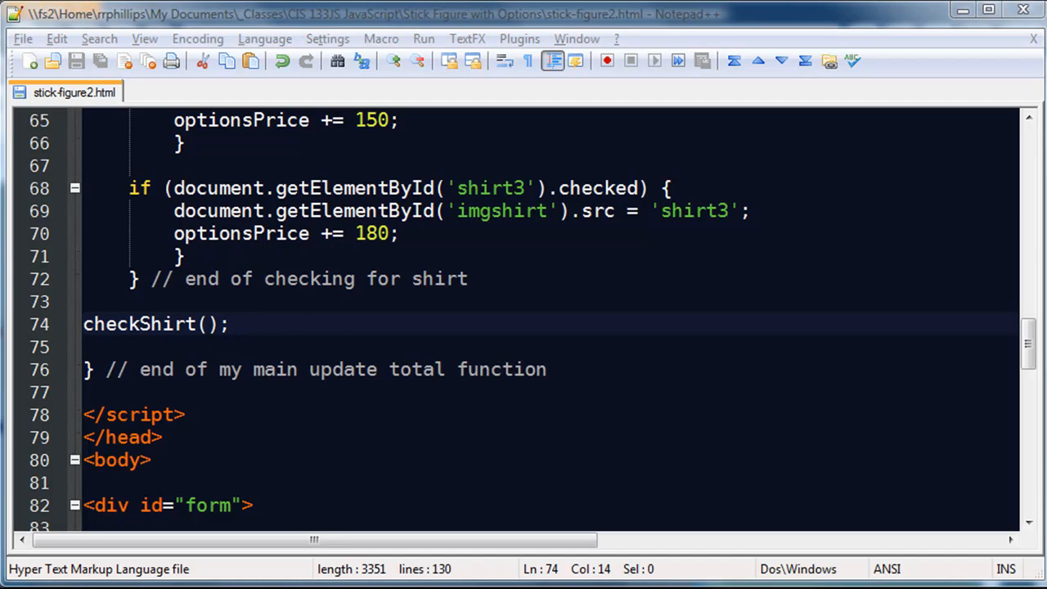
{"action": "mouse_move", "coordinate": [203, 296]}
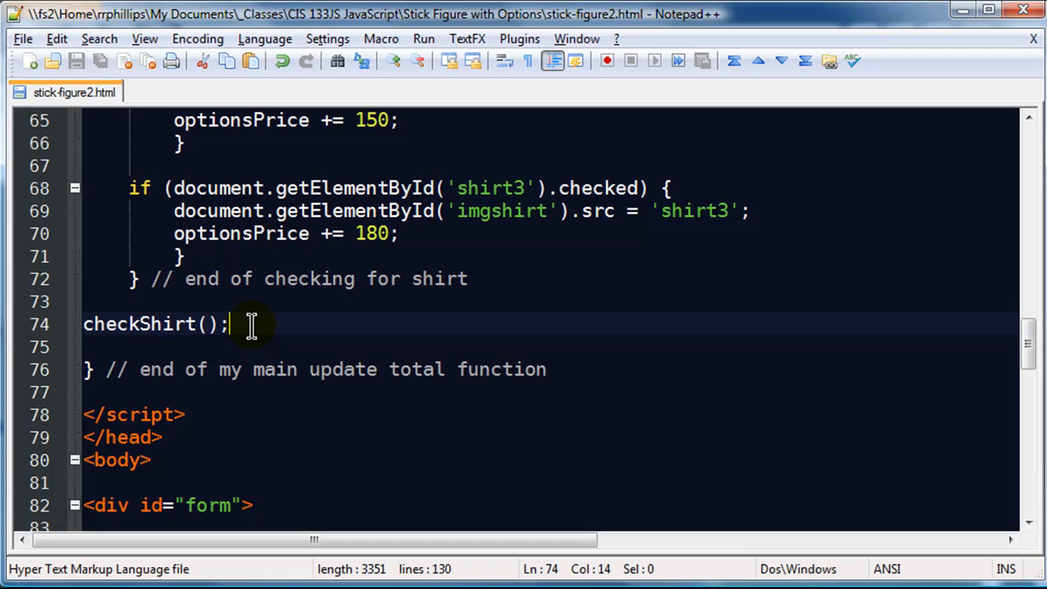
{"action": "key", "text": "enter"}
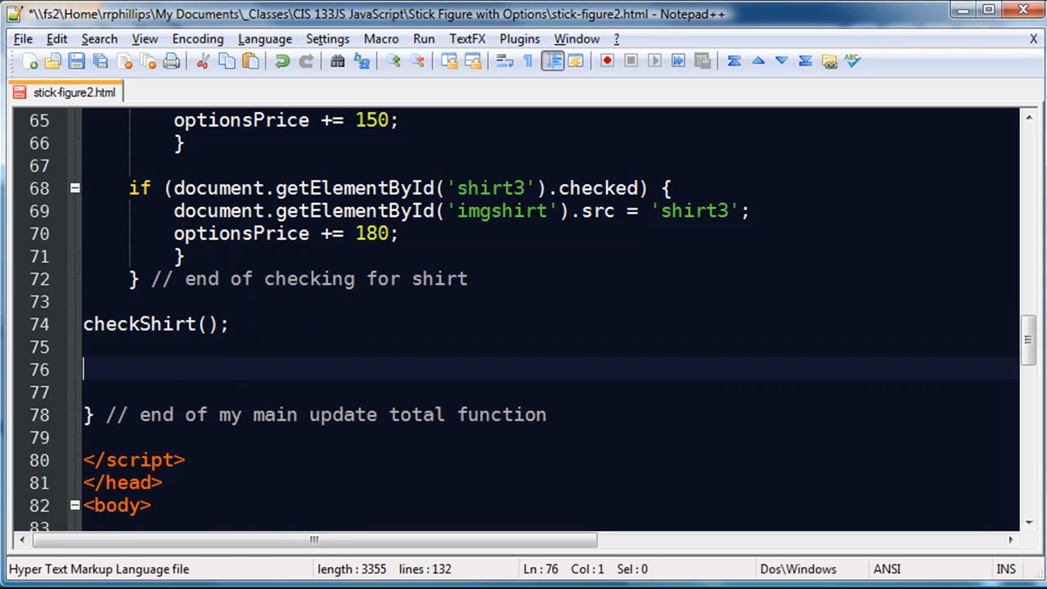
{"action": "mouse_move", "coordinate": [582, 493]}
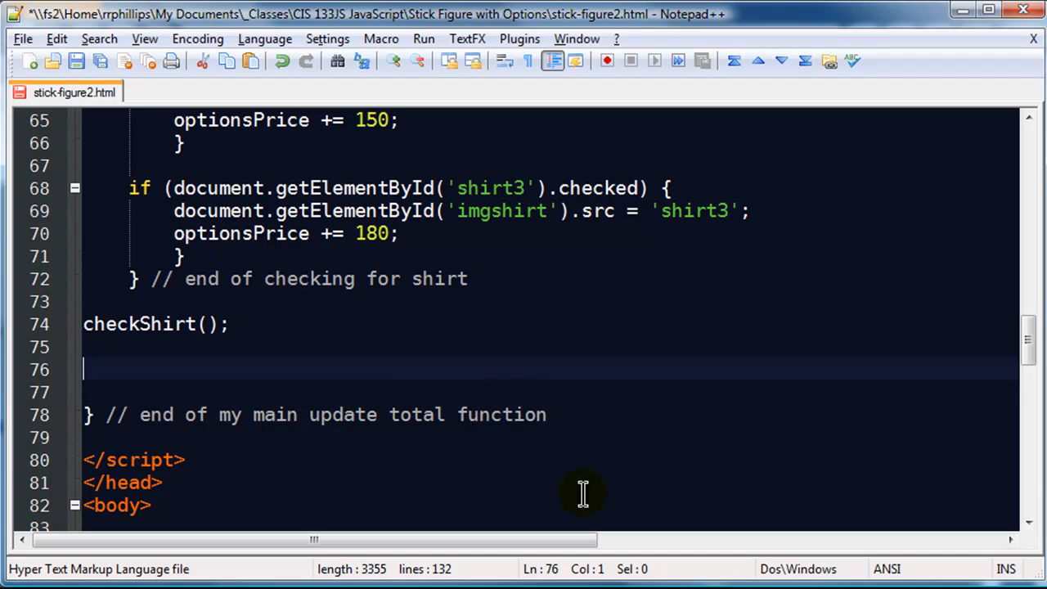
Step: Declare var total = basePrice + optionsPrice + shippingPrice; after the checkShirt call
{"action": "scroll", "scroll_direction": "down", "scroll_amount": 3}
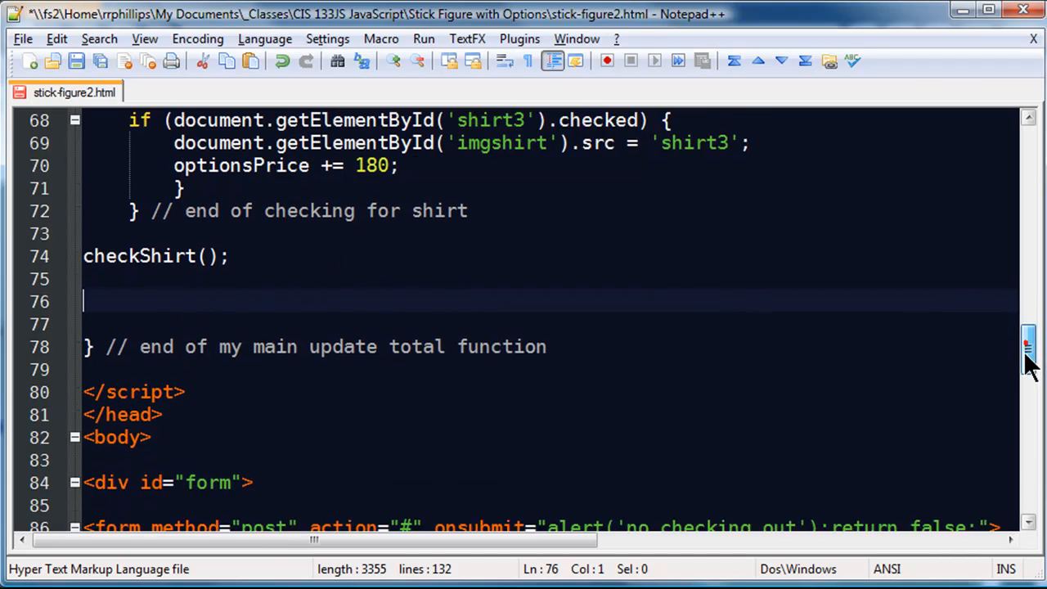
{"action": "scroll", "scroll_direction": "down", "scroll_amount": 3}
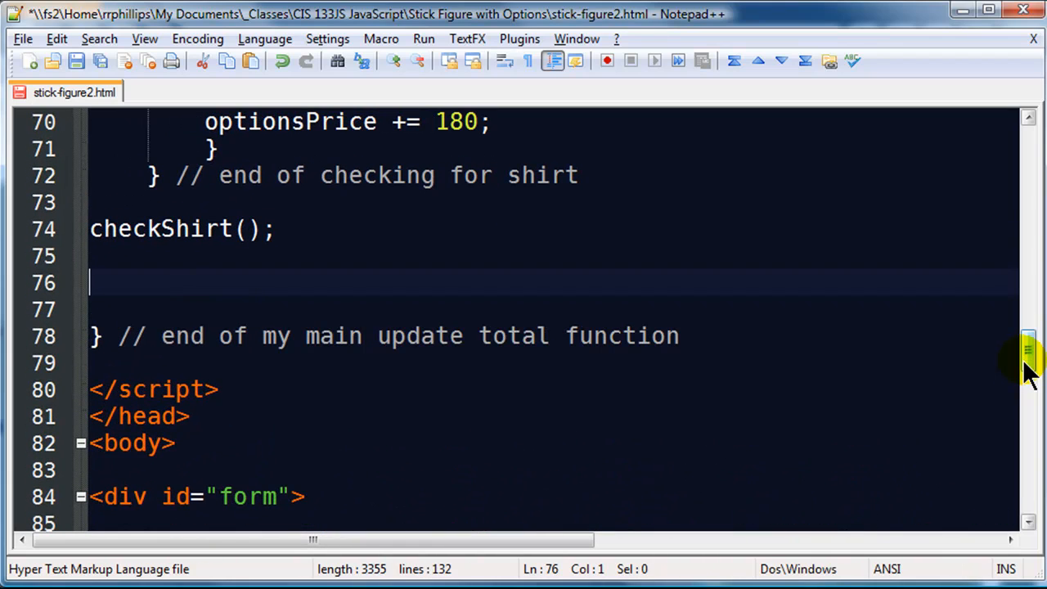
{"action": "mouse_move", "coordinate": [424, 344]}
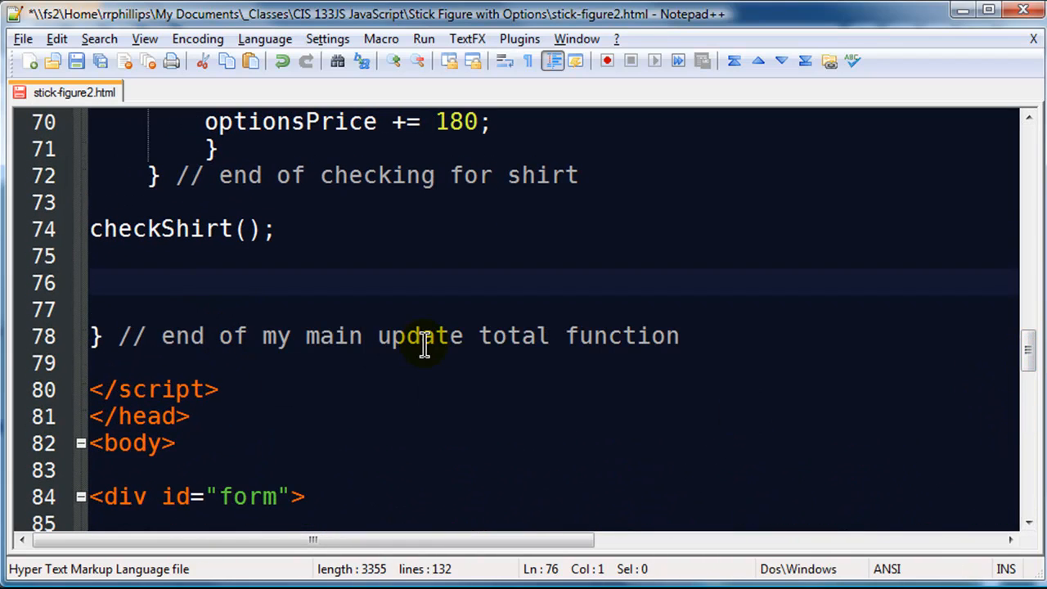
{"action": "type", "text": "var totalPrice"}
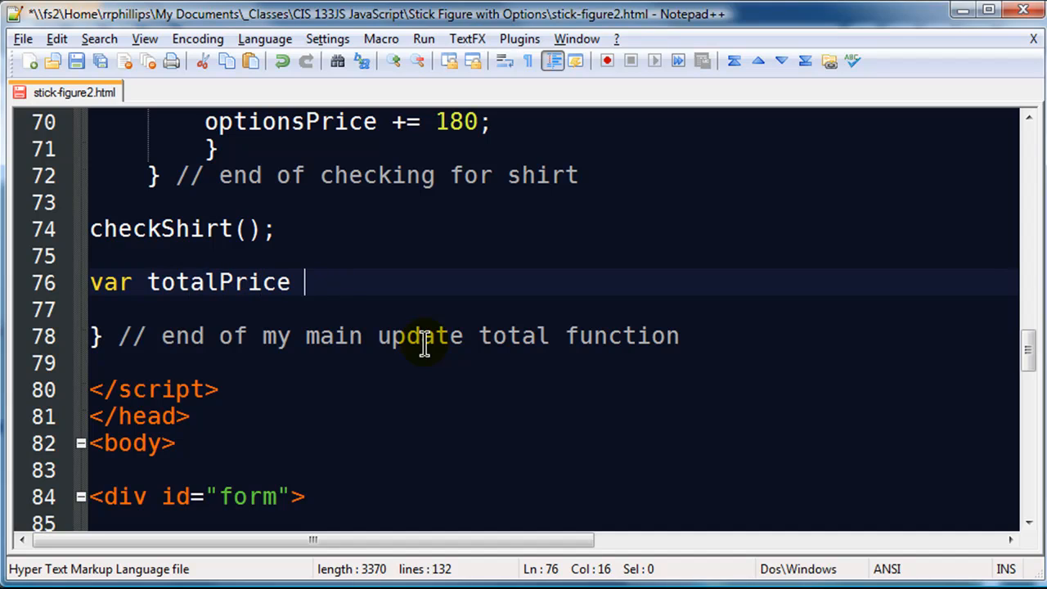
{"action": "type", "text": "= base"}
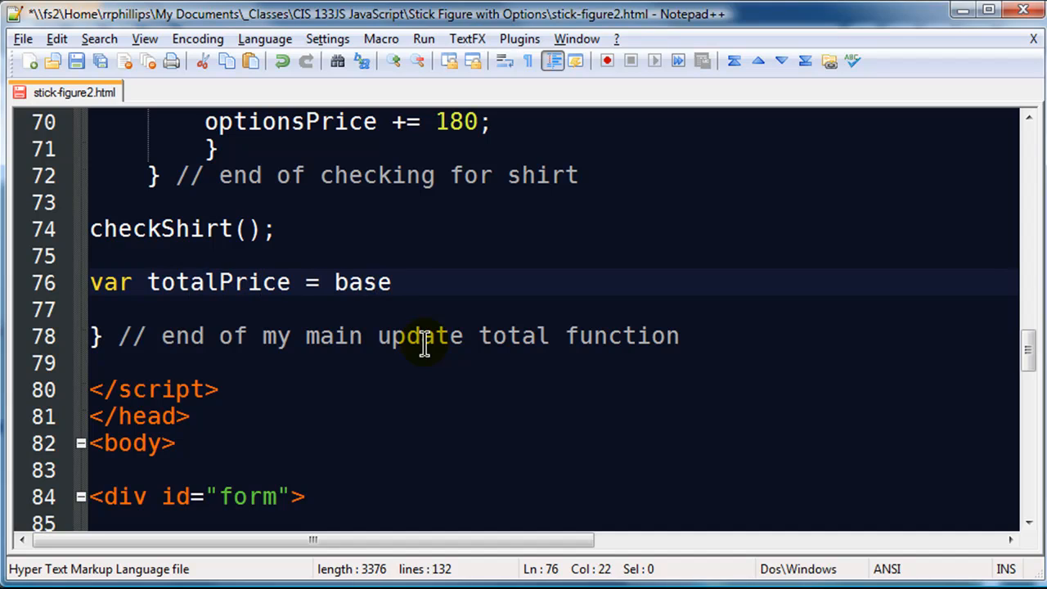
{"action": "type", "text": "Price +"}
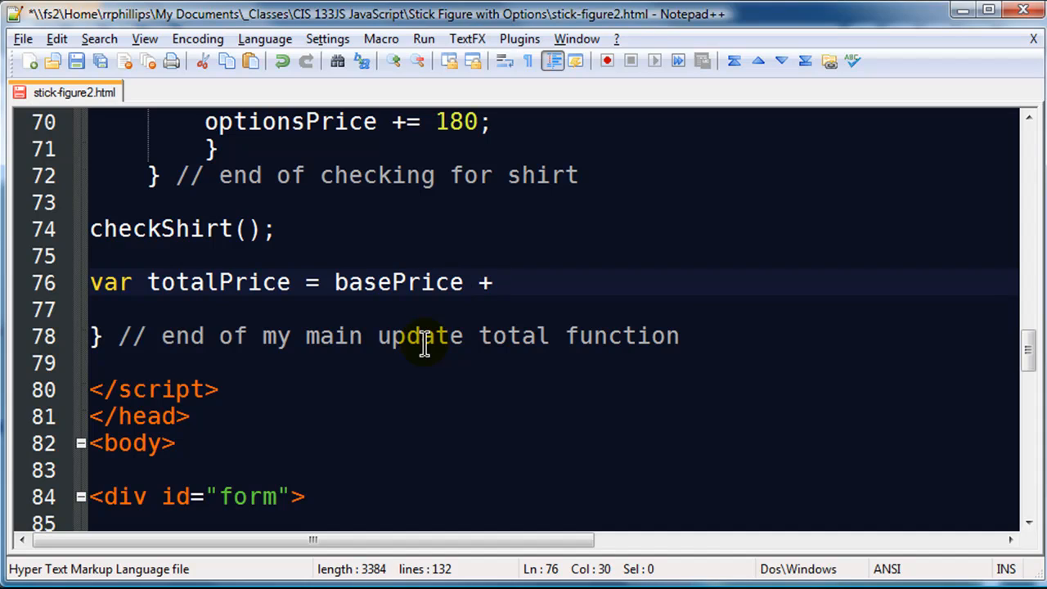
{"action": "type", "text": "optionsPri"}
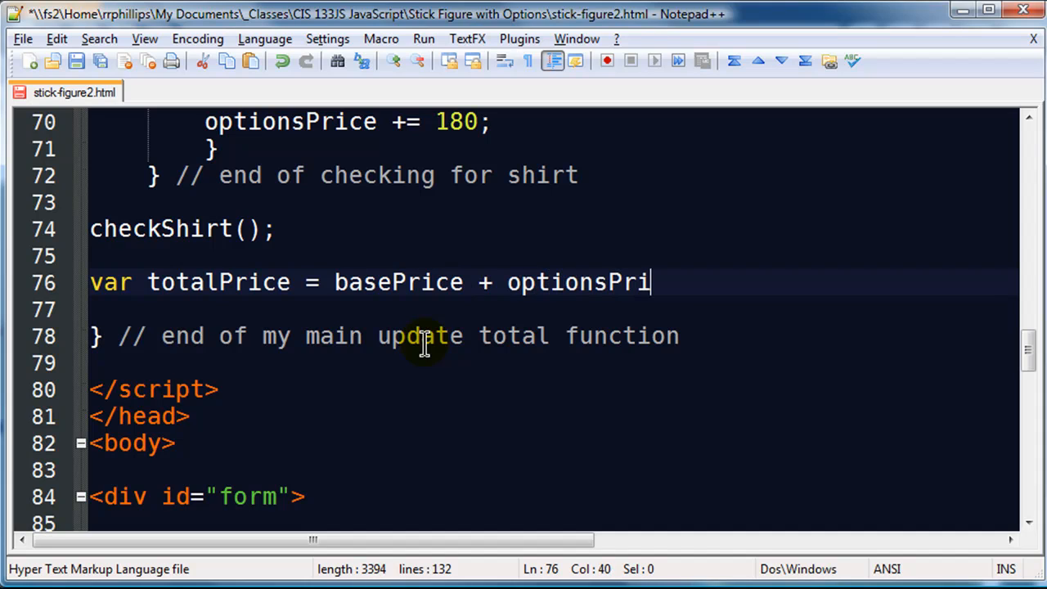
{"action": "type", "text": "ce +"}
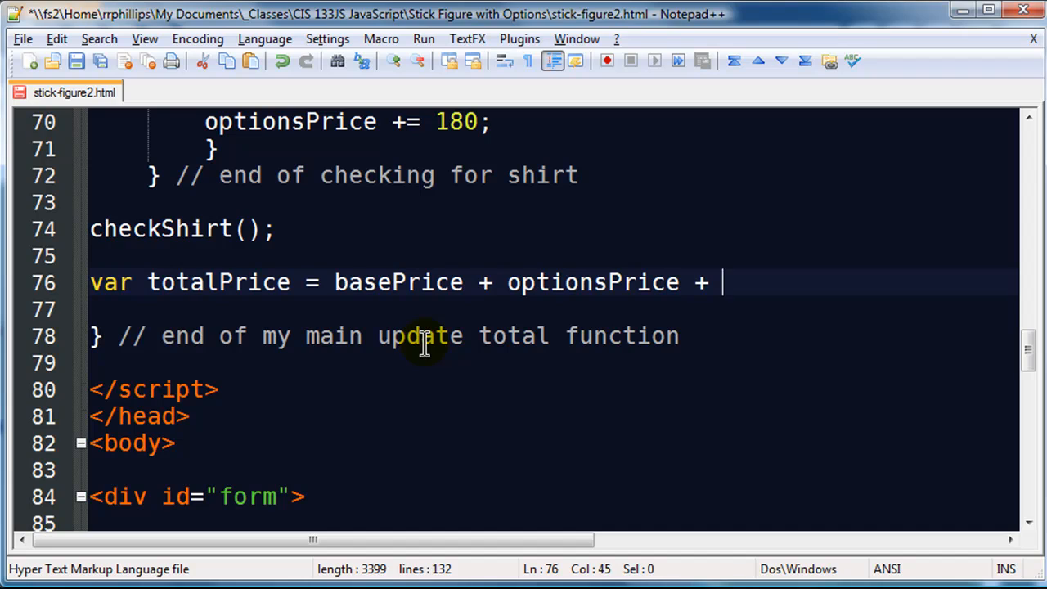
{"action": "type", "text": "shippingPrice"}
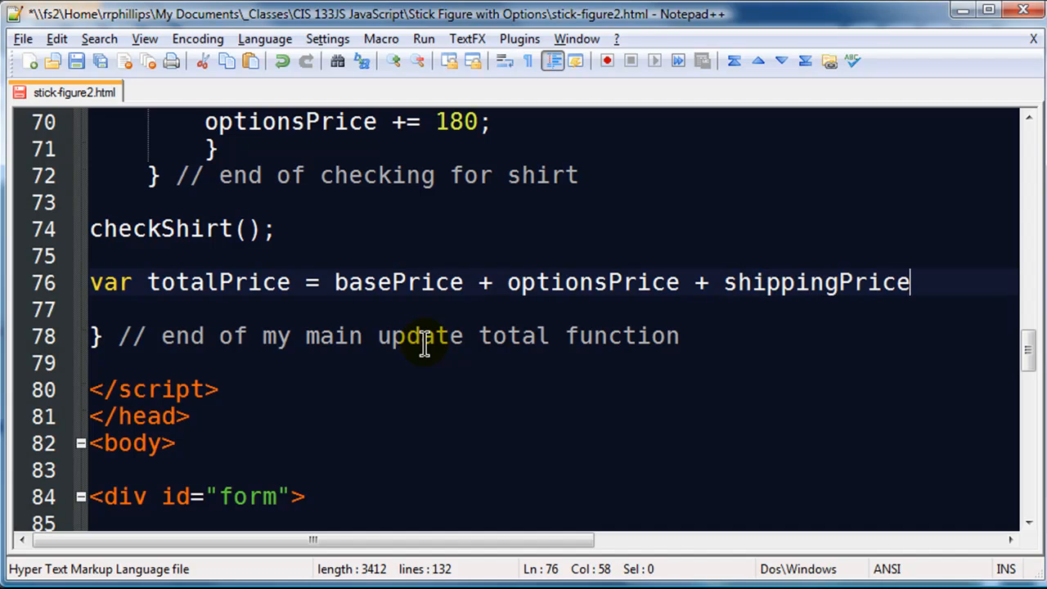
{"action": "type", "text": ";"}
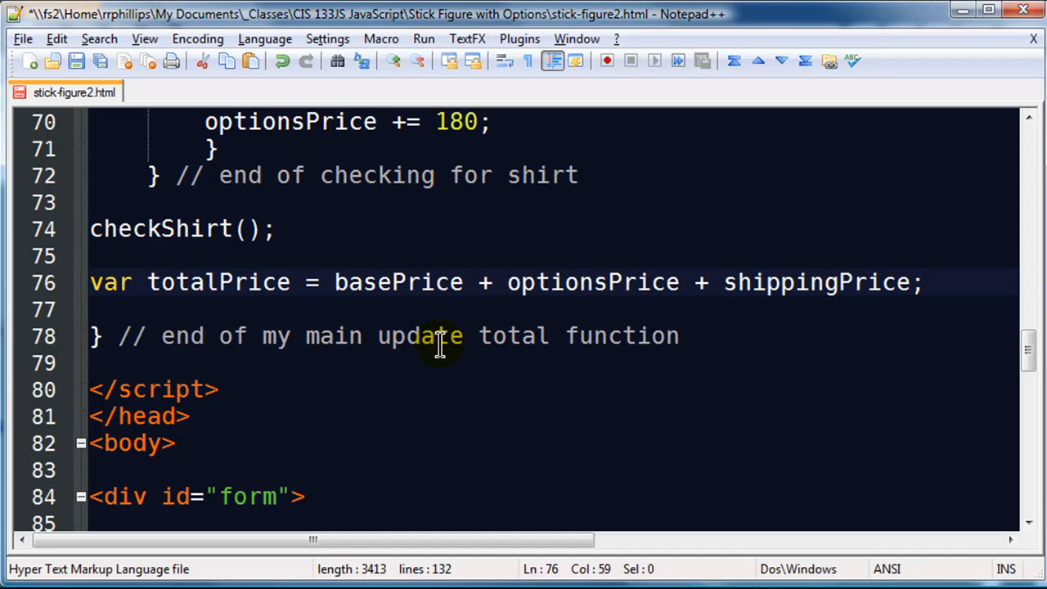
{"action": "mouse_move", "coordinate": [564, 282]}
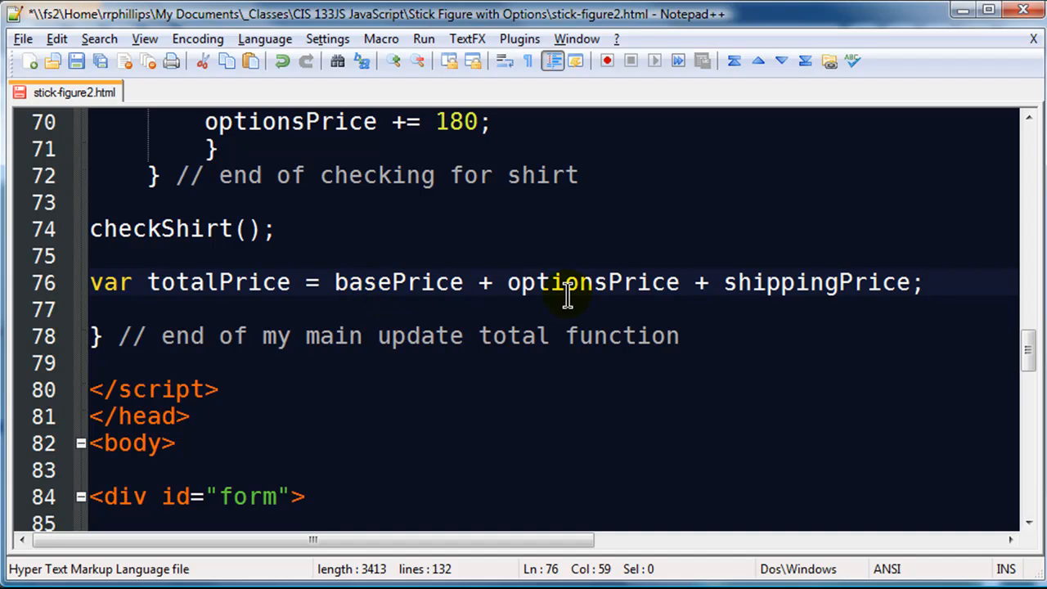
{"action": "mouse_move", "coordinate": [1006, 363]}
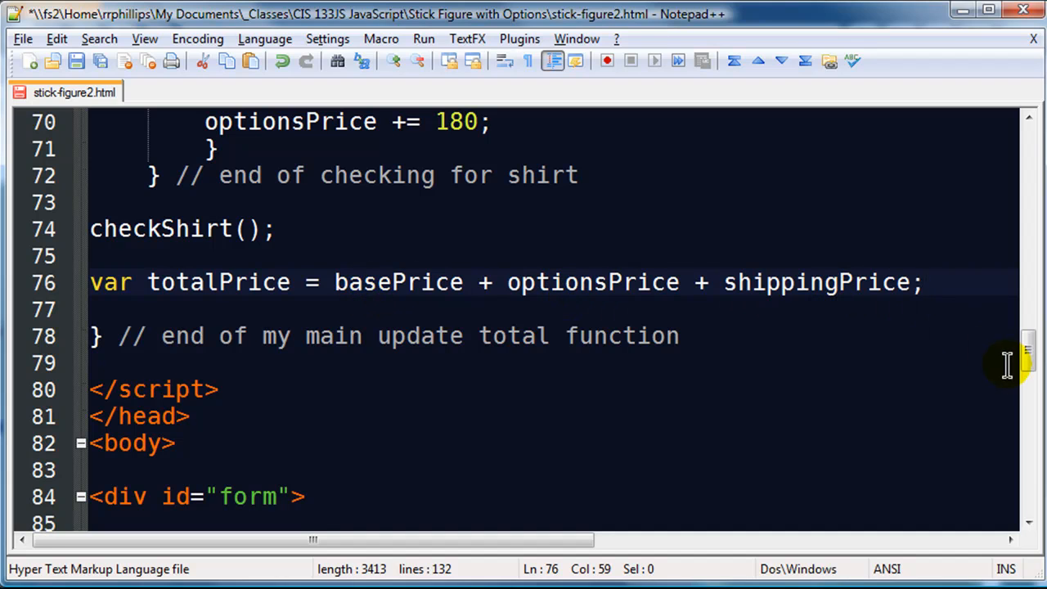
Step: Scroll up to review the price variable declarations and back down to updateTotal
{"action": "scroll", "scroll_direction": "up", "scroll_amount": 3}
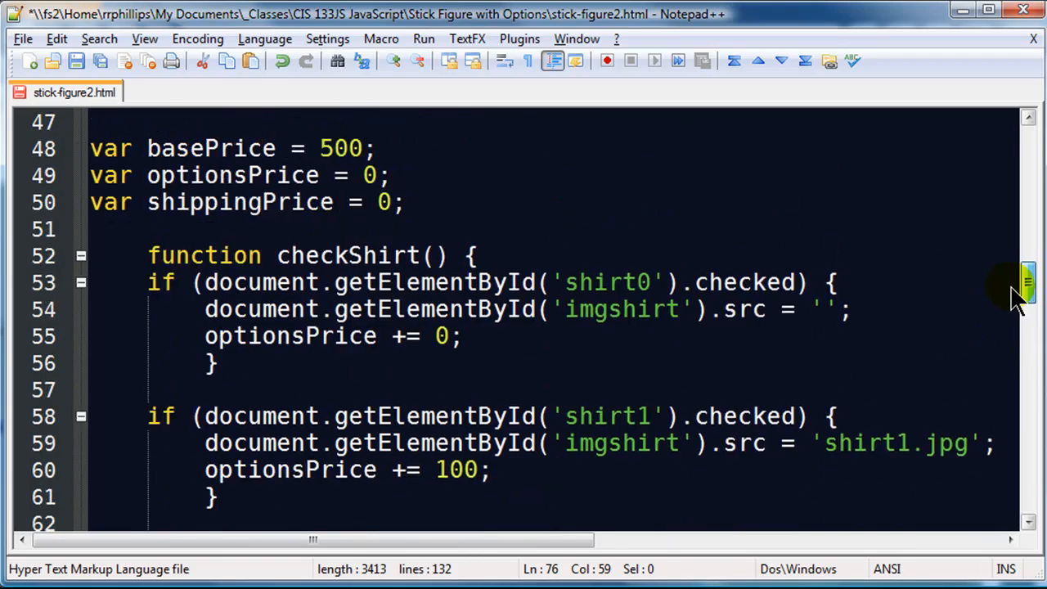
{"action": "scroll", "scroll_direction": "up", "scroll_amount": 3}
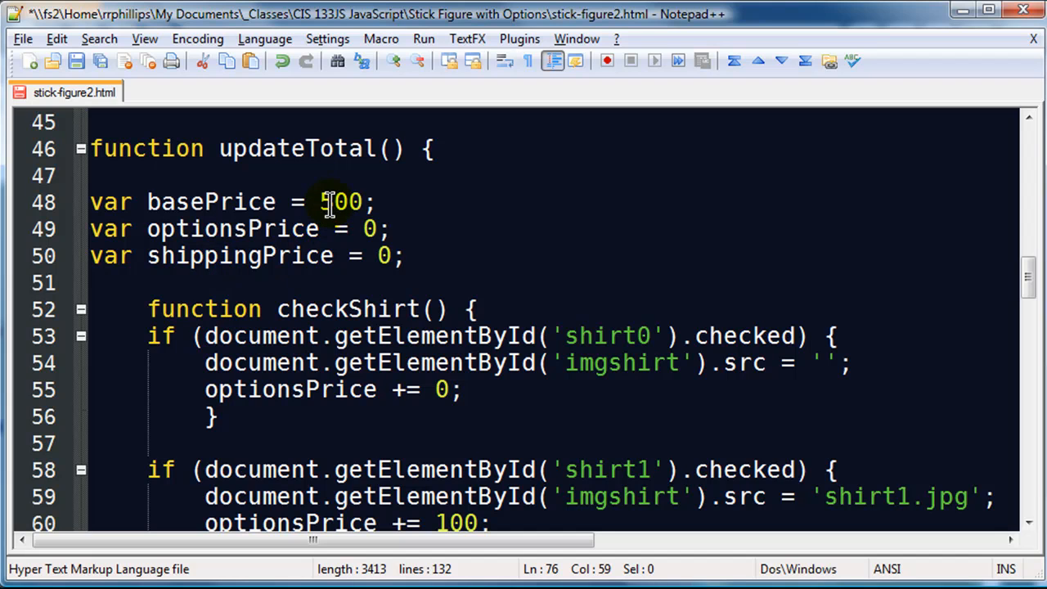
{"action": "mouse_move", "coordinate": [1023, 270]}
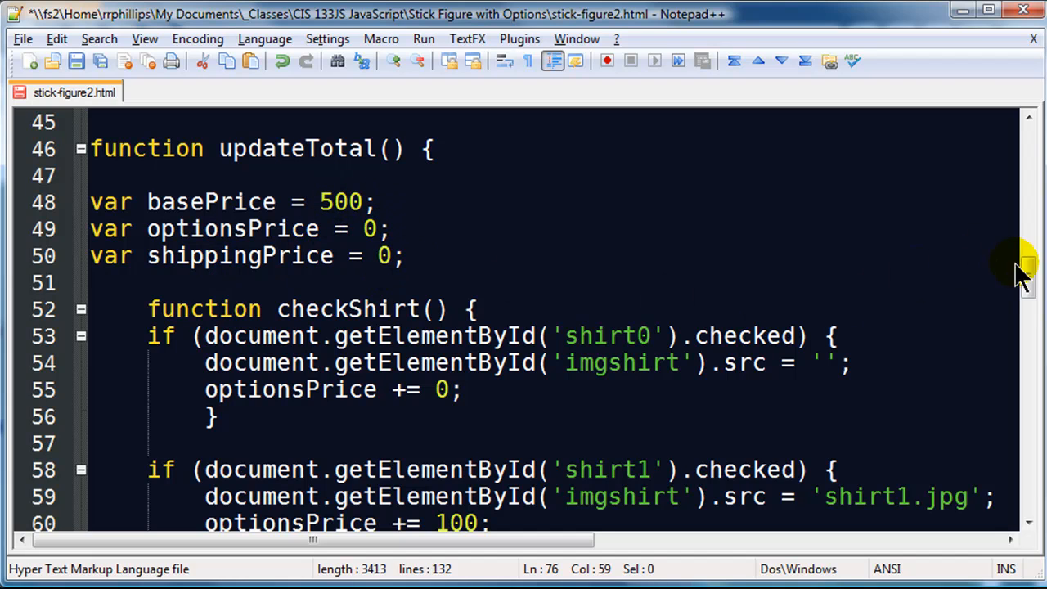
{"action": "scroll", "scroll_direction": "down", "scroll_amount": 3}
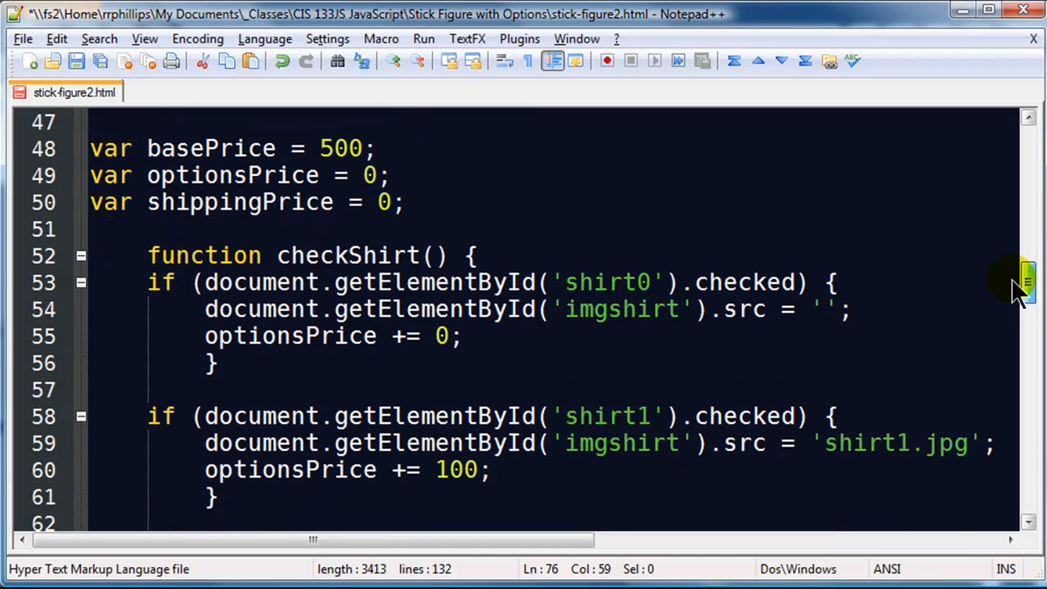
{"action": "mouse_move", "coordinate": [176, 175]}
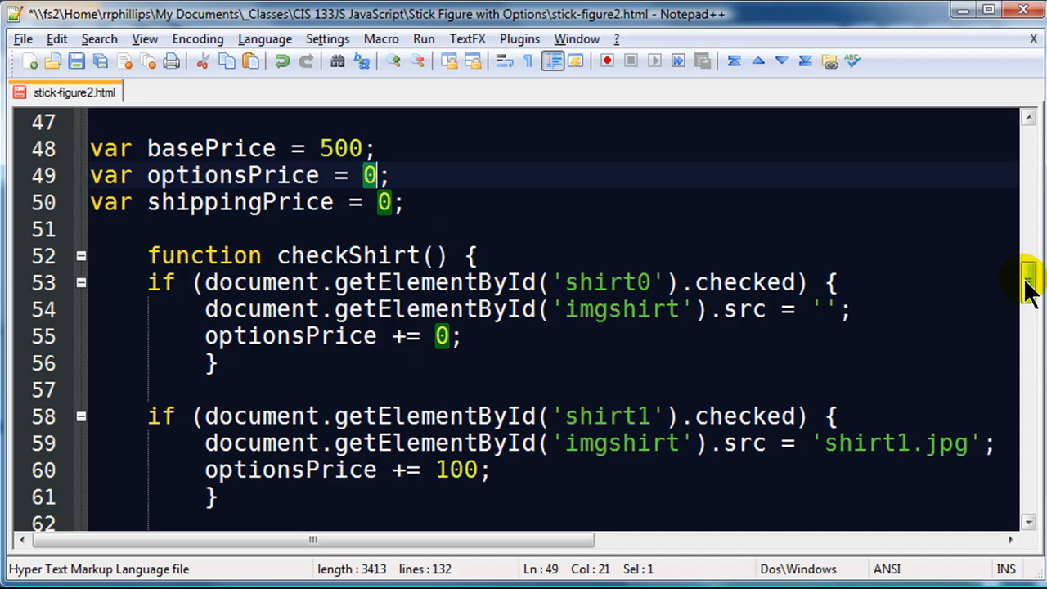
{"action": "scroll", "scroll_direction": "down", "scroll_amount": 3}
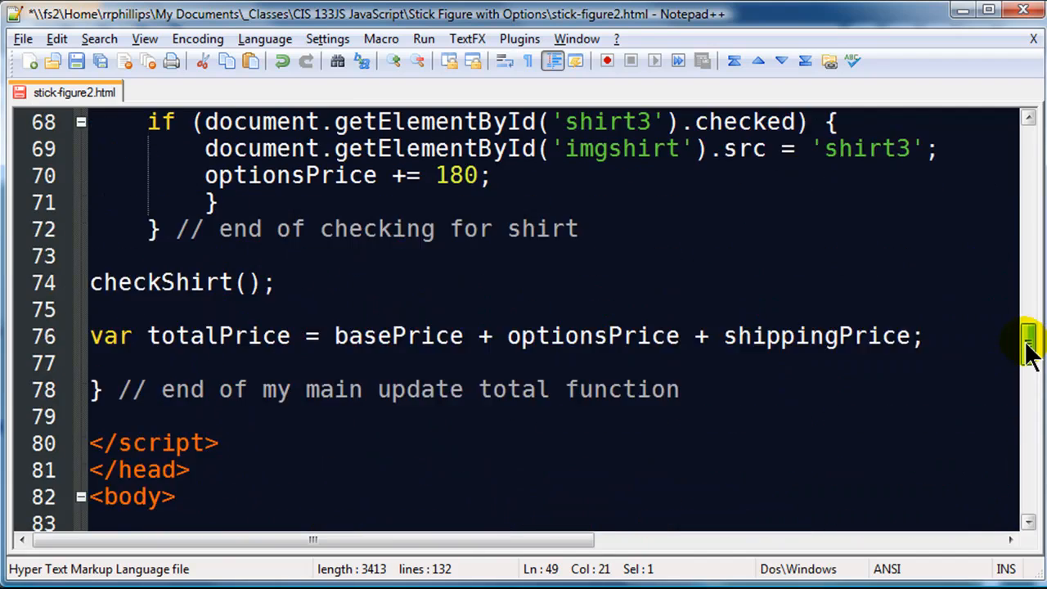
{"action": "scroll", "scroll_direction": "down", "scroll_amount": 3}
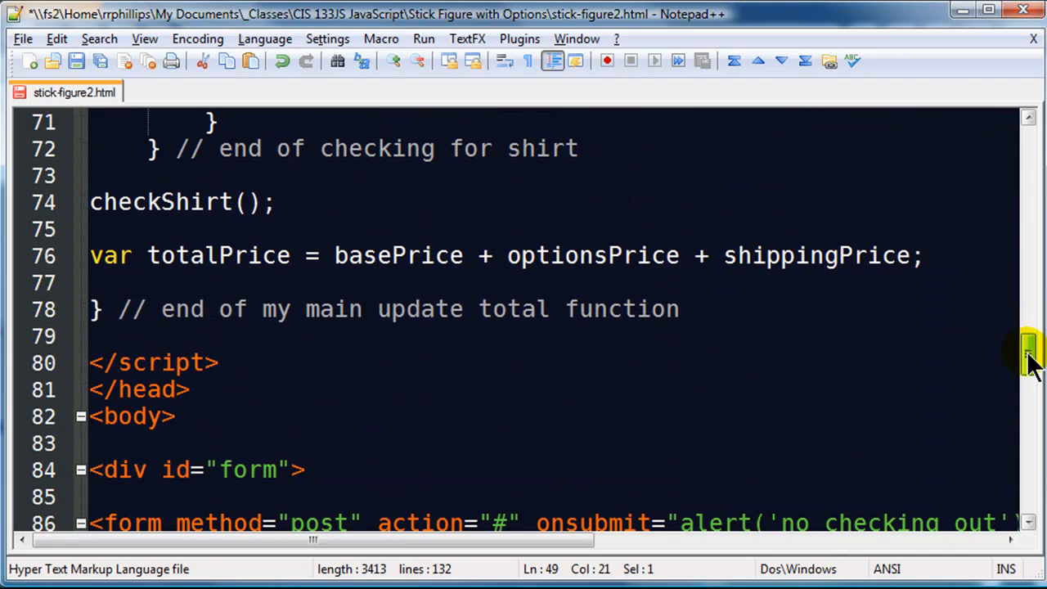
{"action": "mouse_move", "coordinate": [458, 255]}
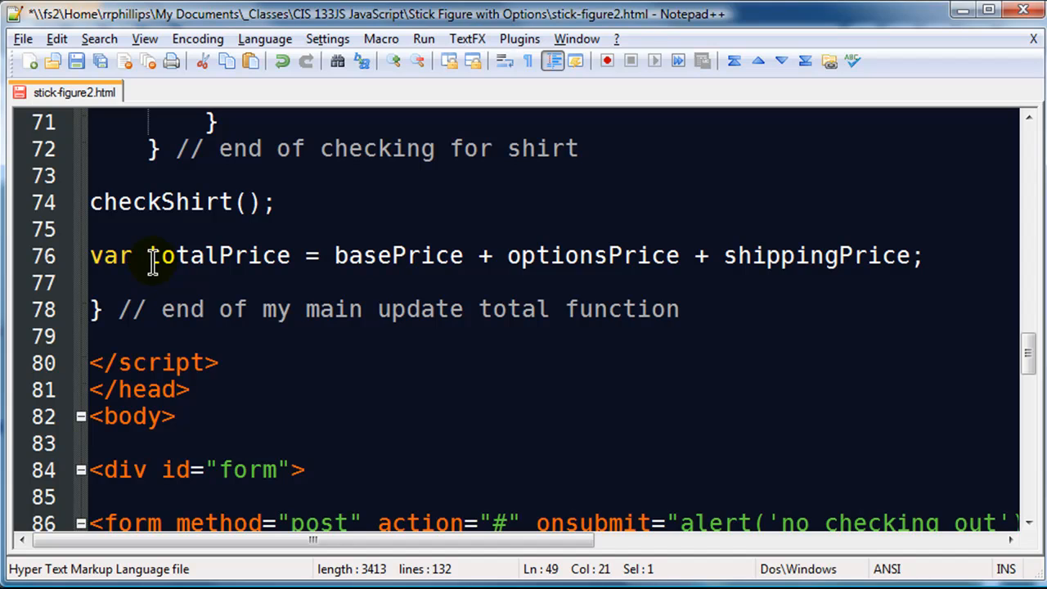
Step: Write document.getElementById('optionsPrice').innerHTML = "$ " + optionsPrice; below the total line
{"action": "left_click", "coordinate": [932, 255]}
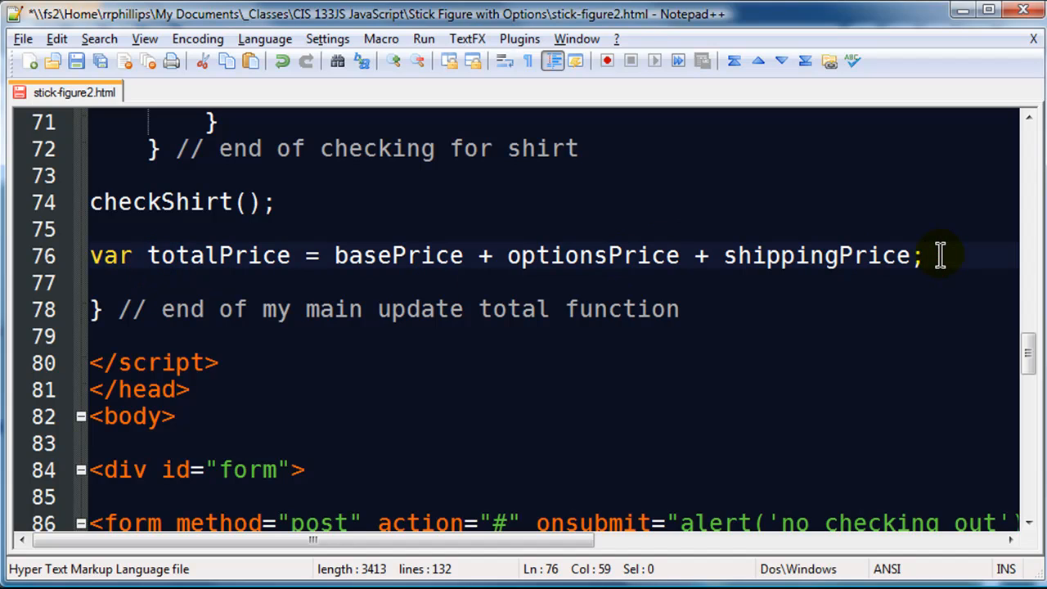
{"action": "type", "text": "docu"}
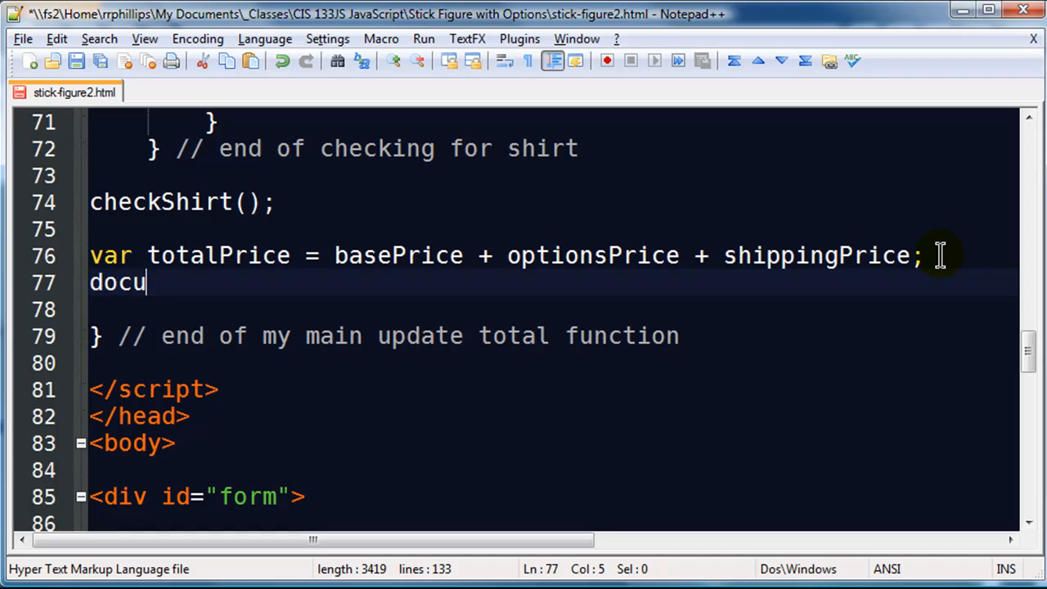
{"action": "type", "text": "ment.getEle"}
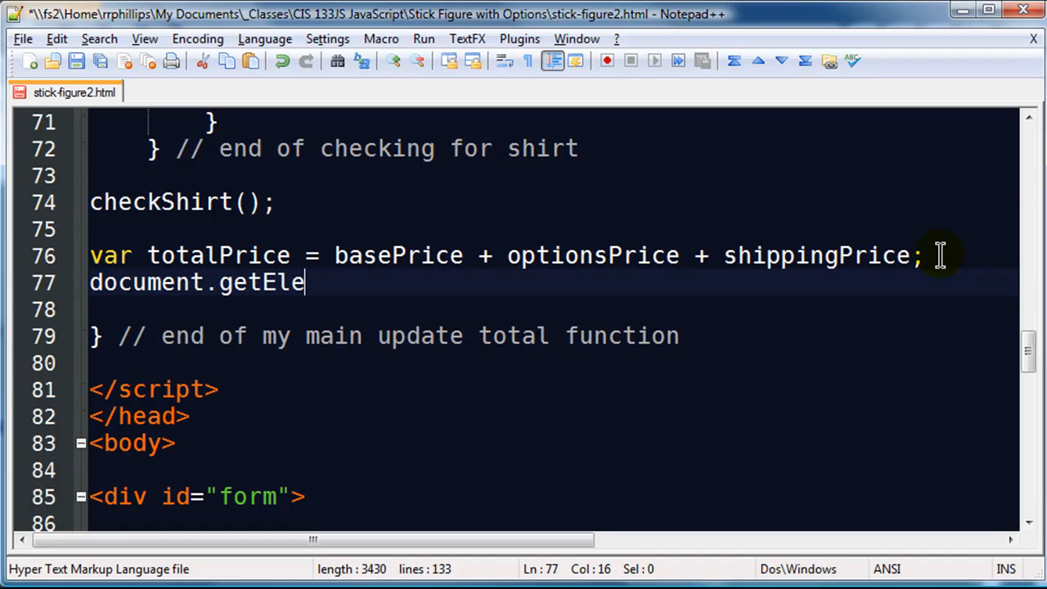
{"action": "type", "text": "mentById"}
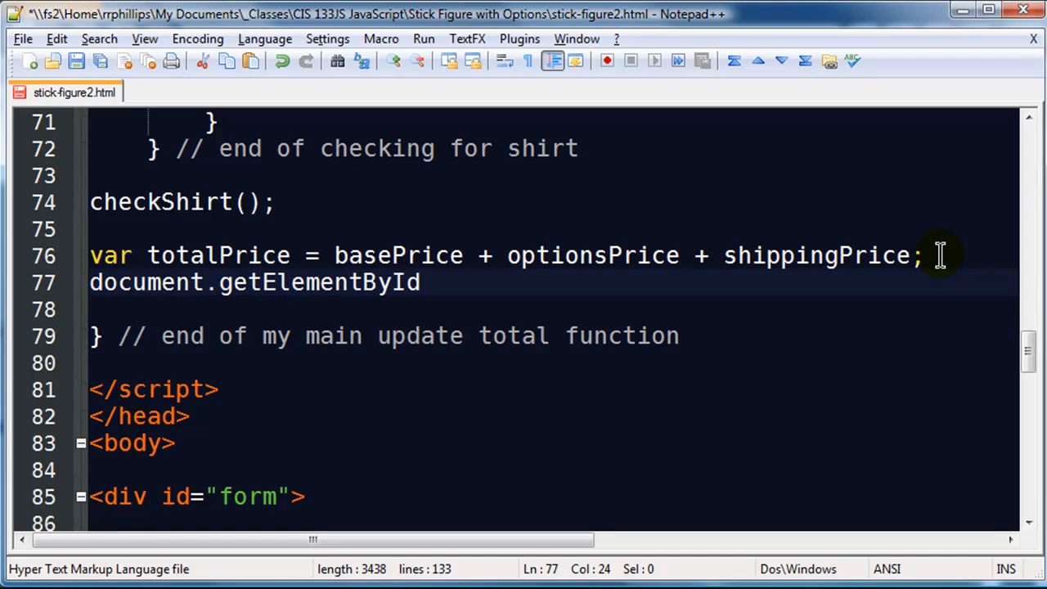
{"action": "type", "text": "('"}
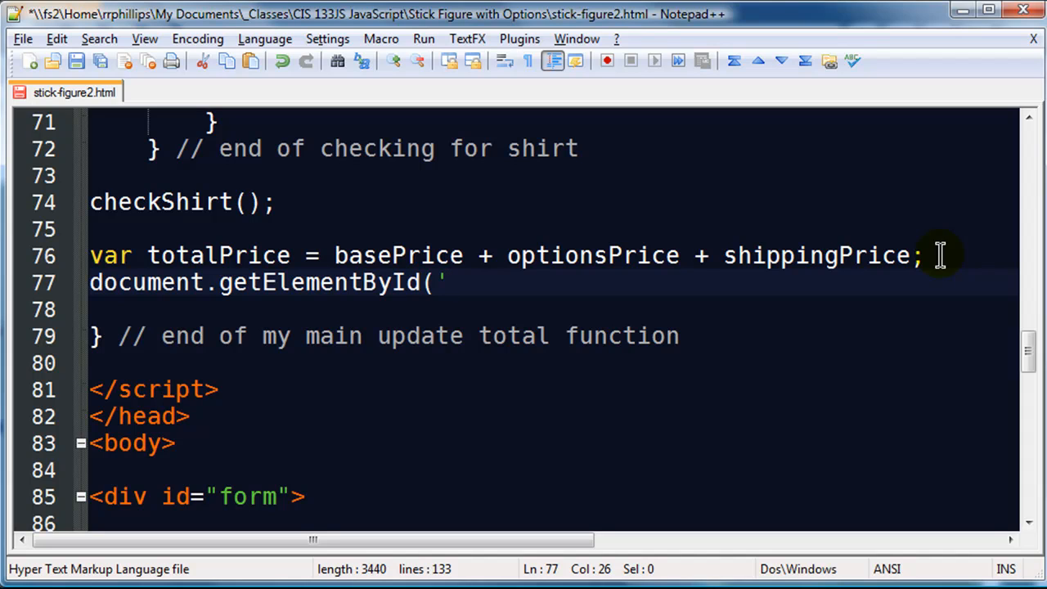
{"action": "type", "text": "optionsP"}
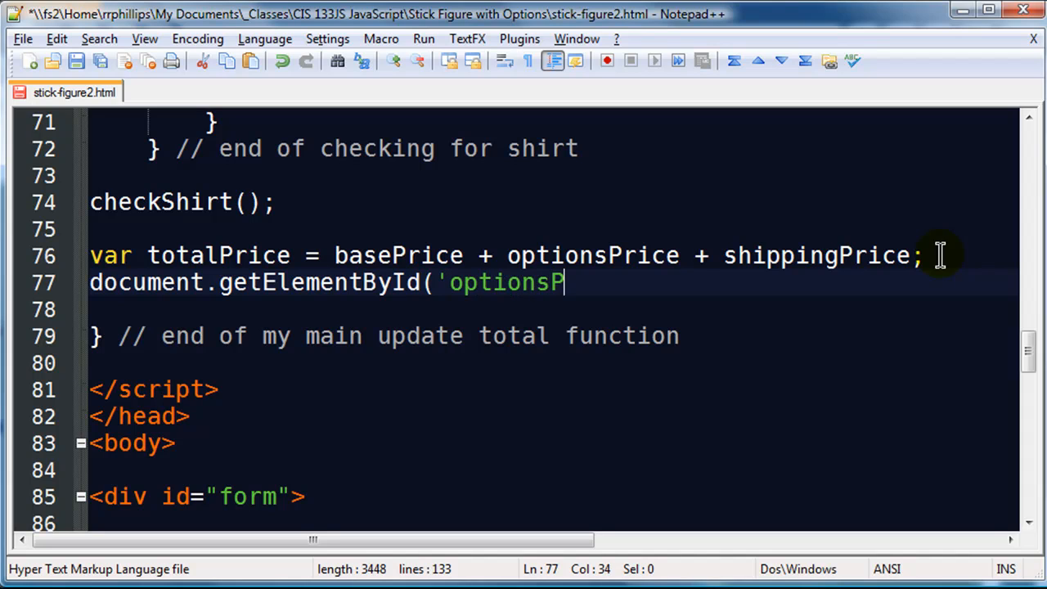
{"action": "type", "text": "rice')."}
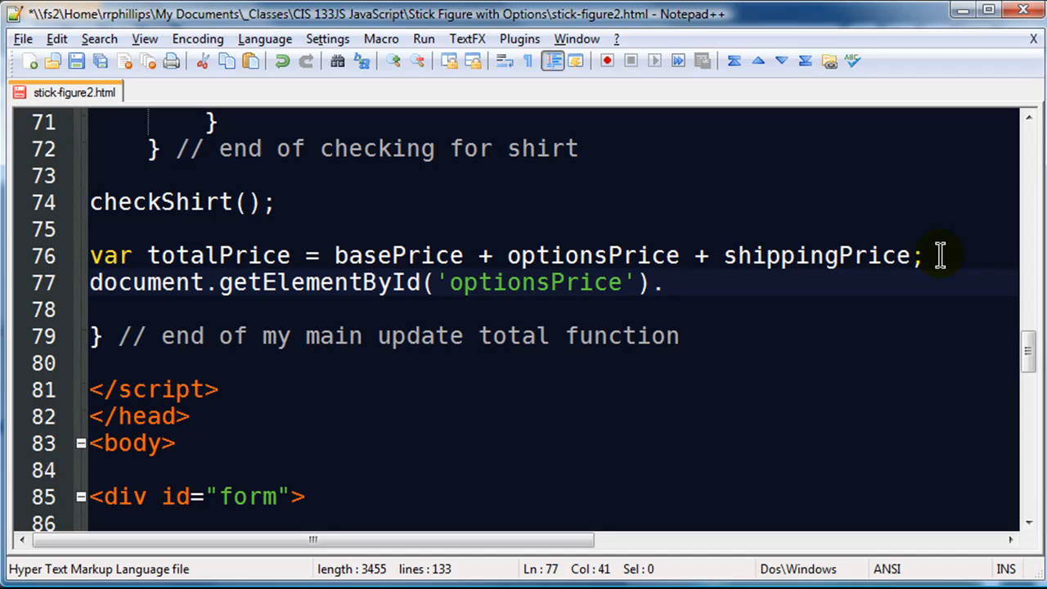
{"action": "type", "text": "innerHTML"}
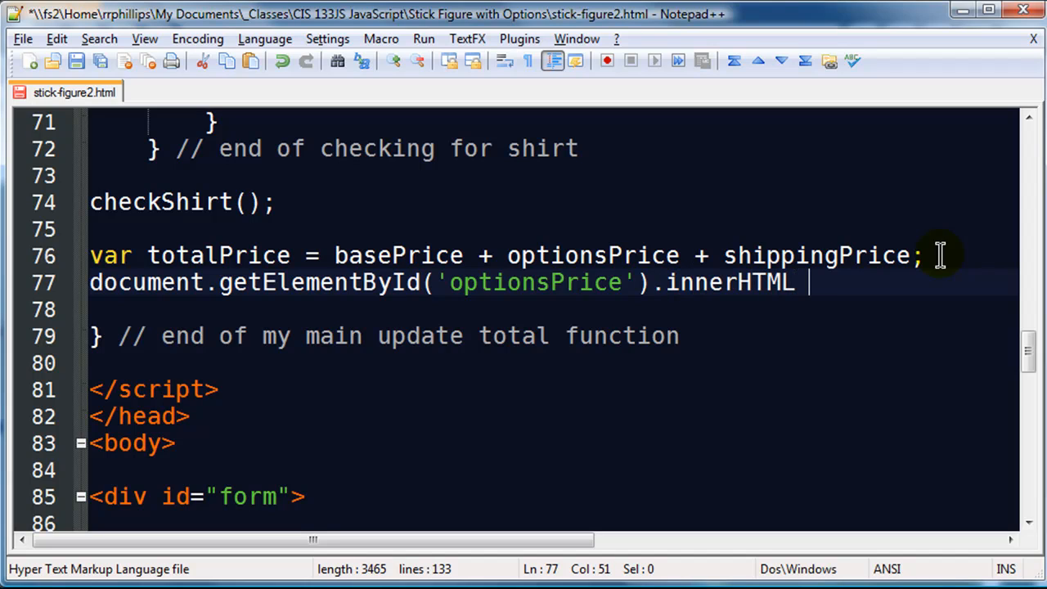
{"action": "type", "text": "= \"\""}
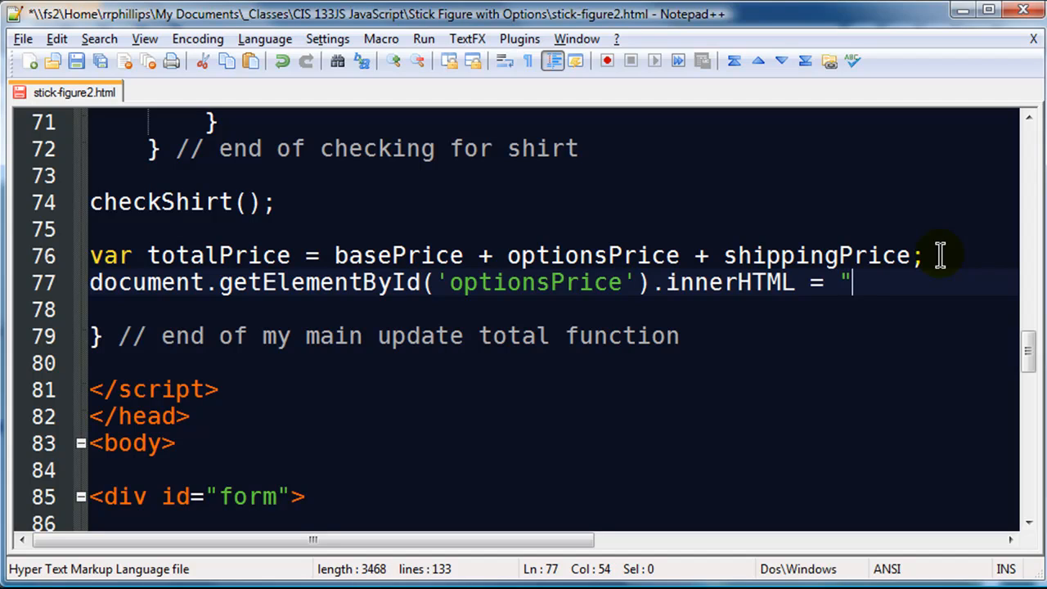
{"action": "type", "text": "$ \""}
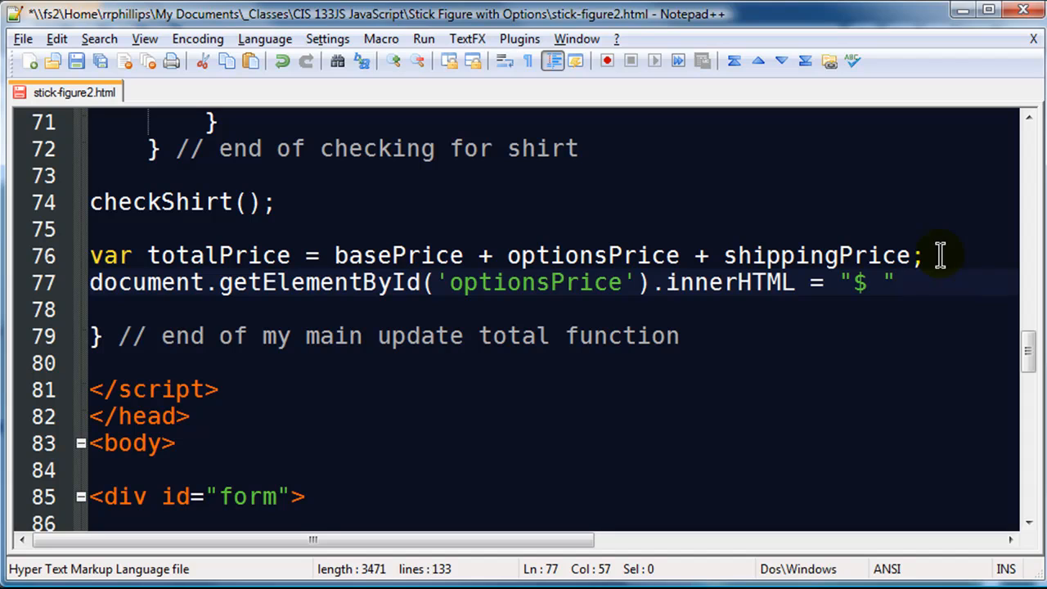
{"action": "type", "text": "+"}
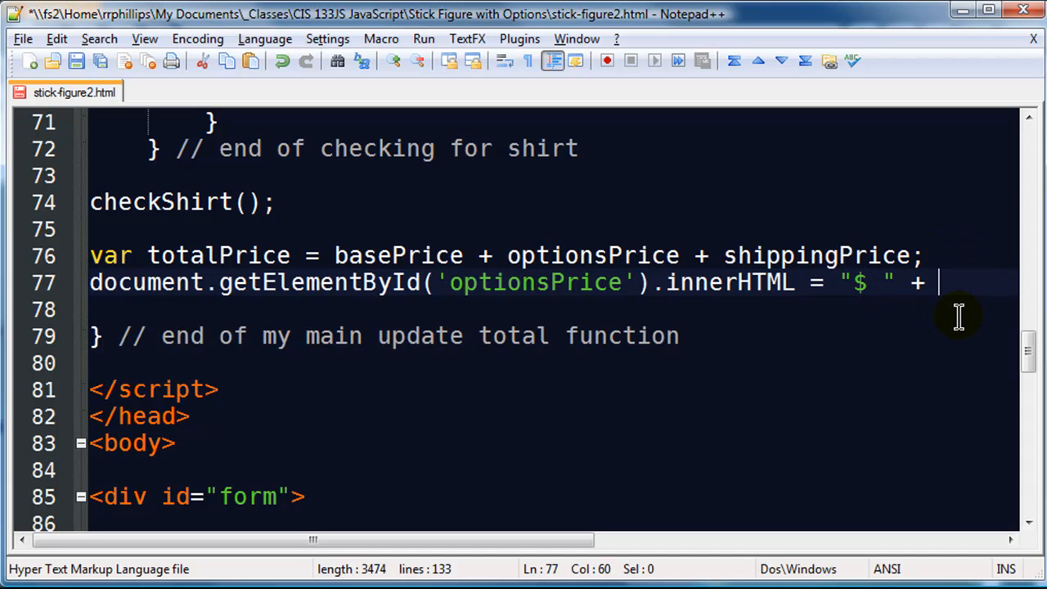
{"action": "type", "text": "optionsPrice;"}
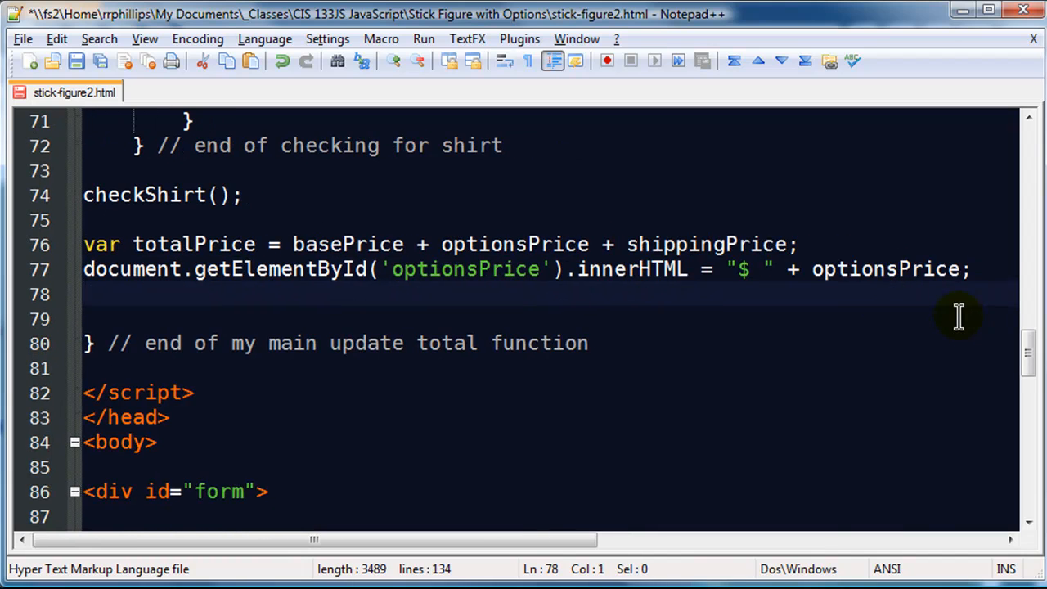
{"action": "mouse_move", "coordinate": [1027, 346]}
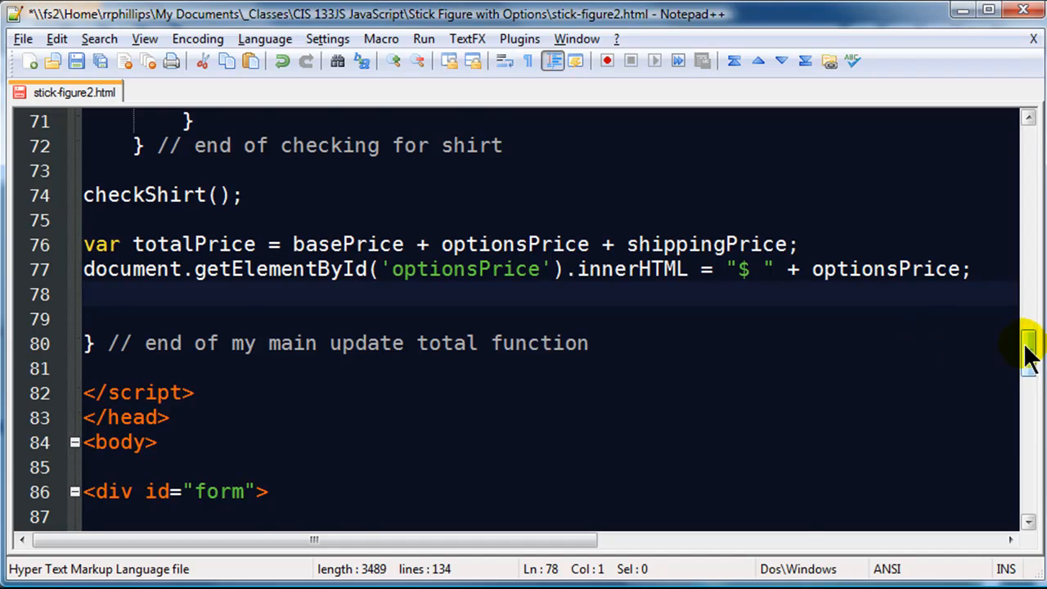
{"action": "scroll", "scroll_direction": "down", "scroll_amount": 3}
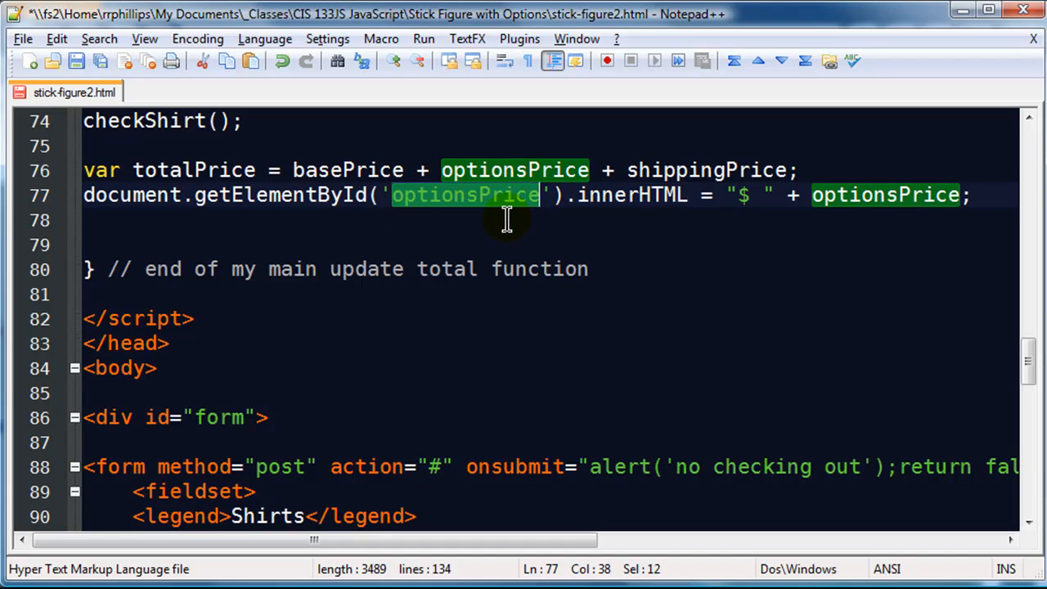
{"action": "scroll", "scroll_direction": "down", "scroll_amount": 3}
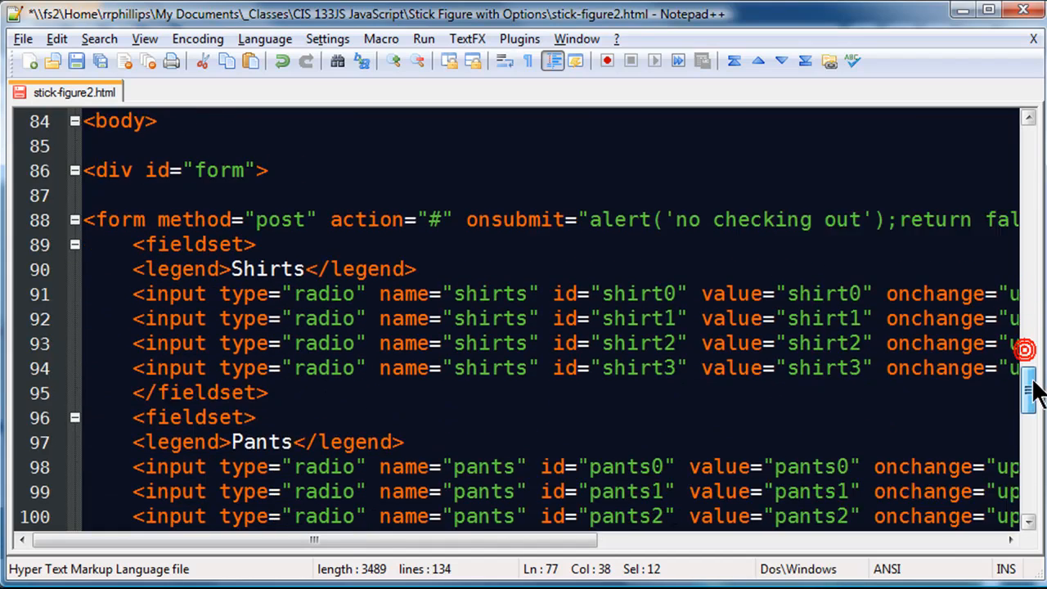
{"action": "scroll", "scroll_direction": "down", "scroll_amount": 3}
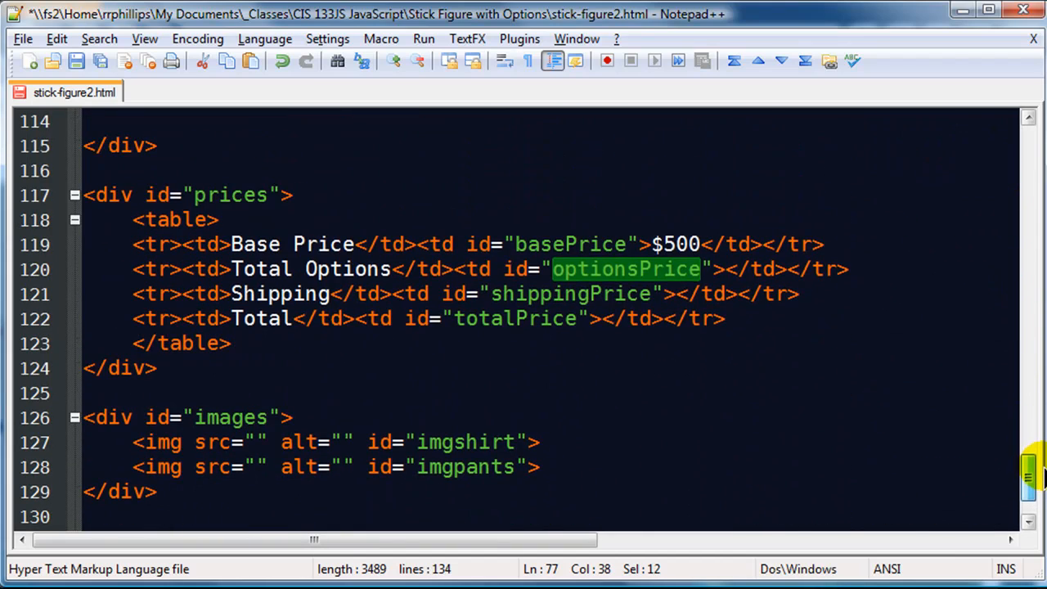
{"action": "left_click", "coordinate": [628, 268]}
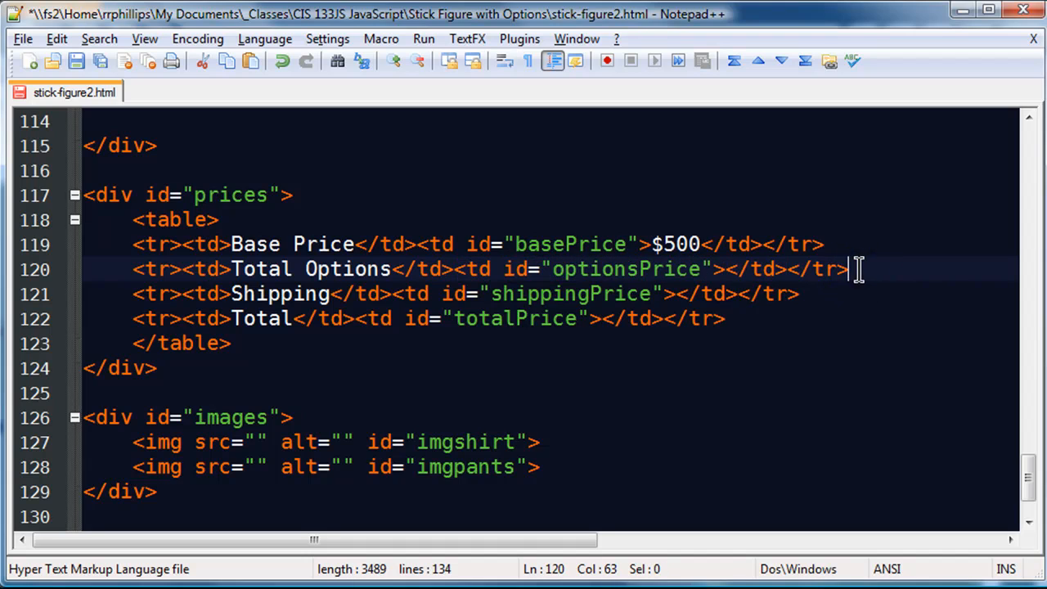
{"action": "mouse_move", "coordinate": [522, 268]}
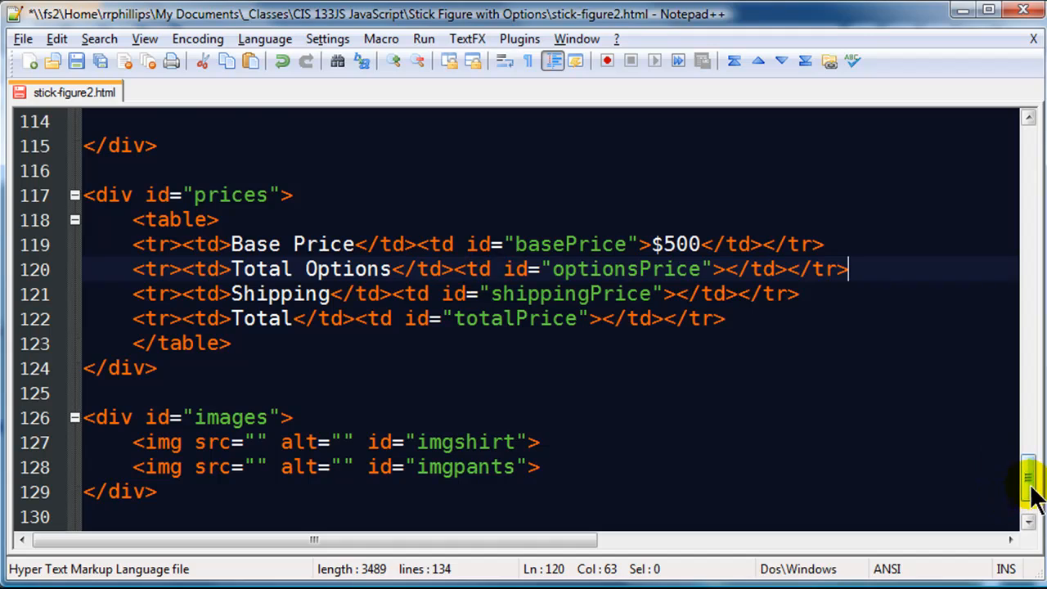
{"action": "scroll", "scroll_direction": "up", "scroll_amount": 3}
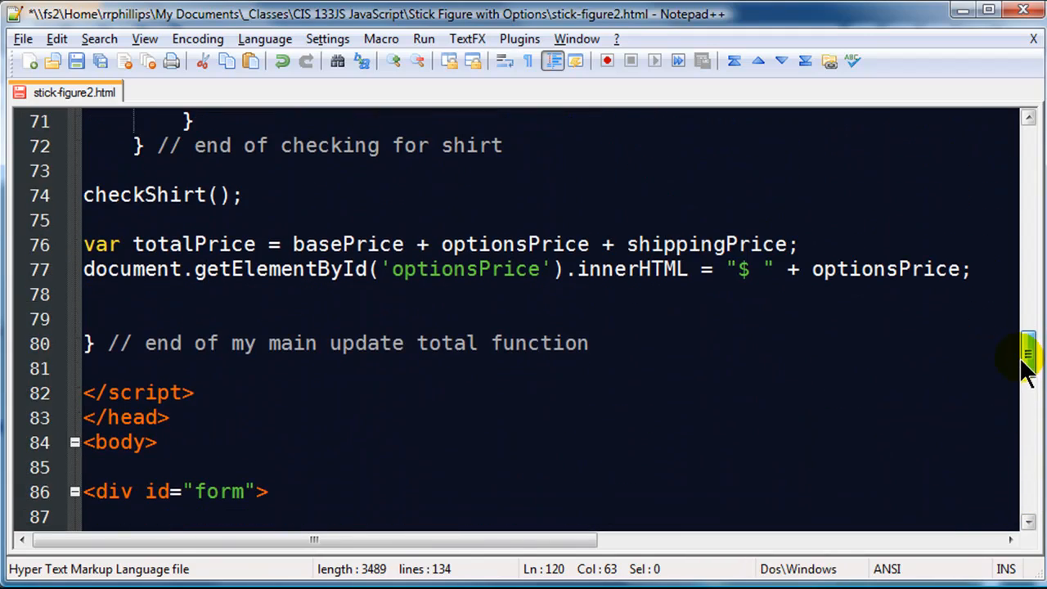
Step: Duplicate the optionsPrice innerHTML line twice and retarget the copies to shippingPrice and totalPrice
{"action": "left_click", "coordinate": [249, 268]}
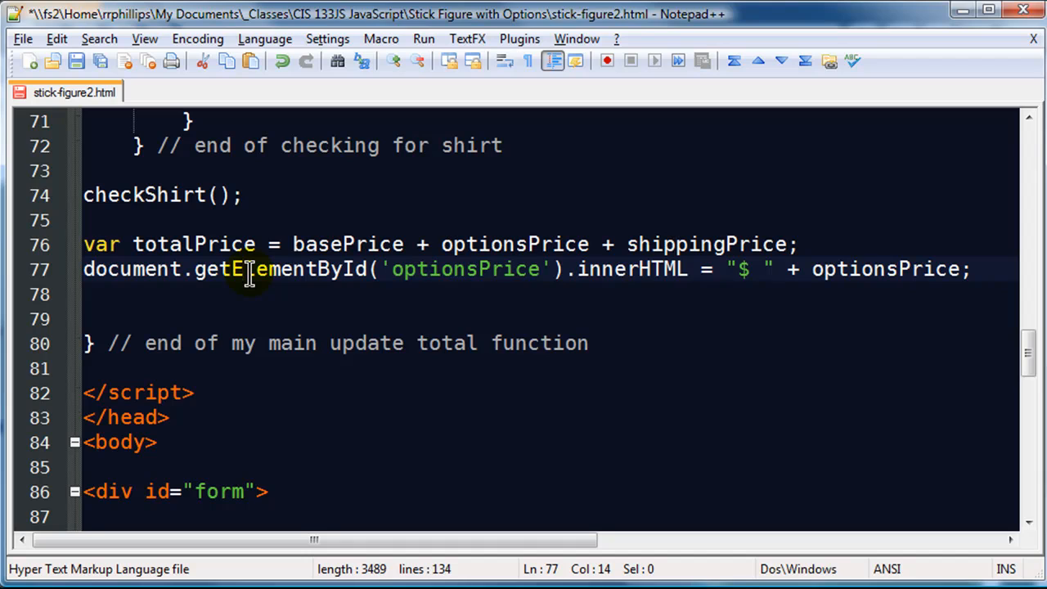
{"action": "key", "text": "ctrl+v"}
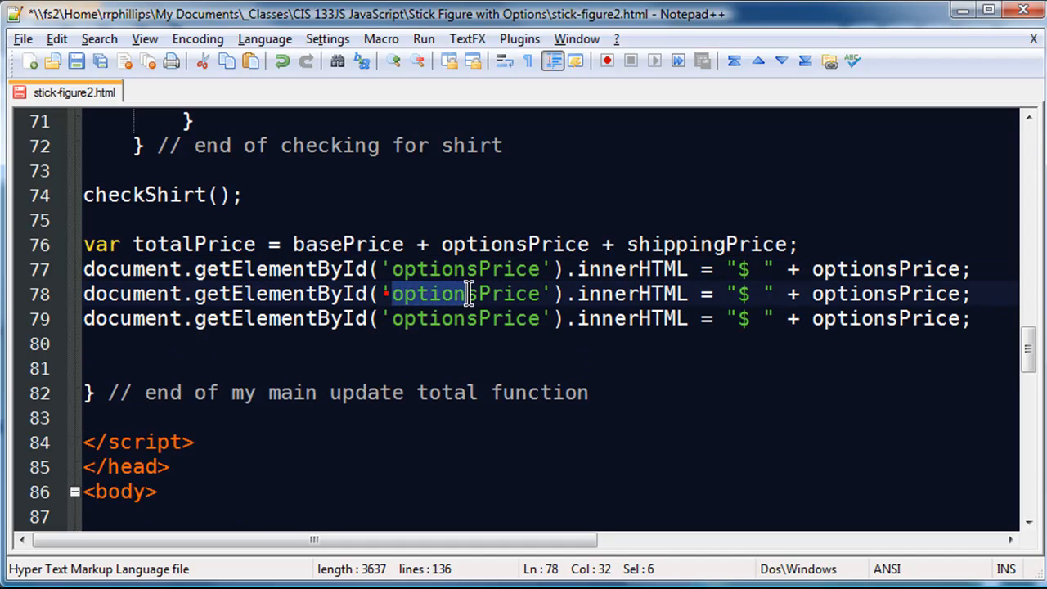
{"action": "type", "text": "shiPrice"}
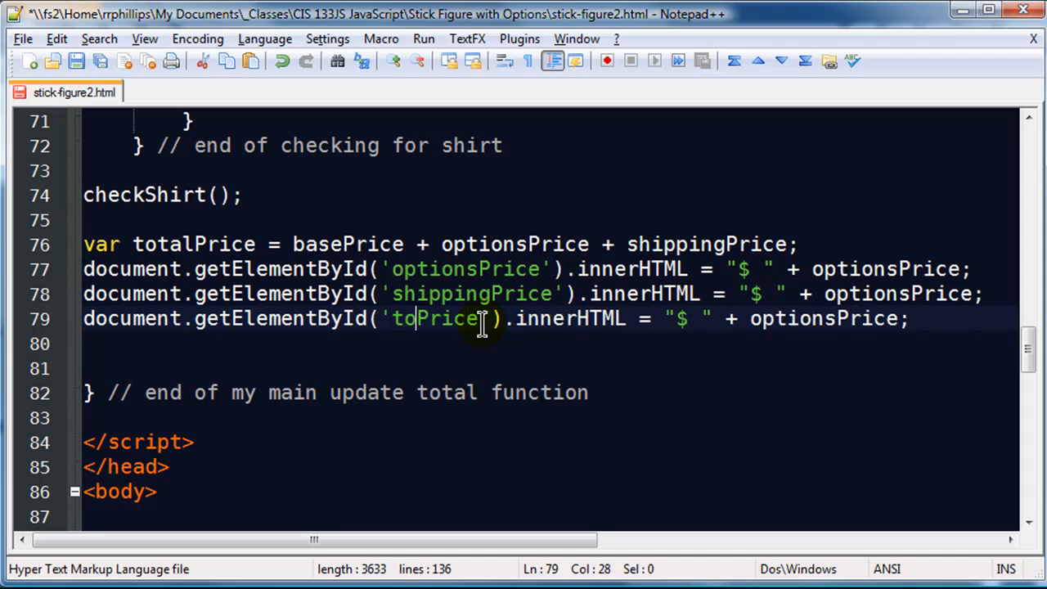
{"action": "type", "text": "tal"}
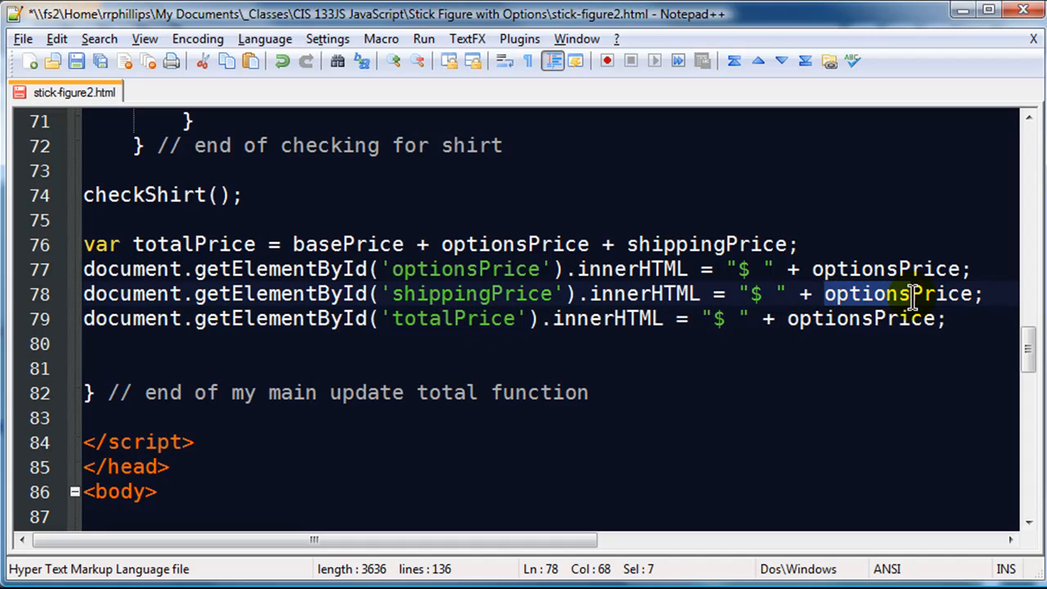
{"action": "type", "text": "shipping"}
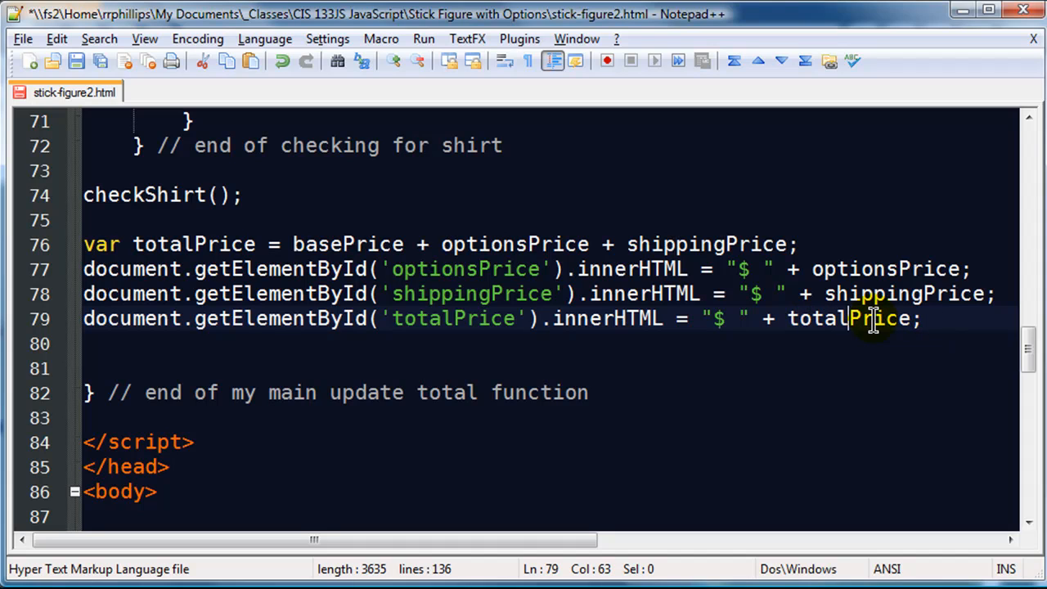
{"action": "mouse_move", "coordinate": [131, 243]}
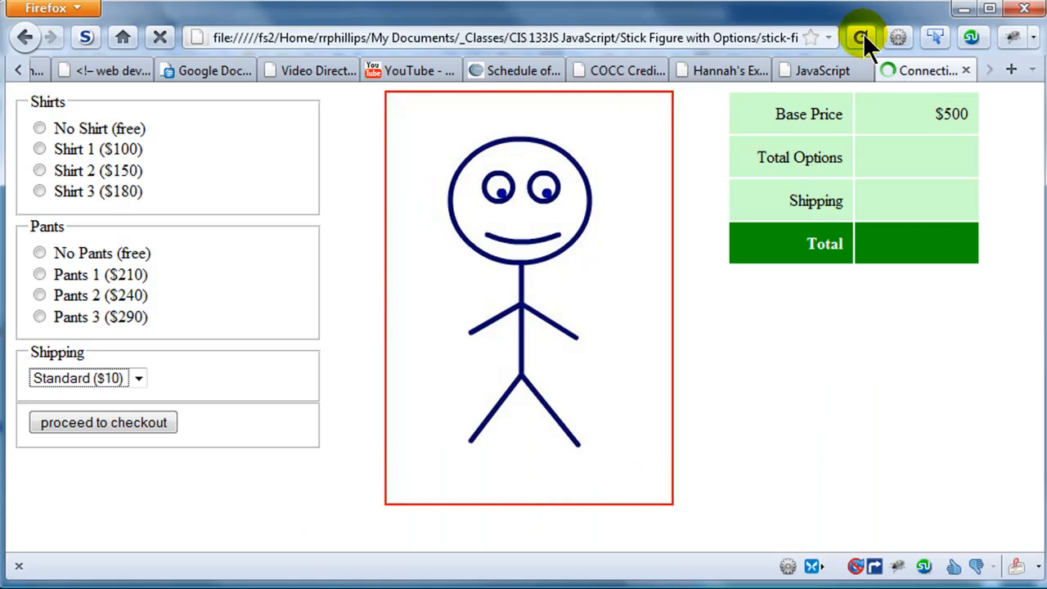
Step: Reload the page and cycle No Shirt, Shirt 1, 2 and 3 to watch the image and prices change
{"action": "left_click", "coordinate": [40, 149]}
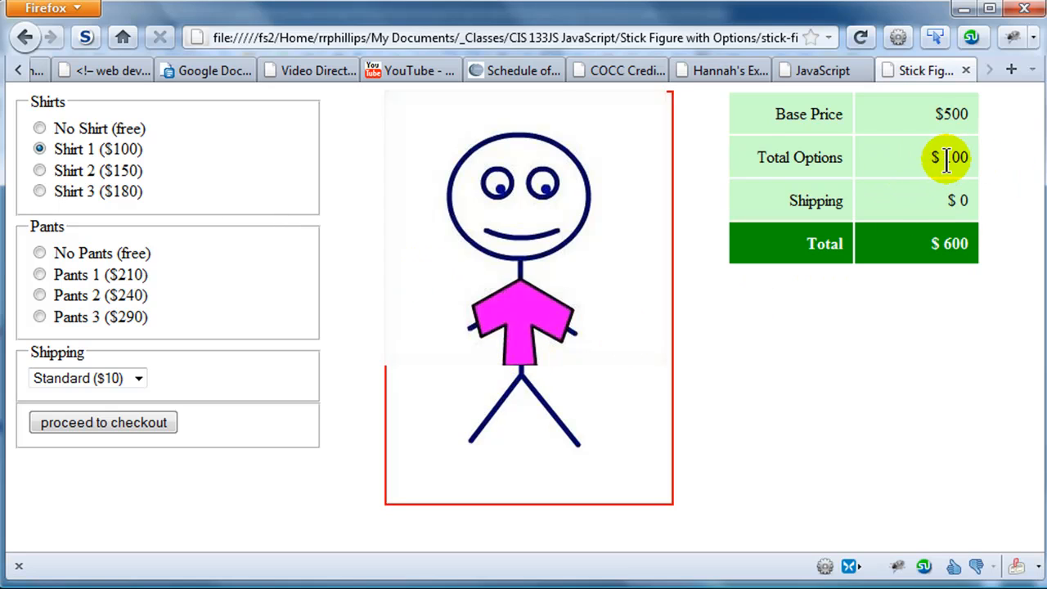
{"action": "mouse_move", "coordinate": [955, 114]}
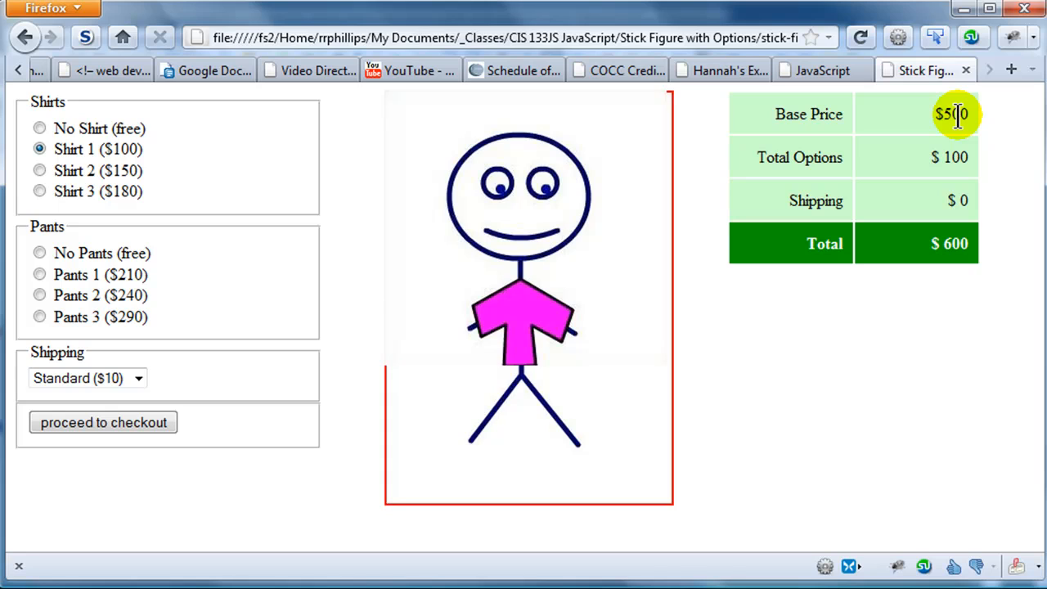
{"action": "left_click", "coordinate": [39, 171]}
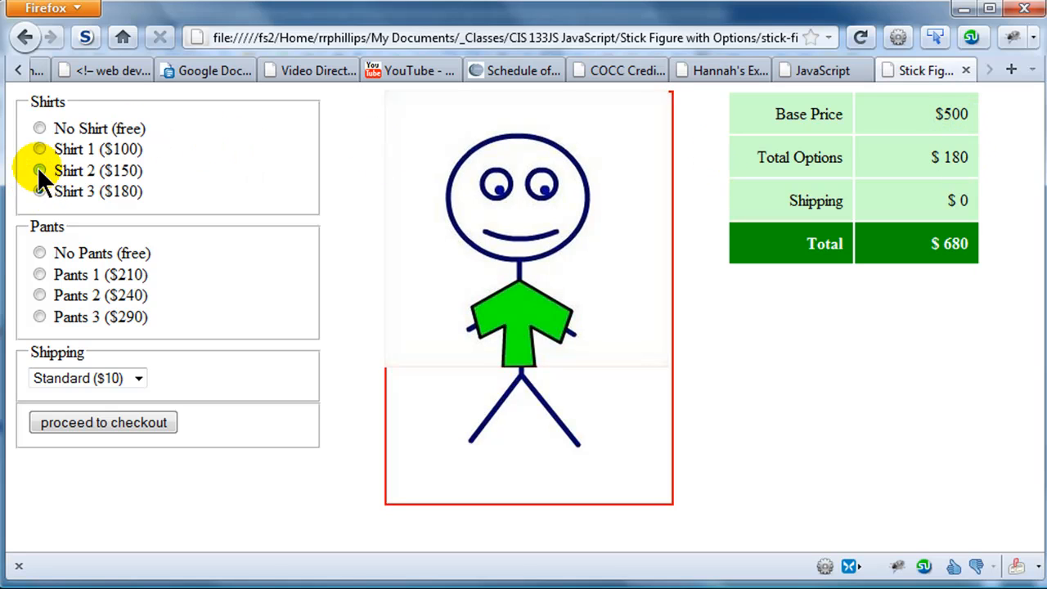
{"action": "left_click", "coordinate": [39, 170]}
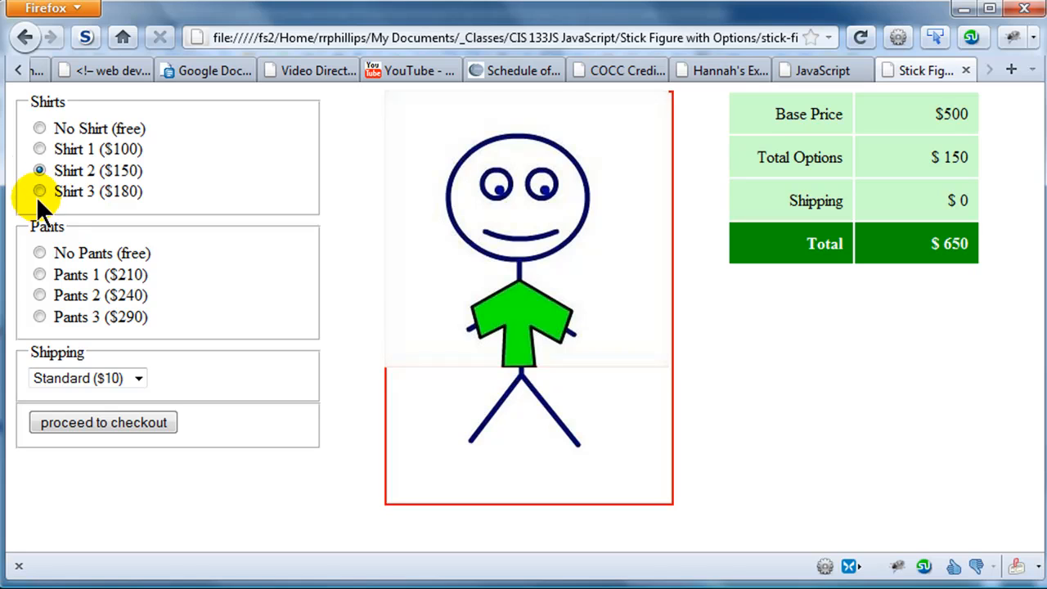
{"action": "left_click", "coordinate": [40, 190]}
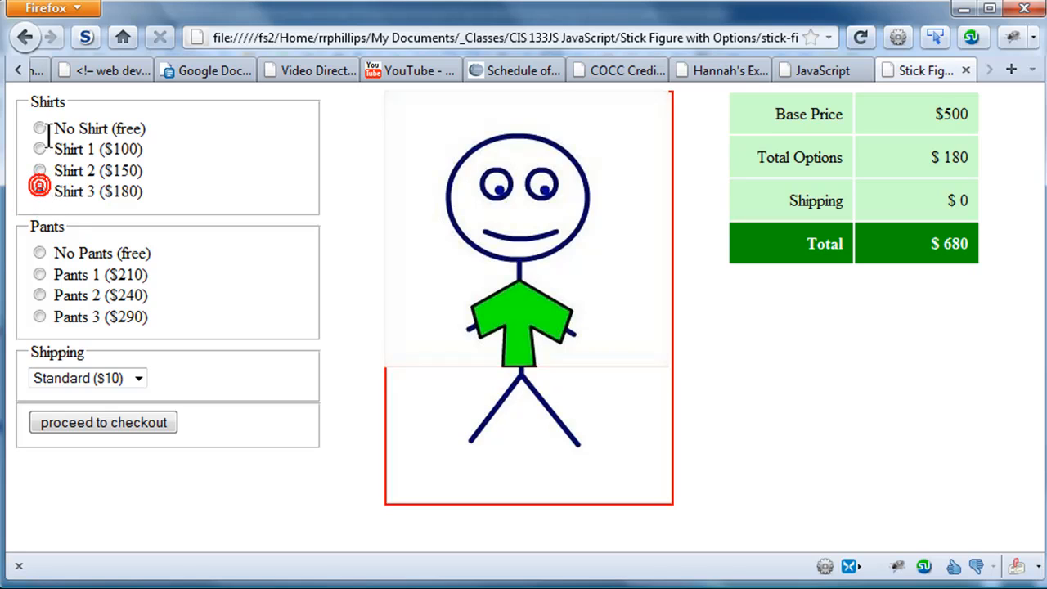
{"action": "left_click", "coordinate": [40, 128]}
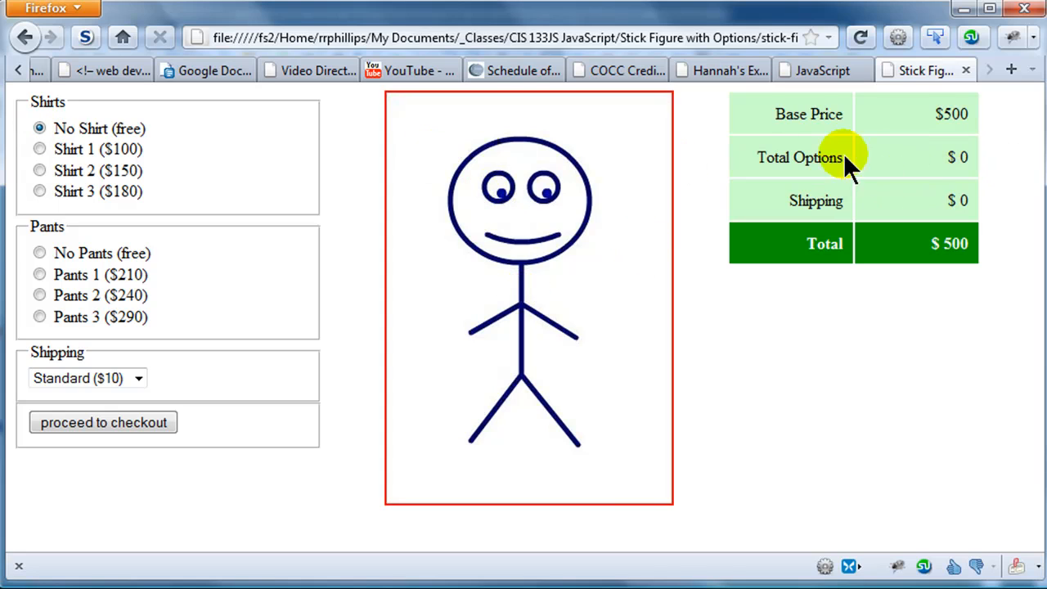
{"action": "left_click", "coordinate": [39, 147]}
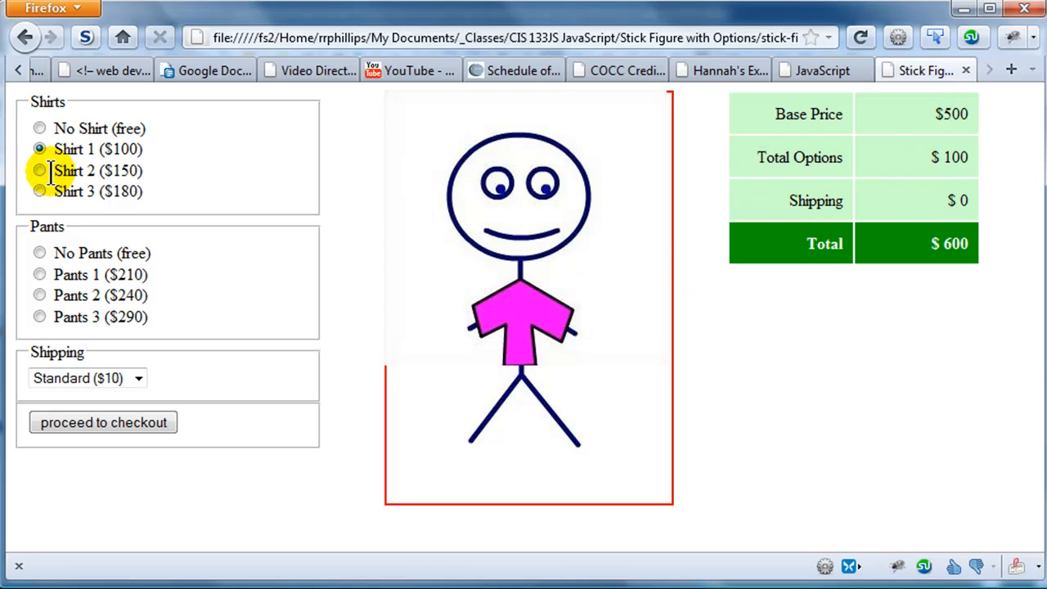
{"action": "left_click", "coordinate": [39, 170]}
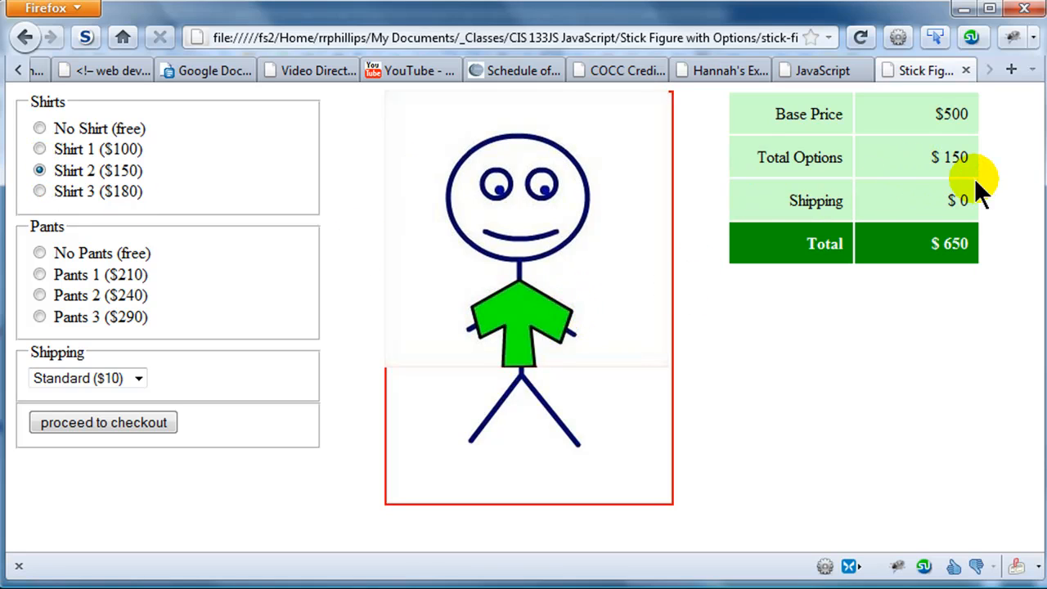
{"action": "left_click", "coordinate": [39, 189]}
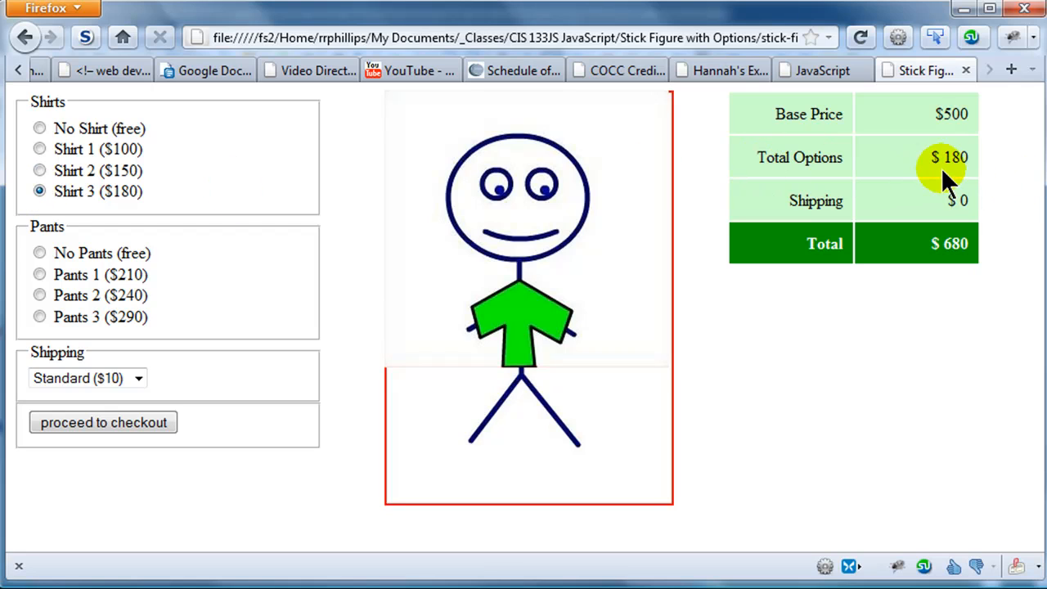
{"action": "mouse_move", "coordinate": [532, 330]}
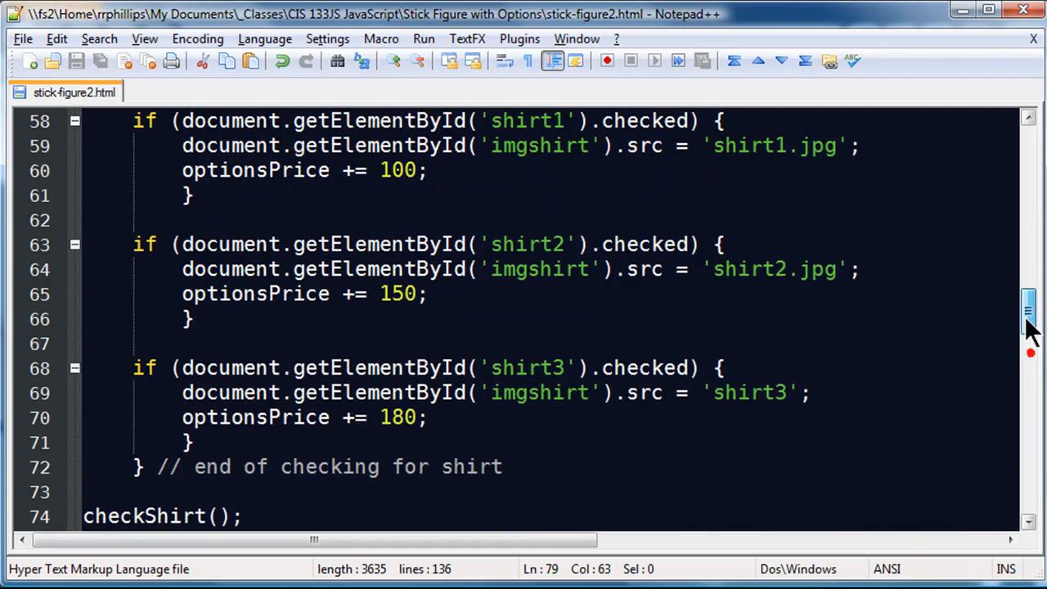
Step: Append .jpg to the 'shirt3' image src string in the shirt3 block
{"action": "scroll", "scroll_direction": "up", "scroll_amount": 3}
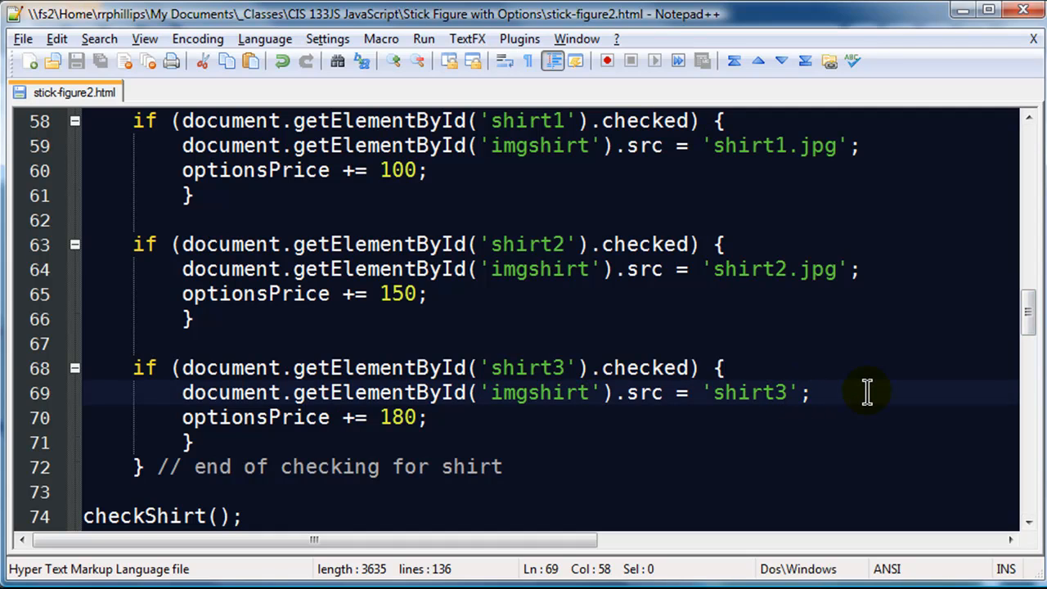
{"action": "type", "text": ".jpg"}
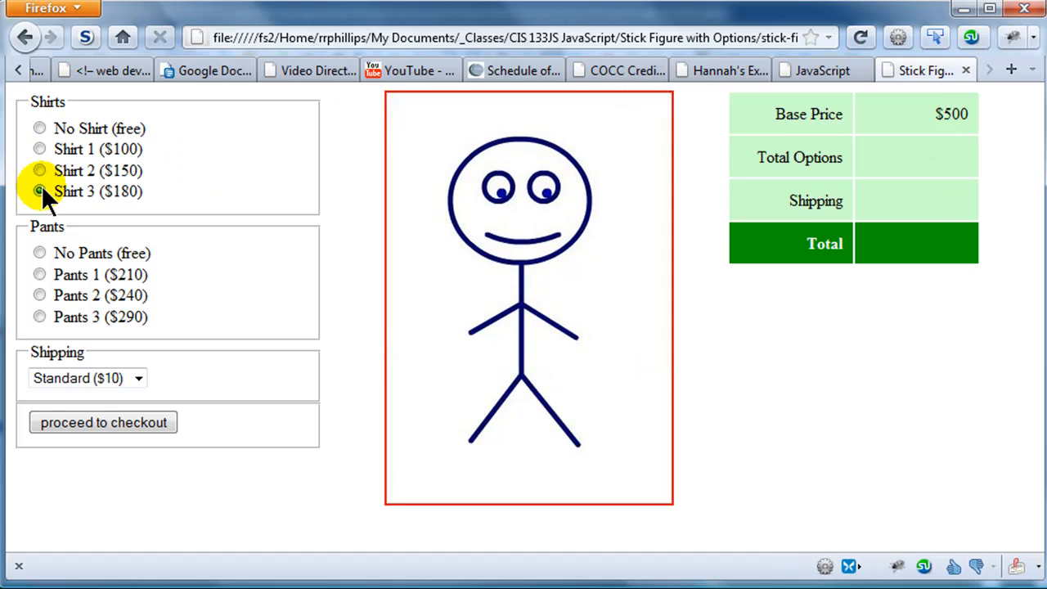
Step: Select Shirt 3 to see the red shirt at $680 total, then No Shirt to reset to $500
{"action": "left_click", "coordinate": [39, 190]}
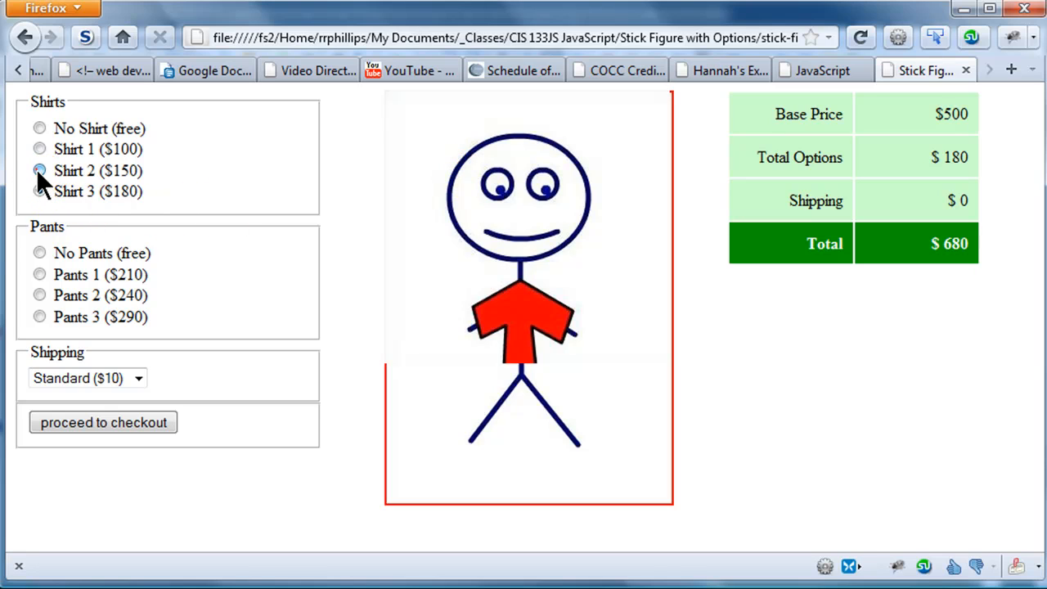
{"action": "left_click", "coordinate": [39, 128]}
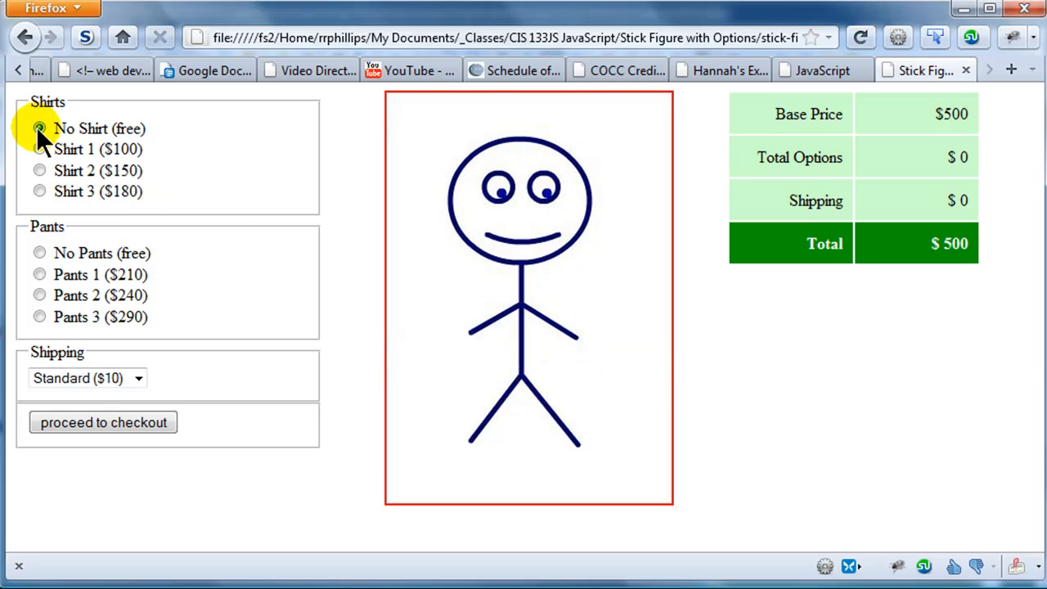